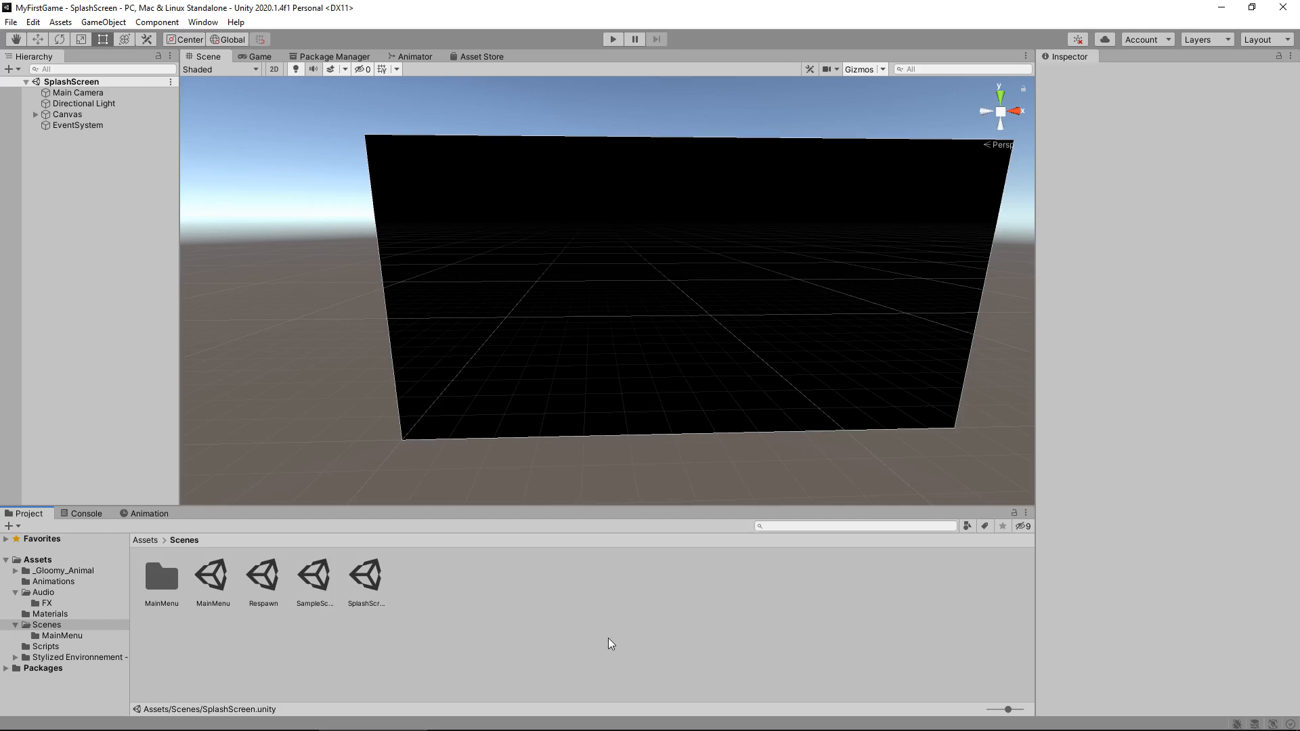
mouse_move(512, 576)
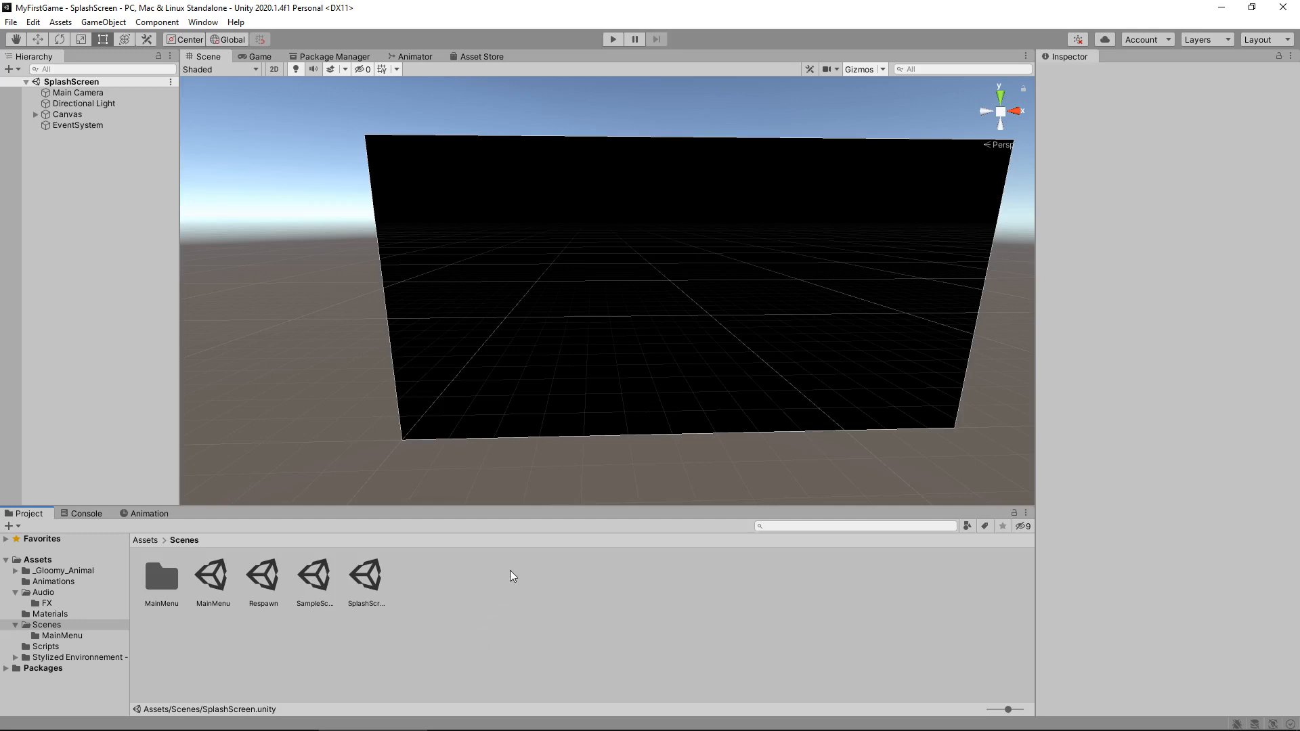
mouse_move(529, 565)
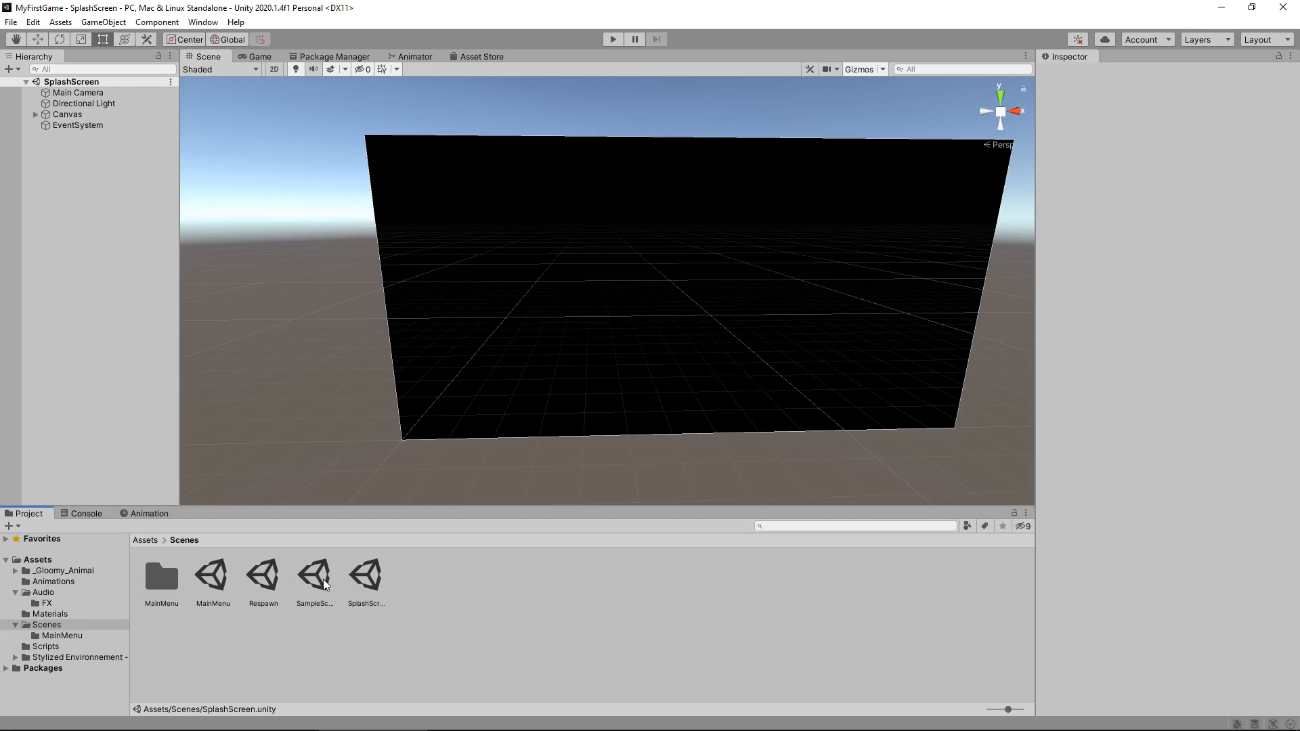
Rename SampleScene to Level001, duplicate it, and name the copy Level002
left_click(314, 572)
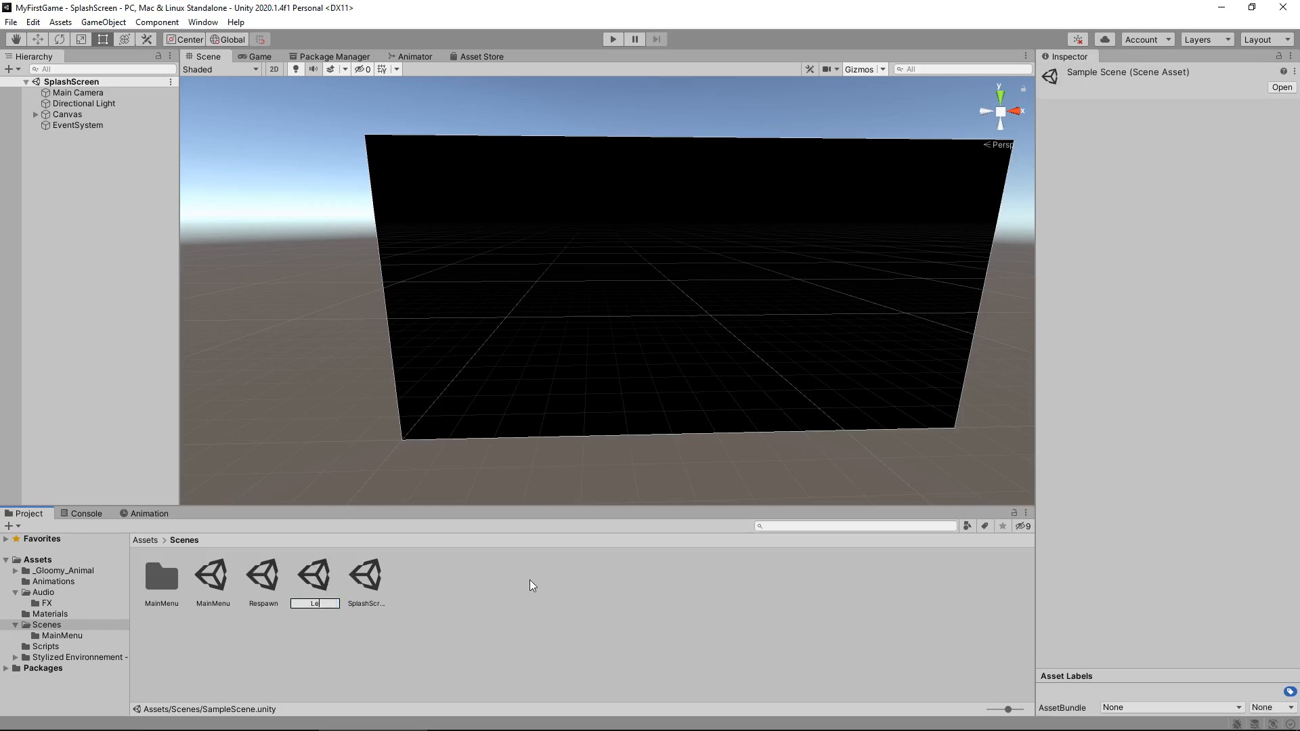
type("Level001")
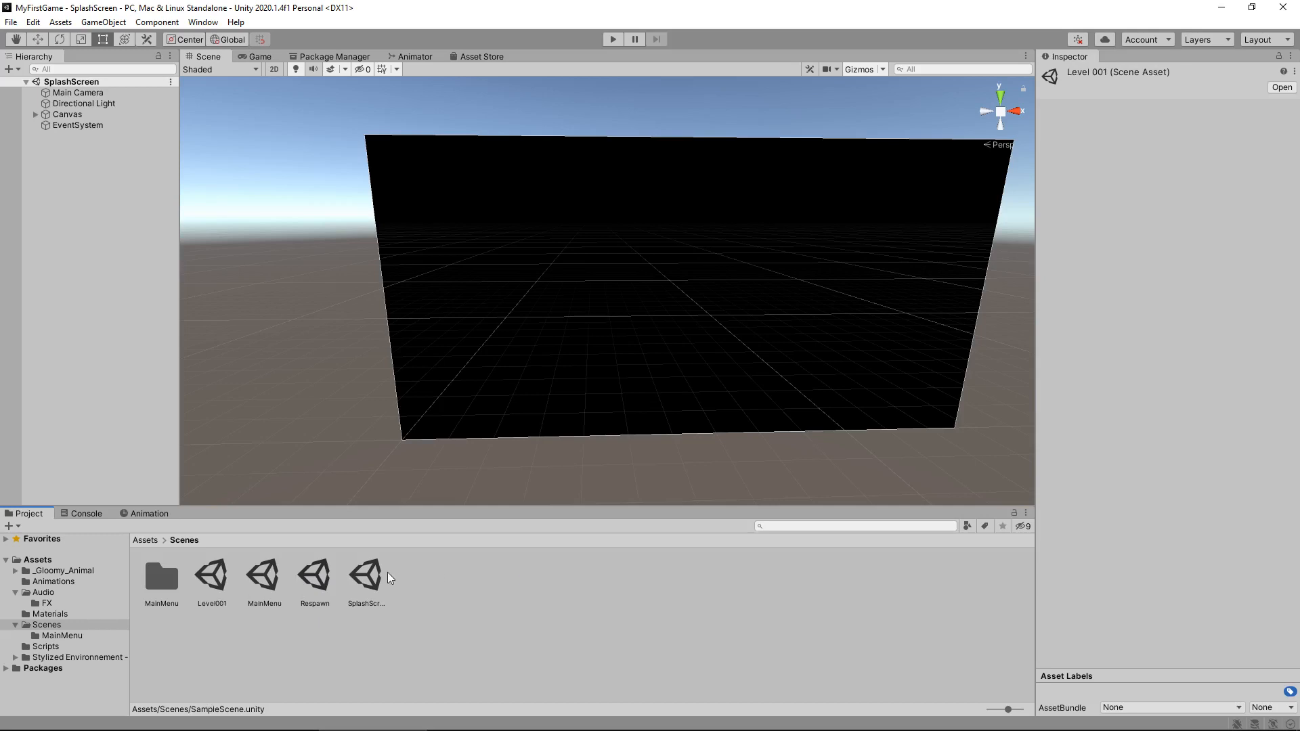
left_click(211, 576)
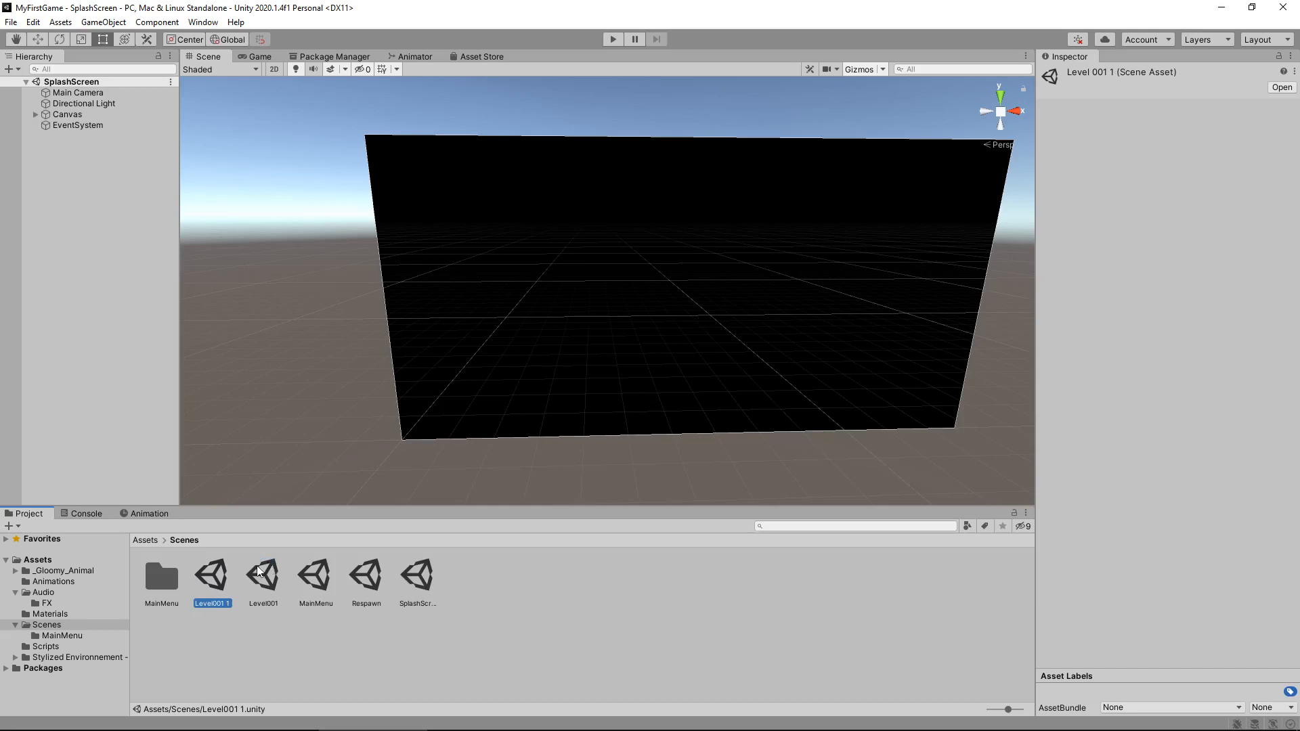
double_click(212, 603)
type("2")
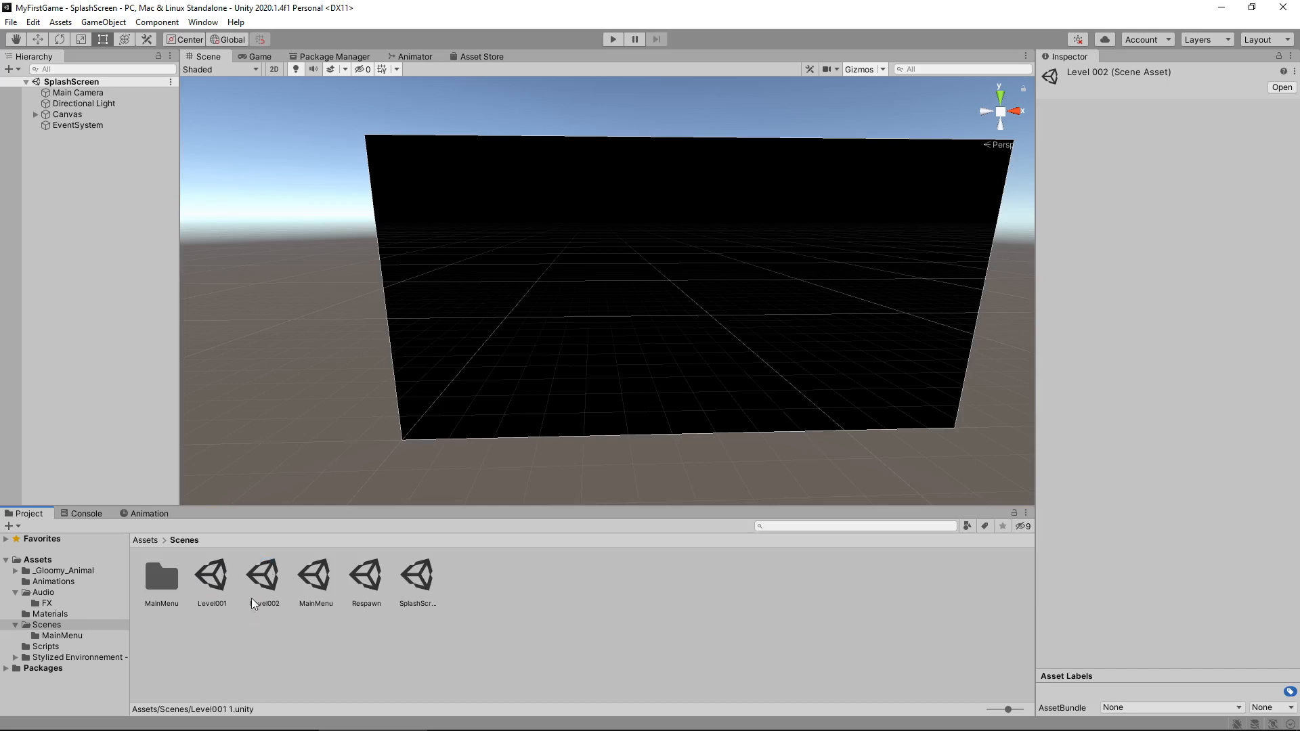
Open the Level002 scene asset from the Project window's Scenes folder
double_click(263, 576)
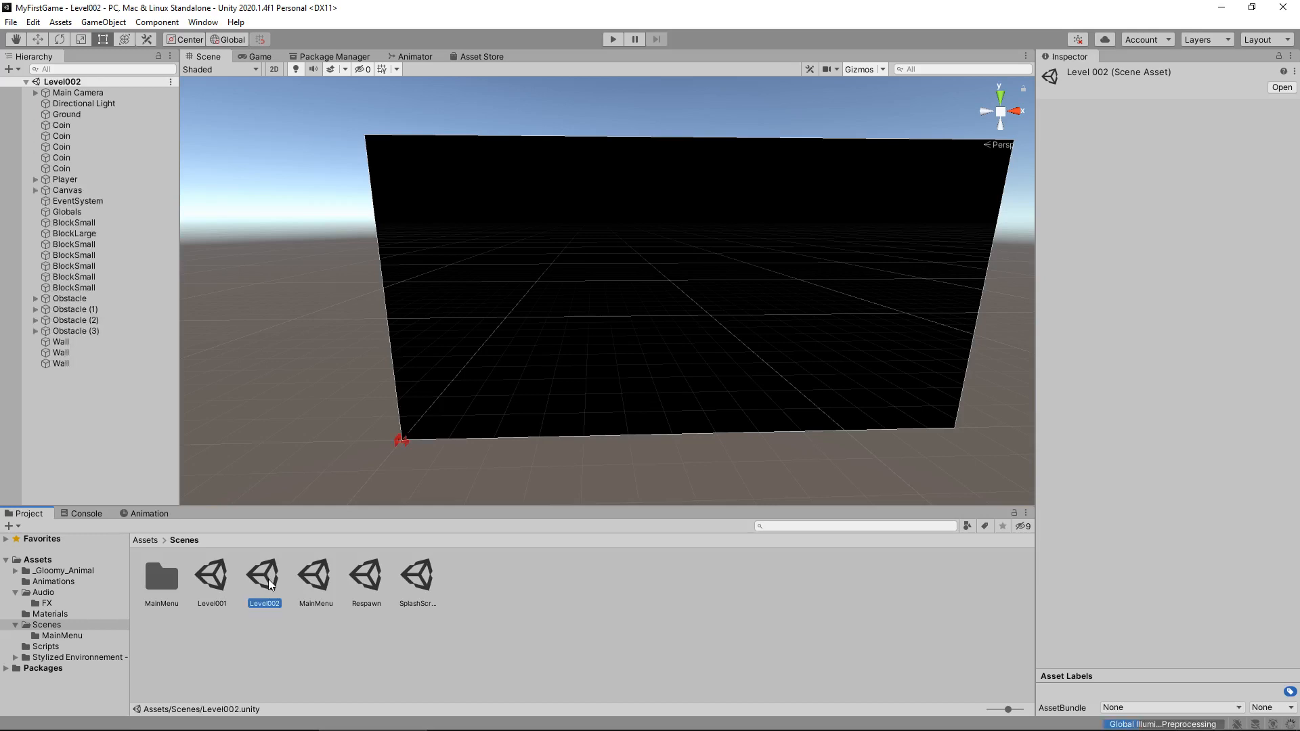
mouse_move(143, 194)
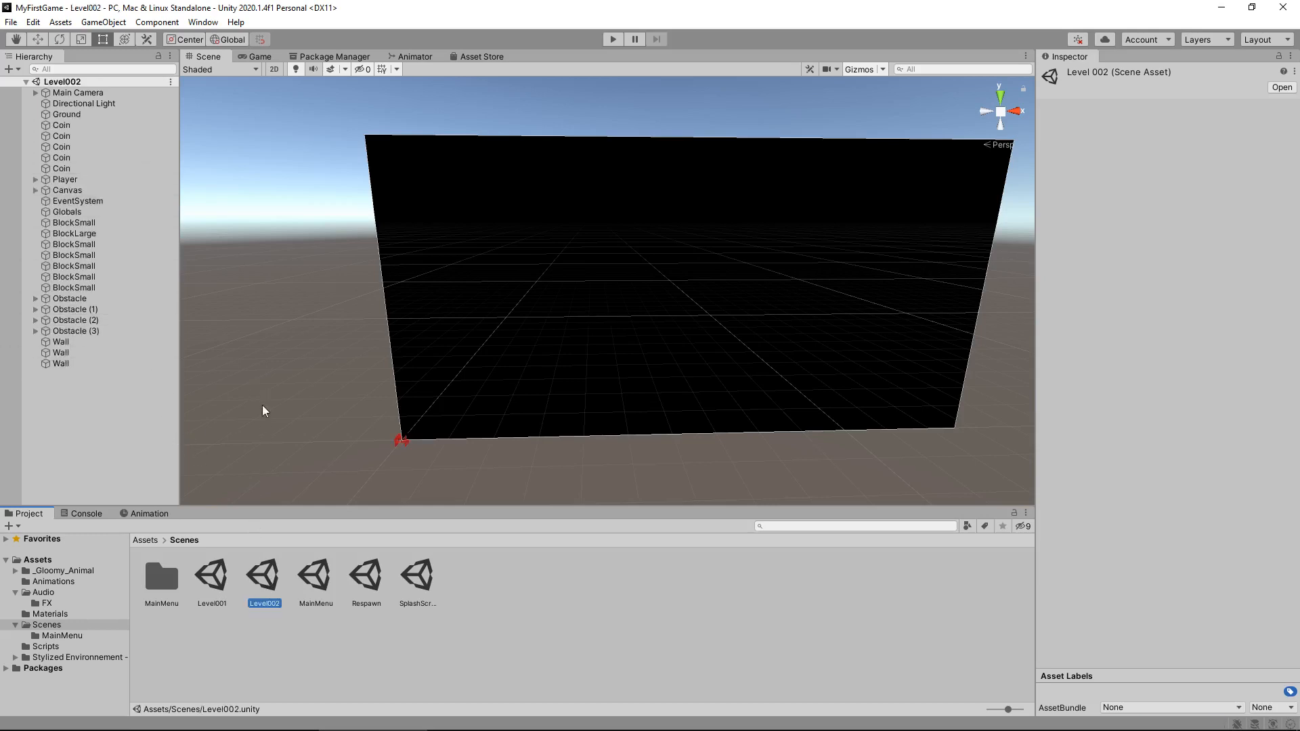
mouse_move(369, 390)
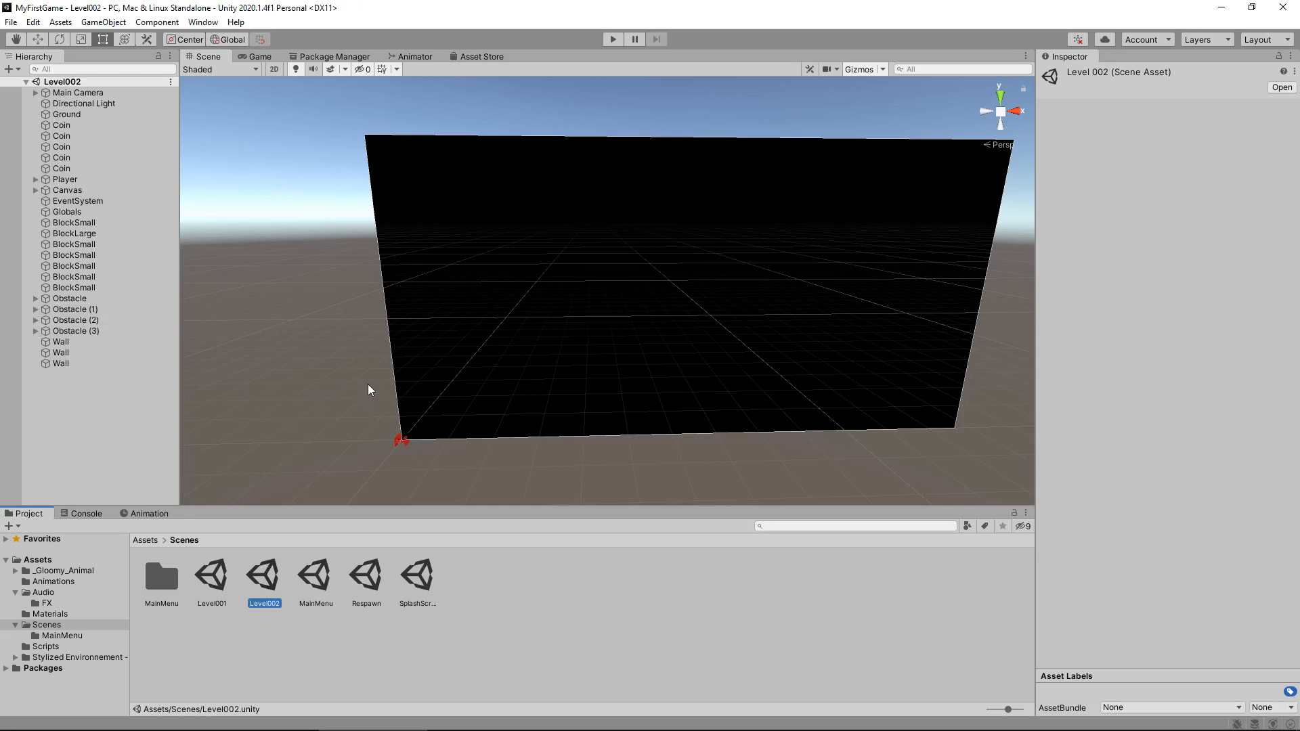
mouse_move(368, 412)
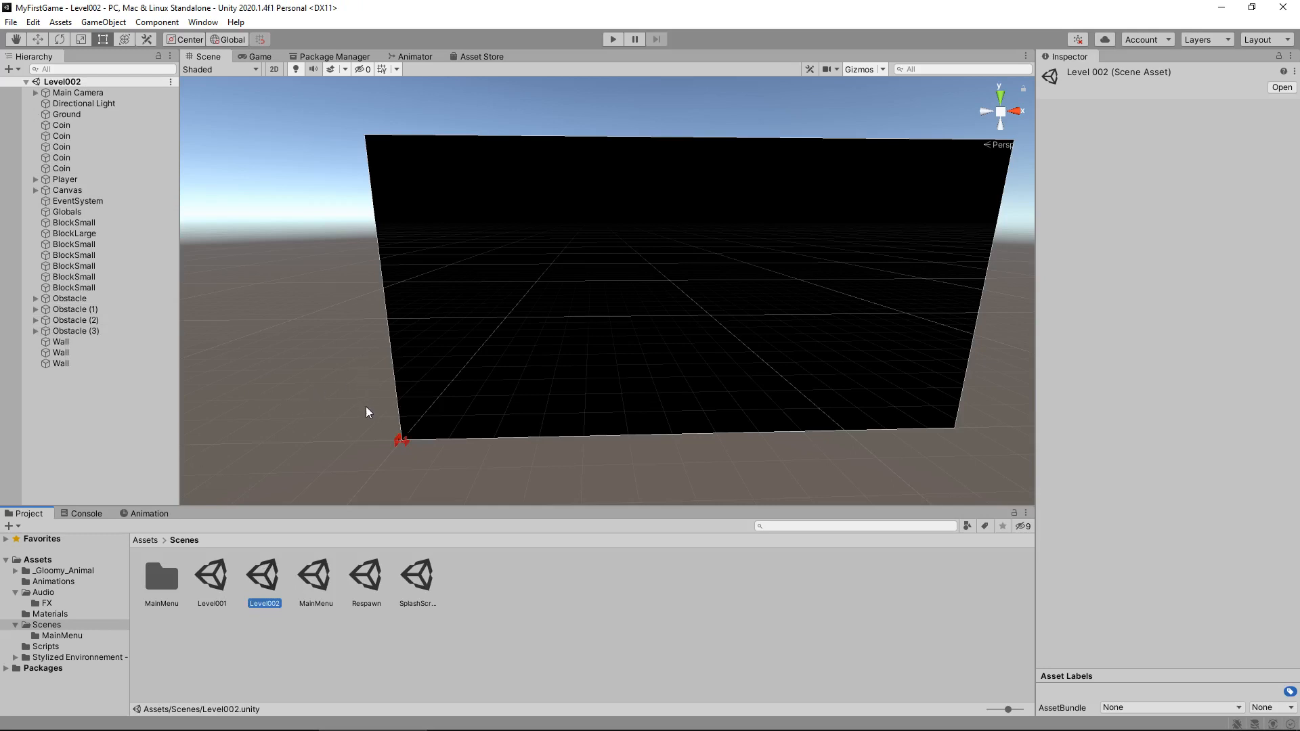
mouse_move(324, 313)
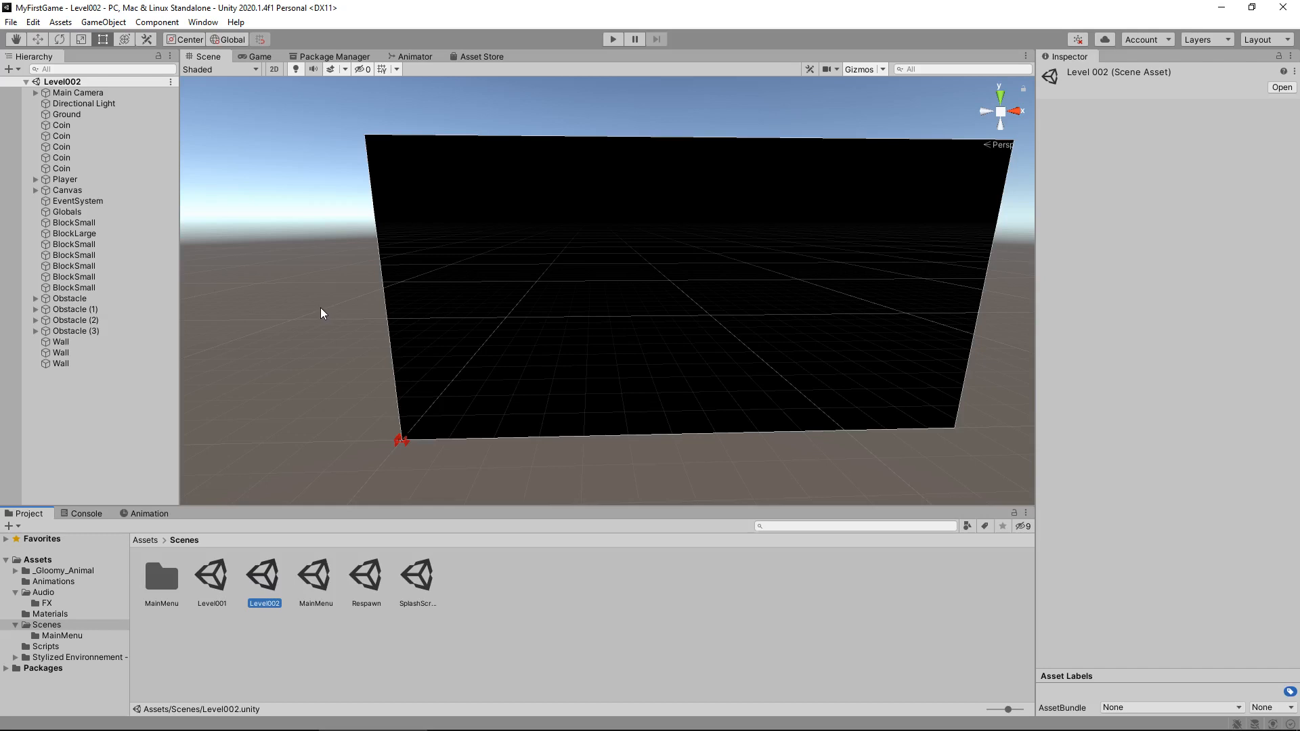
mouse_move(261, 576)
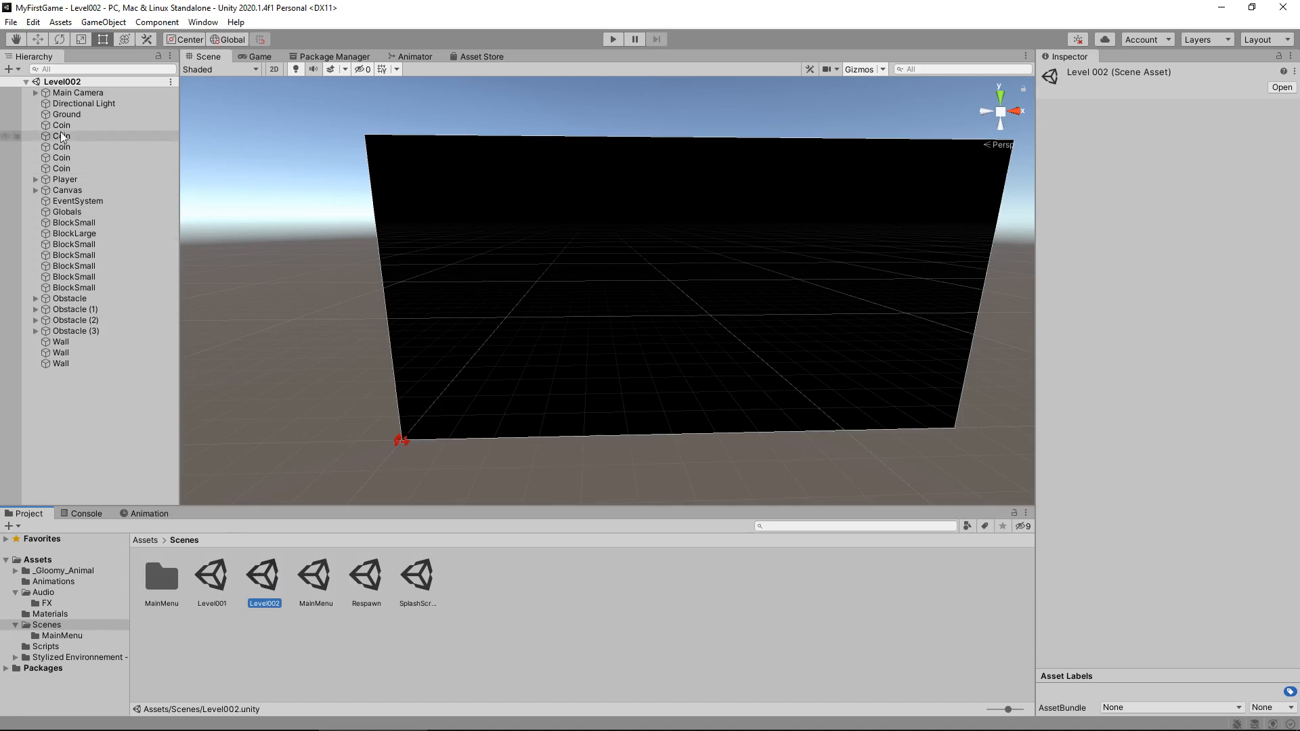
Select Level002's Ground and open Assets > Materials to apply BlueMaterial
left_click(67, 114)
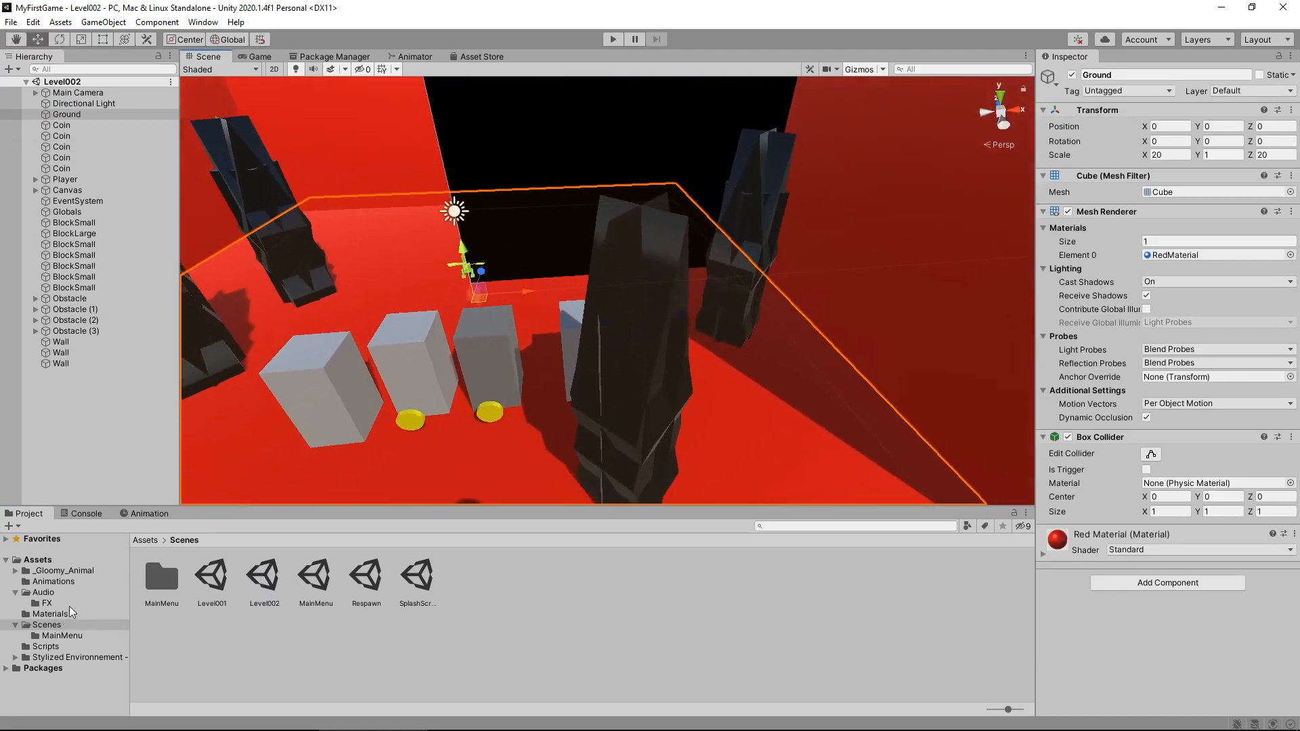
left_click(51, 613)
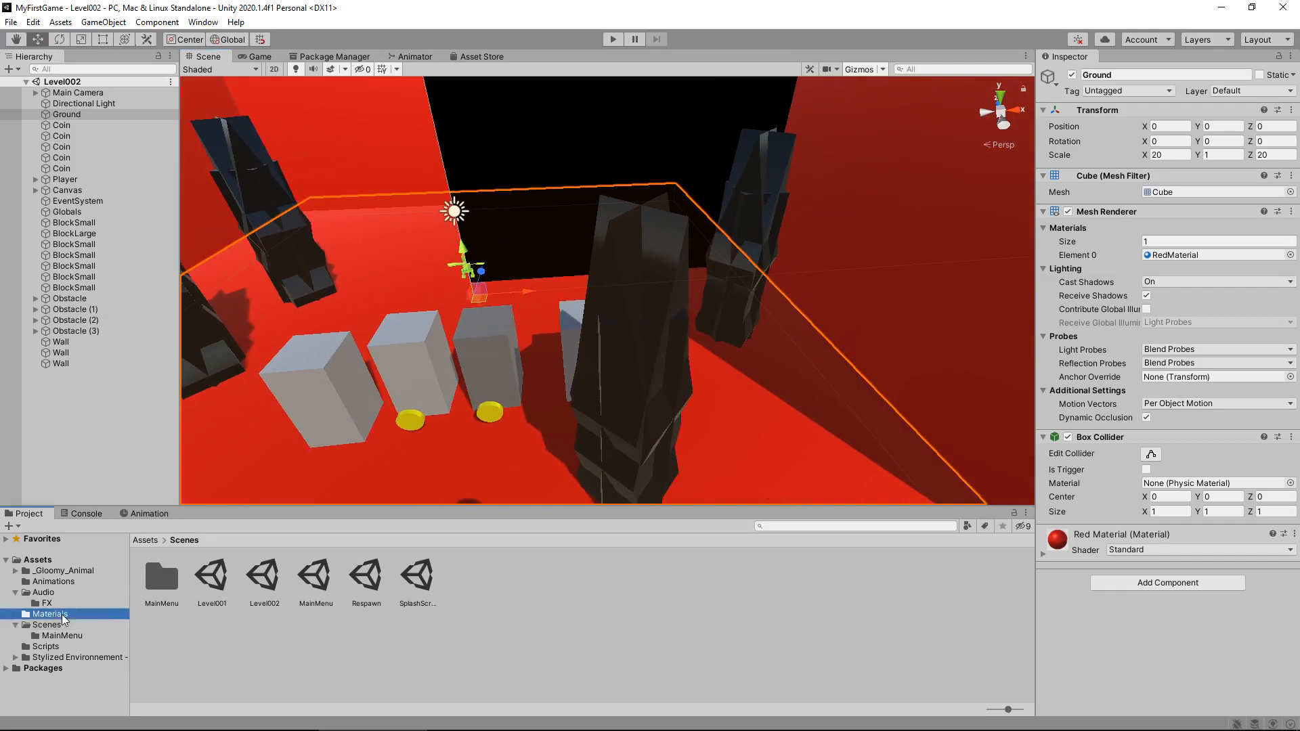
double_click(50, 613)
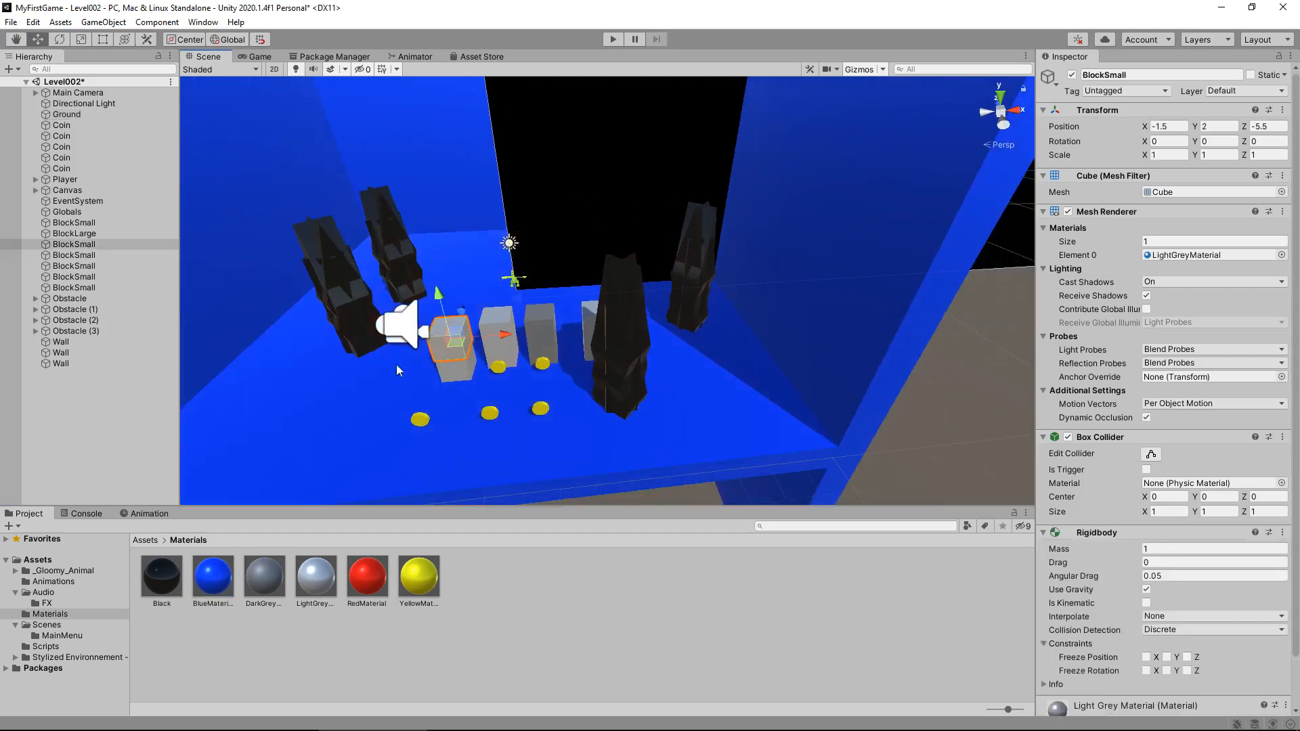
Move two BlockSmall objects and reposition a coin across the floor
left_click_drag(450, 343, 313, 357)
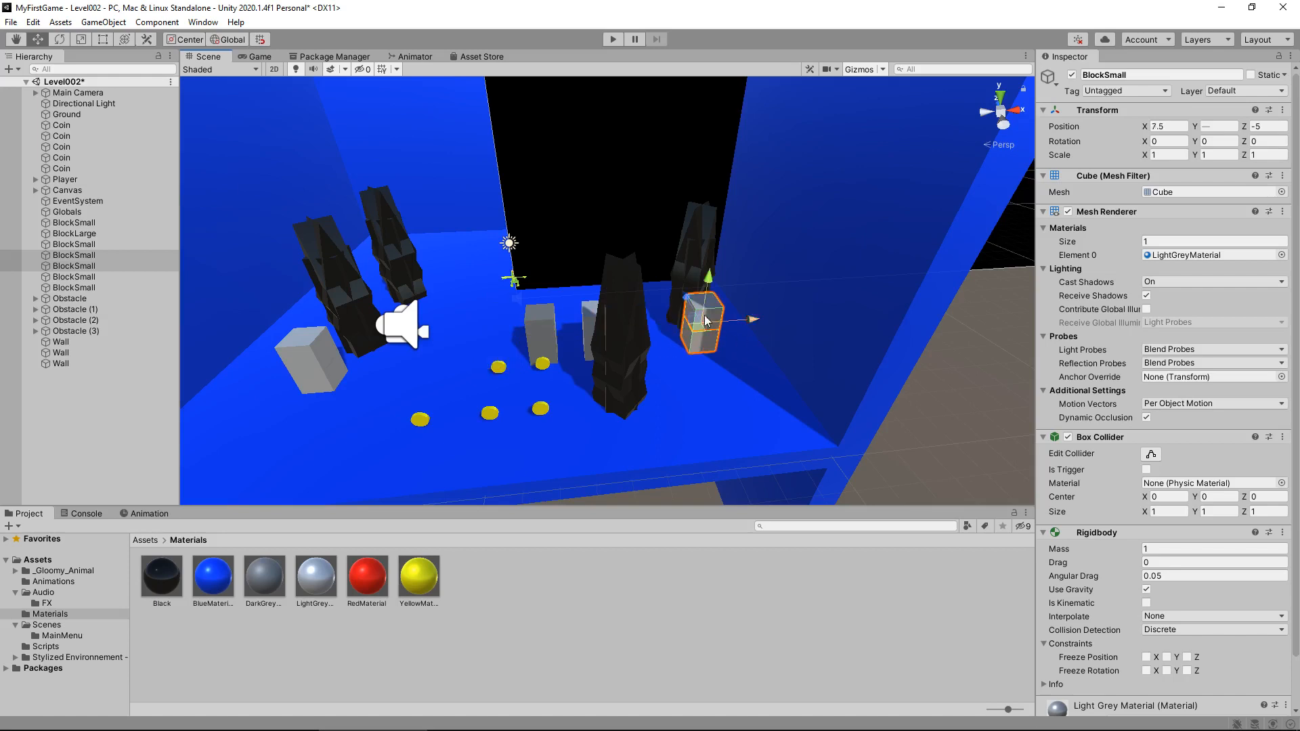
left_click_drag(700, 321, 597, 319)
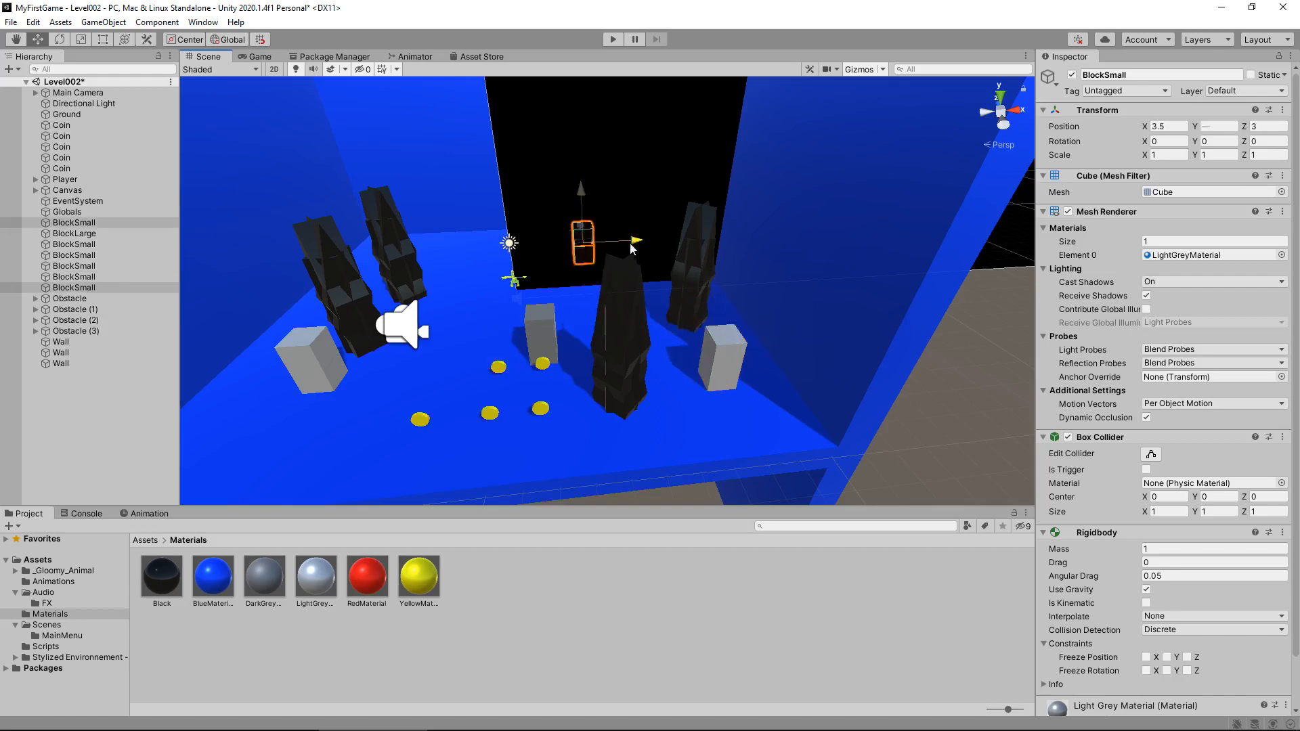
left_click(74, 233)
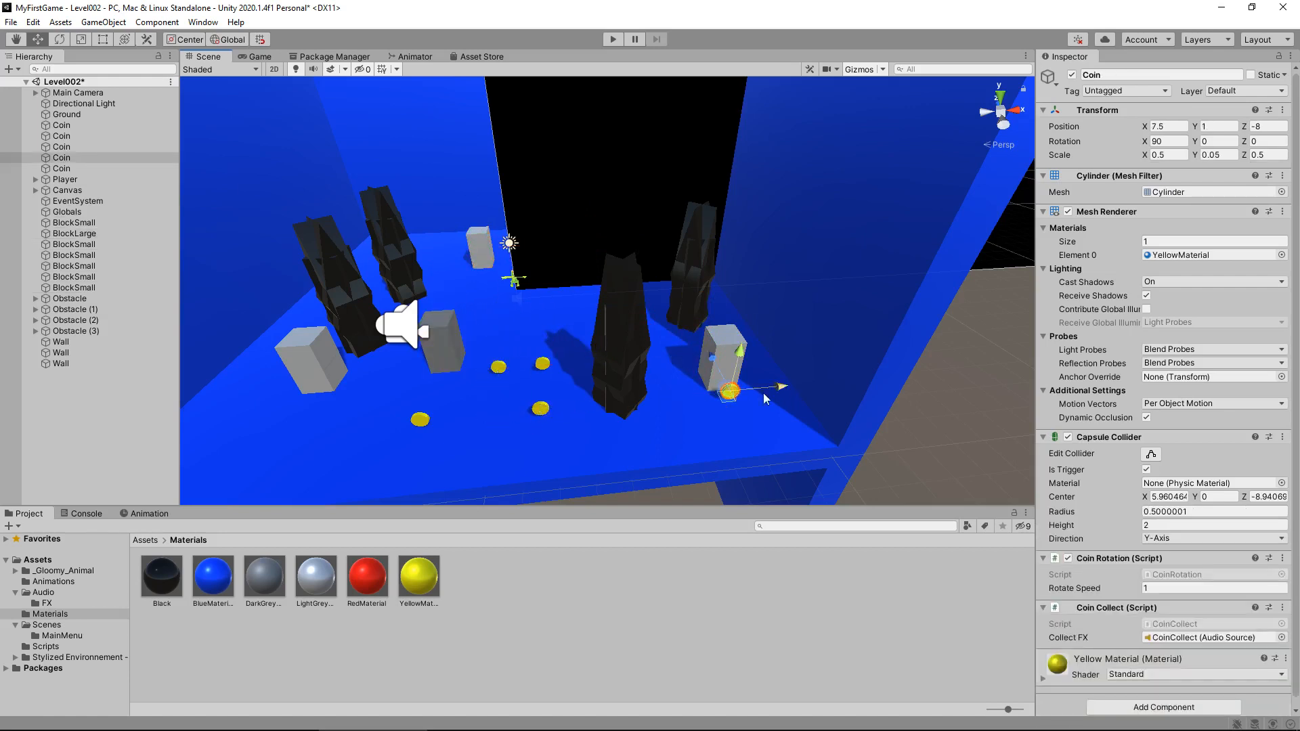
left_click_drag(728, 391, 540, 409)
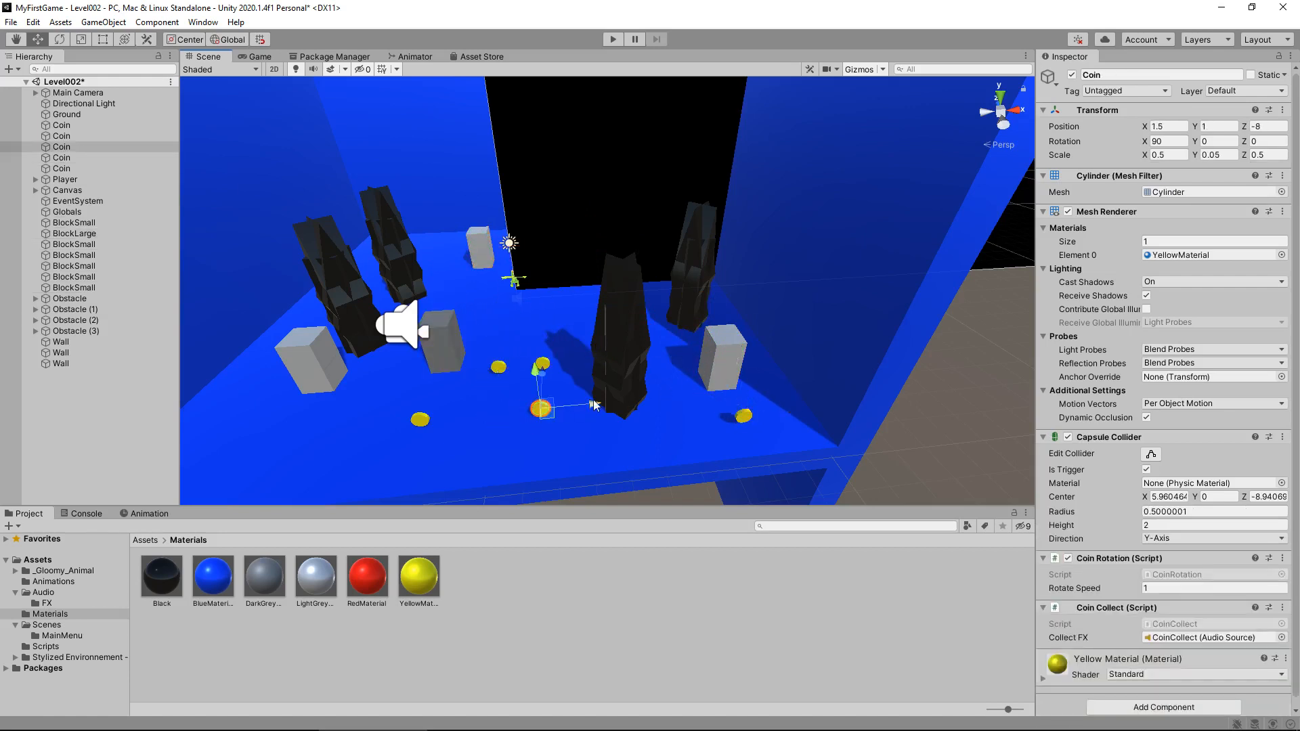
left_click_drag(540, 409, 422, 407)
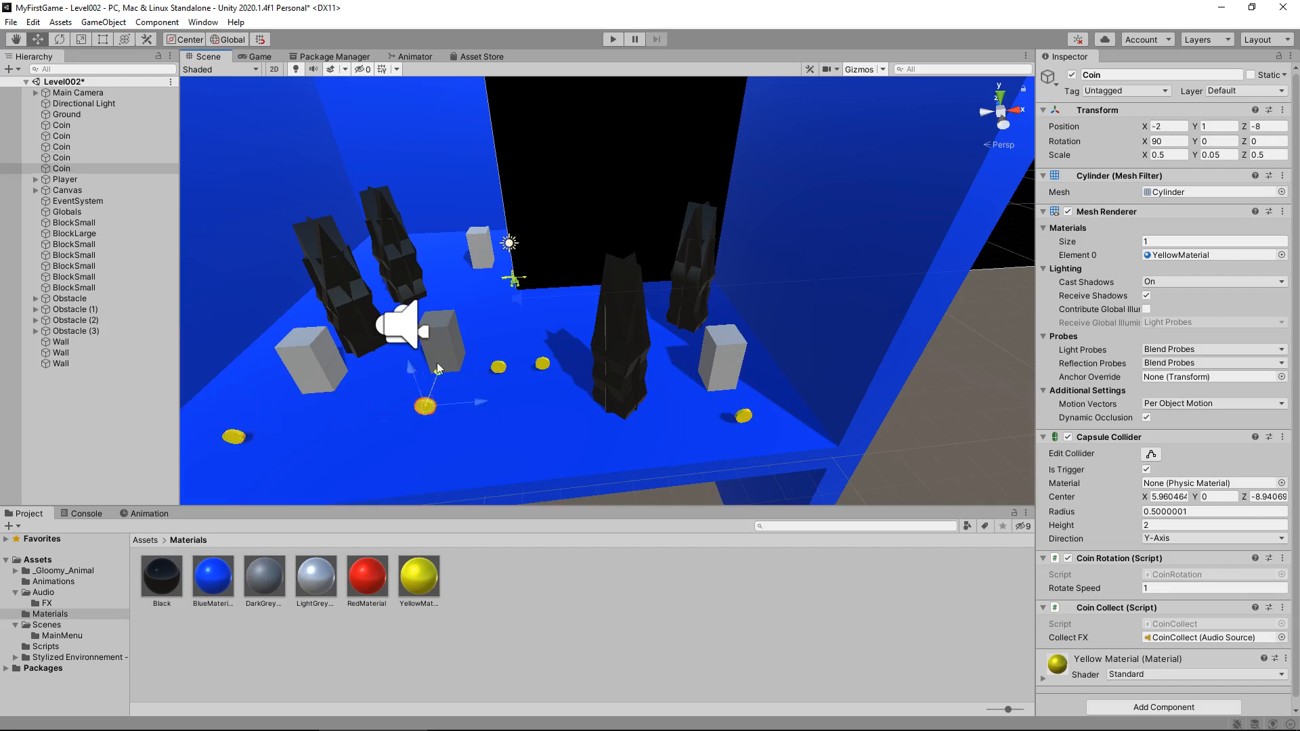
left_click_drag(423, 406, 444, 258)
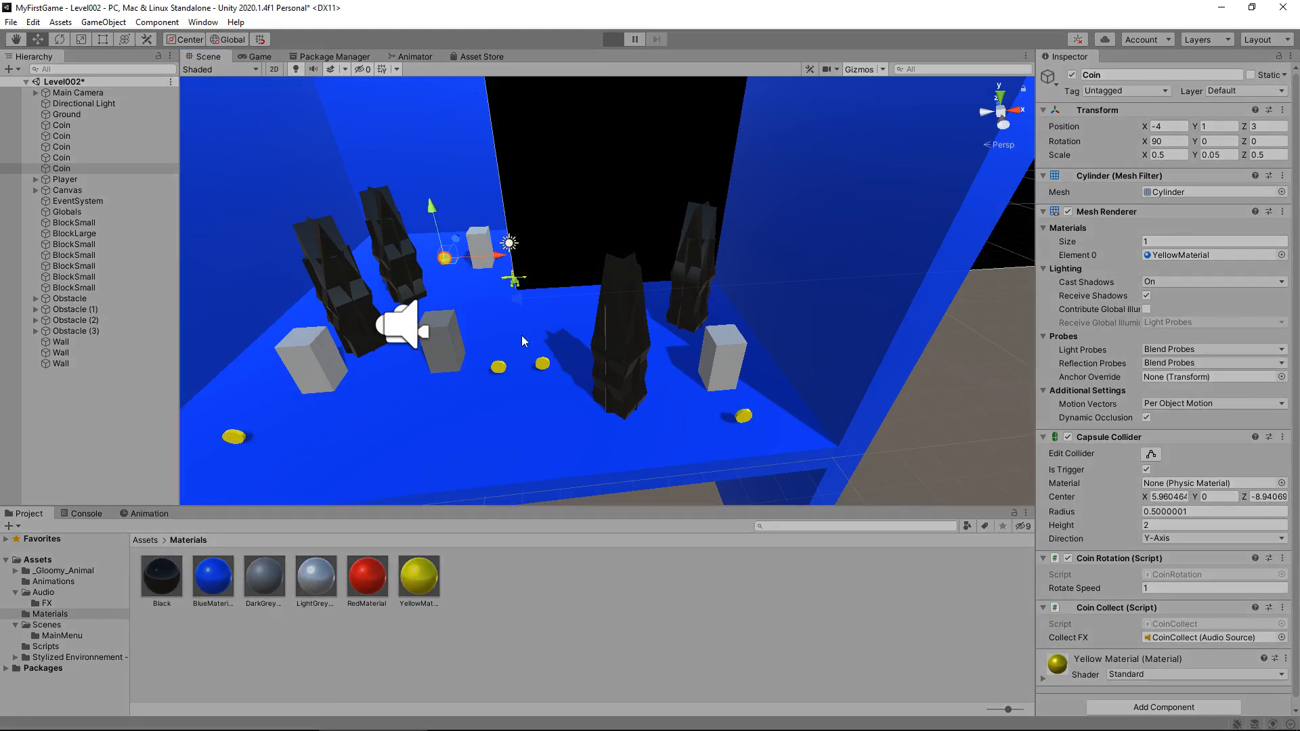
left_click(612, 39)
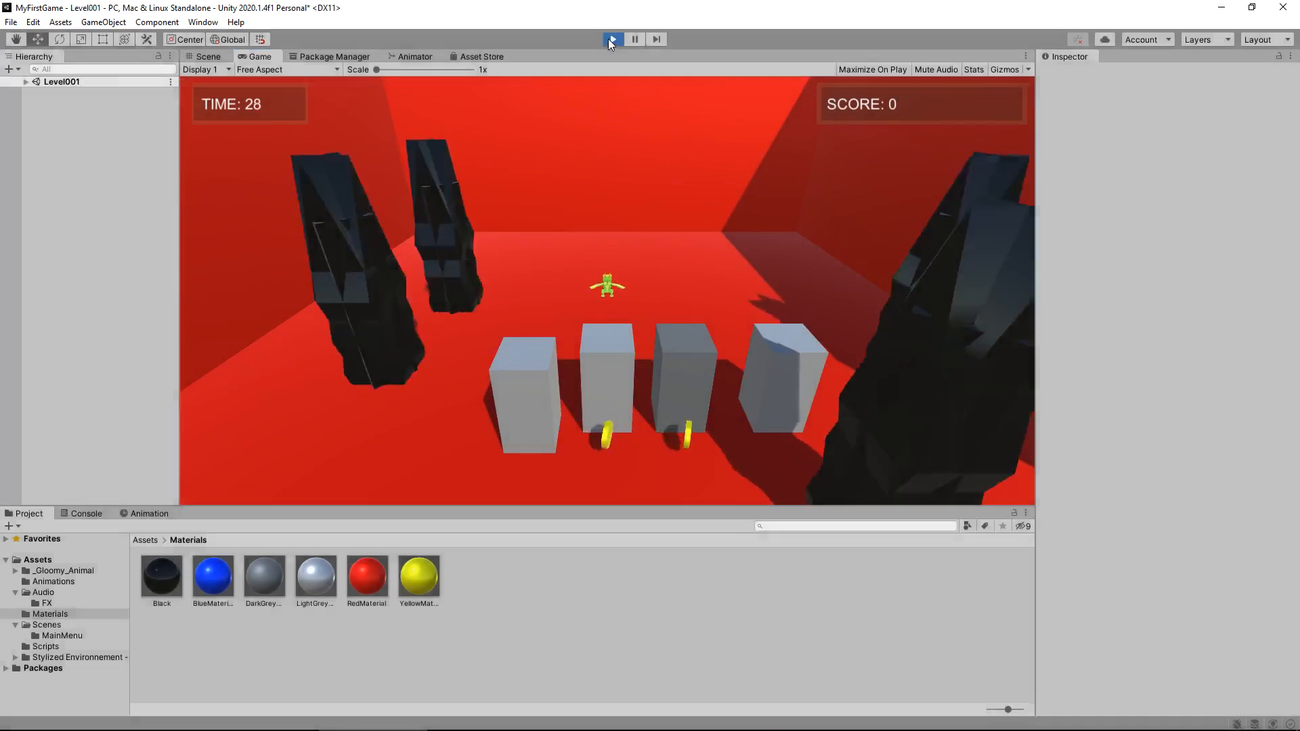
left_click(612, 39)
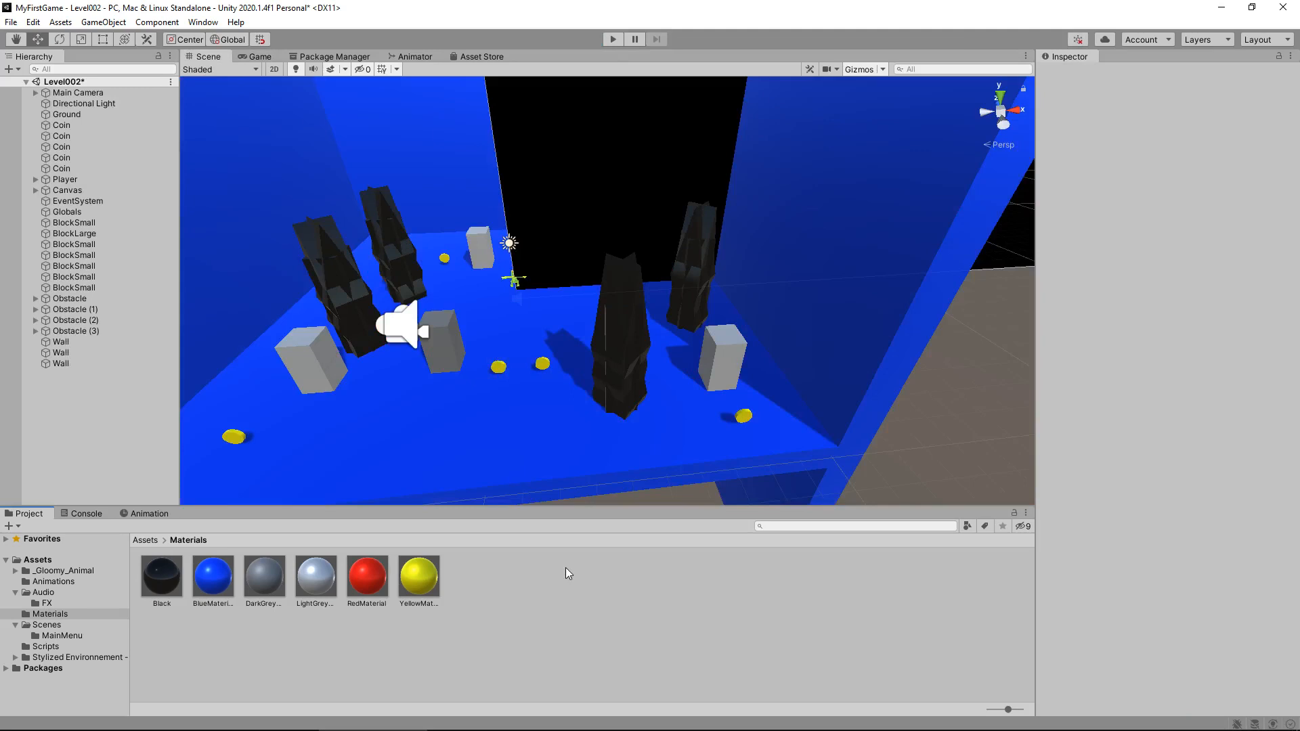
mouse_move(585, 606)
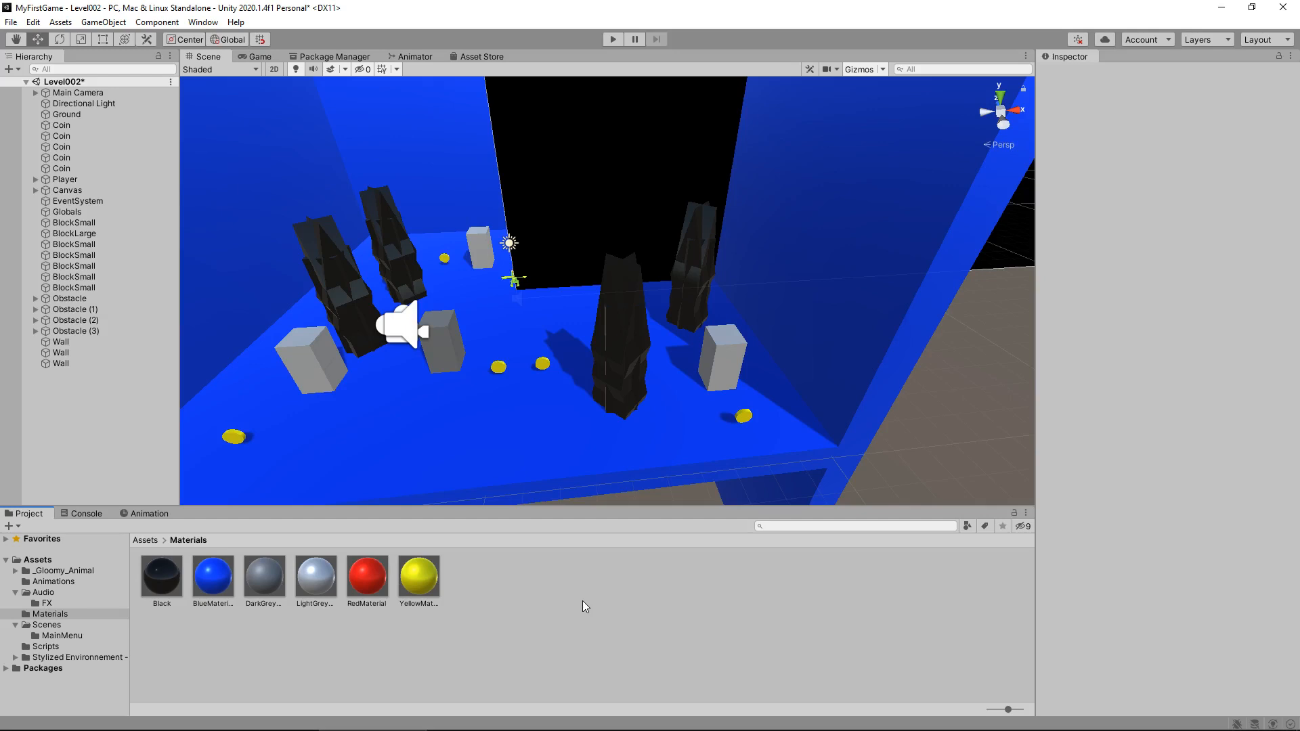
Create a C# script named GlobalLevel in Assets > Scripts
left_click(51, 646)
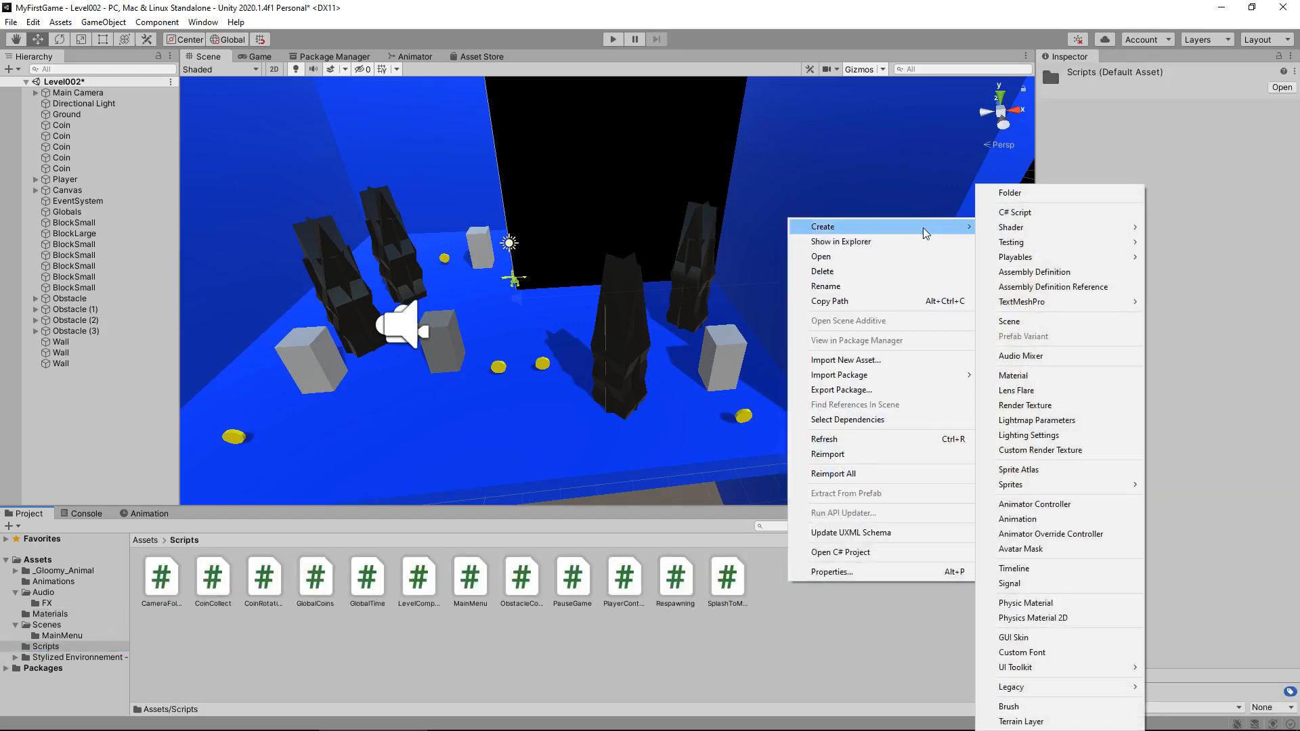
left_click(1015, 212)
type("GlobalLev")
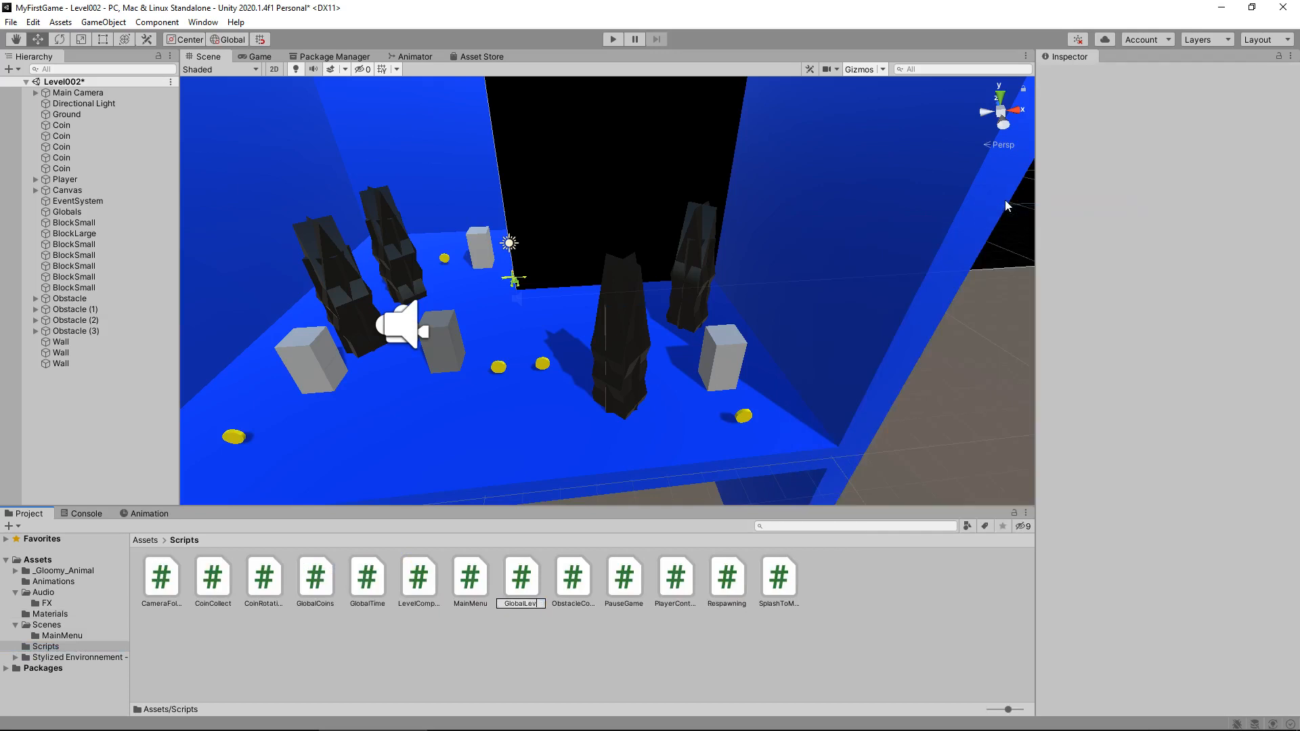
left_click(367, 575)
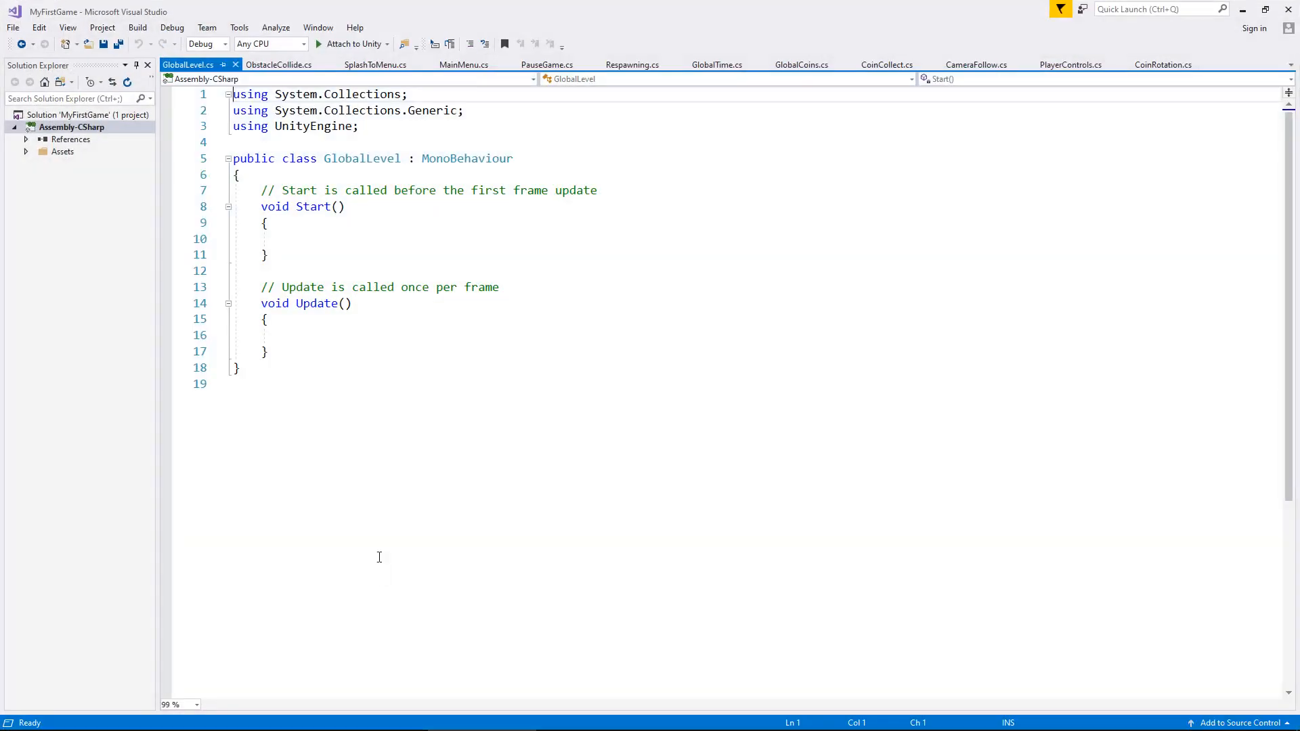
mouse_move(487, 208)
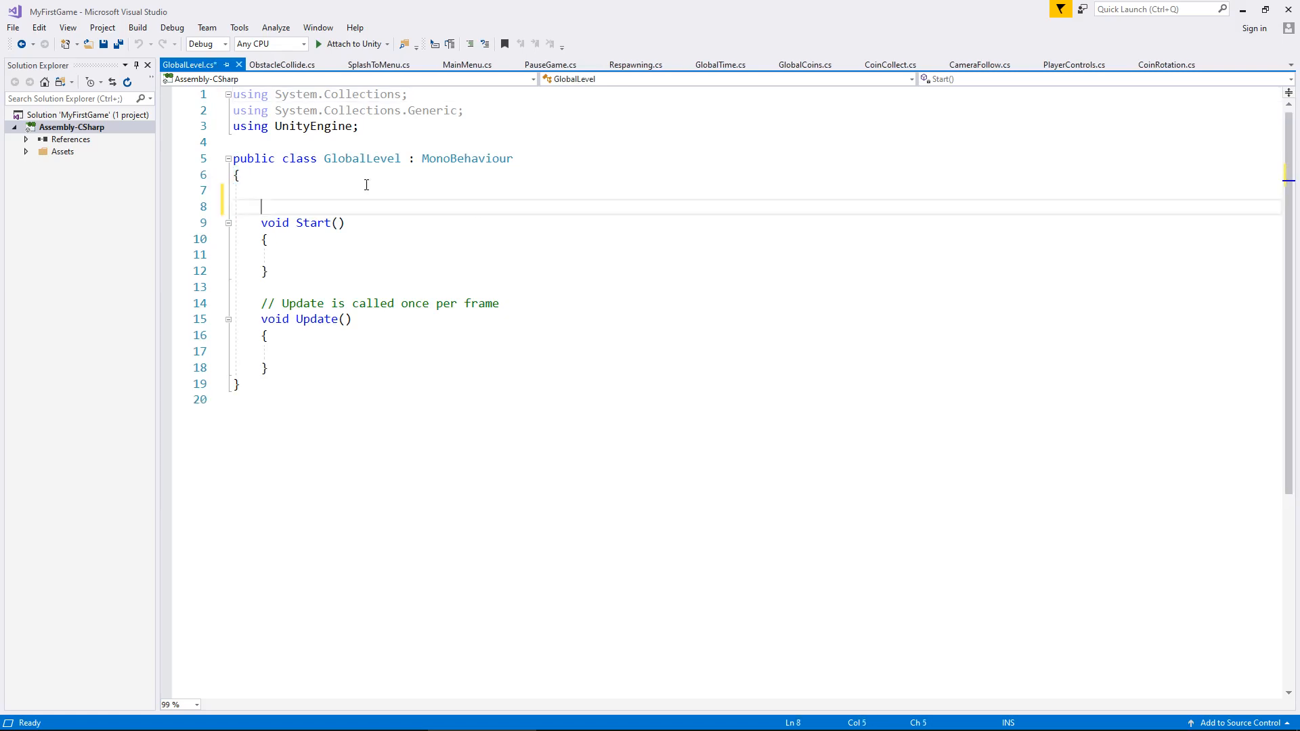
Declare public static int levelNumber = 3 in GlobalLevel
type("p")
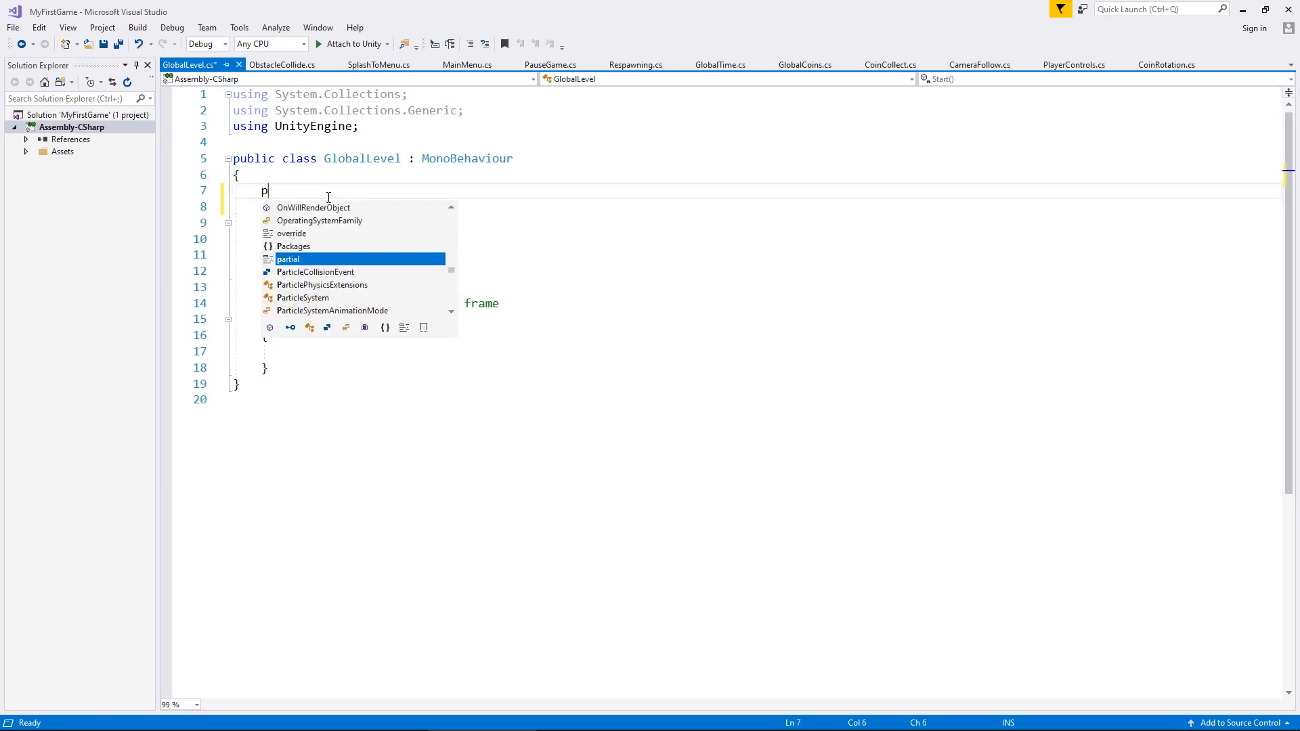
type("ublic")
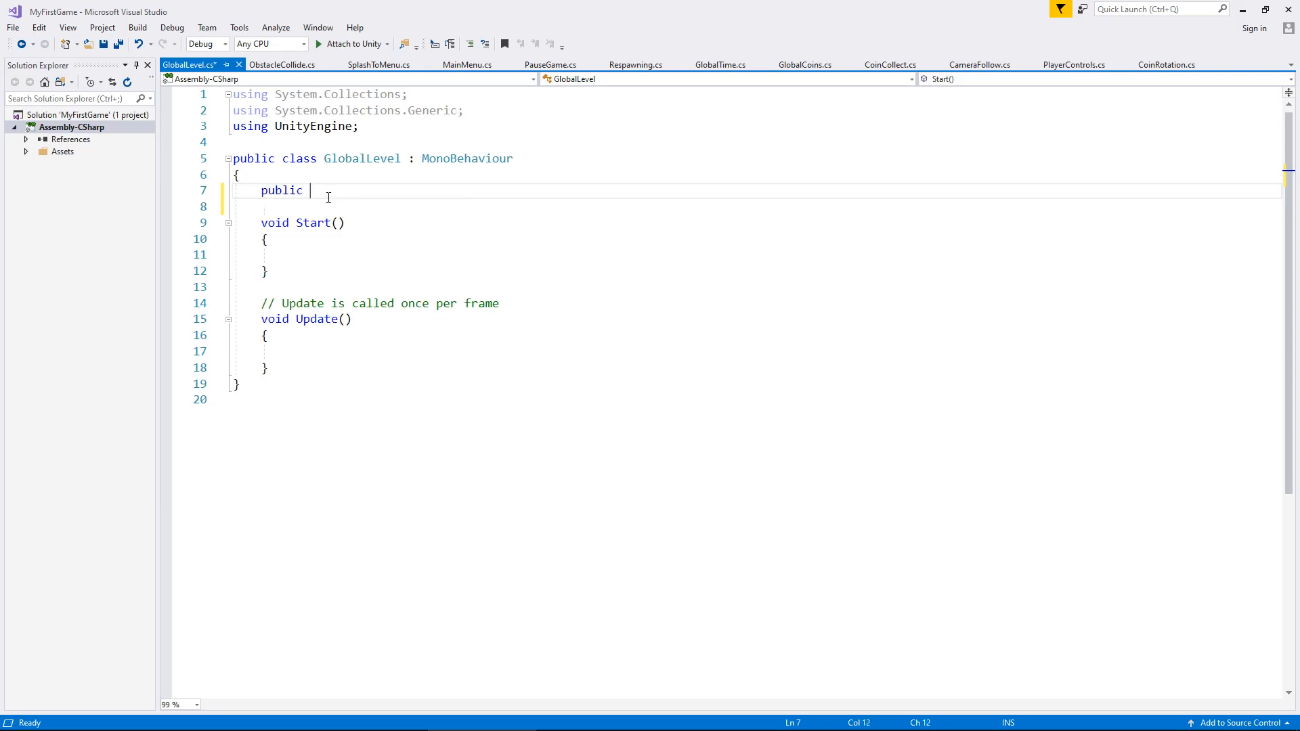
type("static")
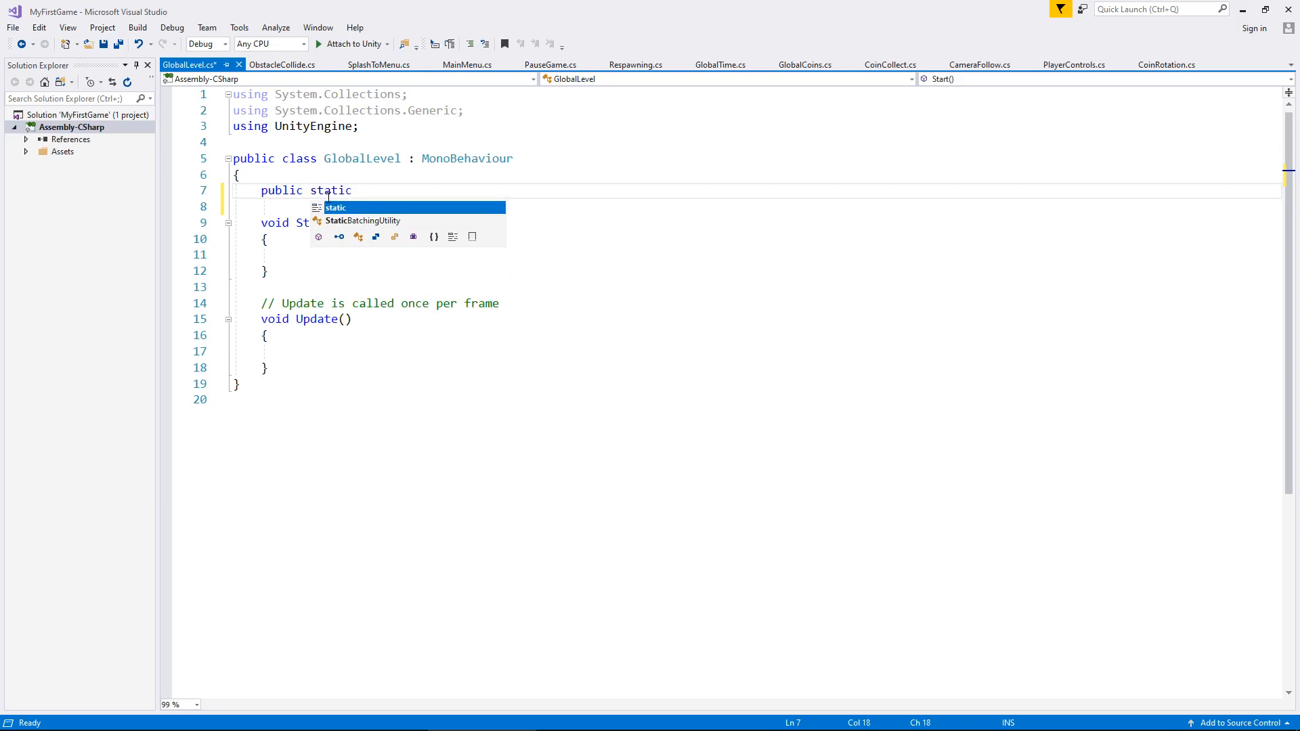
type("int")
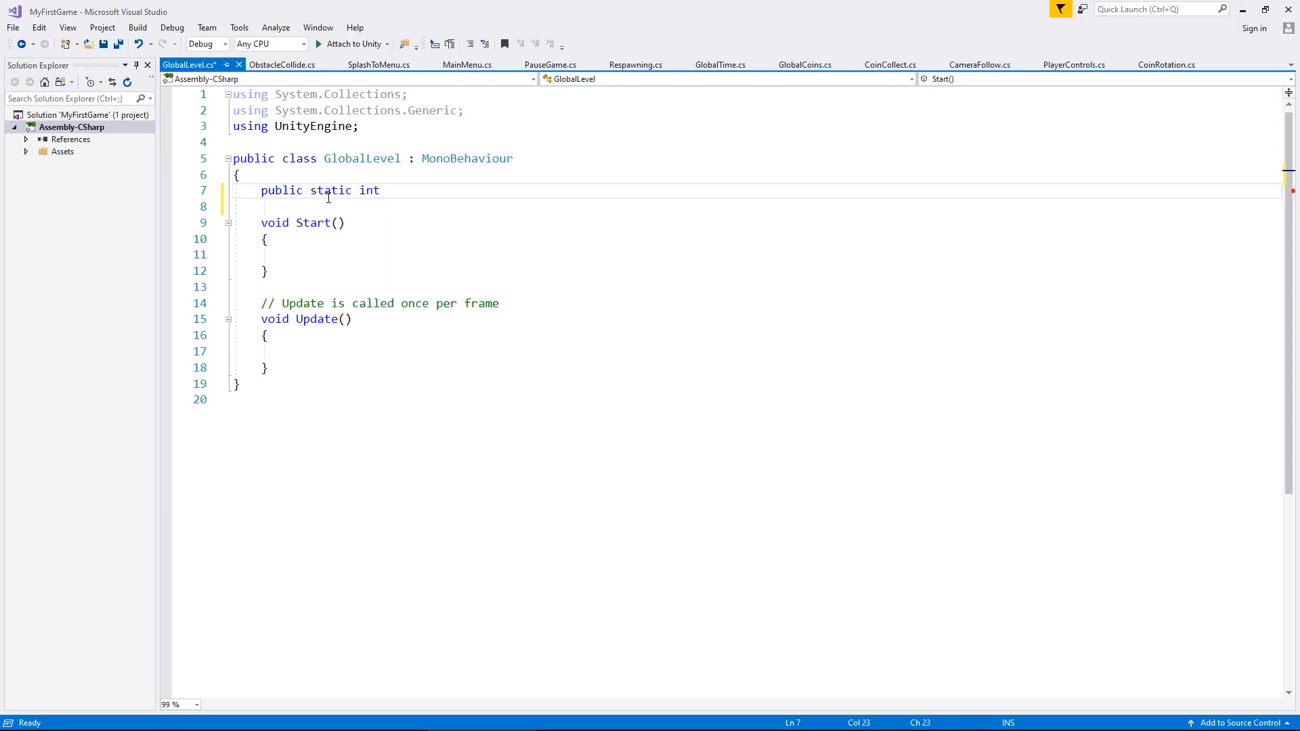
type("level")
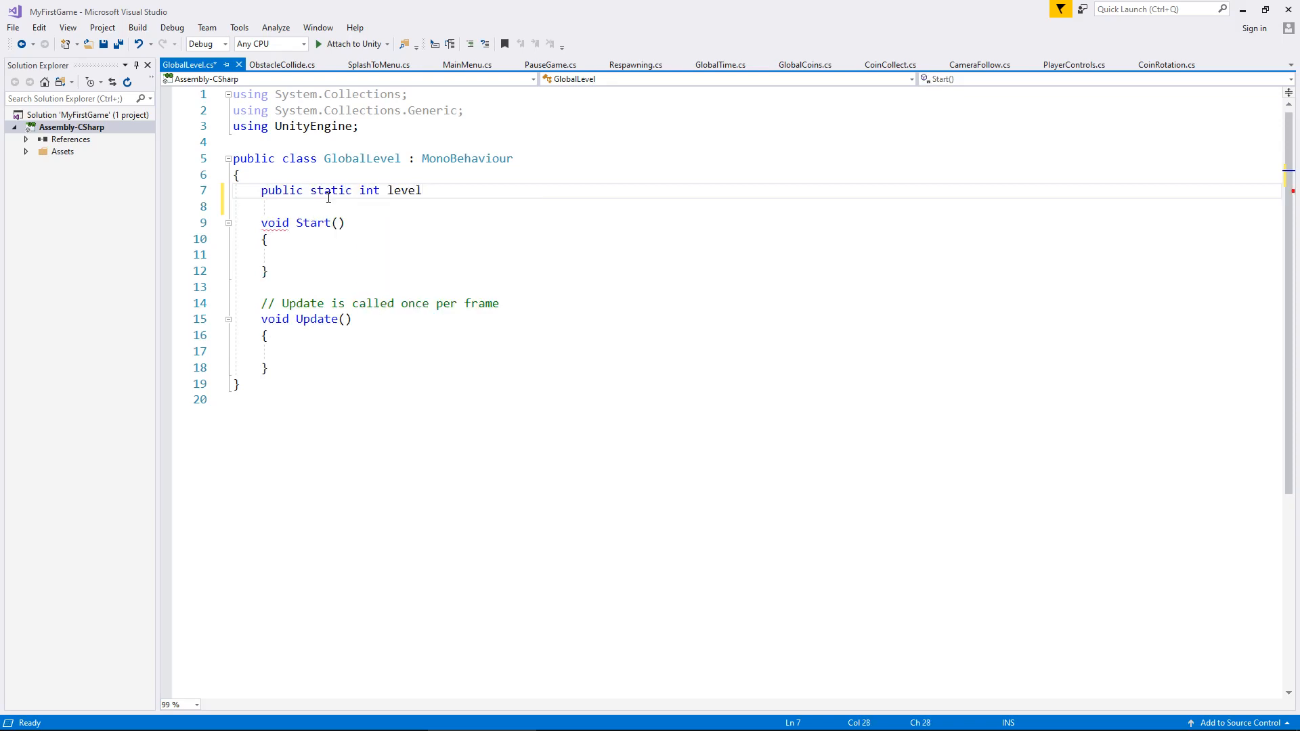
type("Number =")
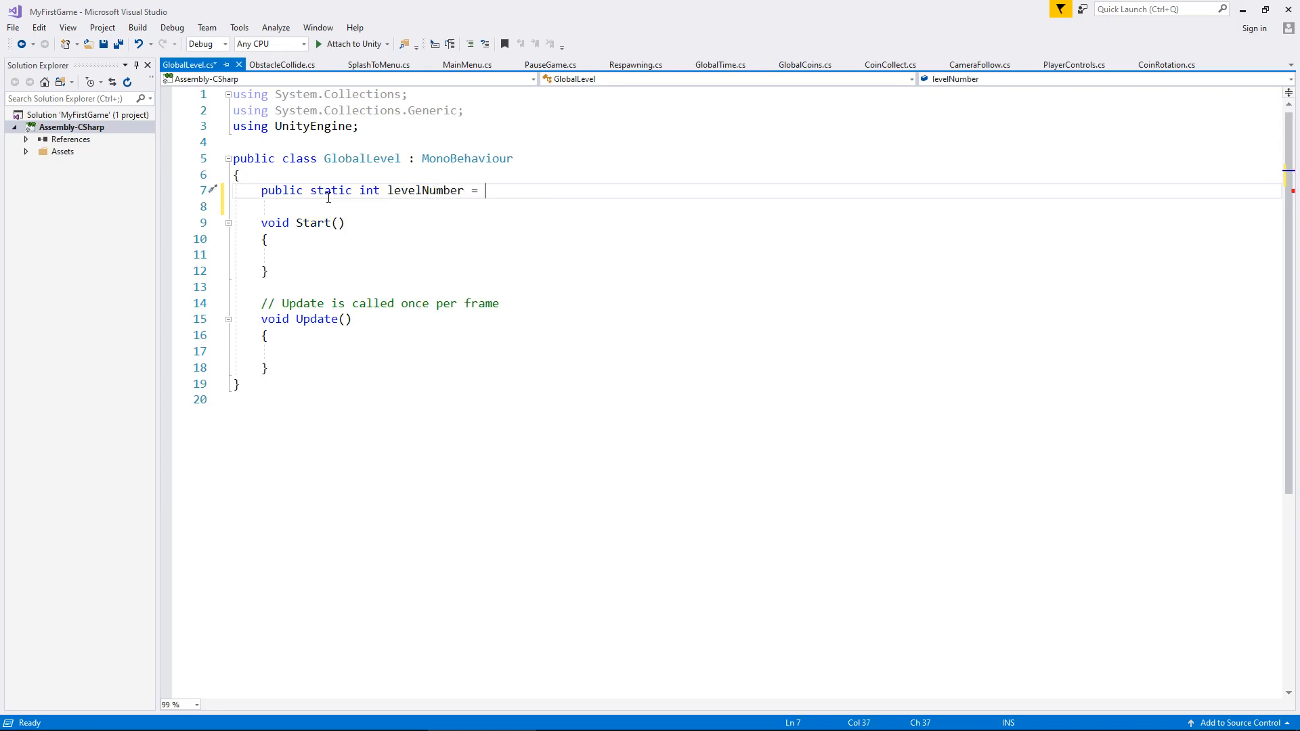
type("3")
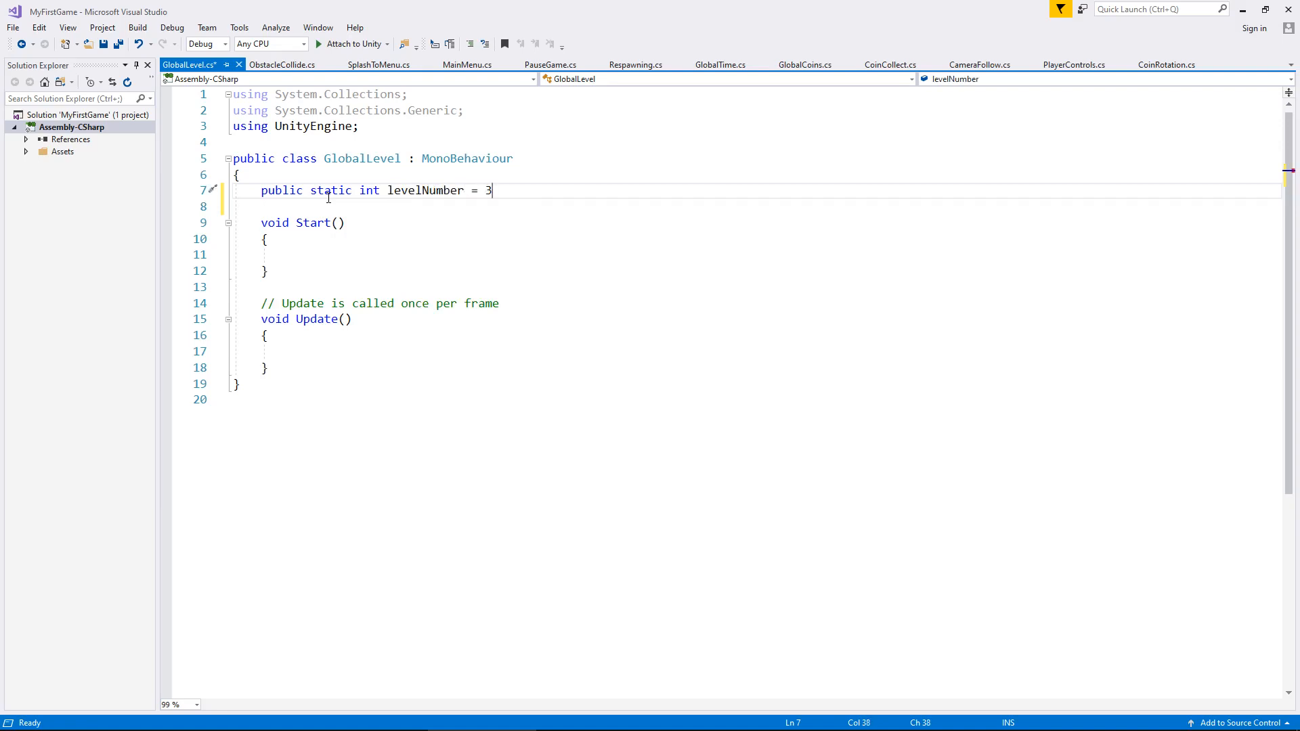
type(";")
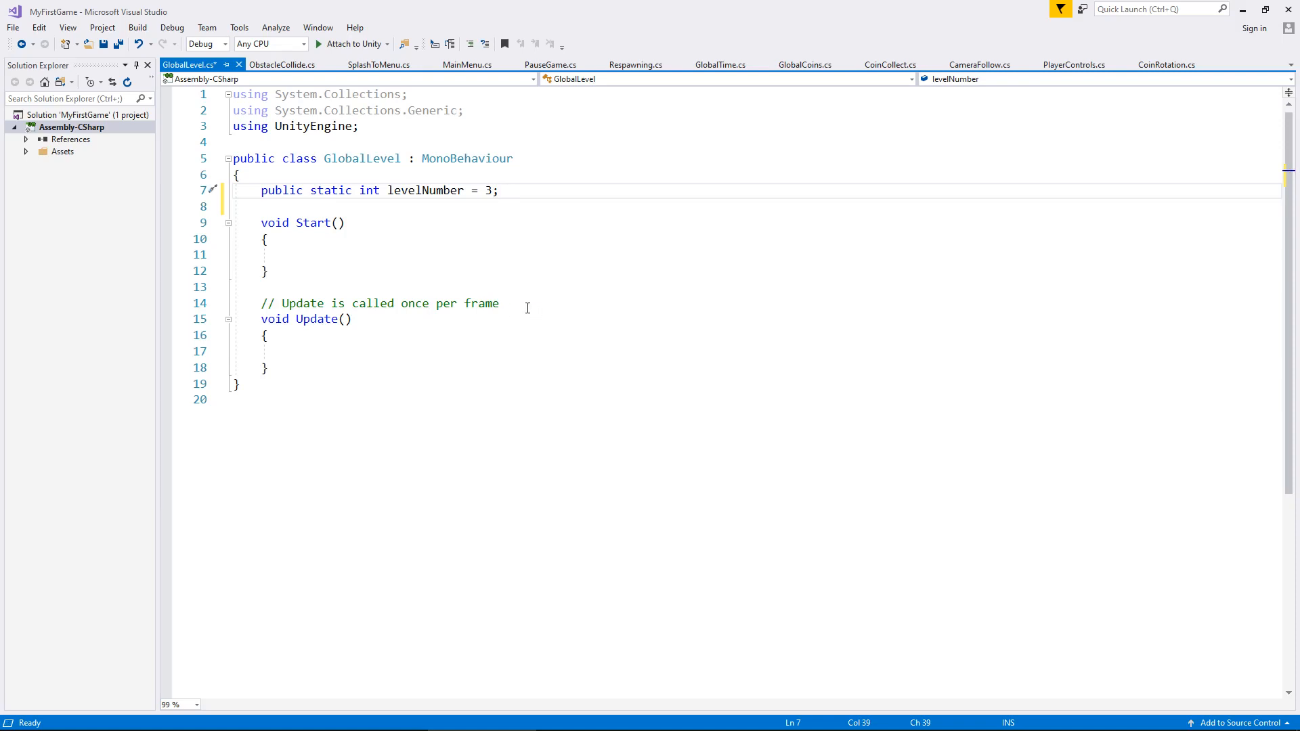
mouse_move(522, 306)
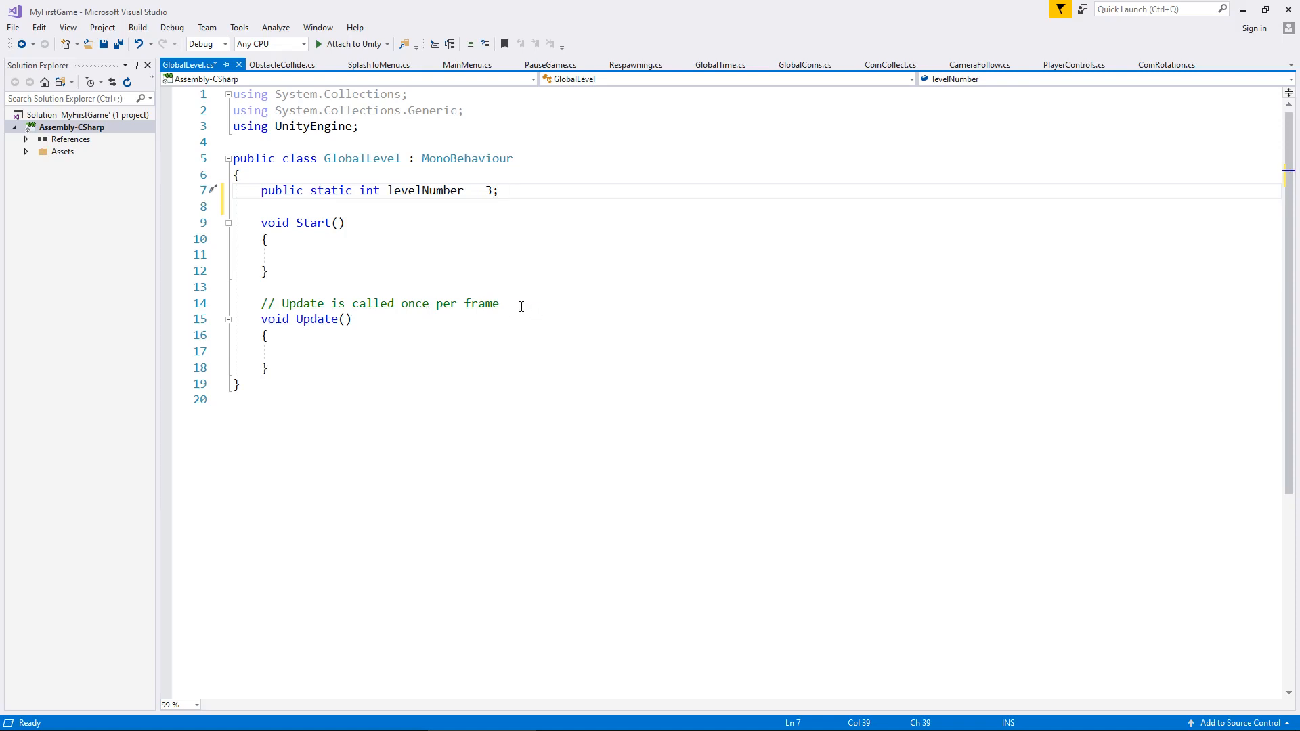
mouse_move(503, 336)
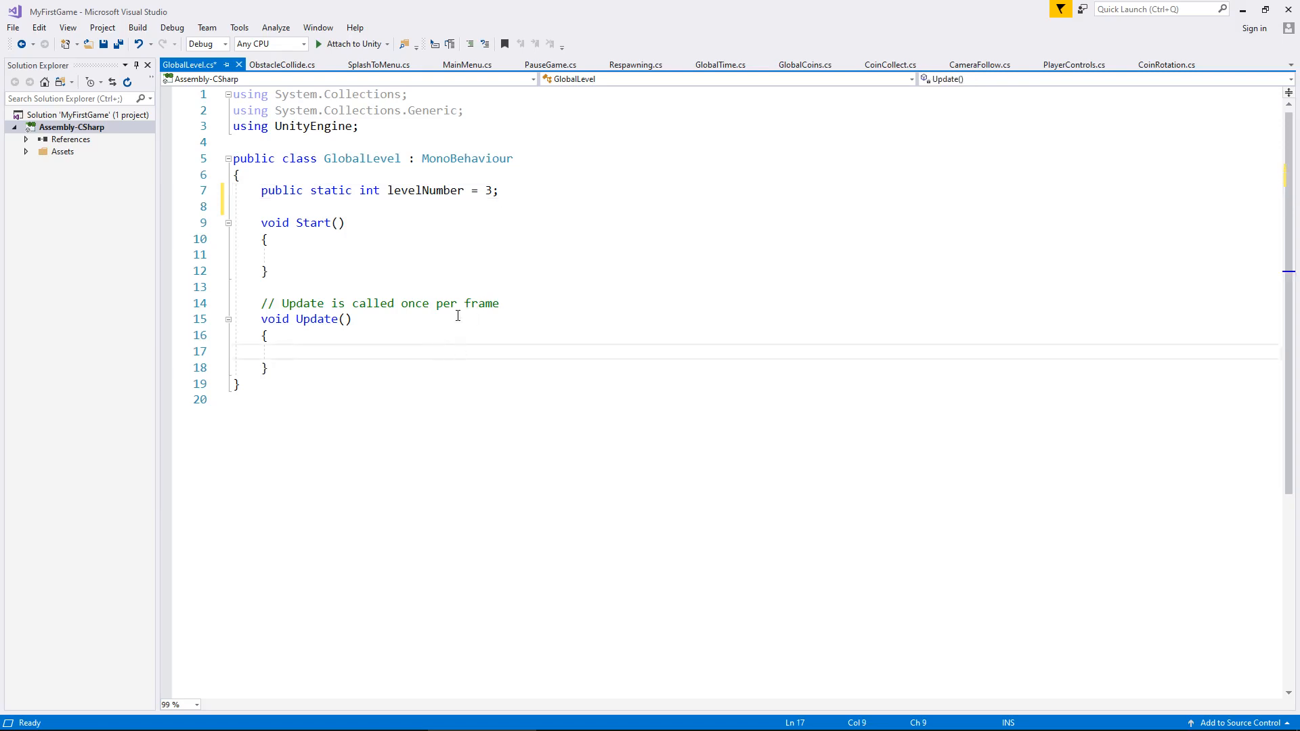
Add public int internalNum, set it to levelNumber in Update(), and save
type("le")
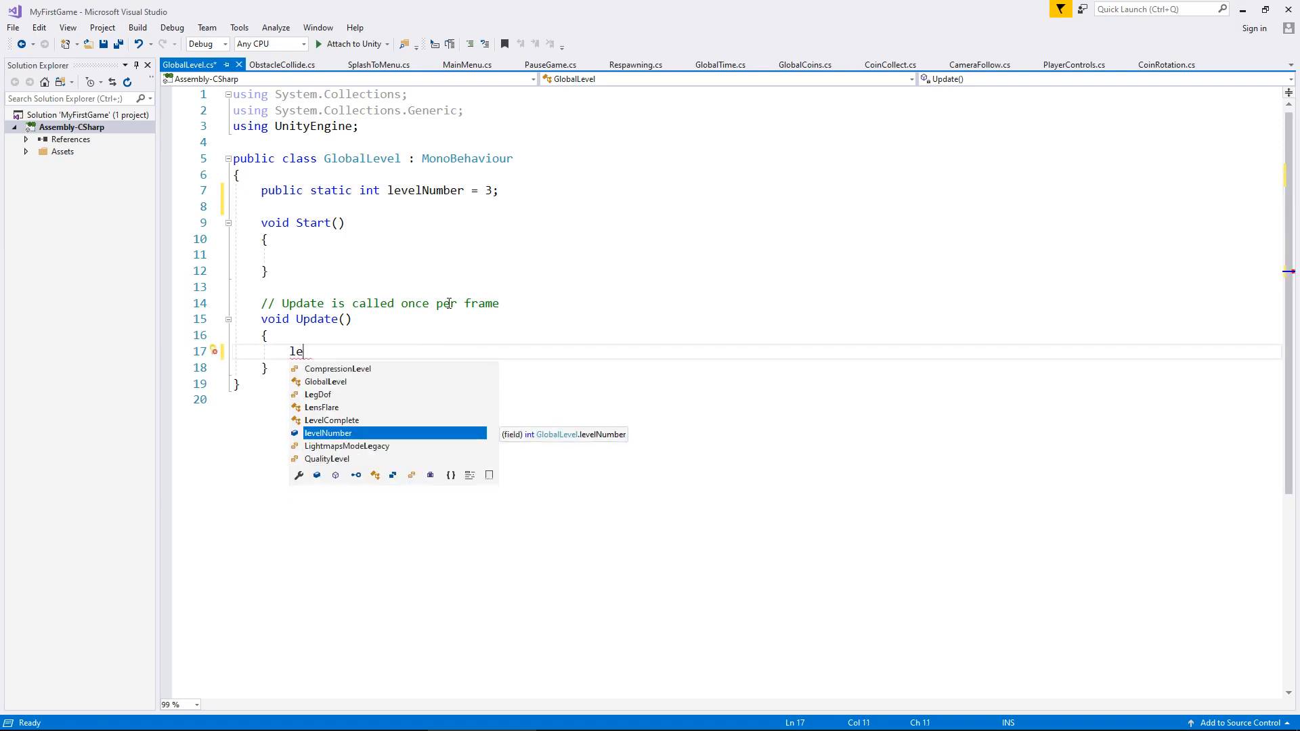
type("velNumber =")
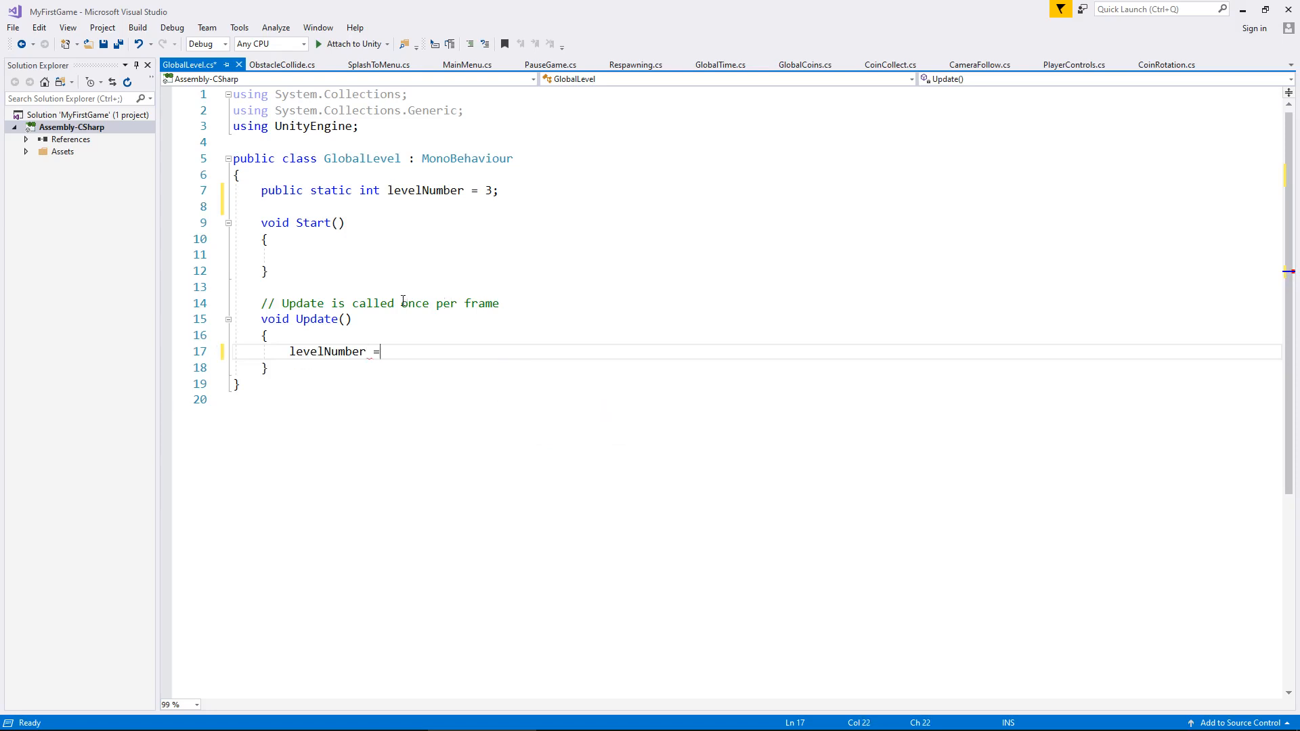
type("public i")
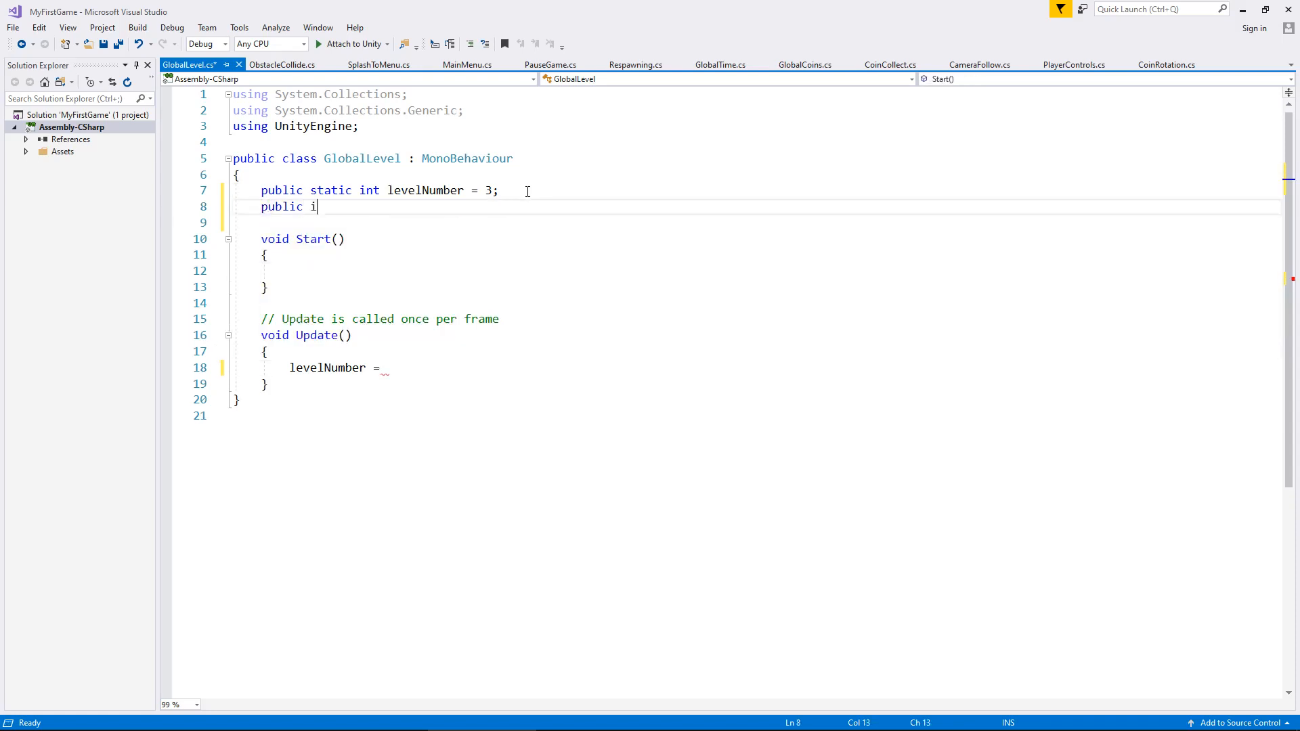
type("nt")
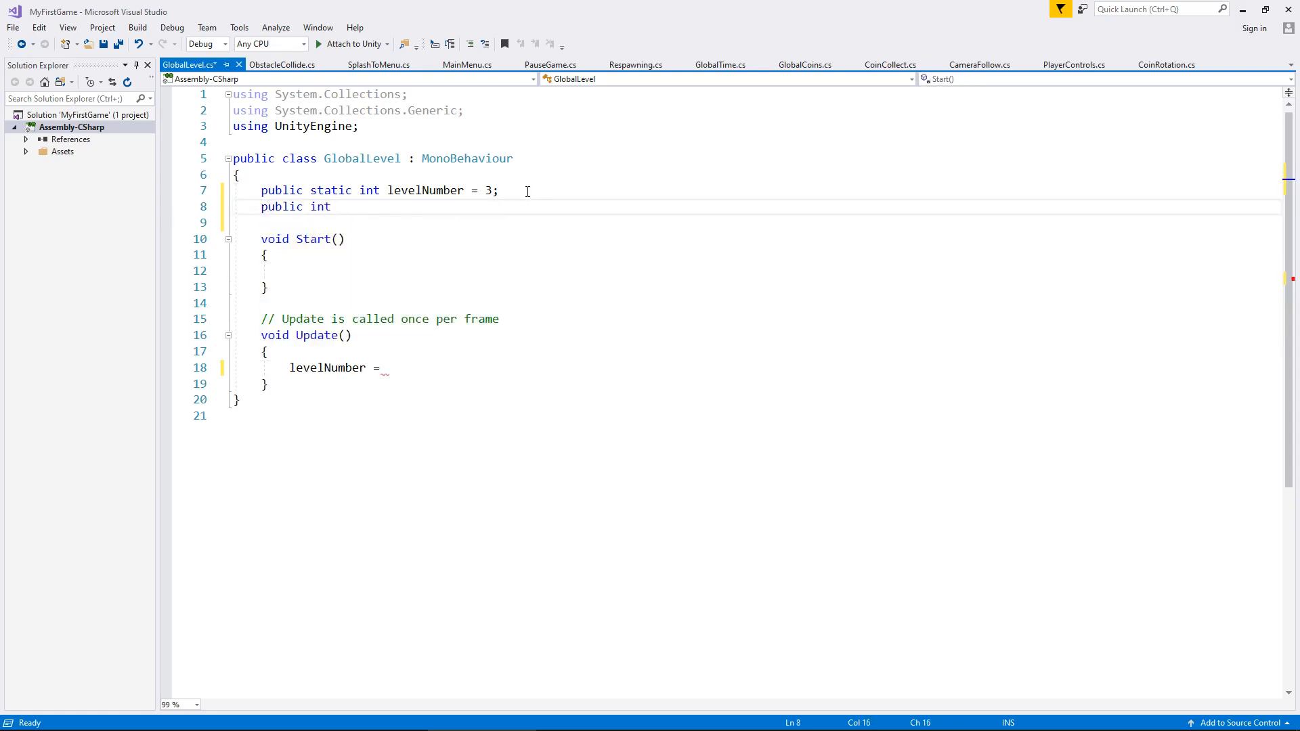
type("internalNu")
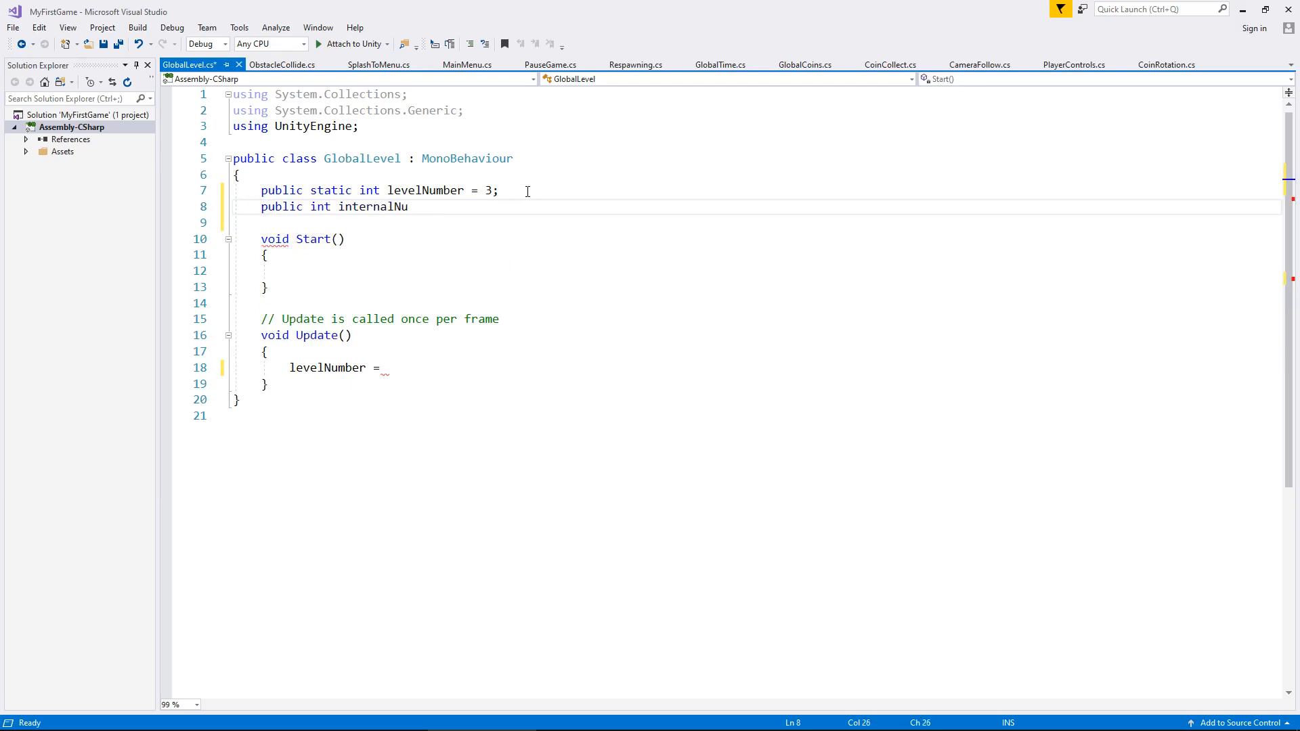
type("m;")
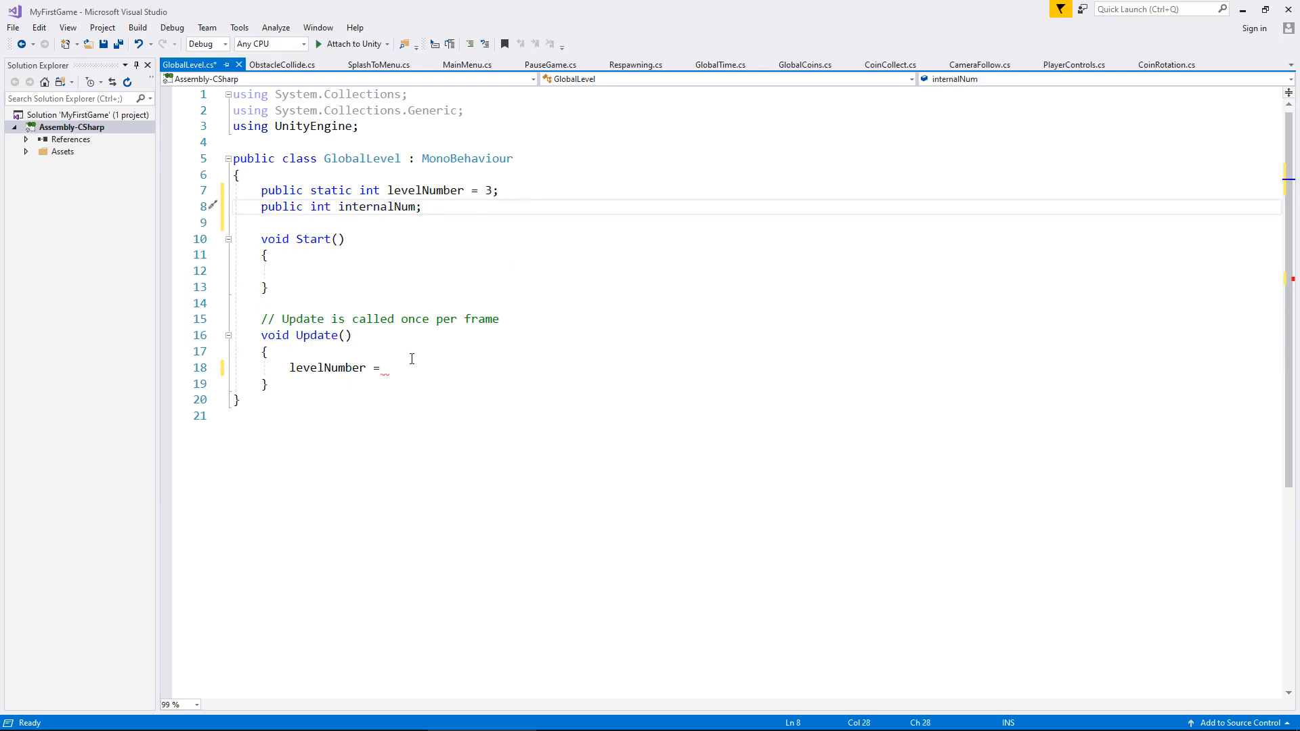
key("BackSpace")
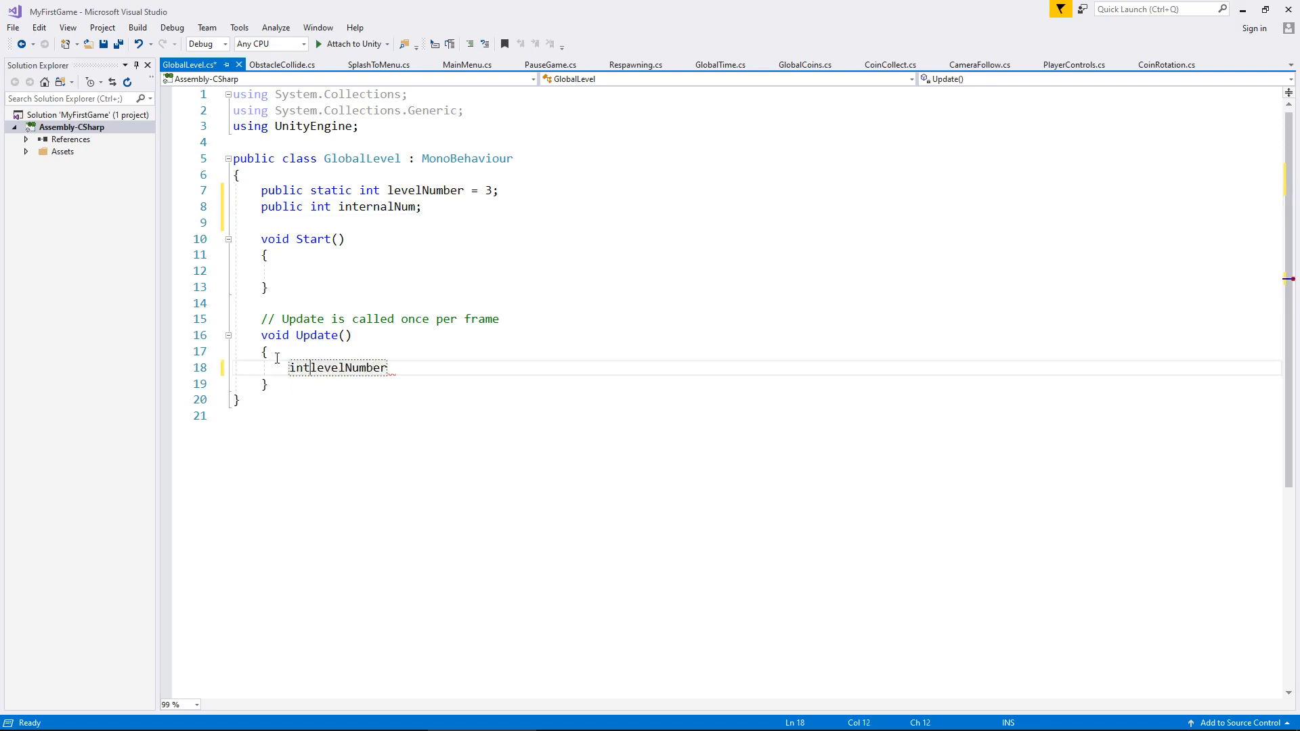
type("internalNum =")
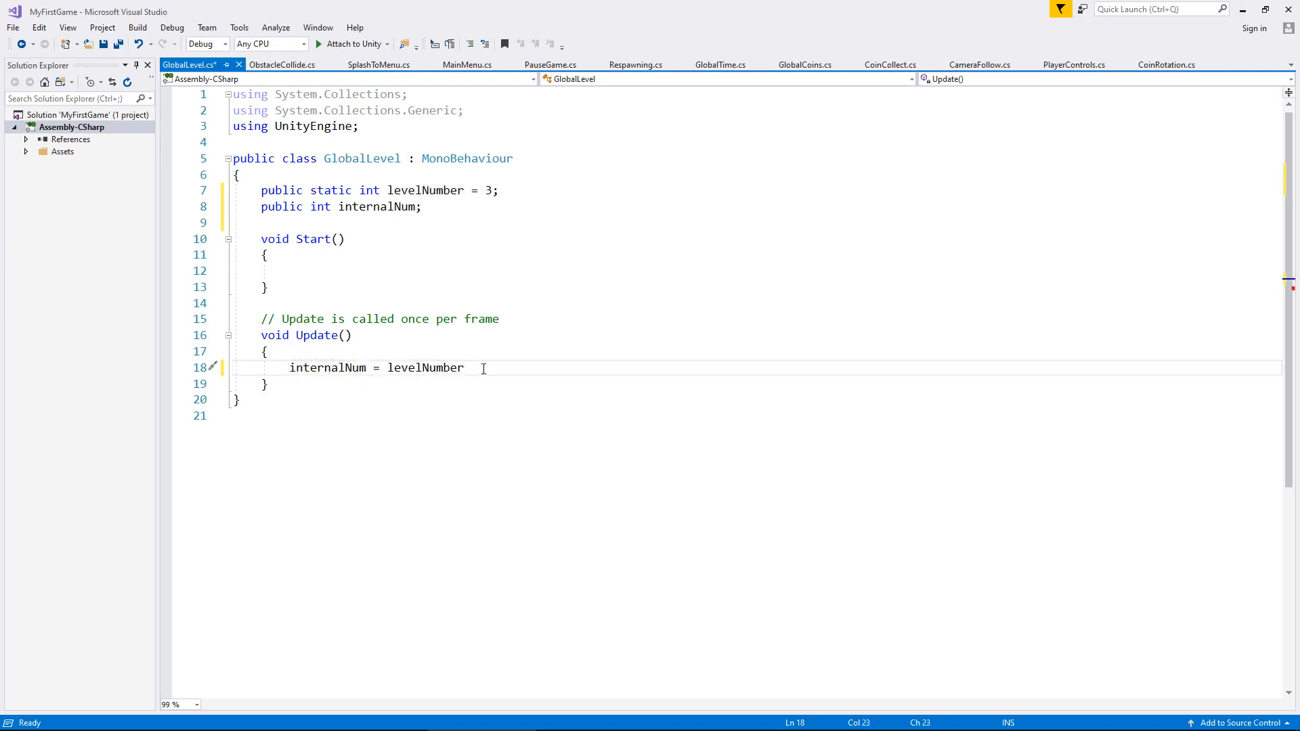
type(";")
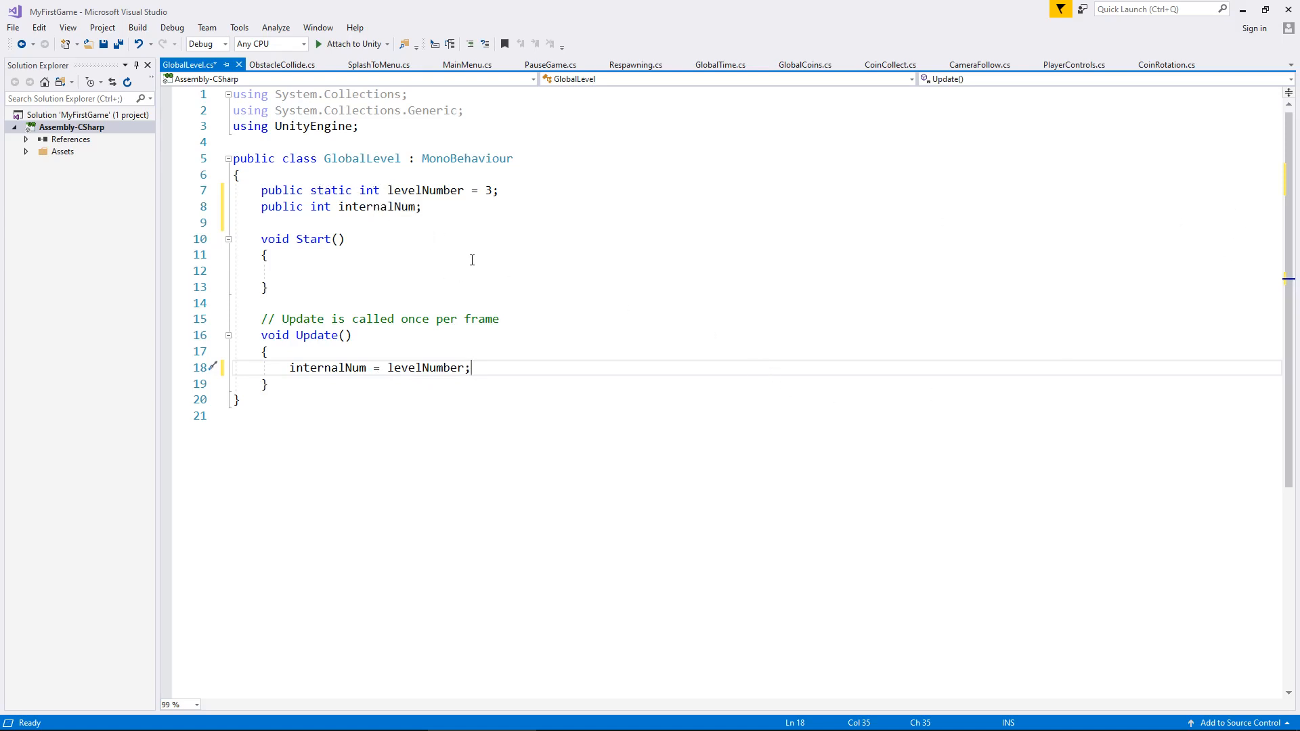
mouse_move(458, 229)
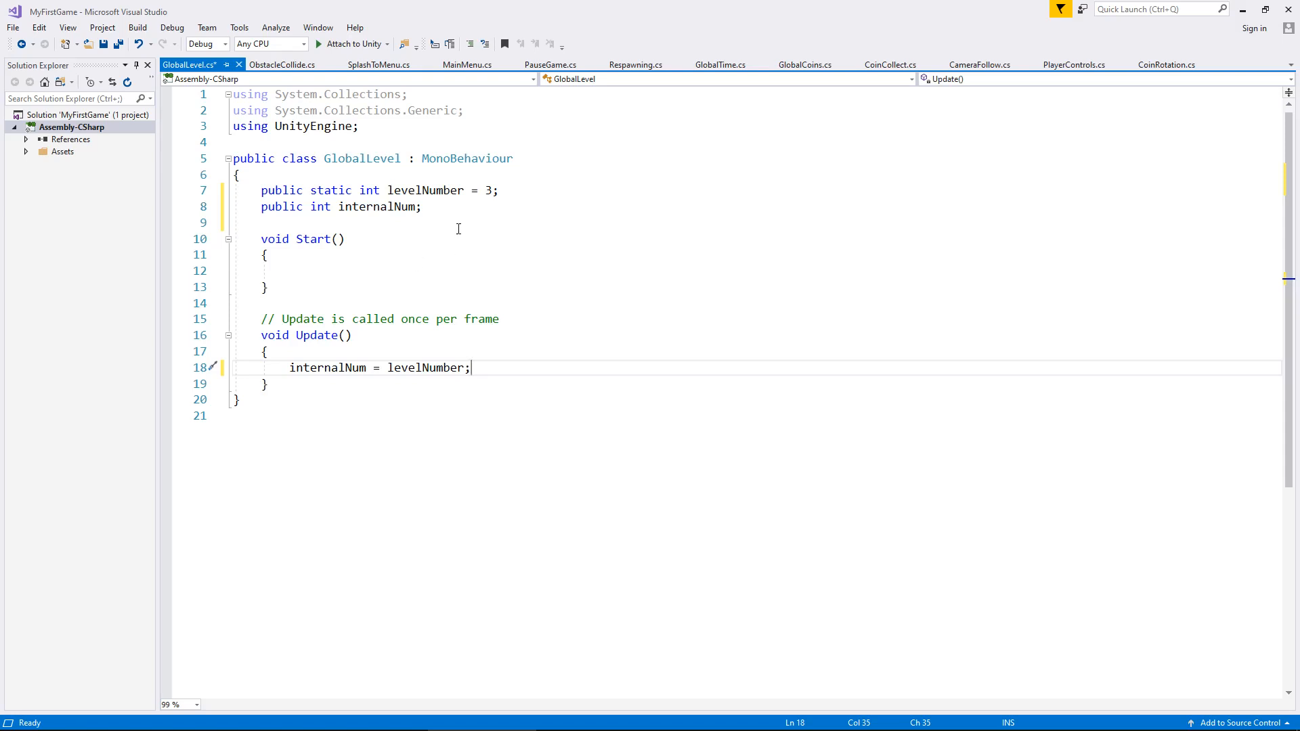
key("ctrl+s")
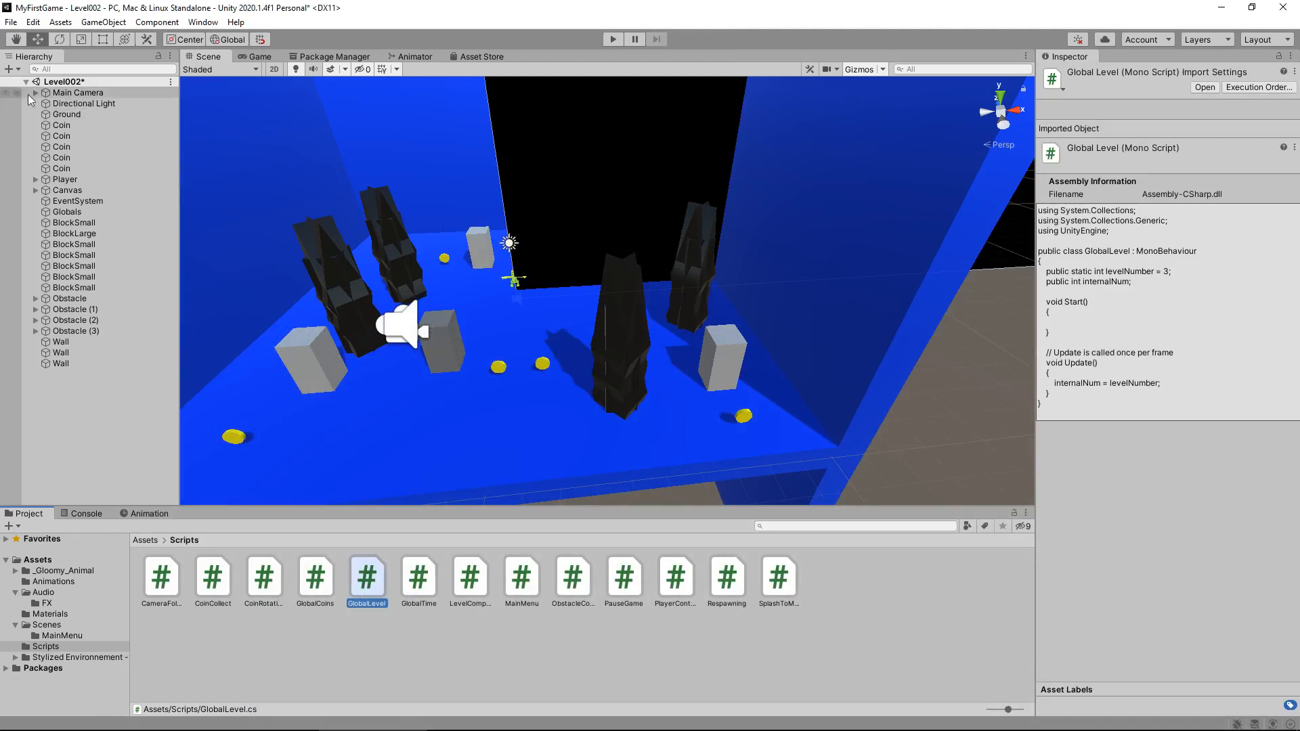
left_click(11, 22)
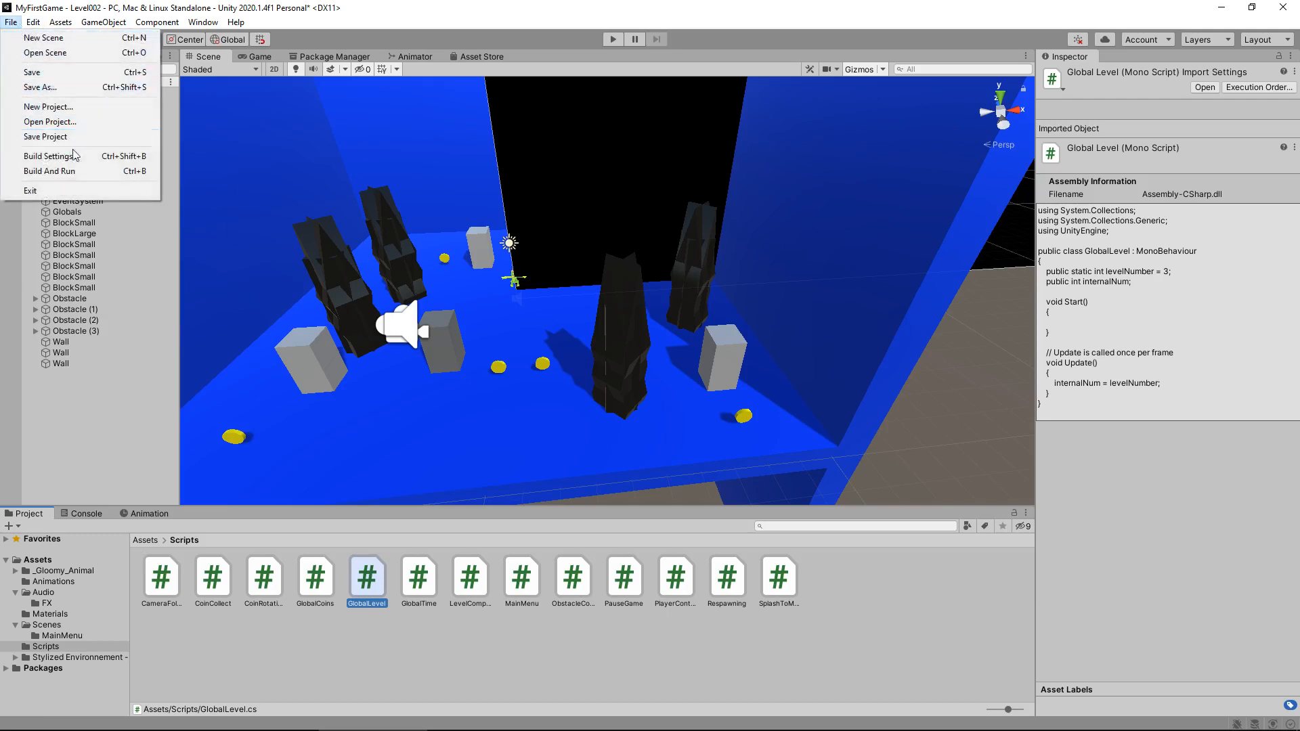
mouse_move(50, 155)
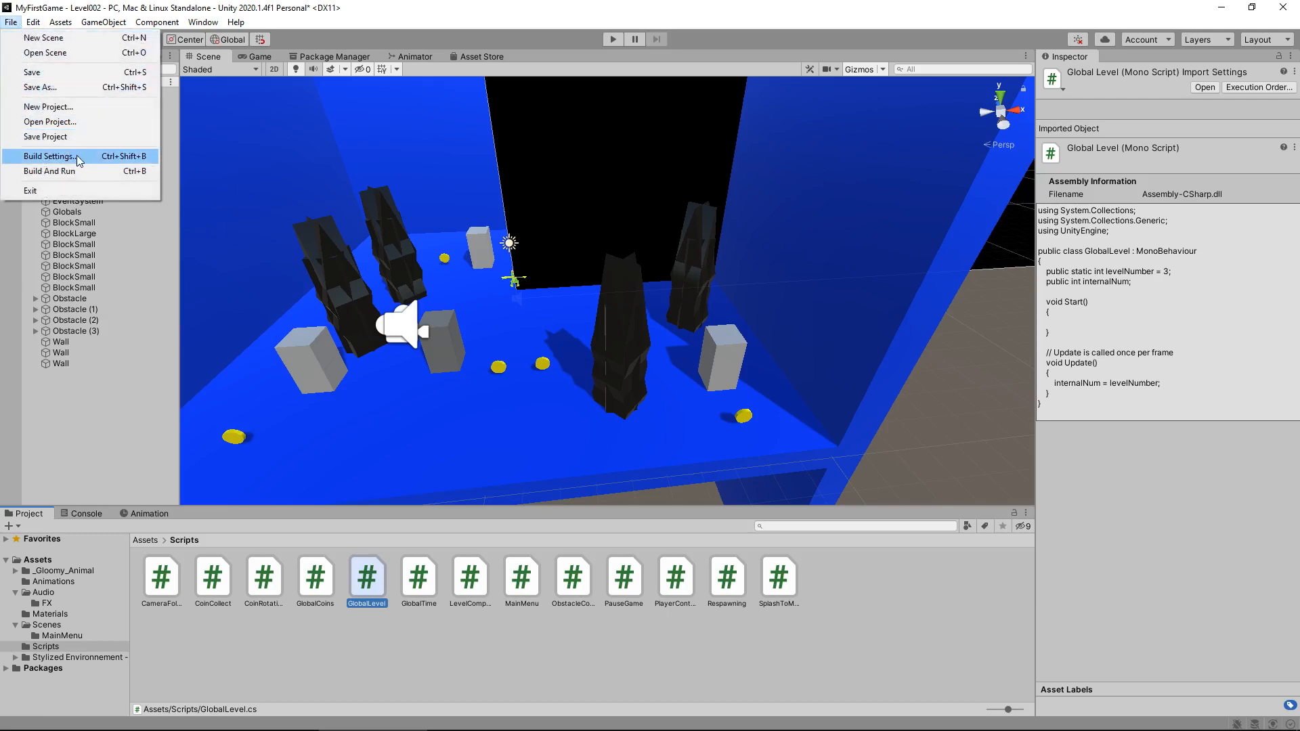
left_click(48, 155)
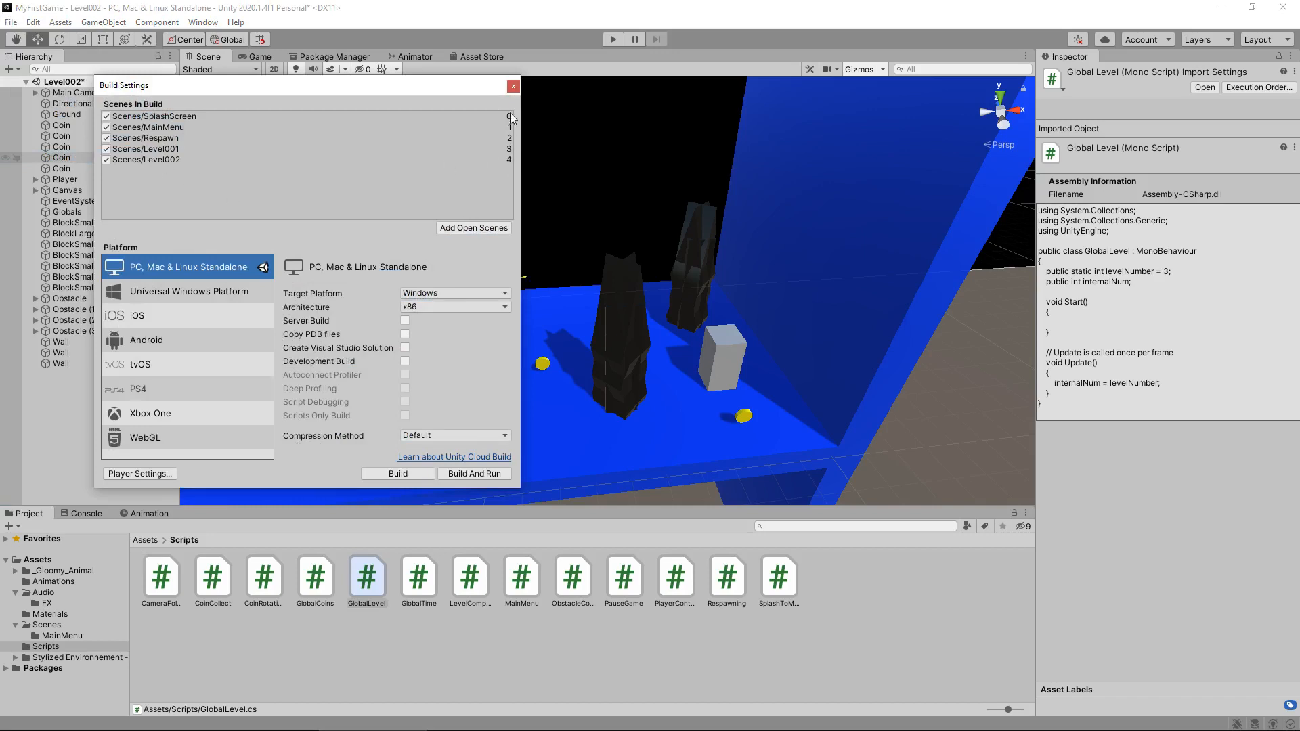
left_click(513, 86)
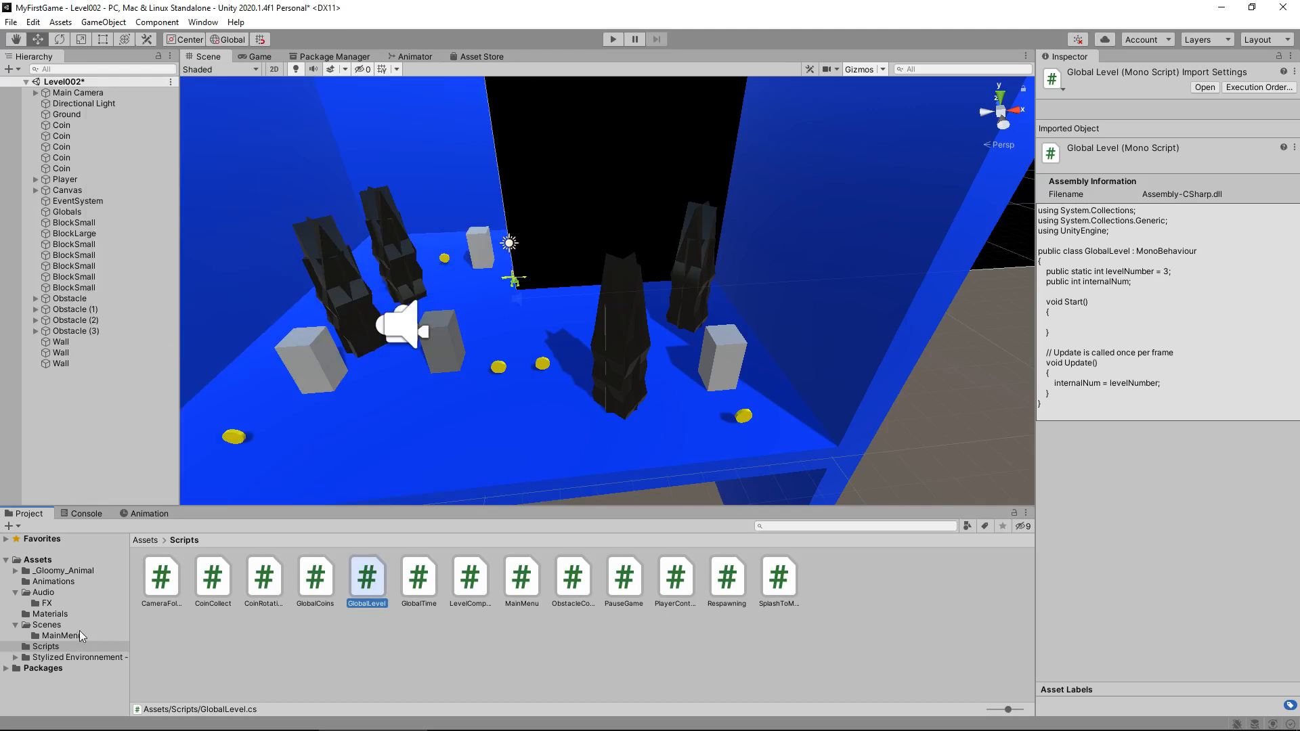
Open the MainMenu scene and attach the GlobalLevel script to MenuControl
left_click(47, 624)
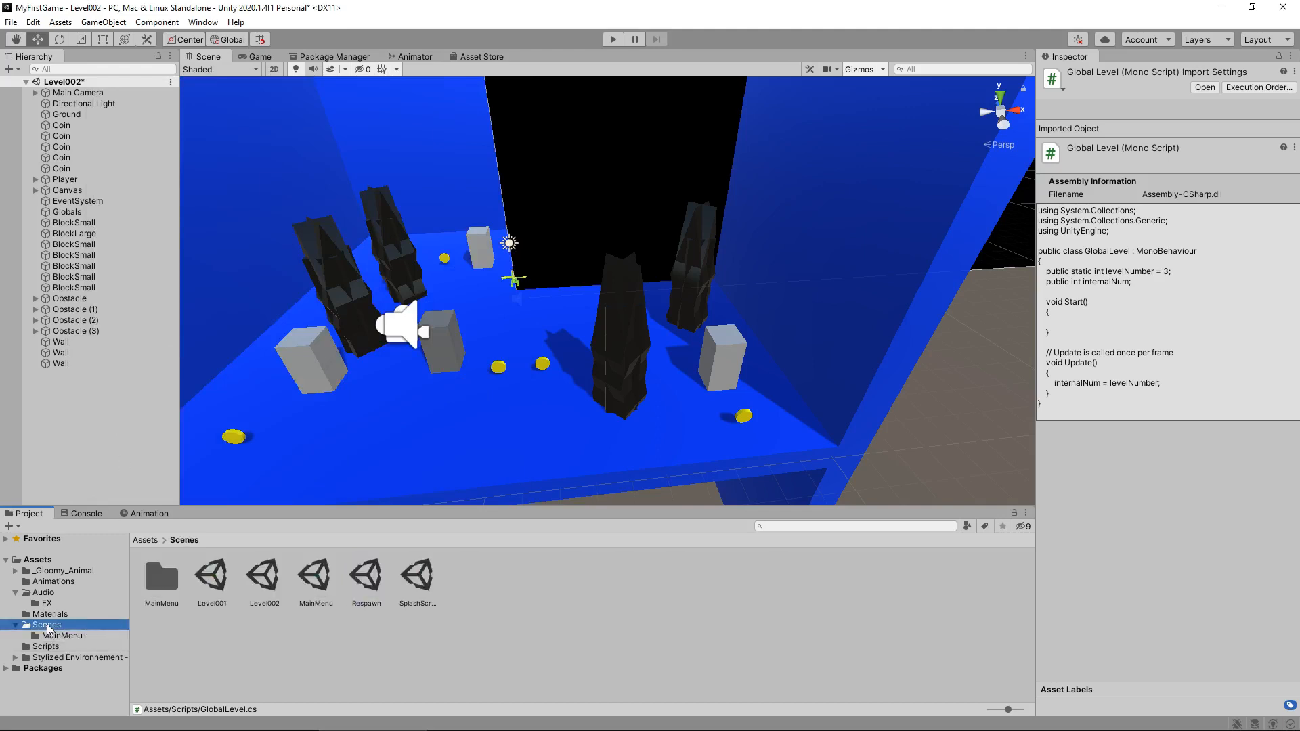
mouse_move(317, 580)
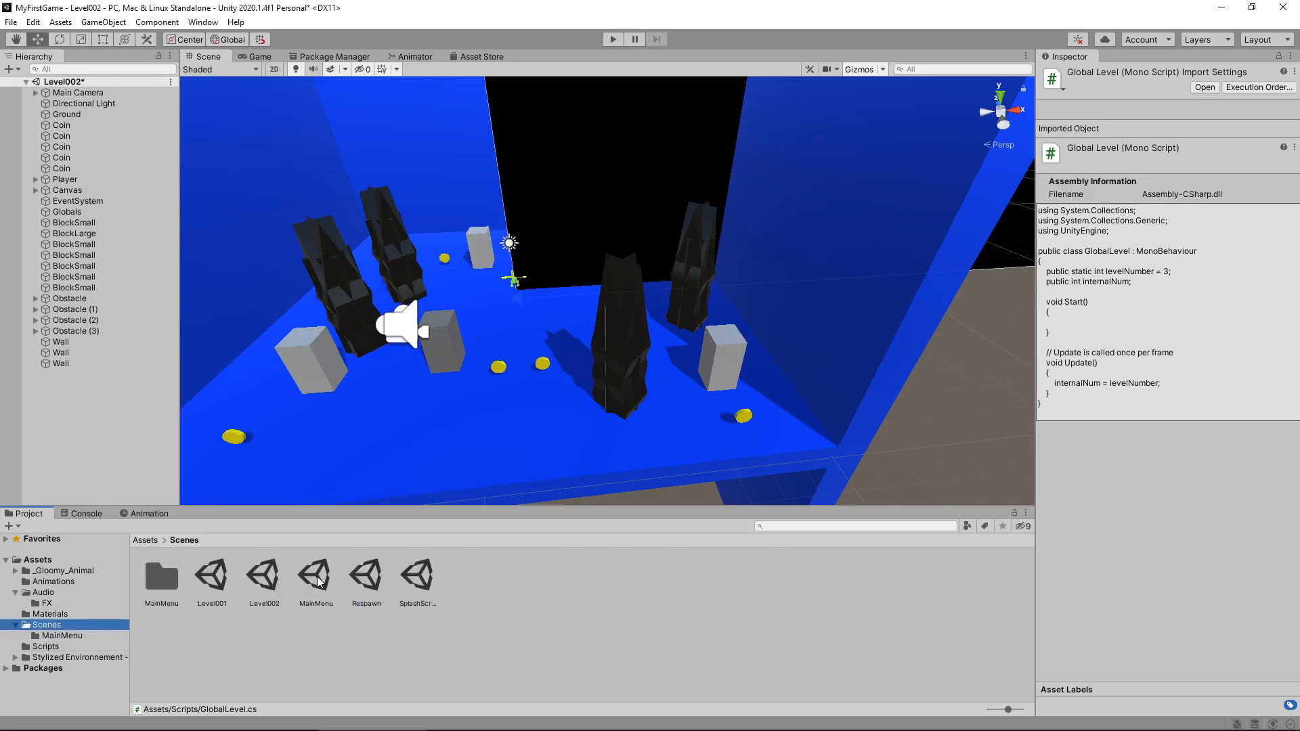
double_click(315, 576)
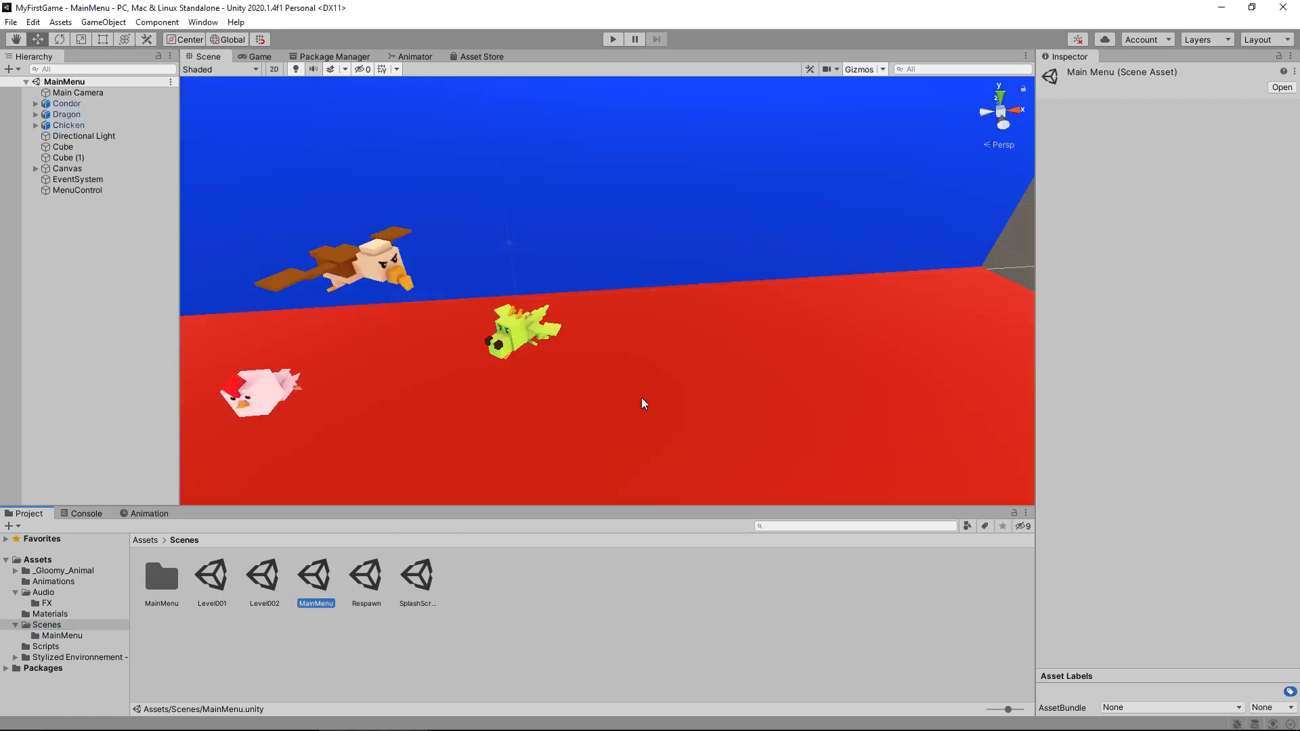
mouse_move(187, 304)
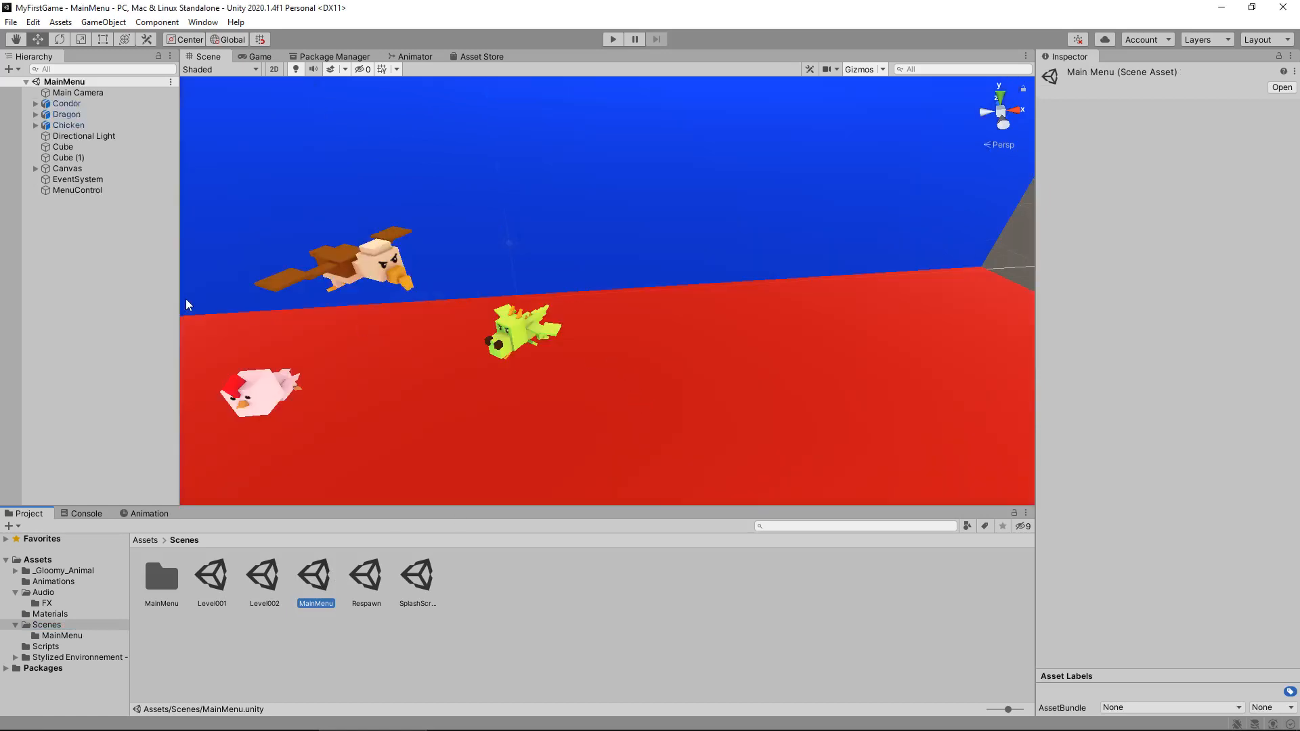
left_click(62, 646)
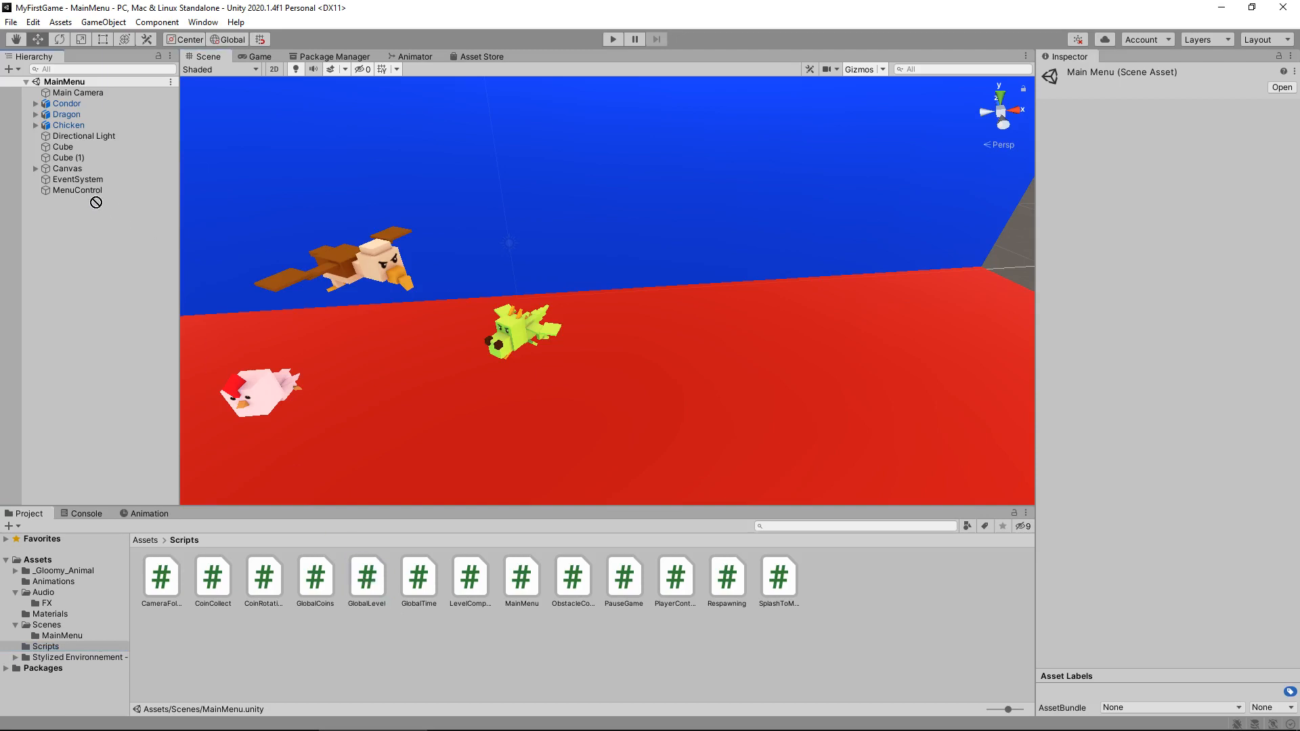
left_click(77, 189)
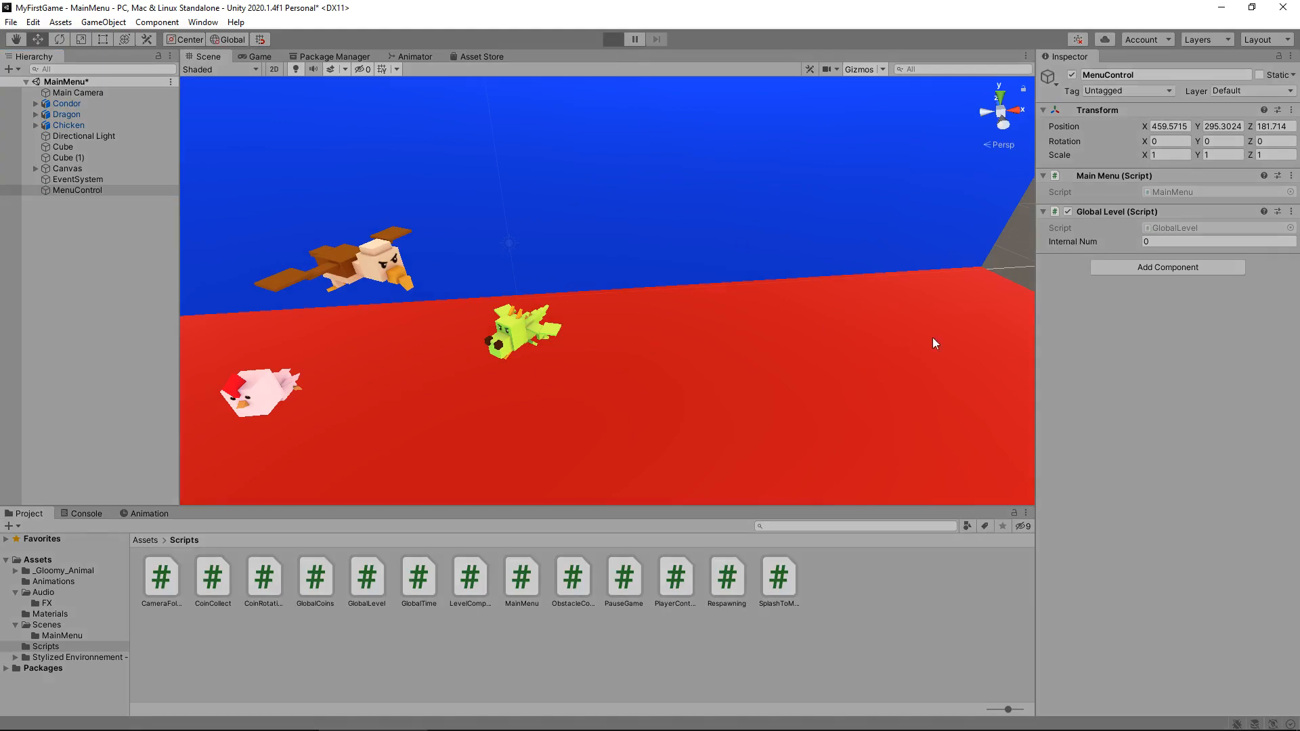
left_click(612, 39)
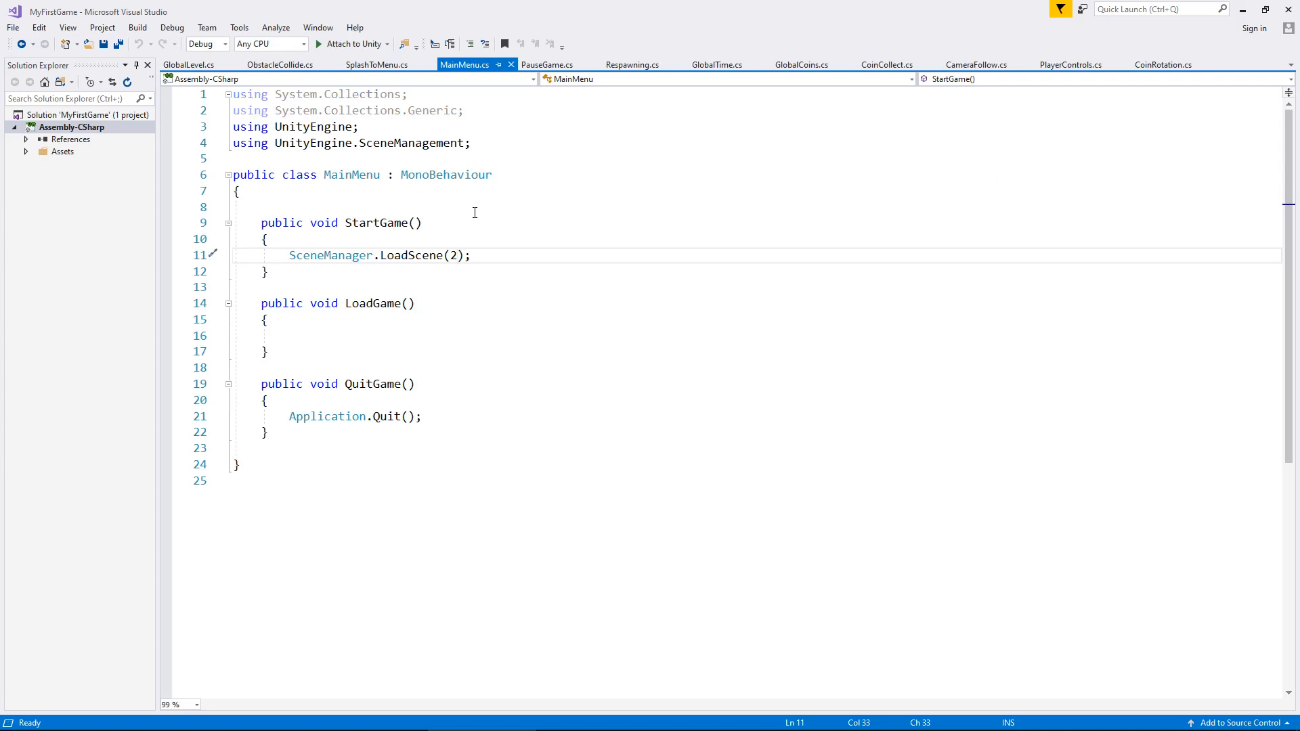
Change MainMenu.cs LoadScene(2) to LoadScene(GlobalLevel.levelNumber) and save
left_click(456, 256)
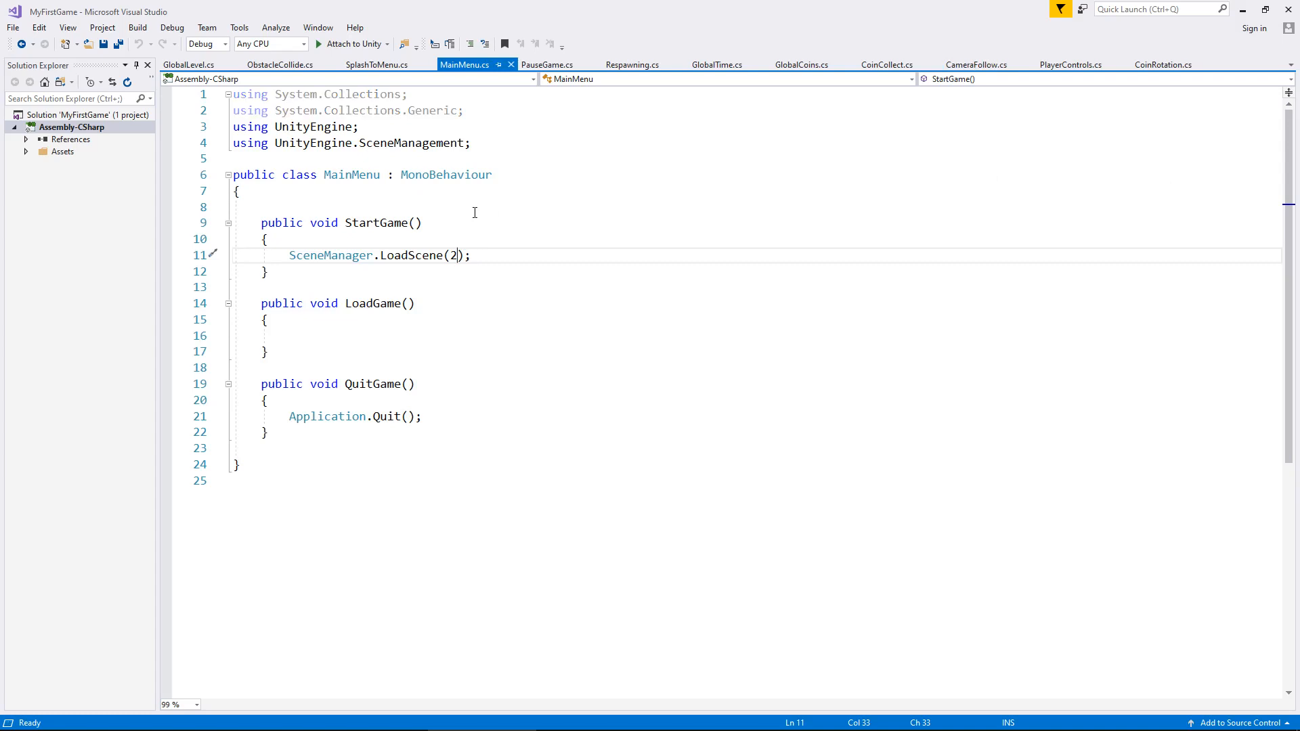
mouse_move(599, 367)
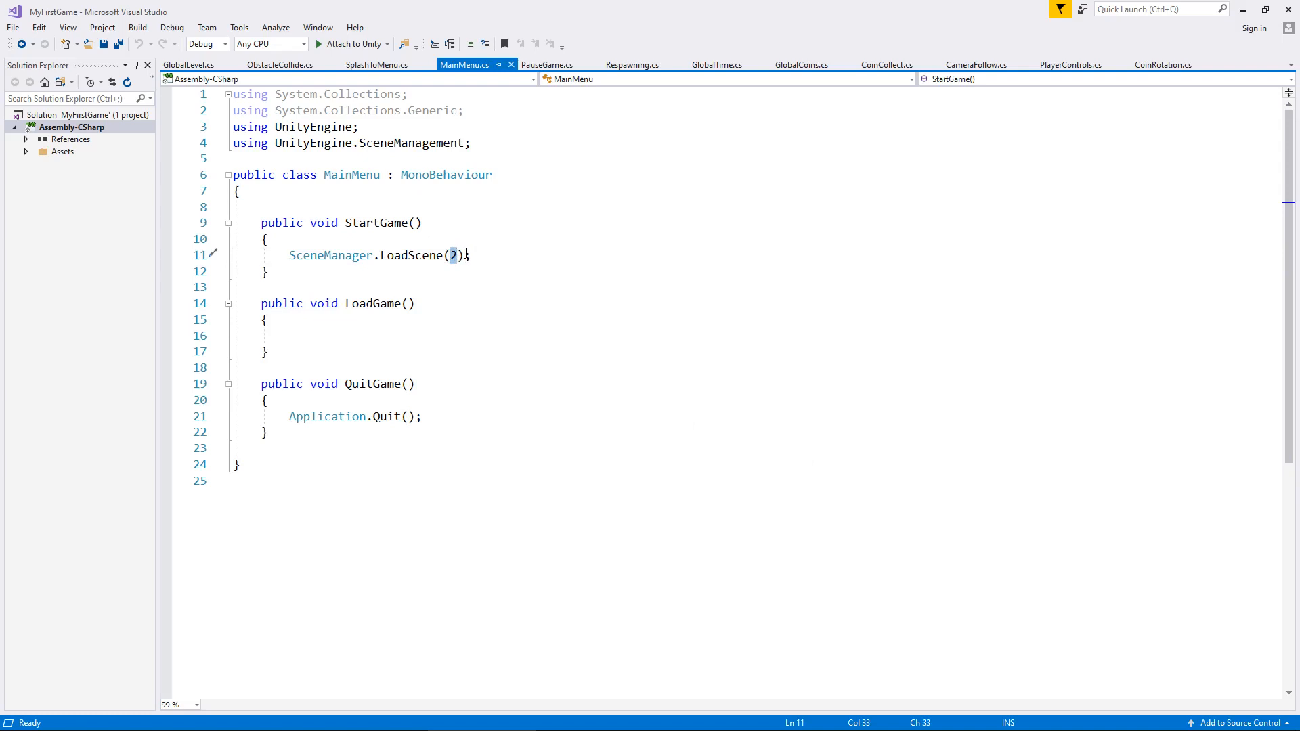
type("GlobalLevel")
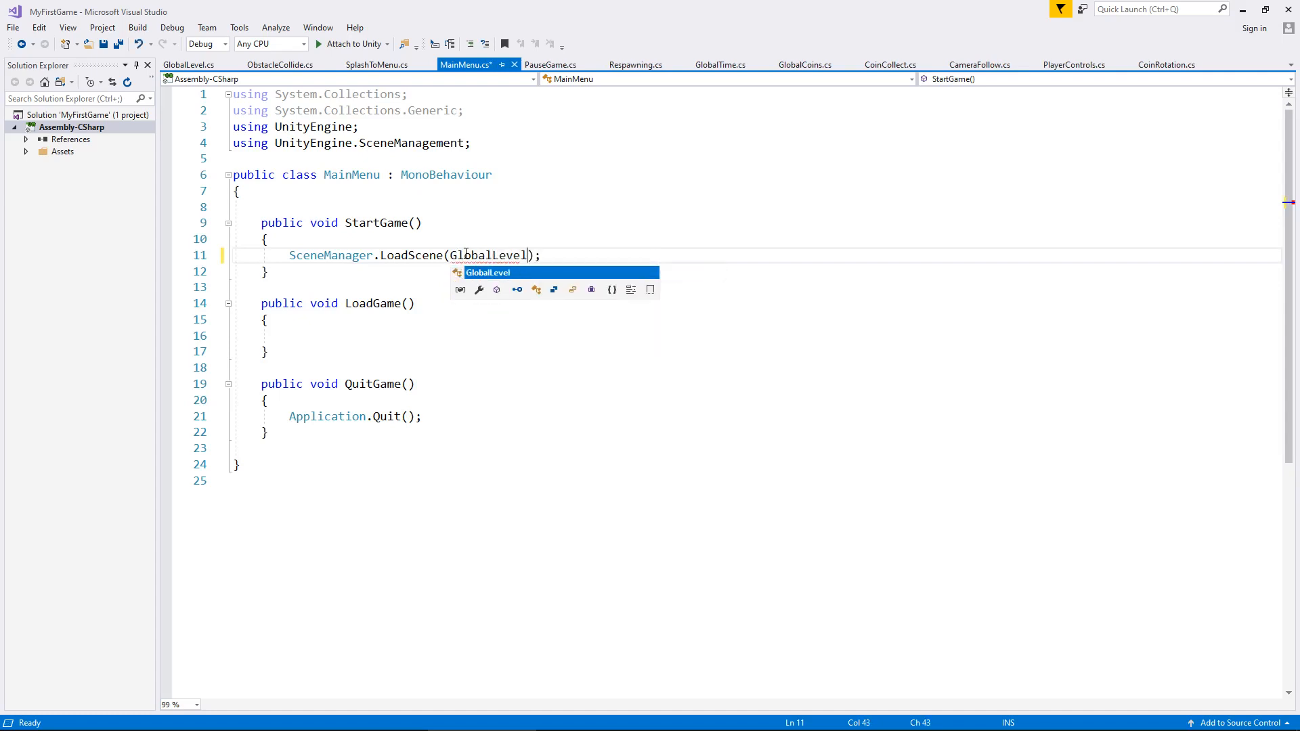
type(".levelNumber")
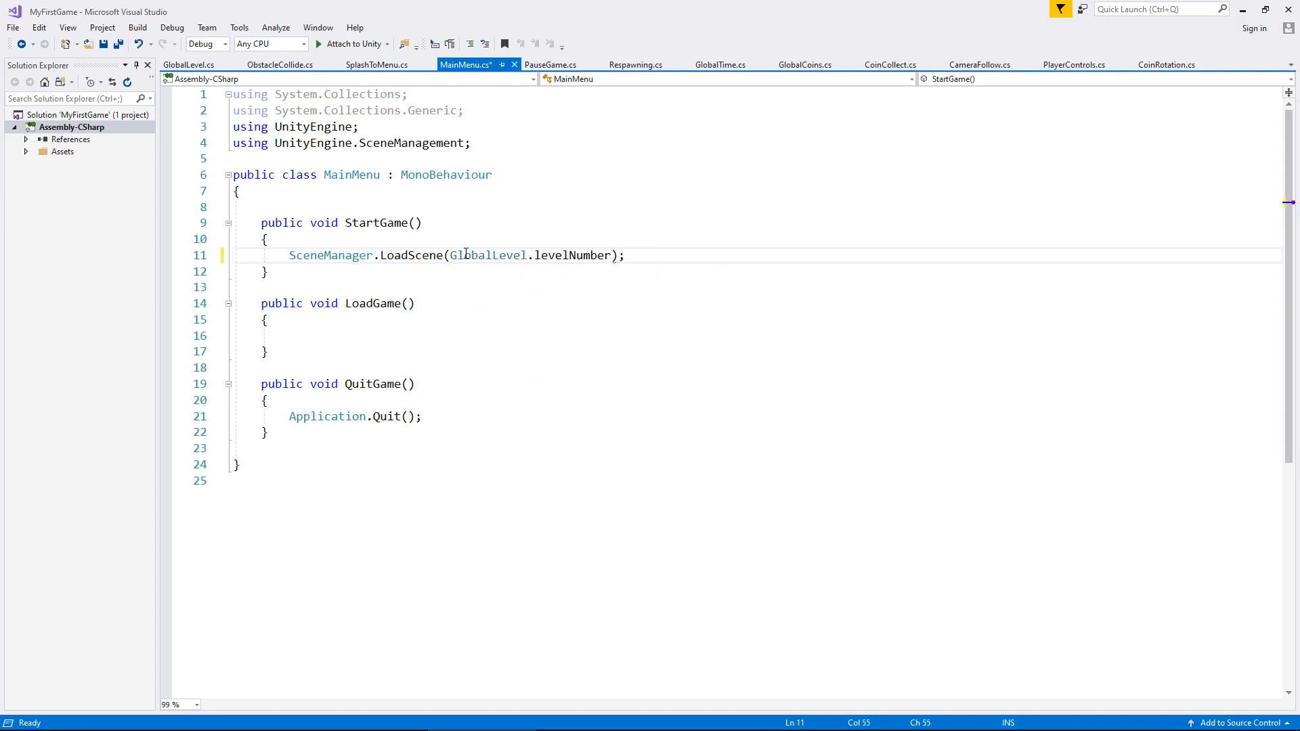
key("ctrl+s")
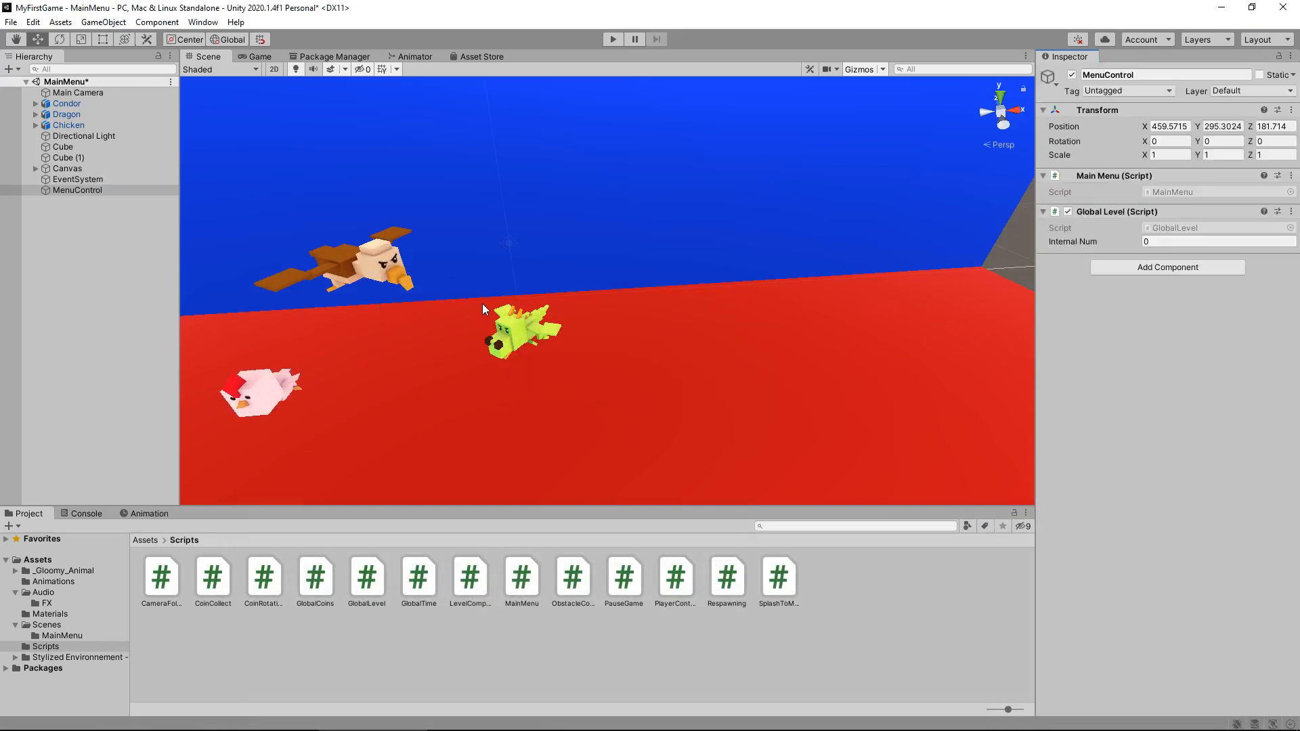
mouse_move(667, 365)
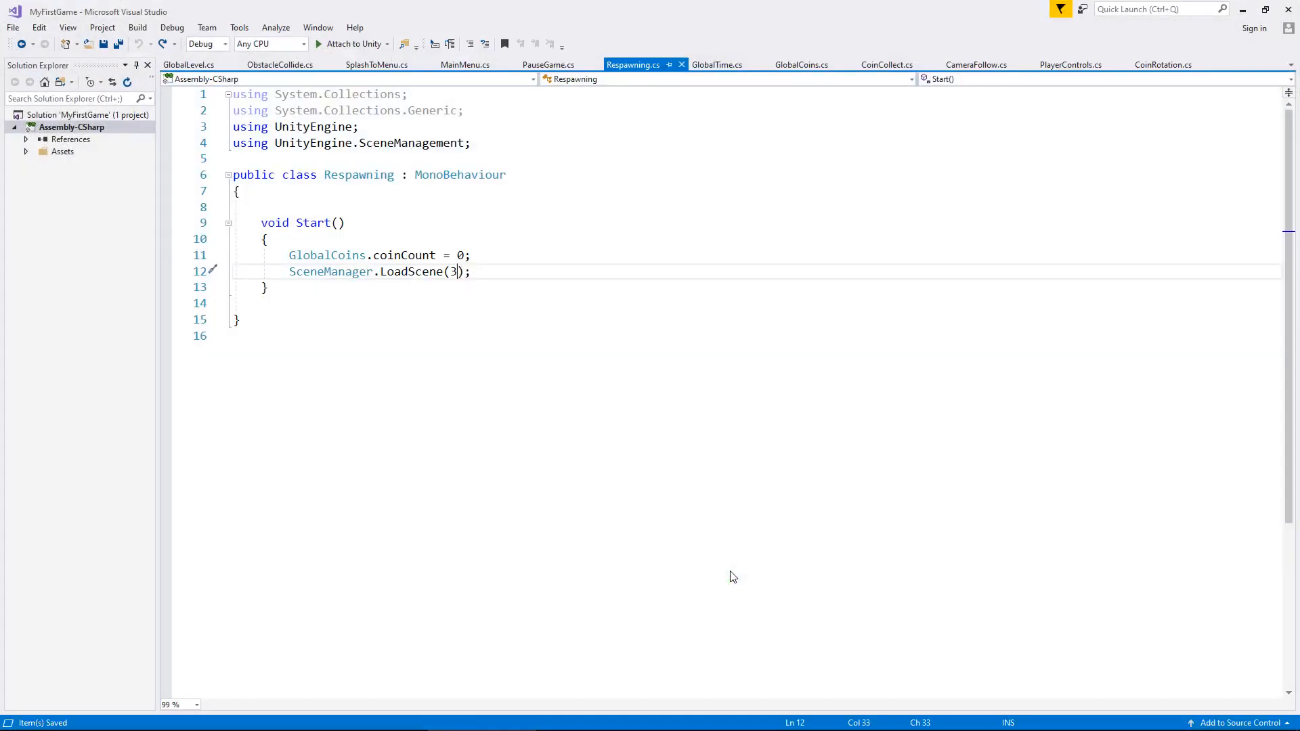
Replace 3 in Respawning's LoadScene(3) with GlobalLevel.levelNumber
key("Backspace")
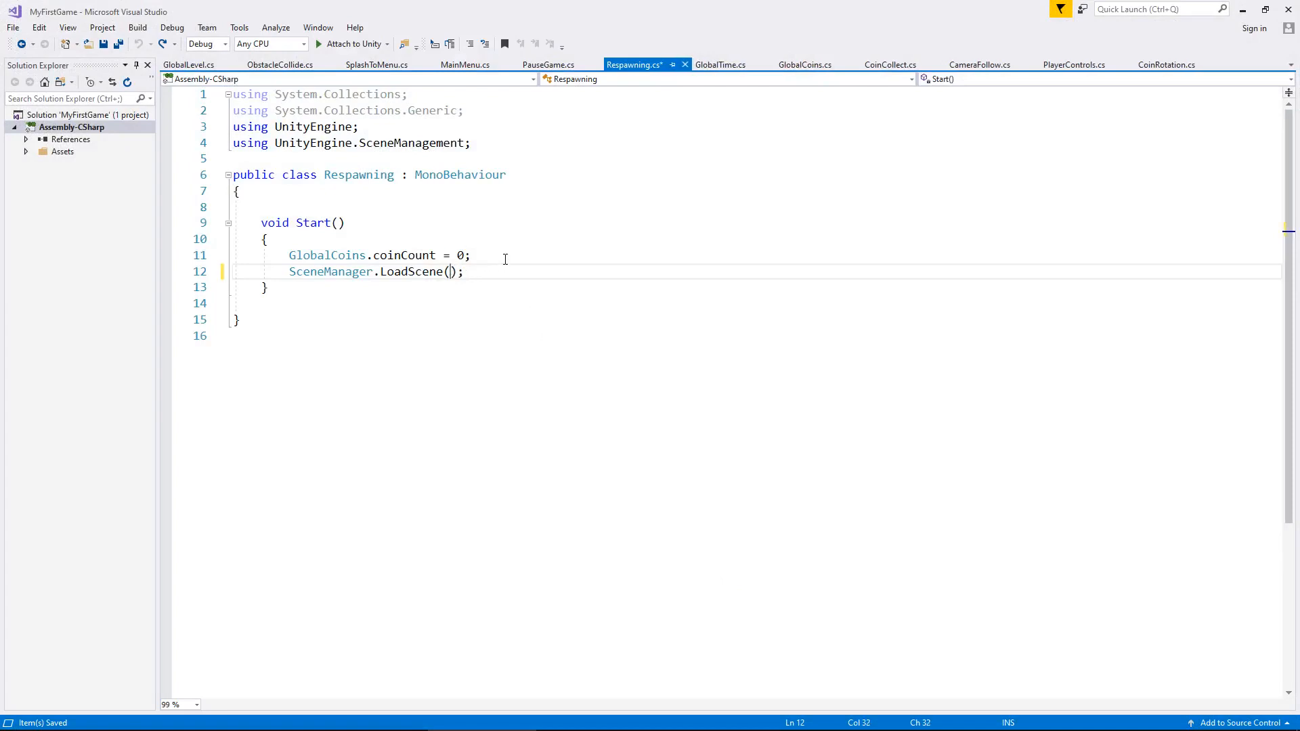
type("GlobalLevel")
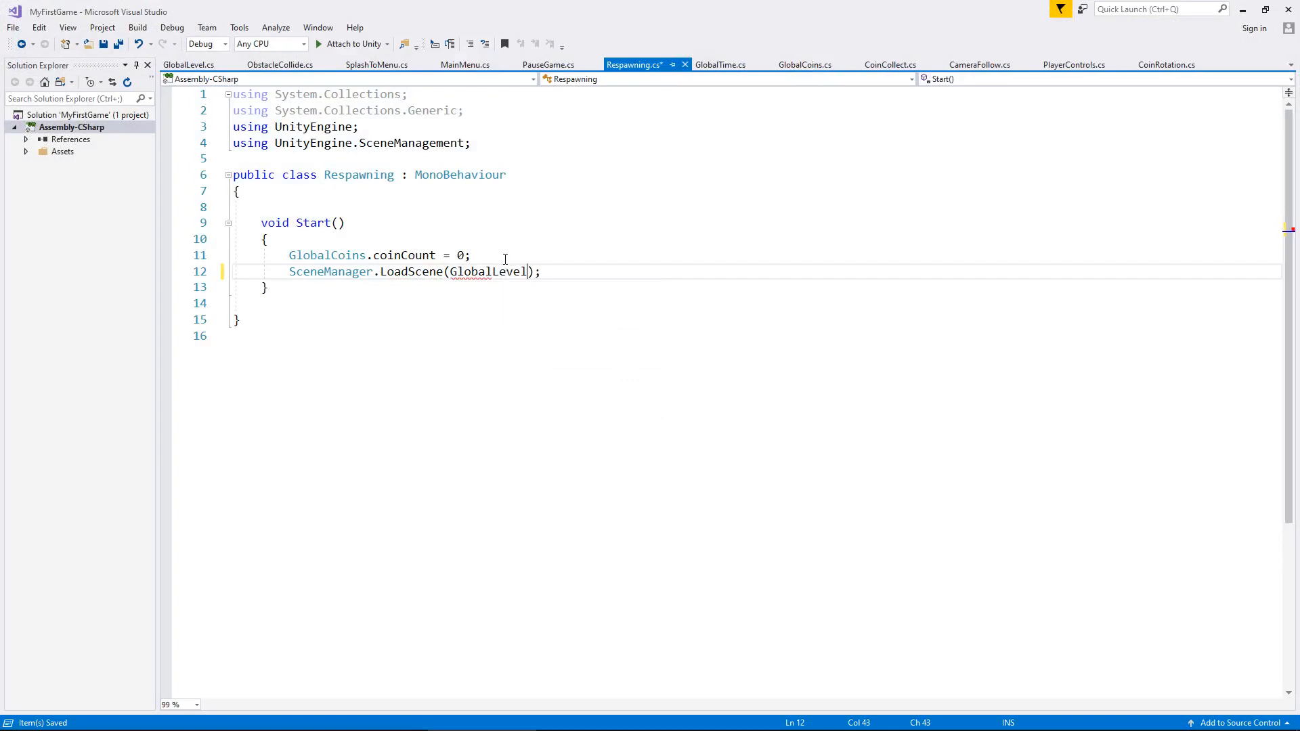
type(".levelNumber")
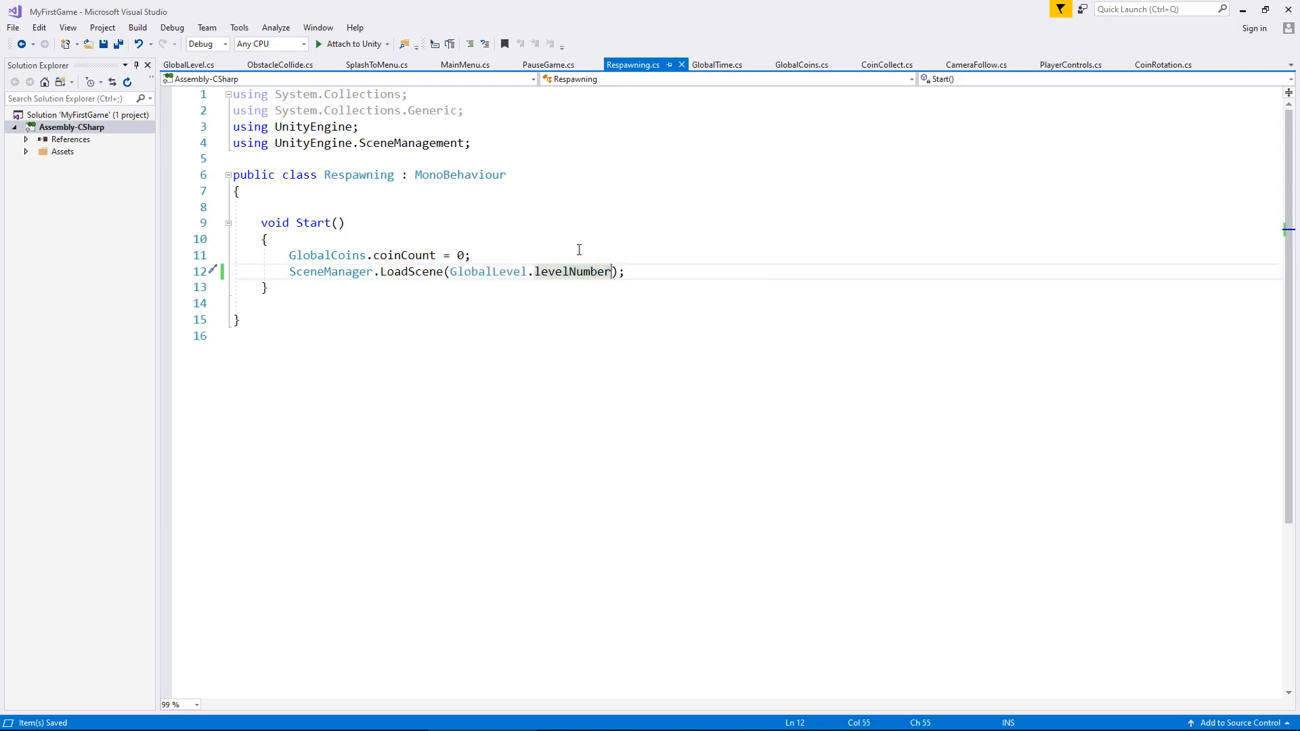
mouse_move(561, 216)
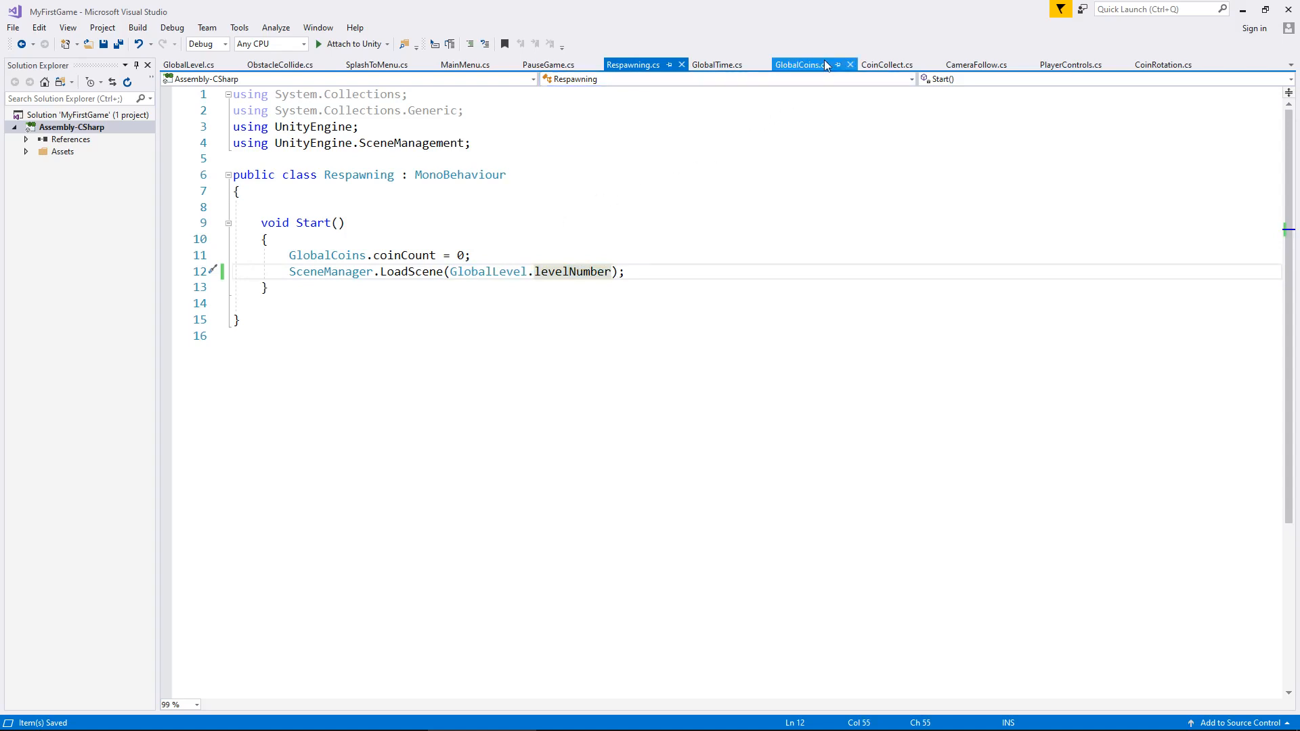
In LevelComplete.cs, add GlobalLevel.levelNumber += 1 after the three-second wait
left_click(886, 65)
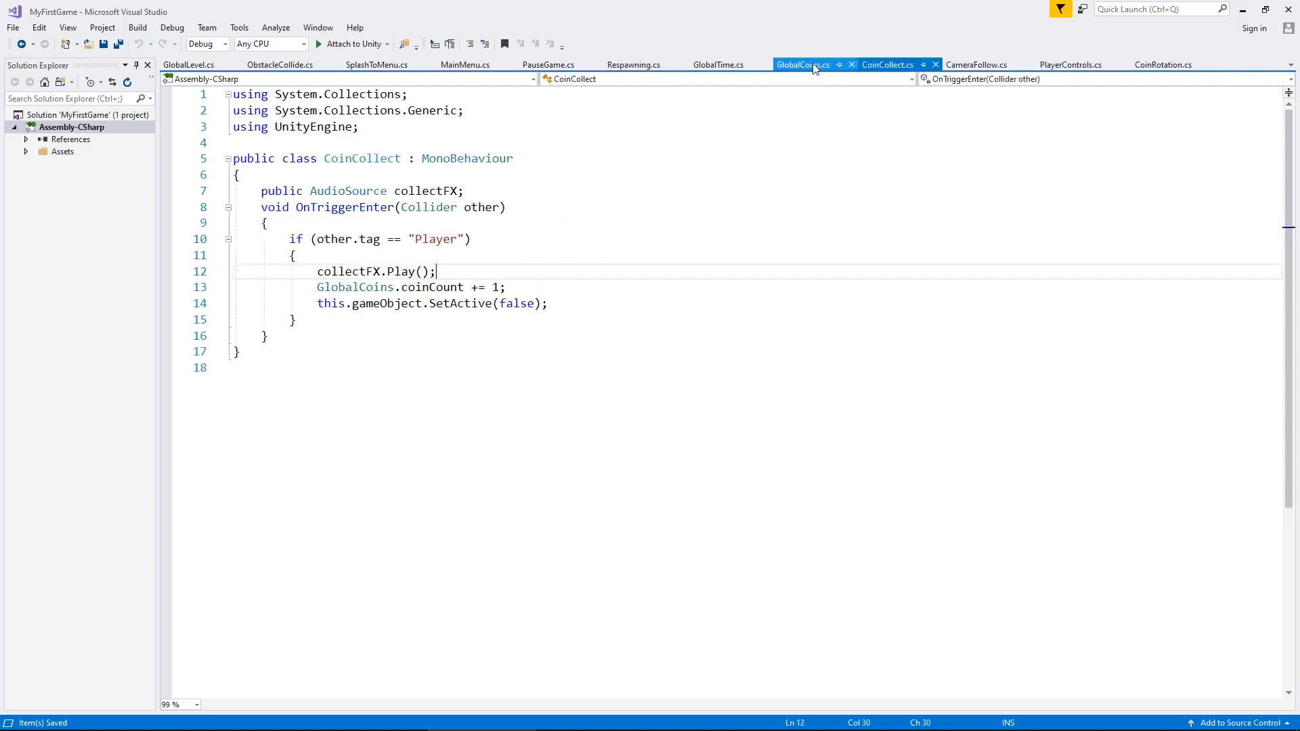
left_click(801, 65)
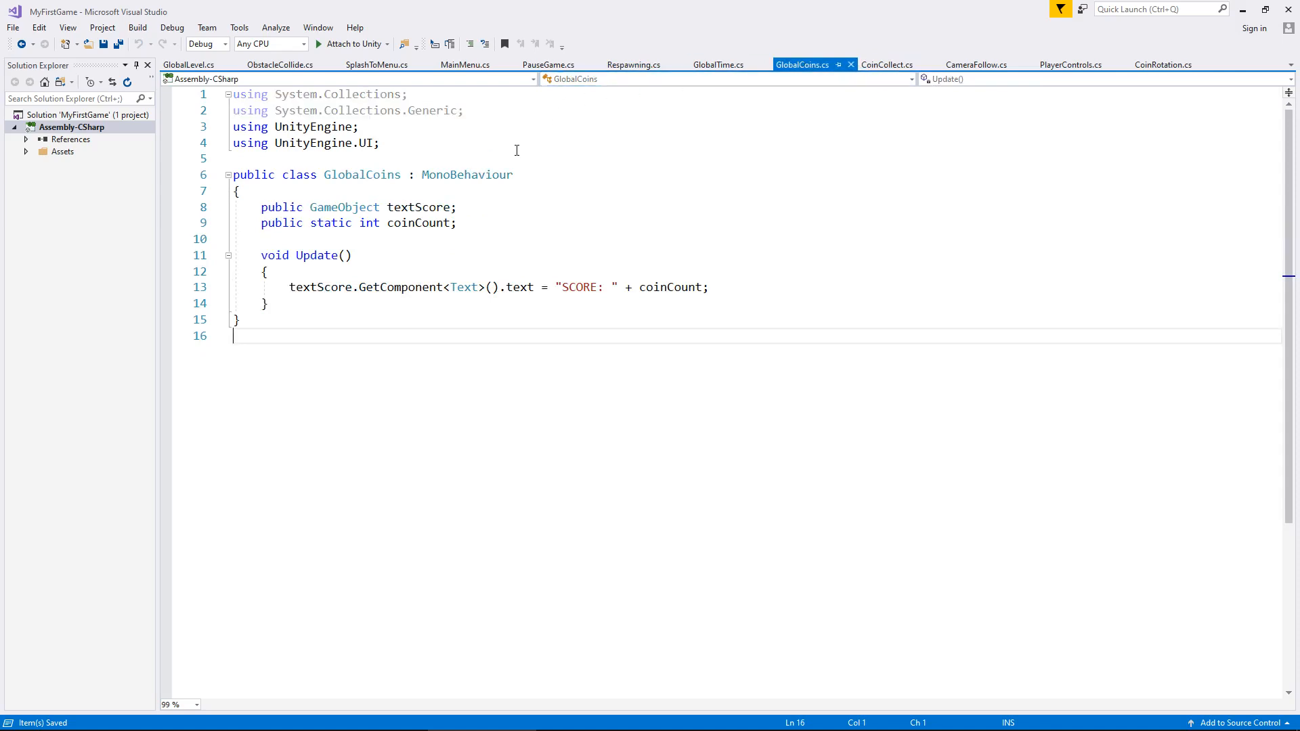
left_click(280, 65)
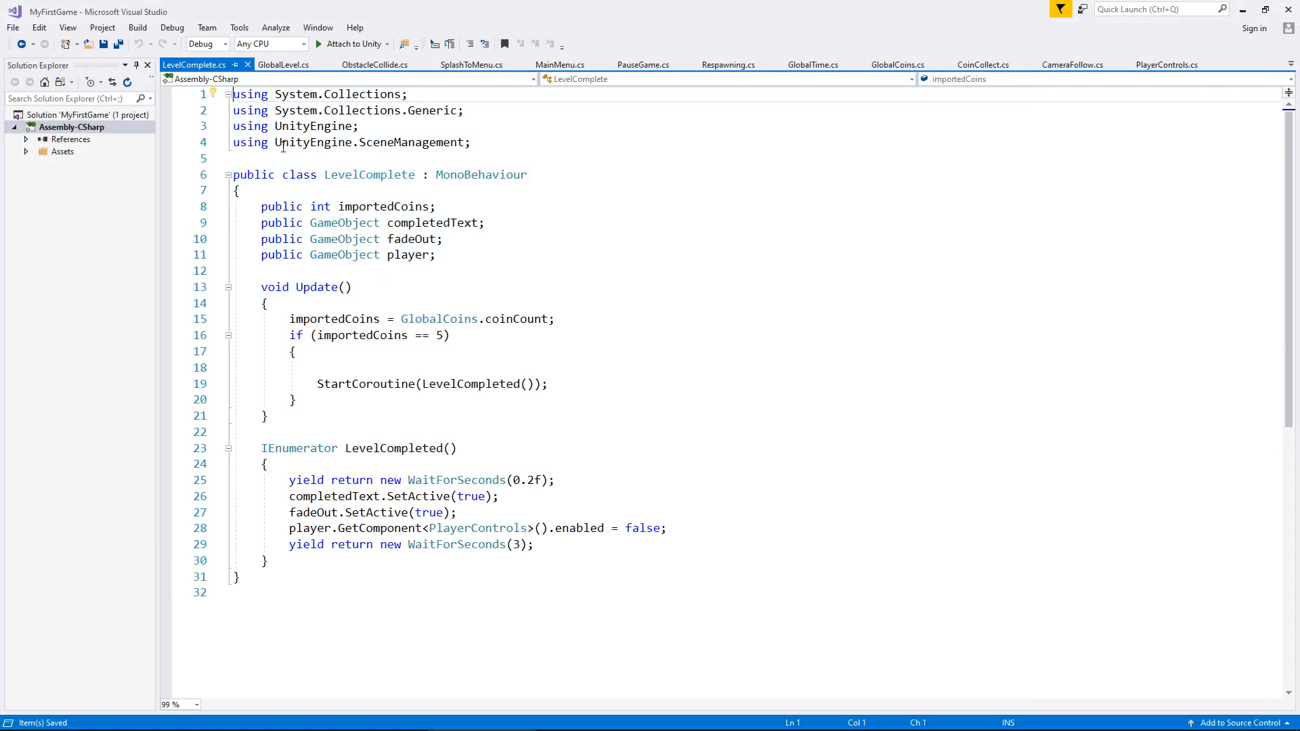
double_click(373, 142)
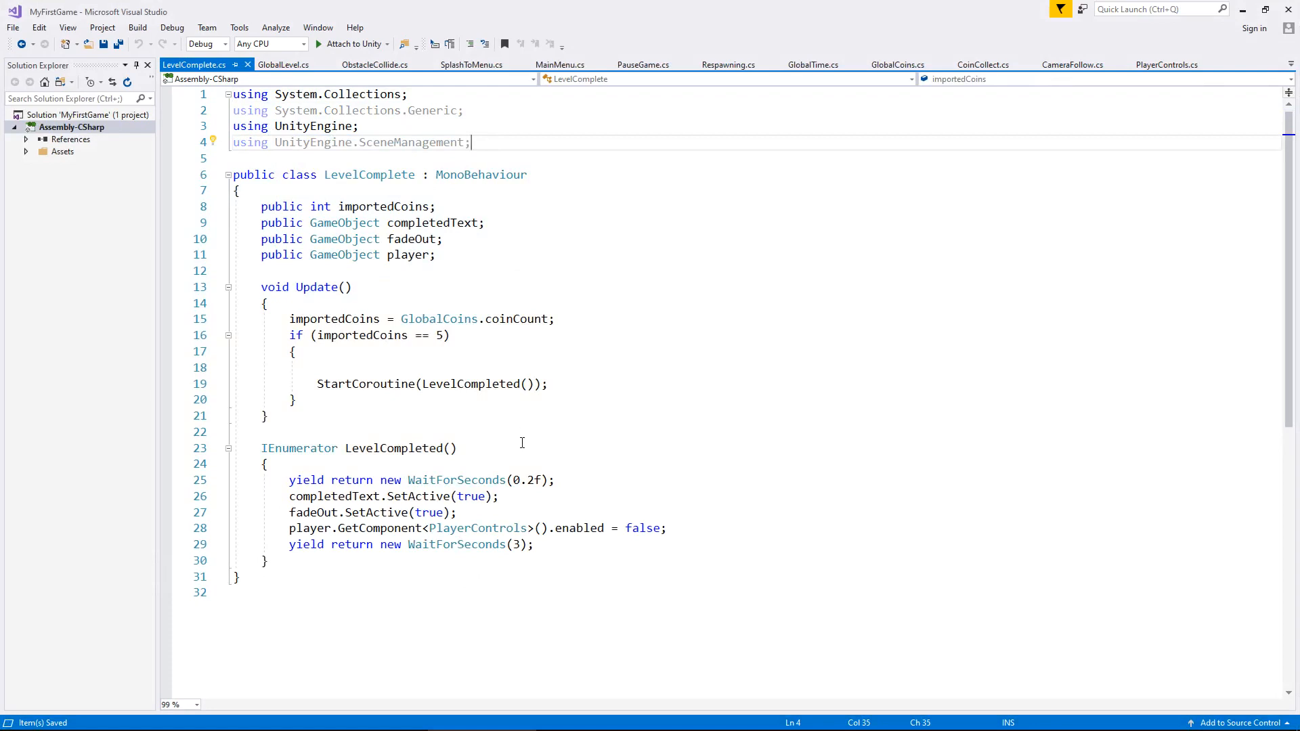
mouse_move(430, 264)
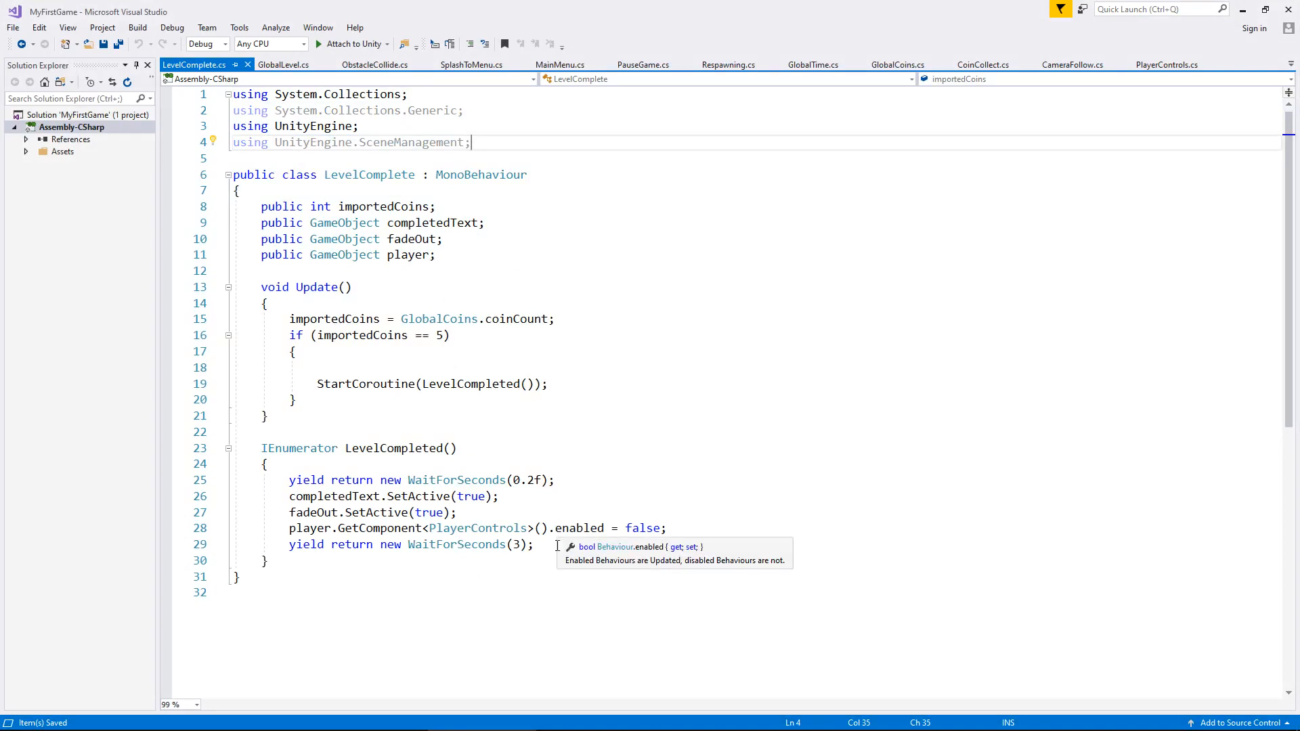
key("enter")
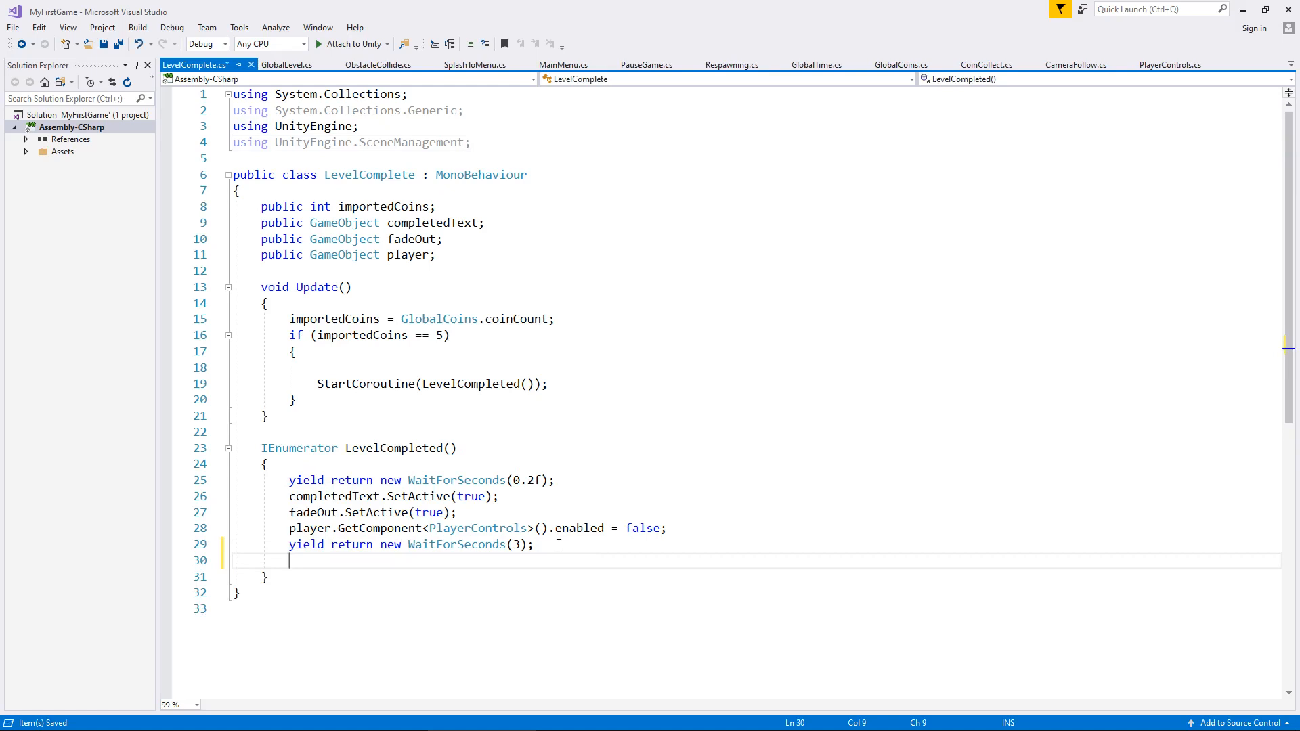
type("Glob")
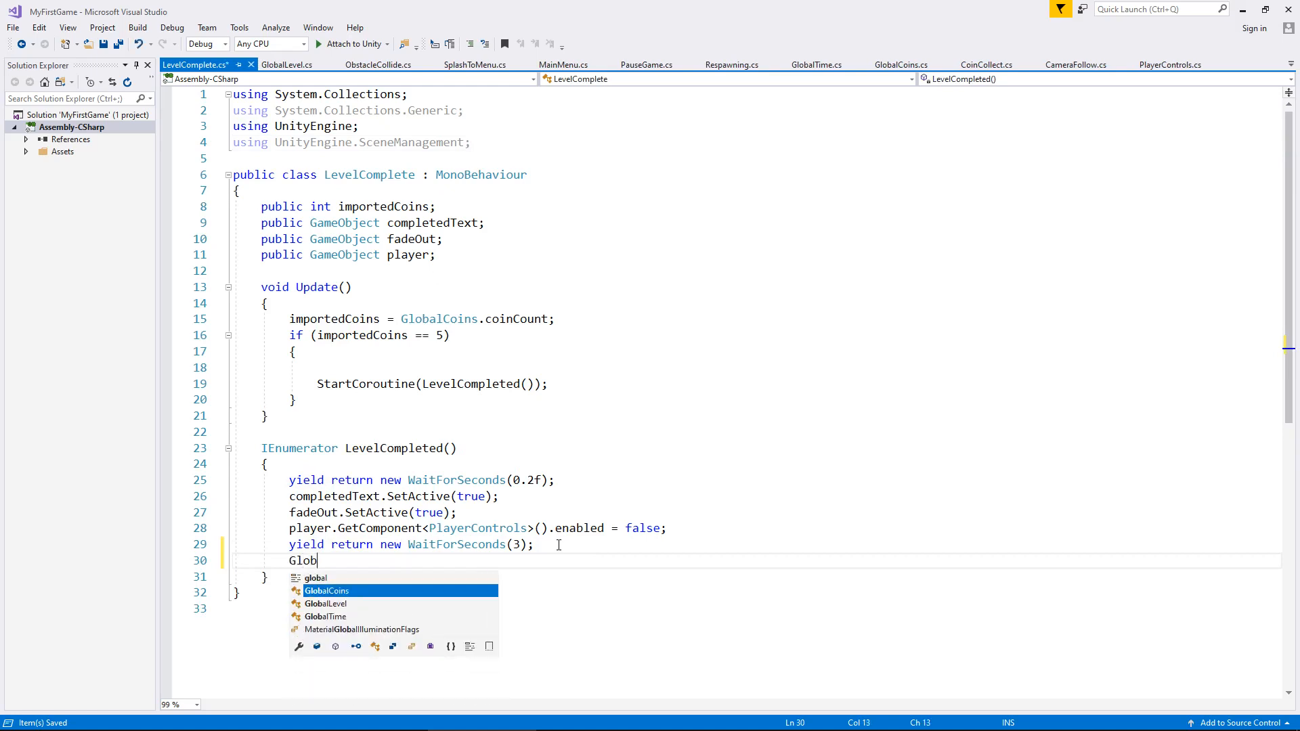
type("alLevel")
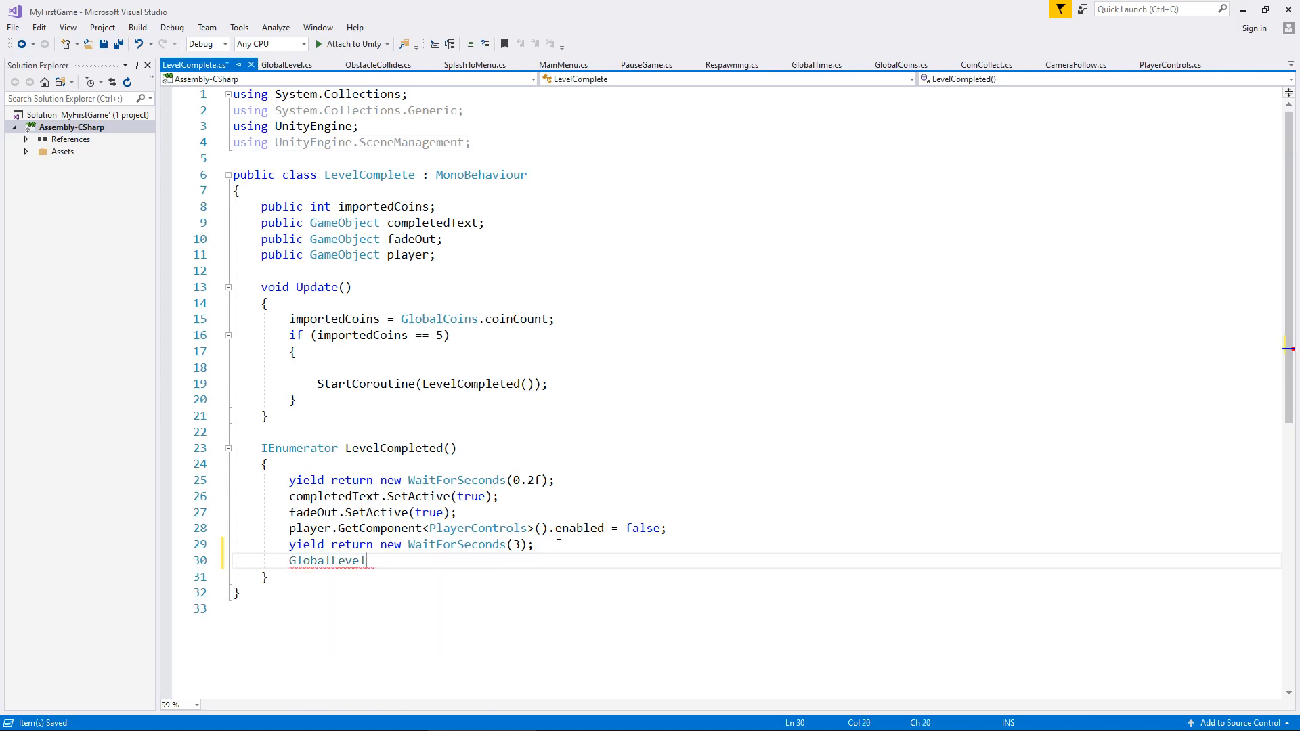
type(".levelNumber")
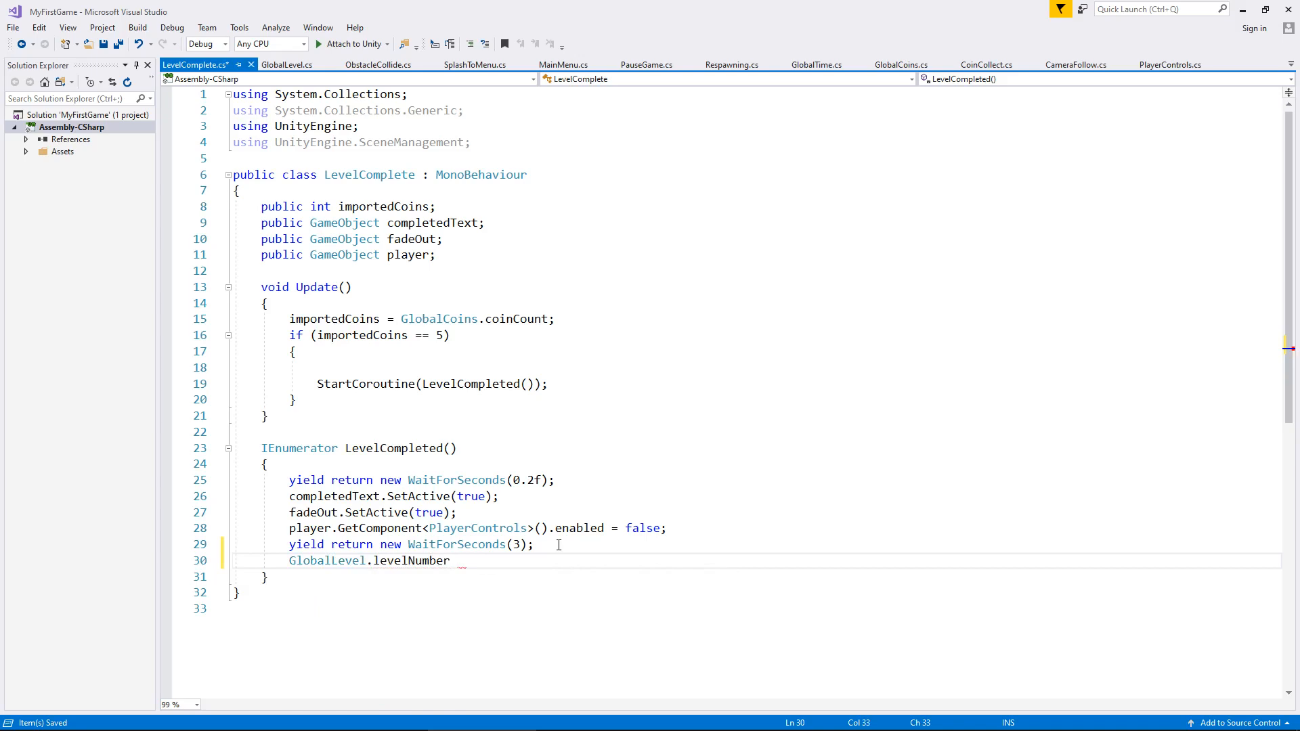
type("+= 1;")
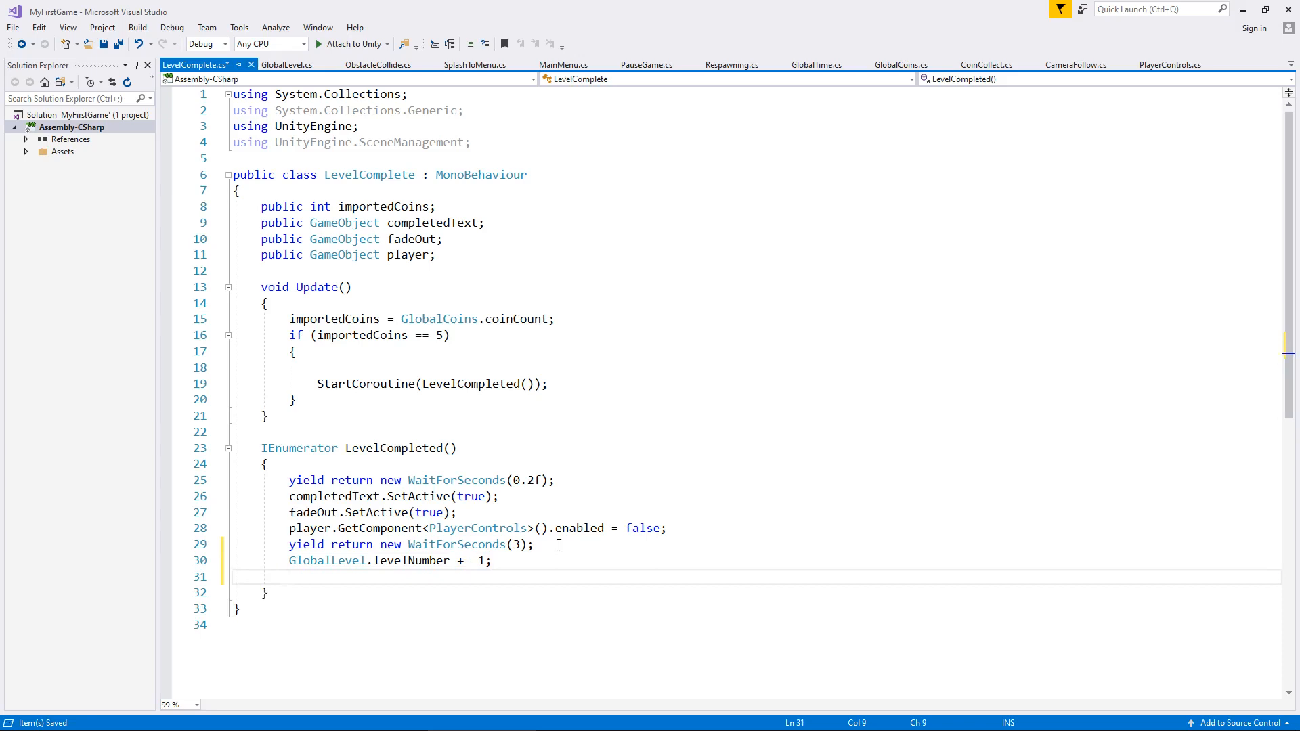
Add SceneManager.LoadScene(GlobalLevel.levelNumber) on the following line
type("SceneManager")
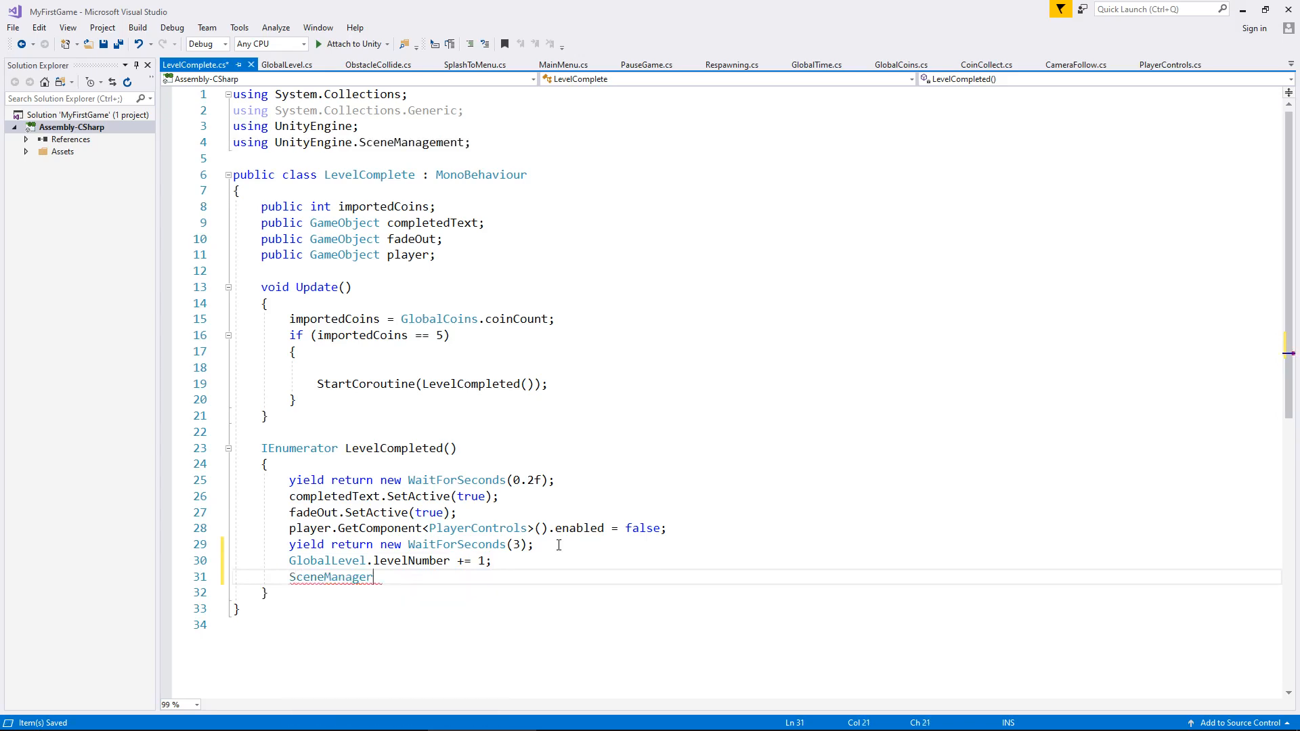
type(".LoadScene")
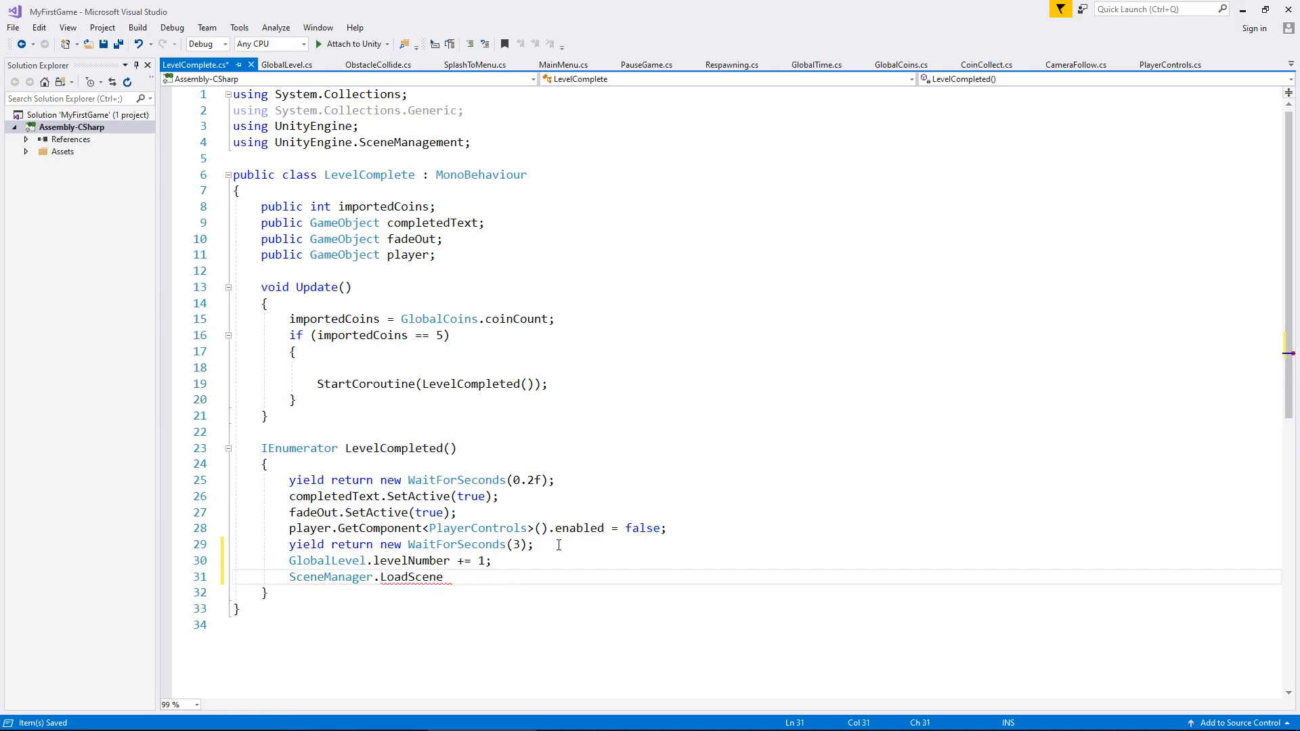
type("(G")
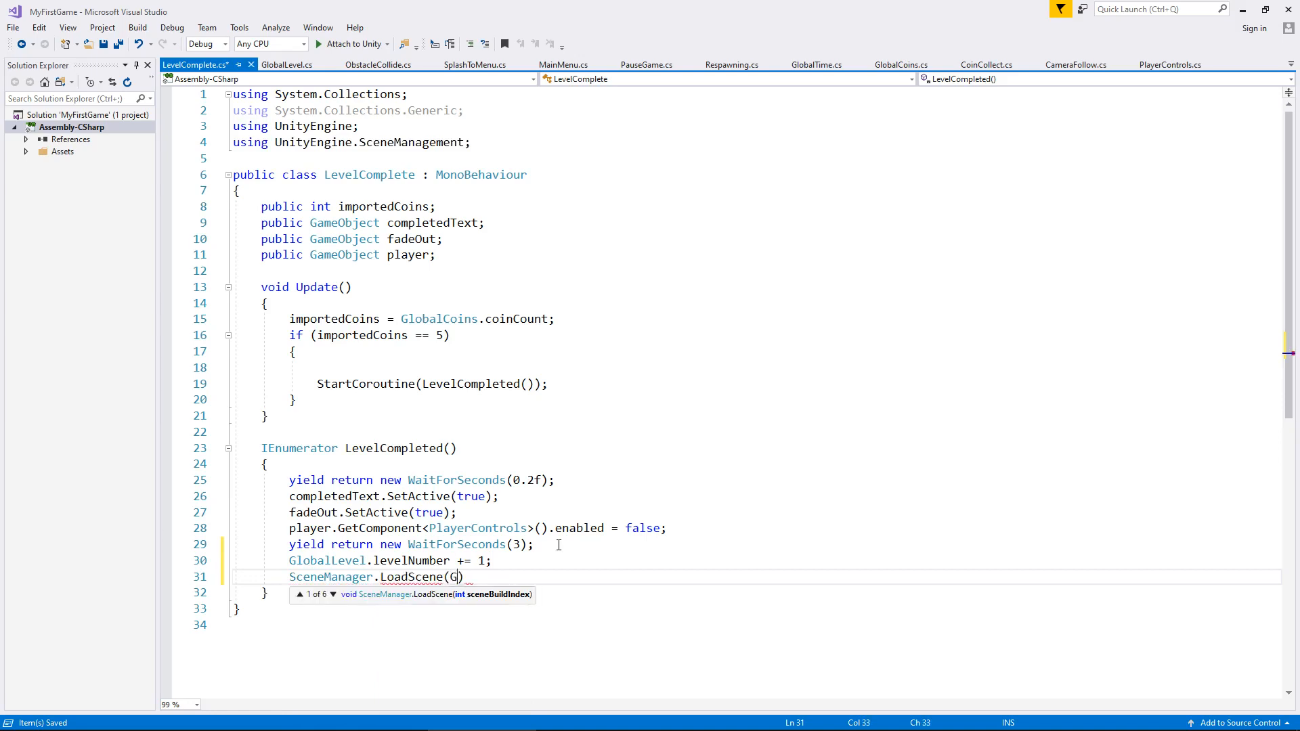
type("lobalLevel")
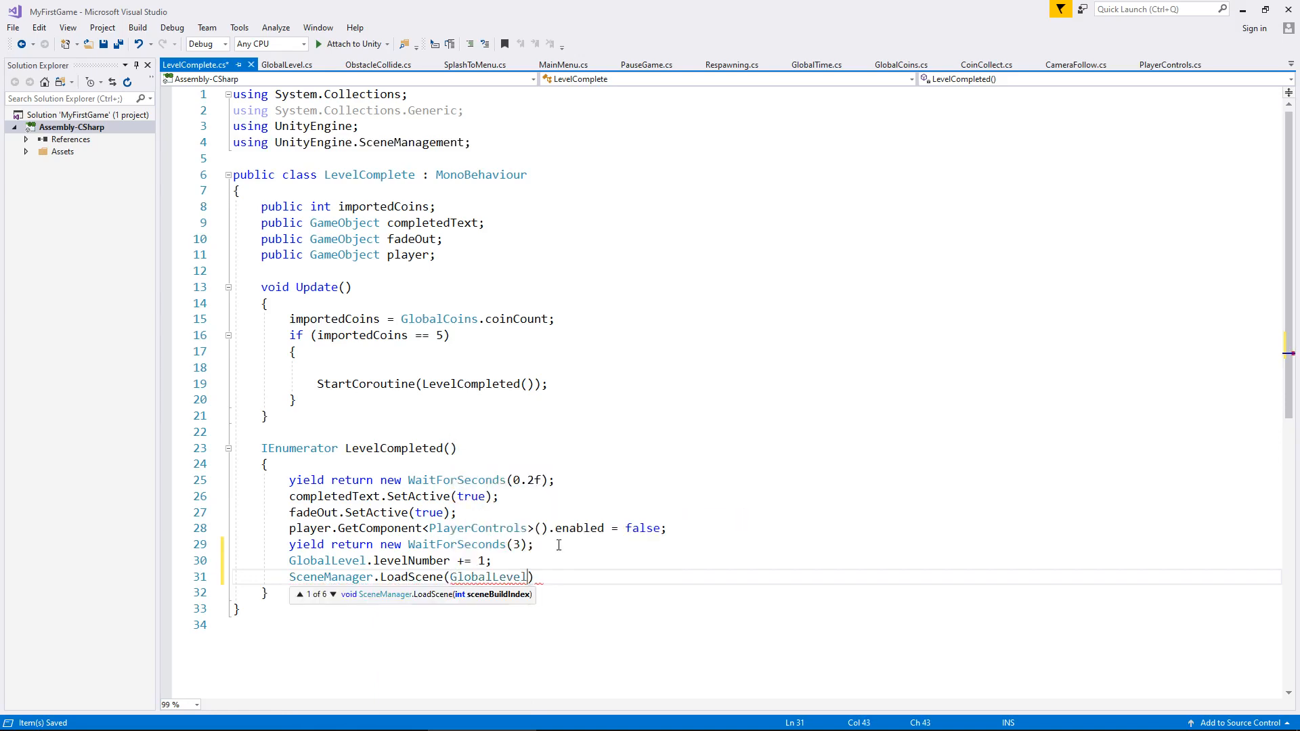
type(".level")
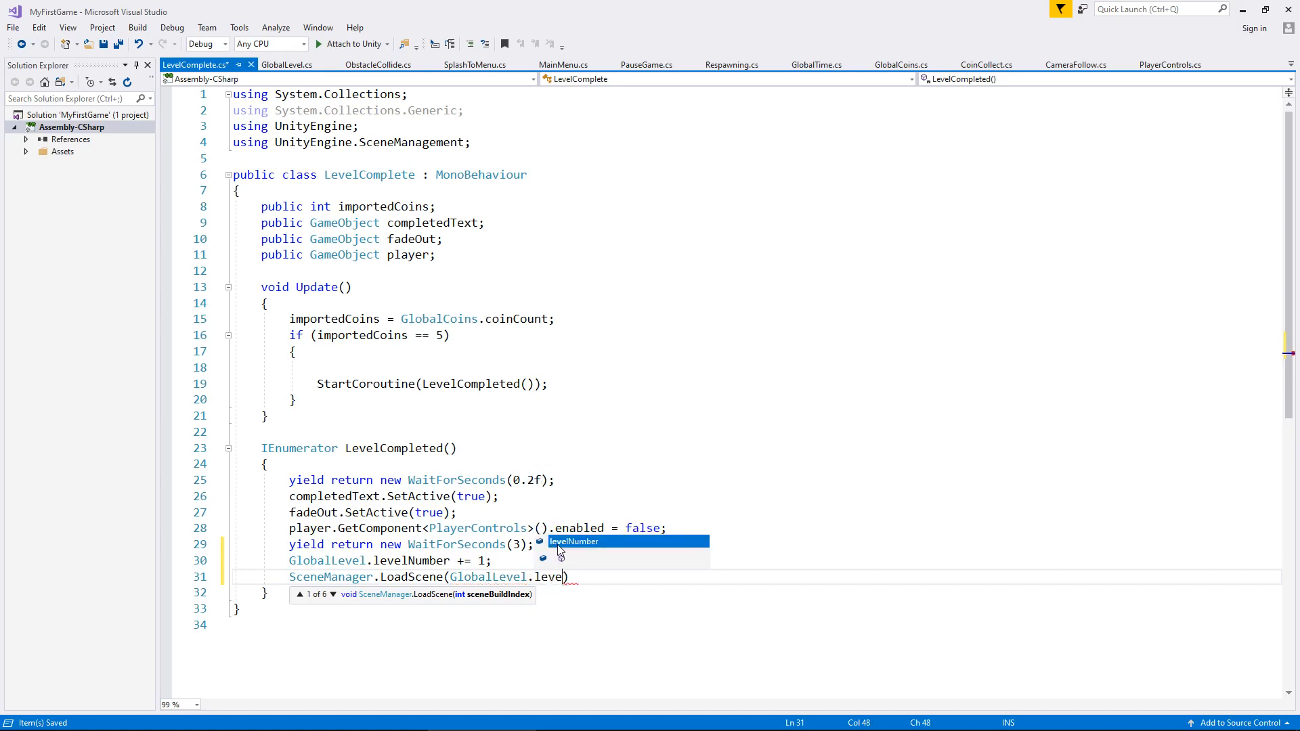
type("Number")
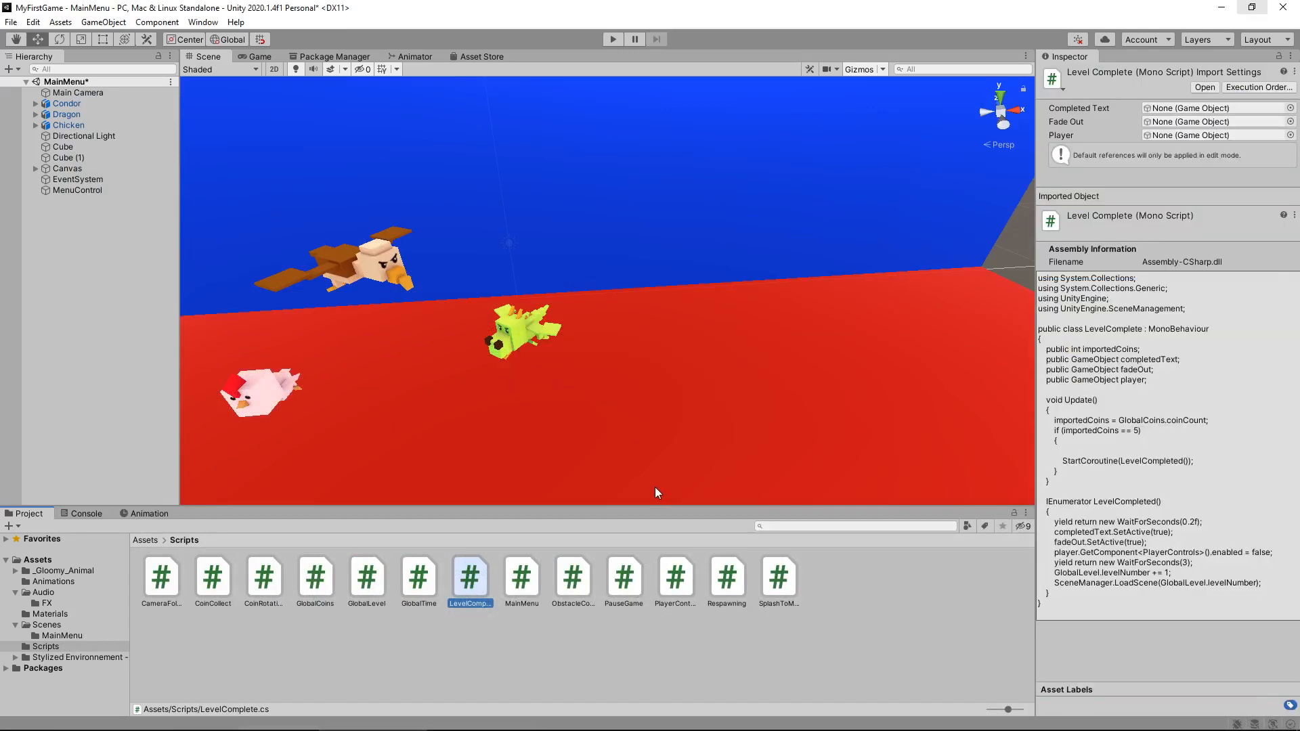
mouse_move(367, 581)
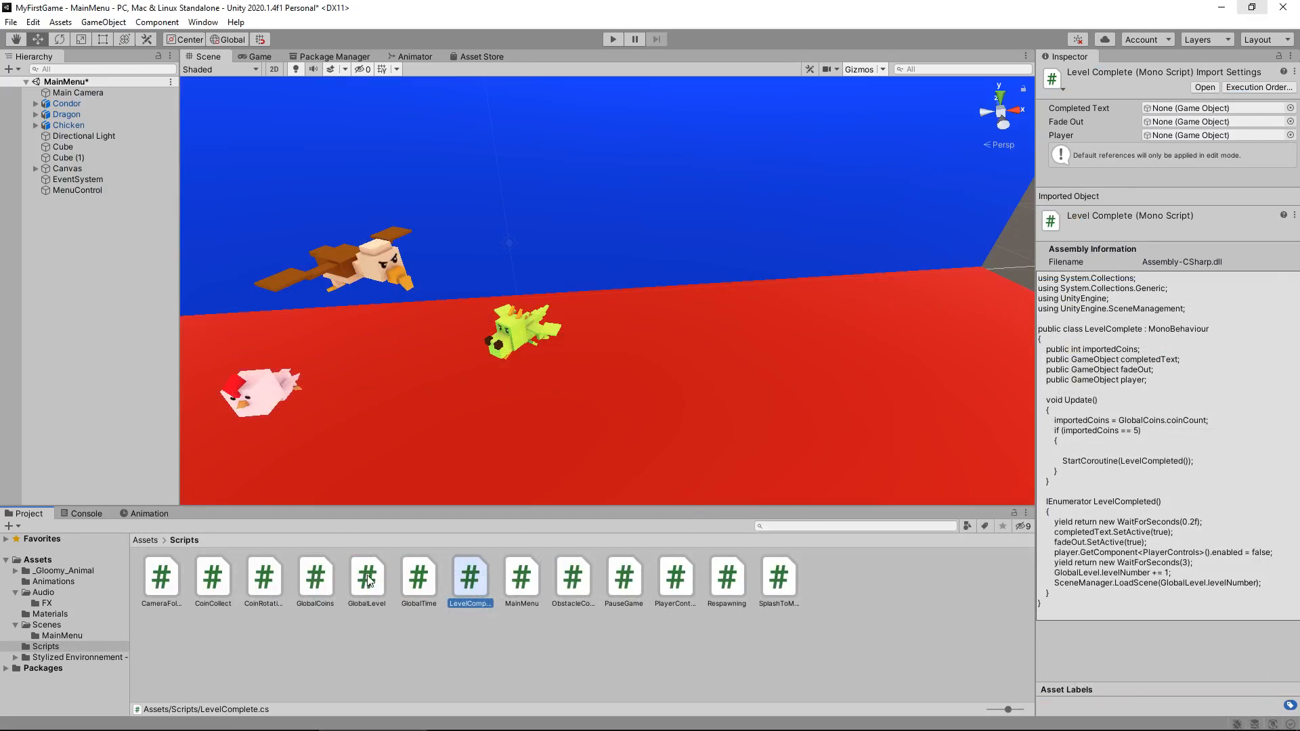
Check MenuControl's new GlobalLevel component, then show the project's Scenes folder
left_click(76, 190)
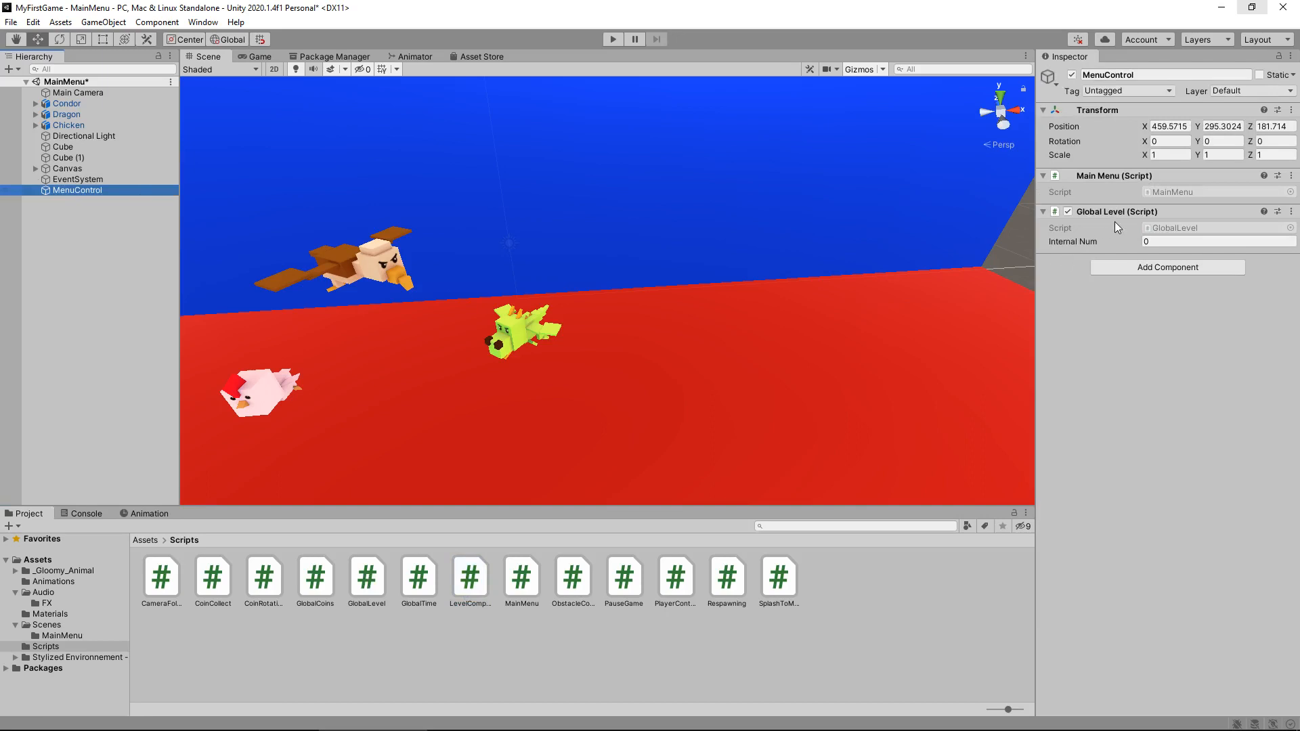
mouse_move(489, 225)
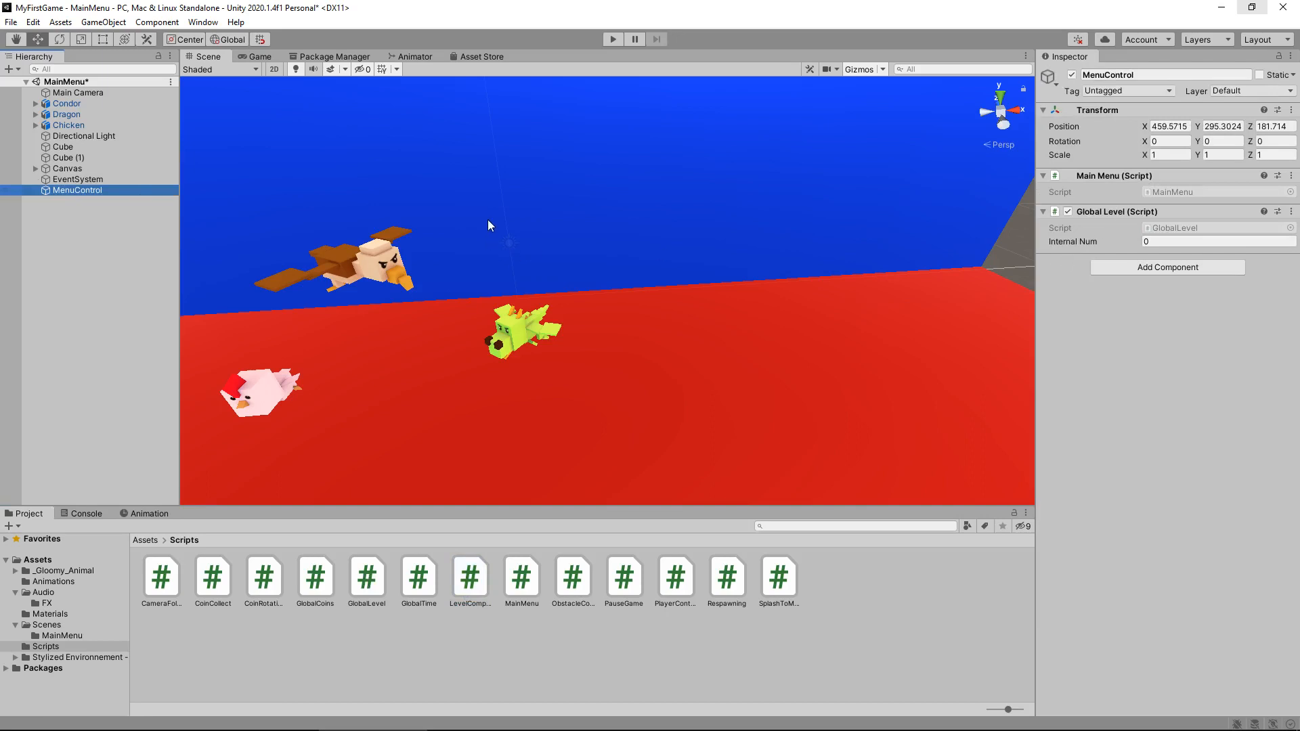
mouse_move(268, 446)
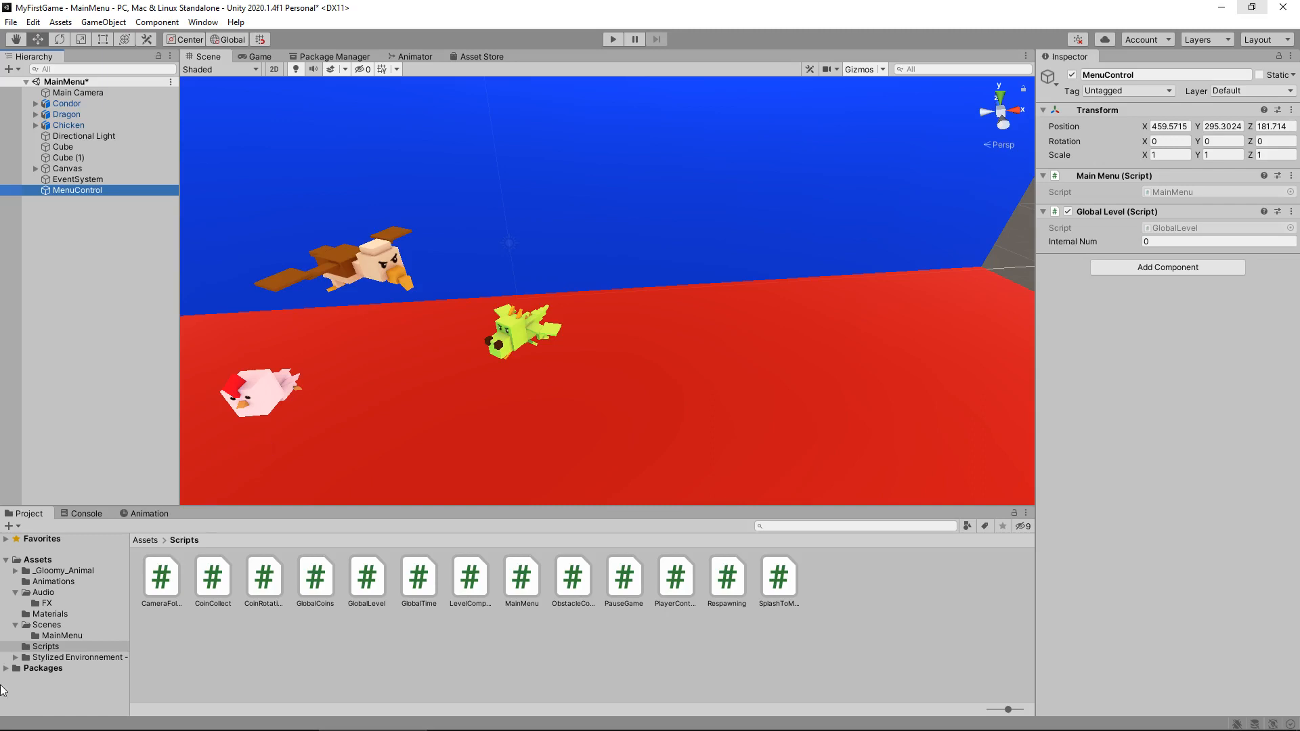
left_click(48, 624)
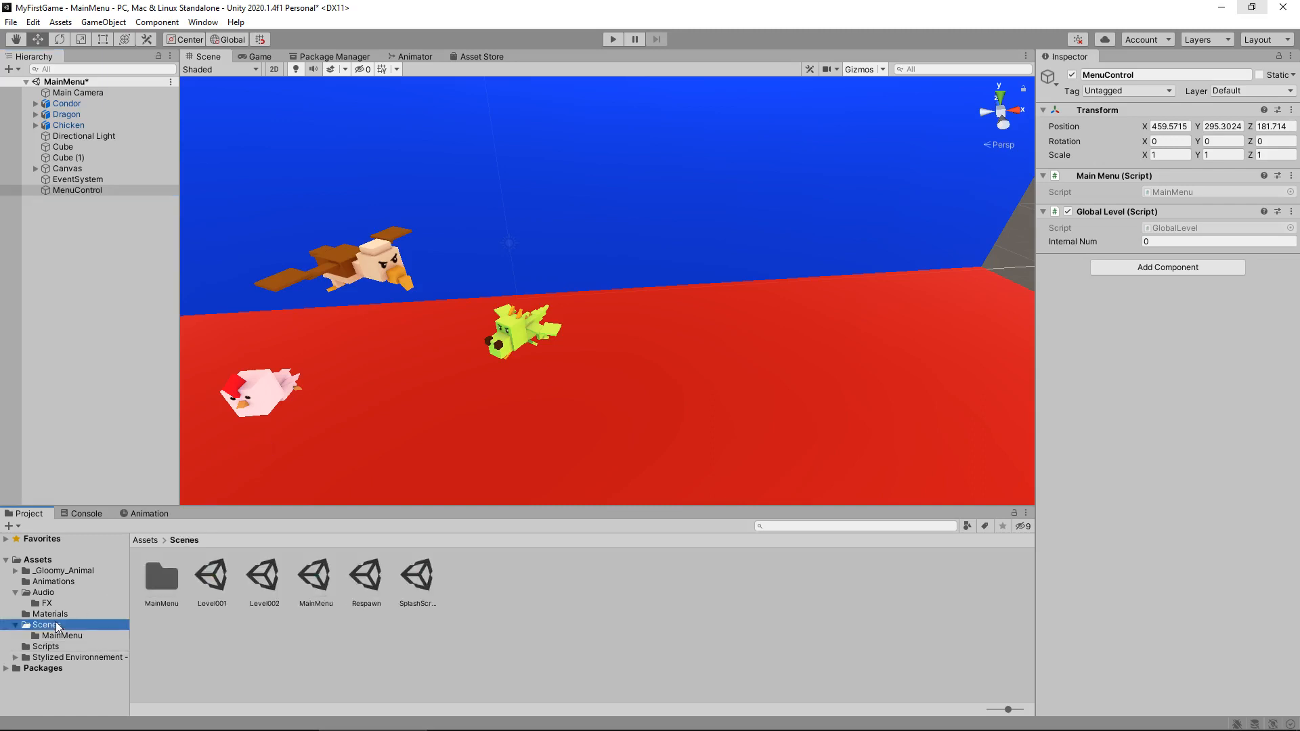
Open Level001, saving the MainMenu scene changes when prompted
double_click(211, 576)
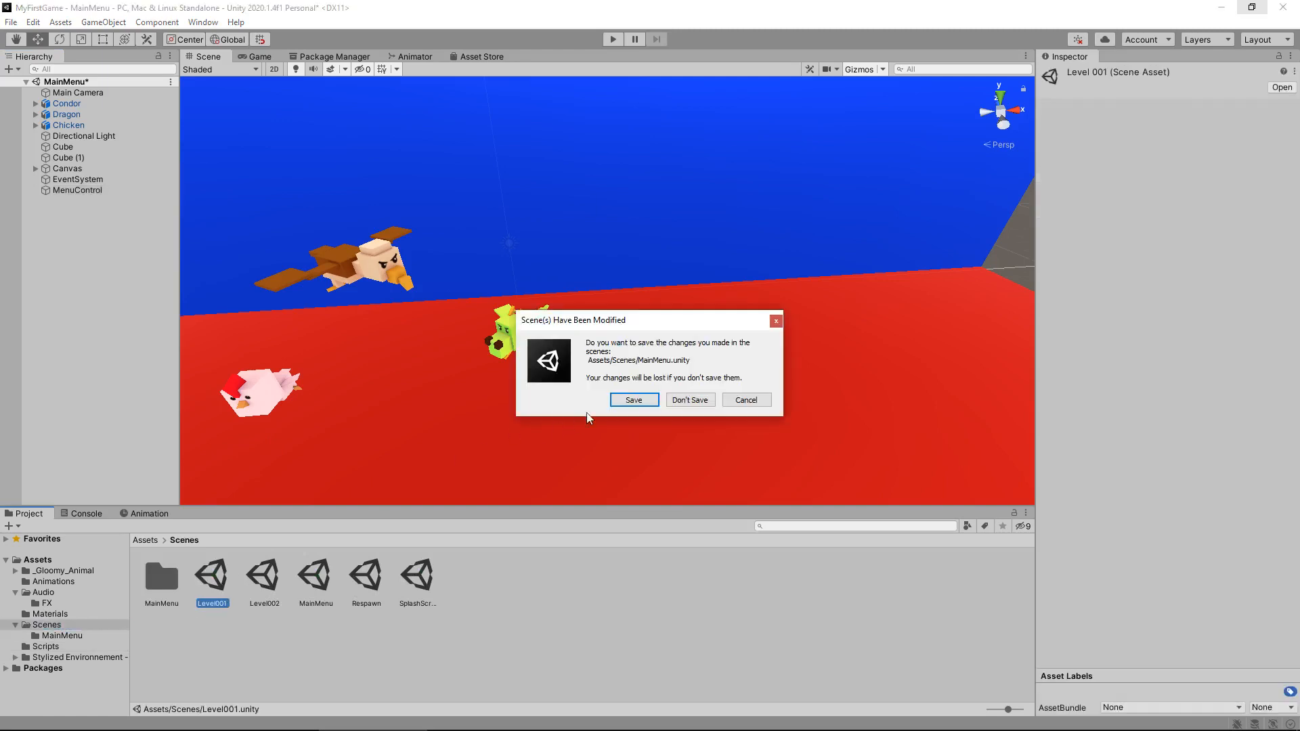
left_click(689, 400)
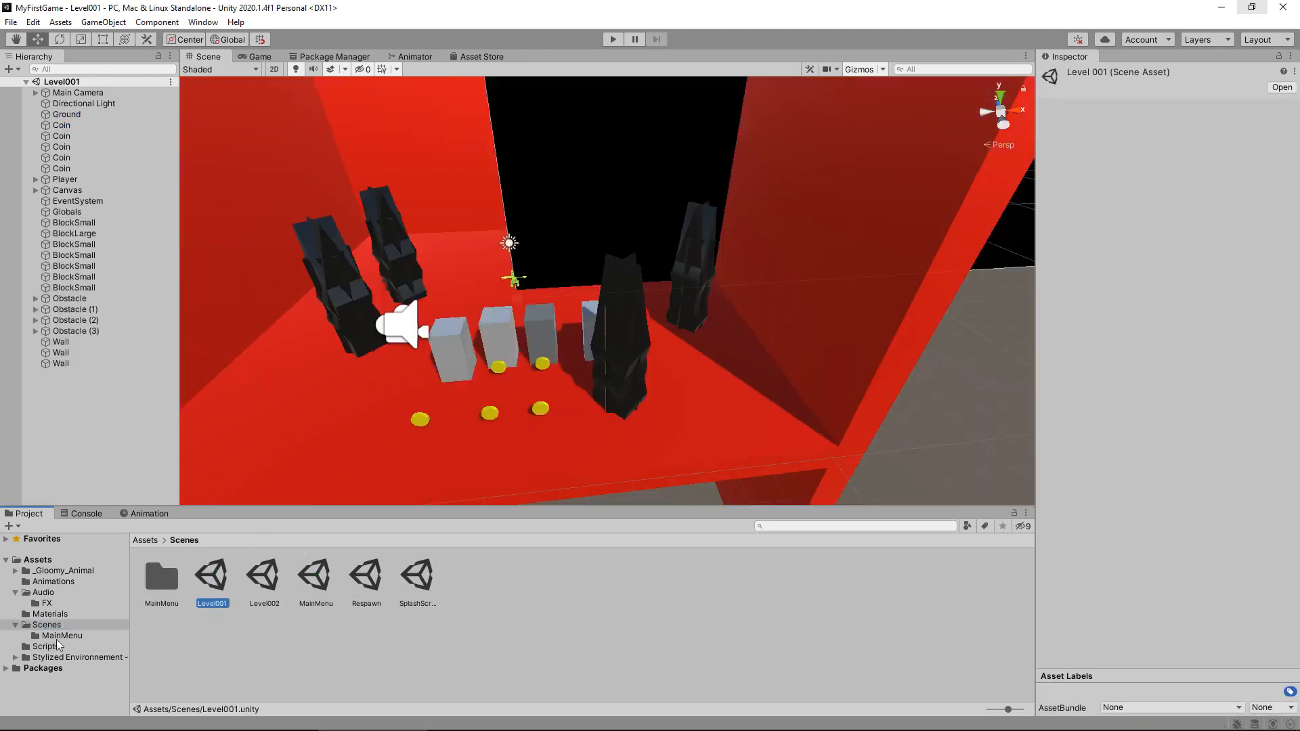
left_click(60, 646)
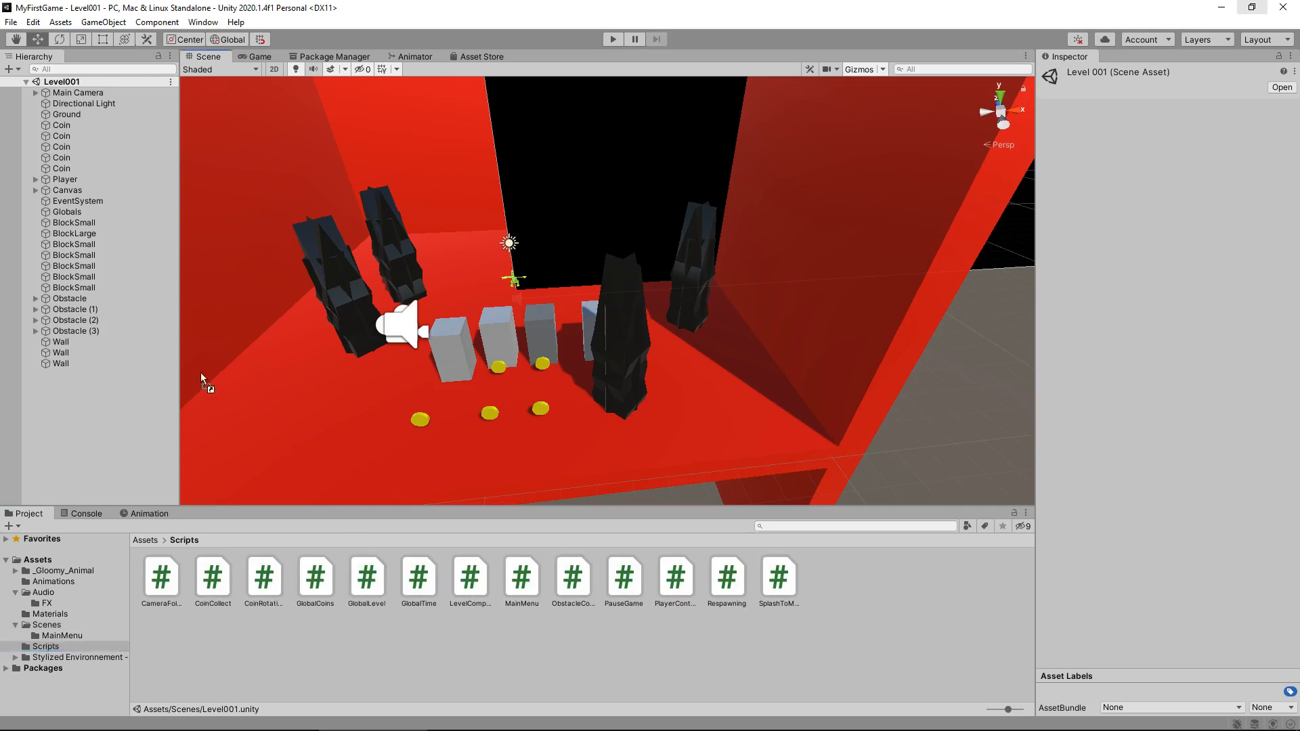
Add GlobalLevel to Level001's Globals object, then pick Level002 among the scene files
left_click(67, 211)
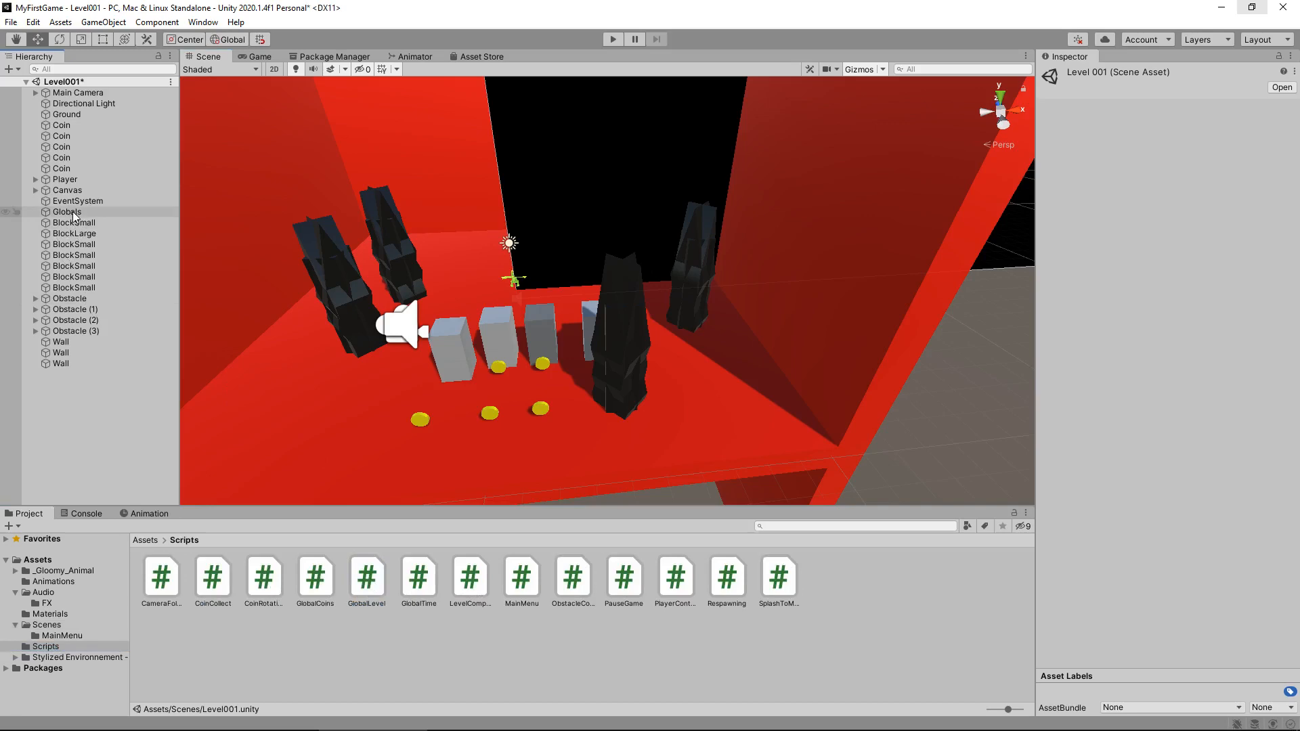
left_click(67, 211)
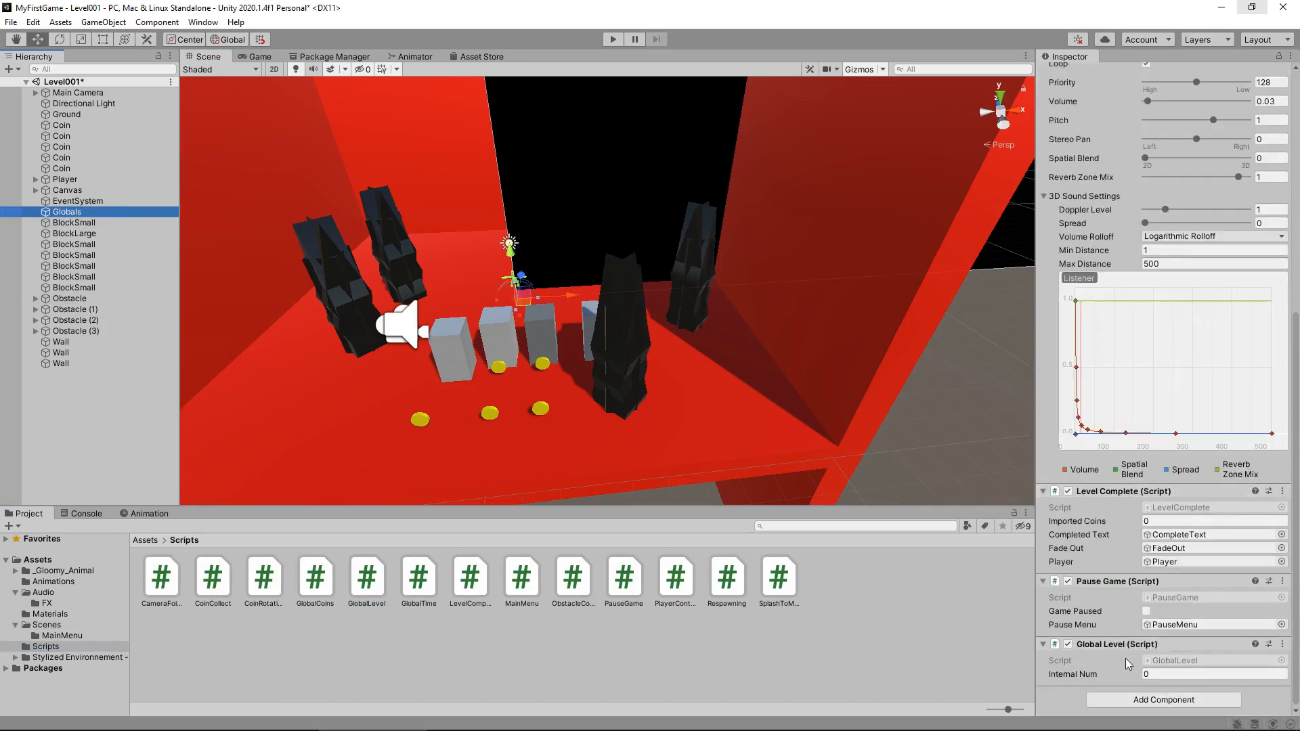
left_click(48, 624)
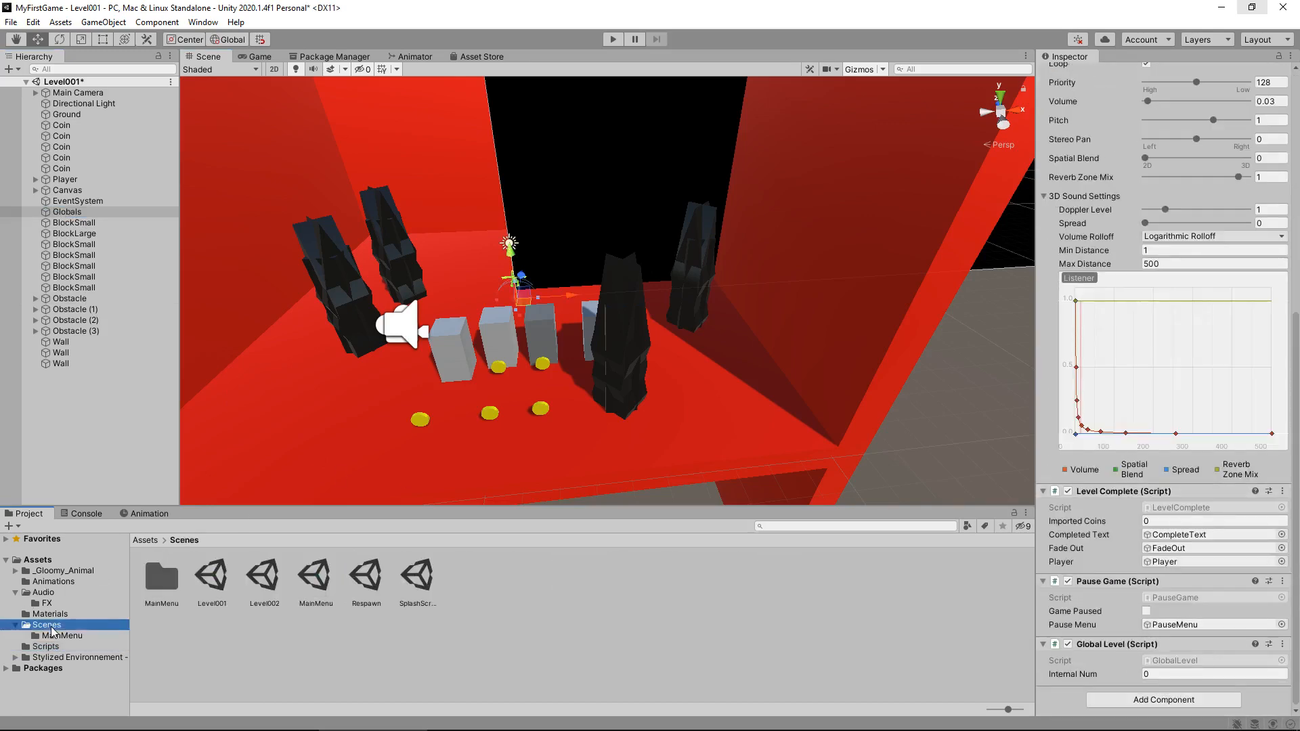
left_click(264, 575)
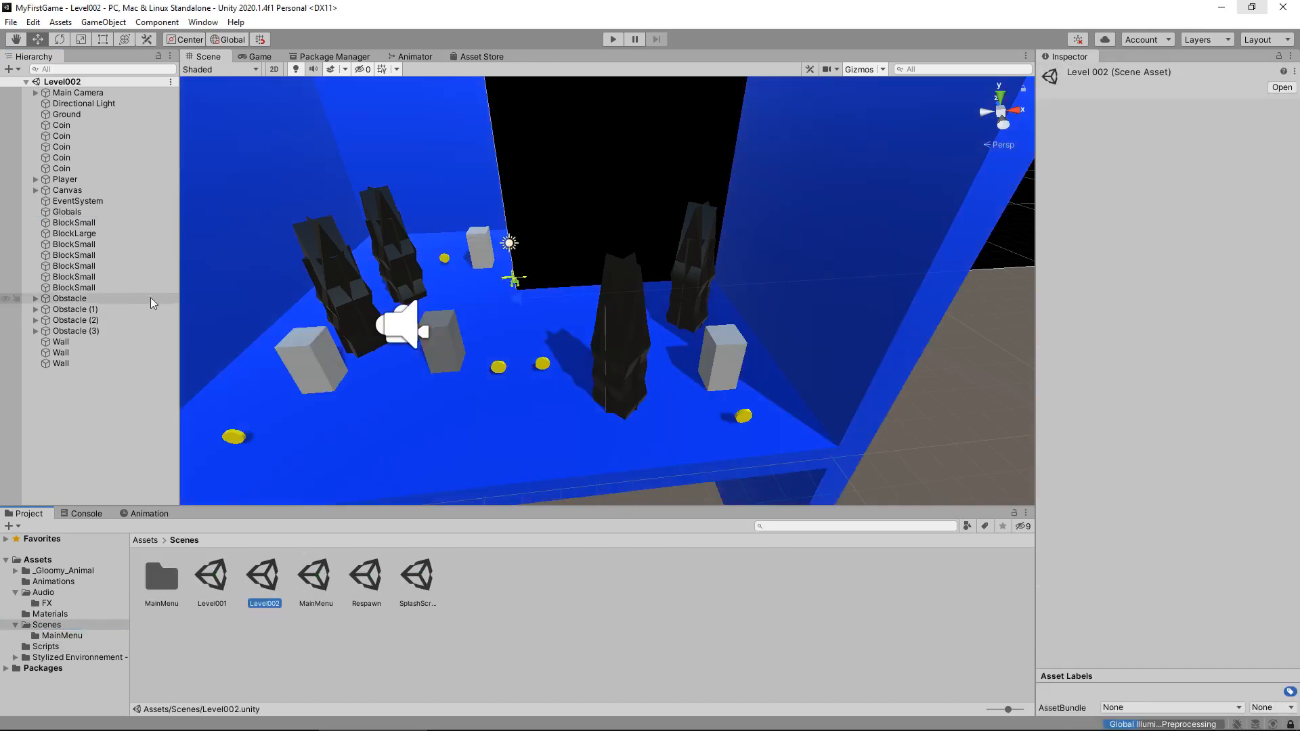
Drag GlobalLevel from Scripts onto Level002's Globals object, then return to Scenes
left_click(67, 212)
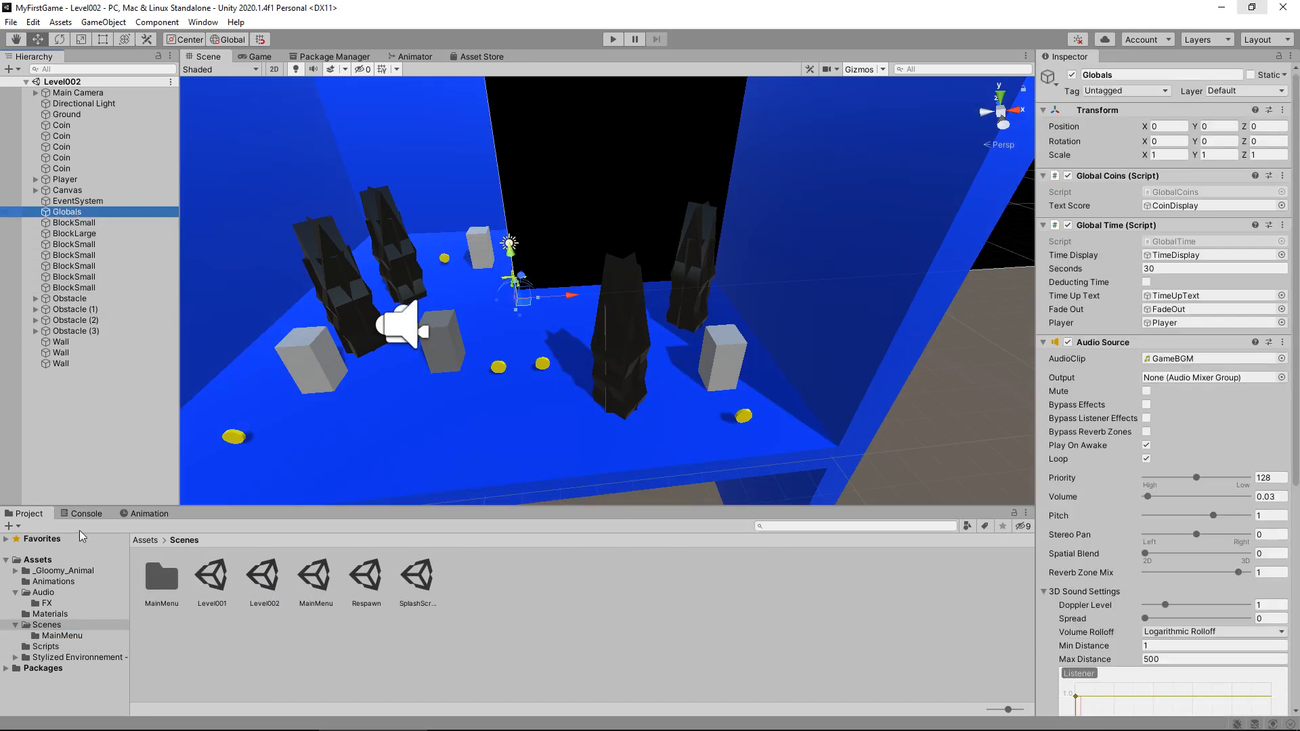
left_click(46, 646)
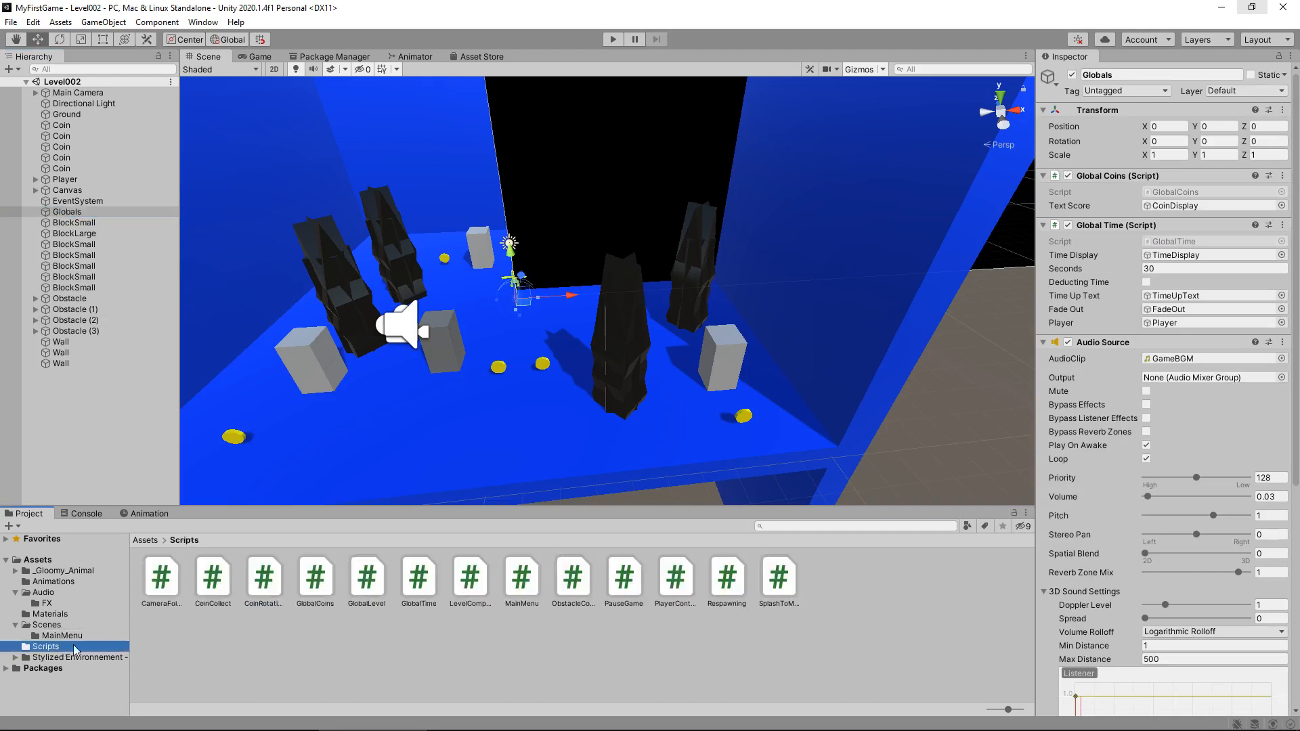
left_click(67, 211)
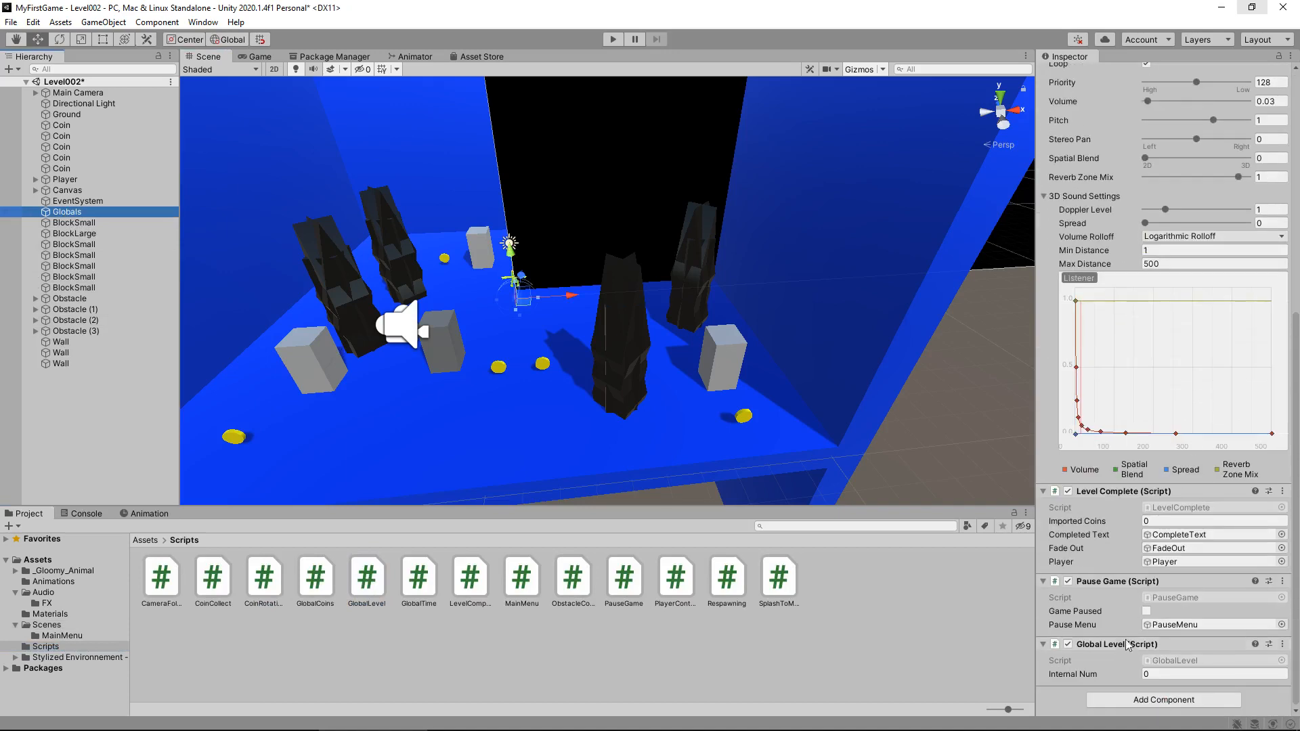
left_click(47, 624)
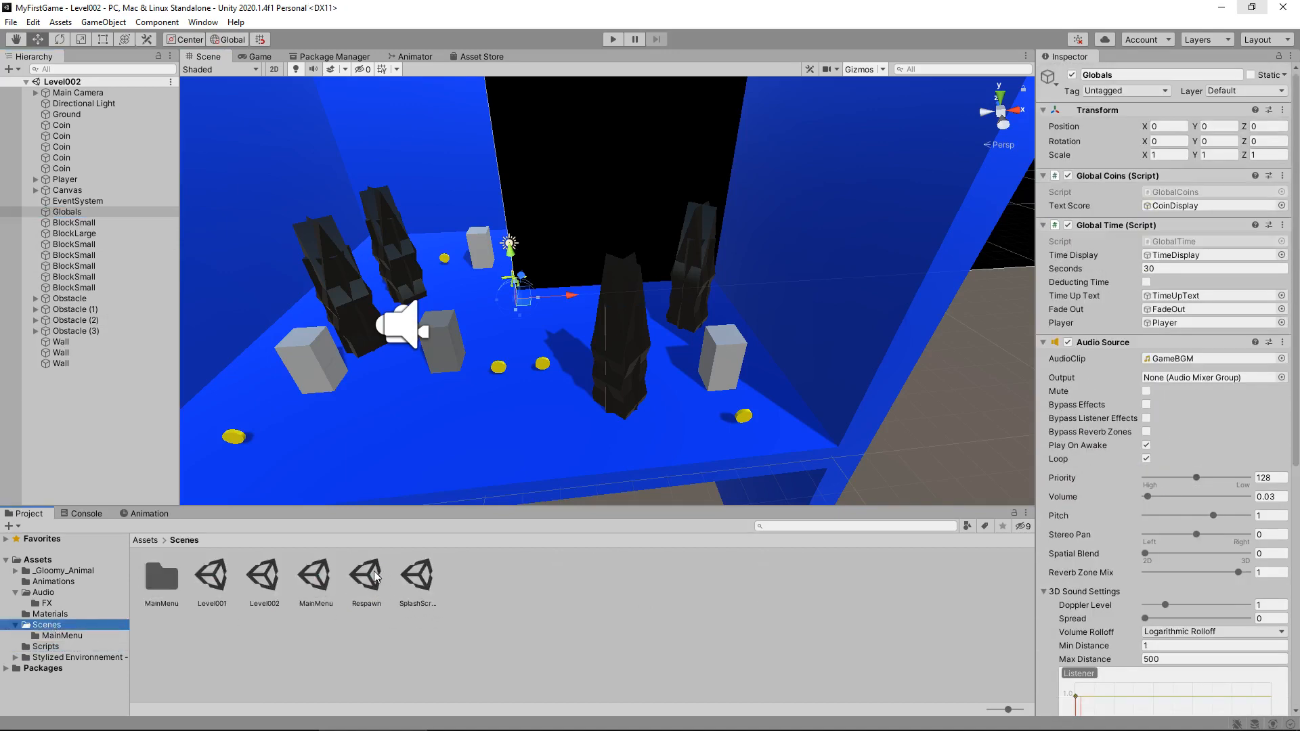
Open Respawn and add GlobalLevel to its Main Camera, alongside the Respawning script
double_click(366, 576)
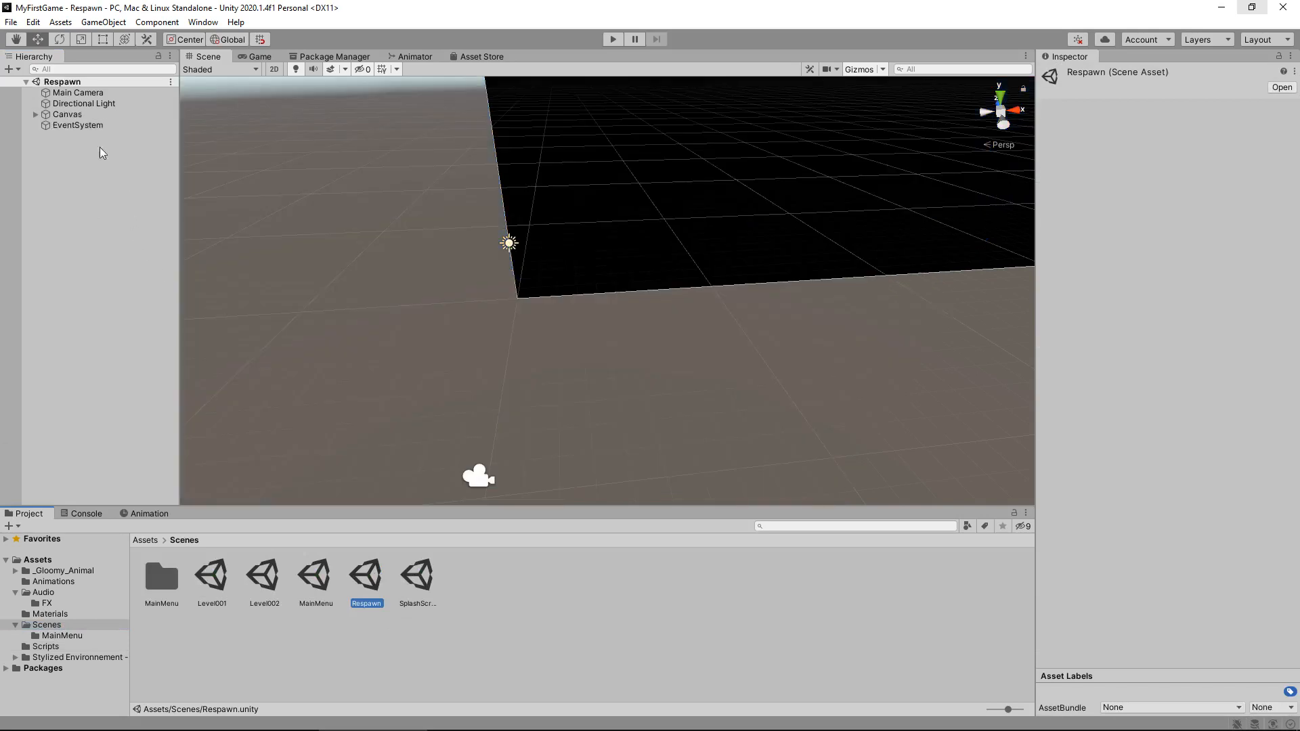
left_click(44, 646)
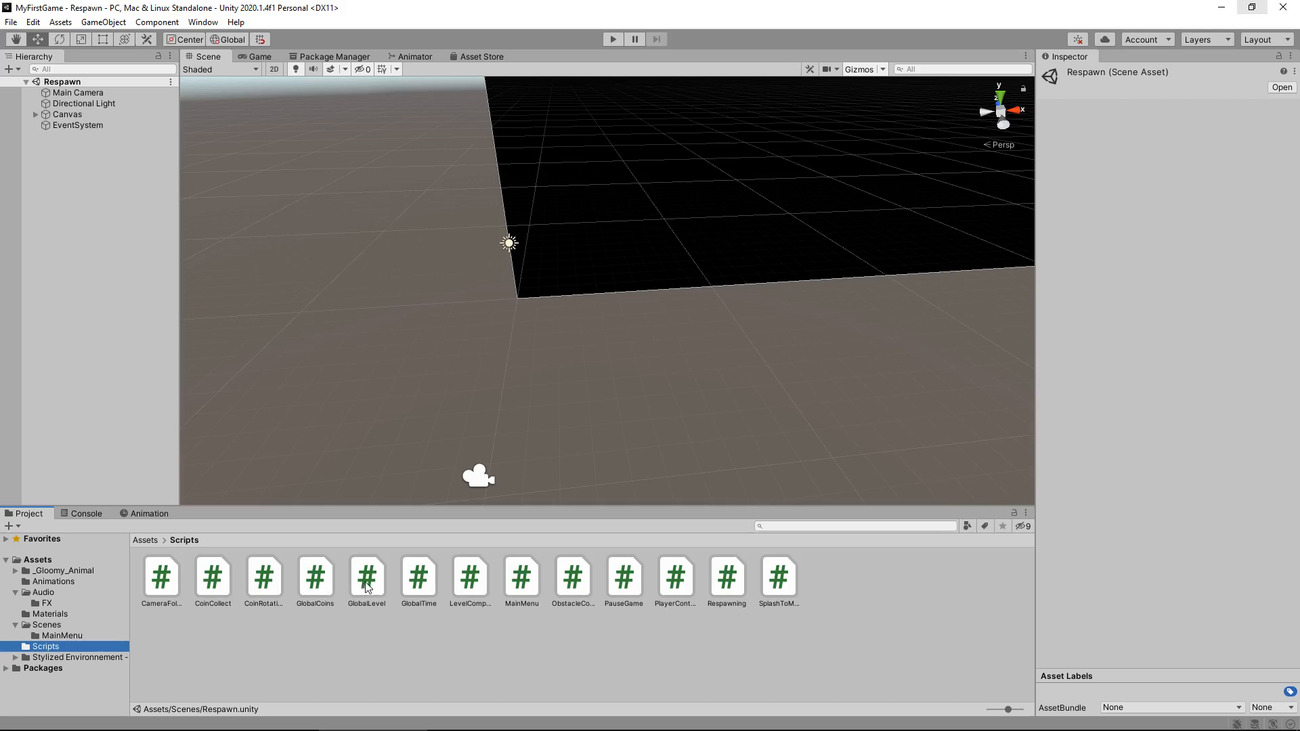
left_click(77, 92)
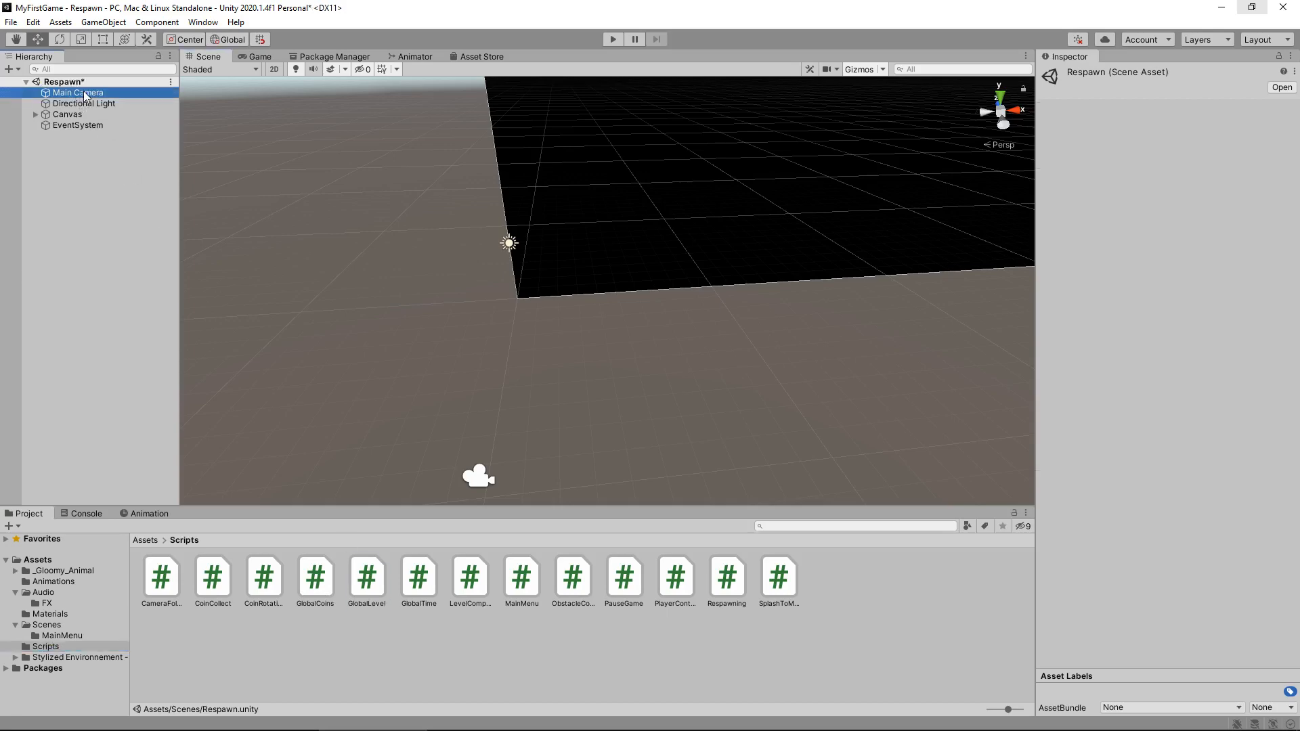
left_click(77, 92)
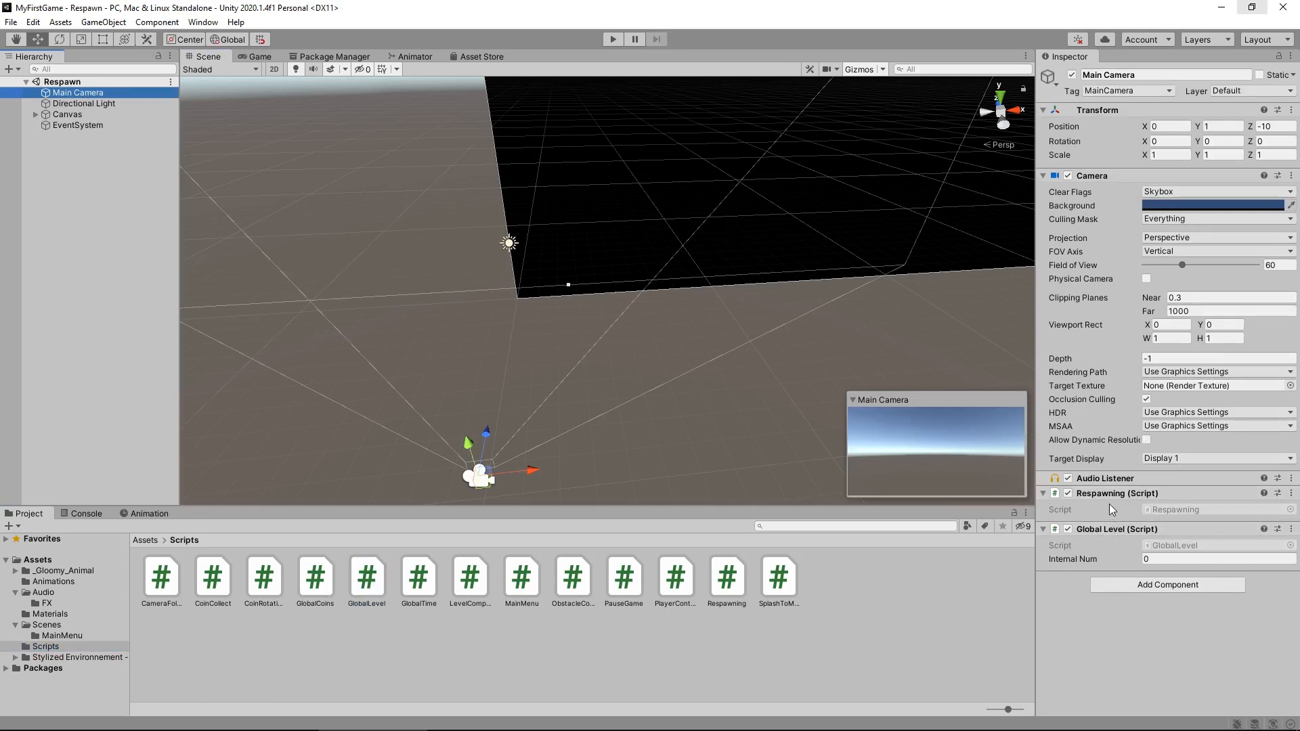
left_click(48, 624)
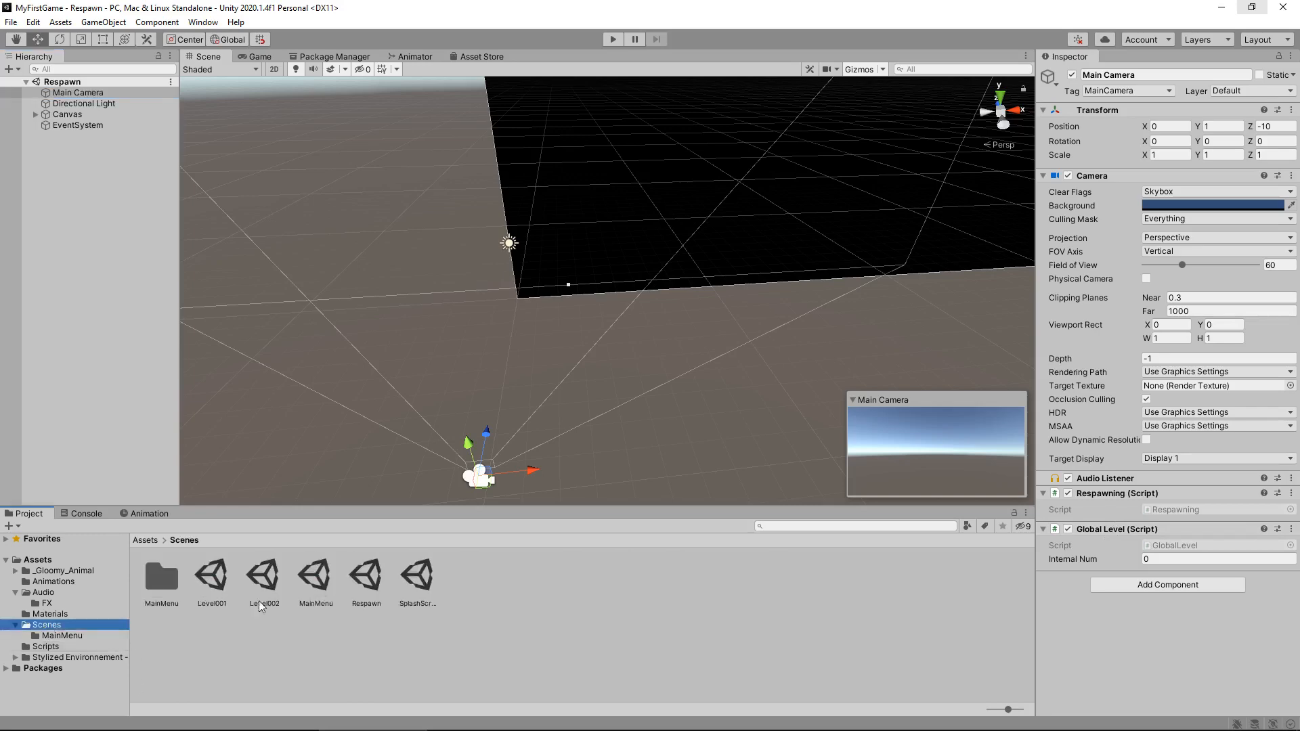
Reopen the Level002 scene from the Scenes folder
double_click(263, 576)
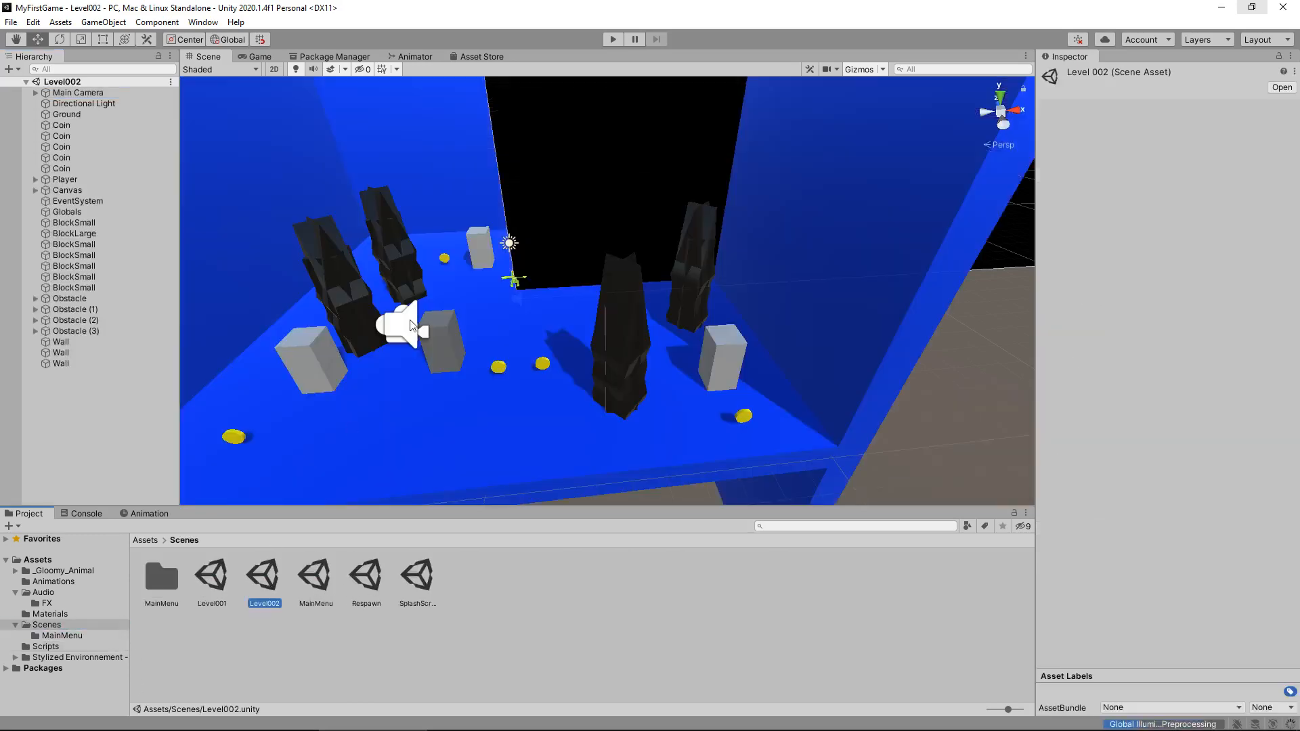
mouse_move(514, 189)
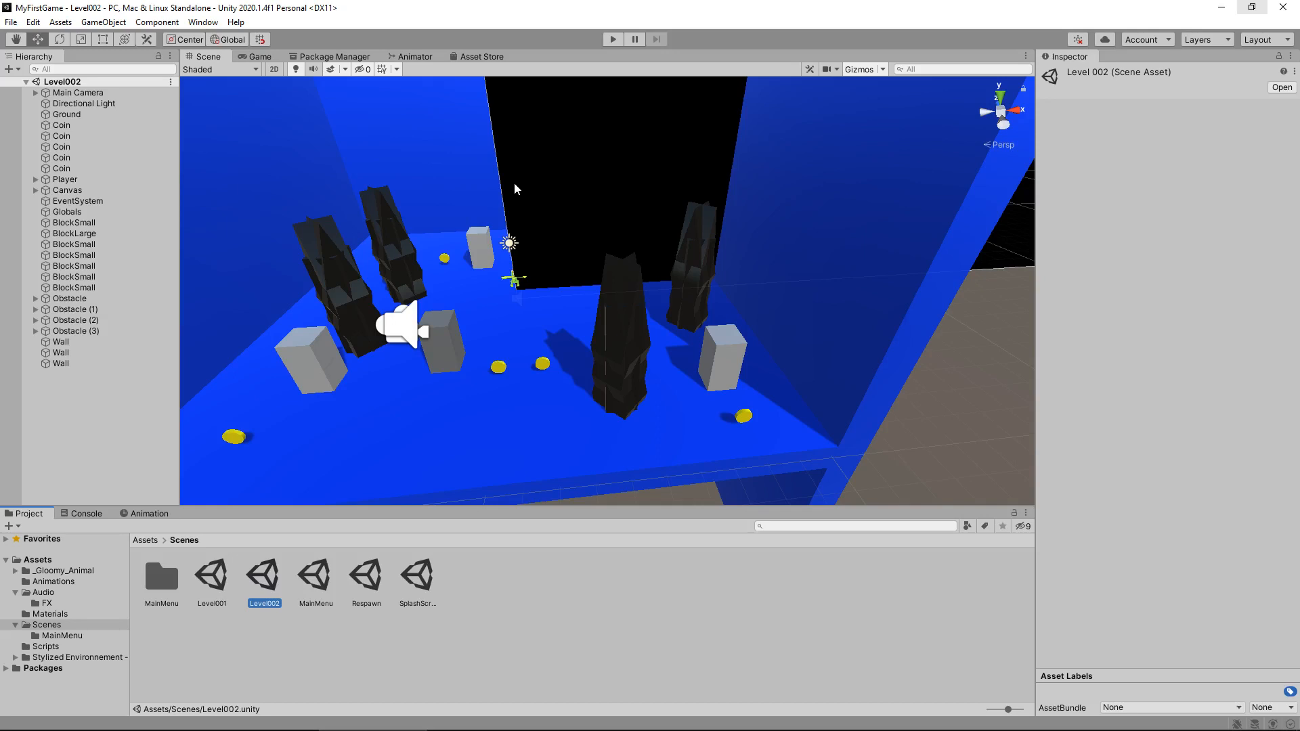
mouse_move(521, 255)
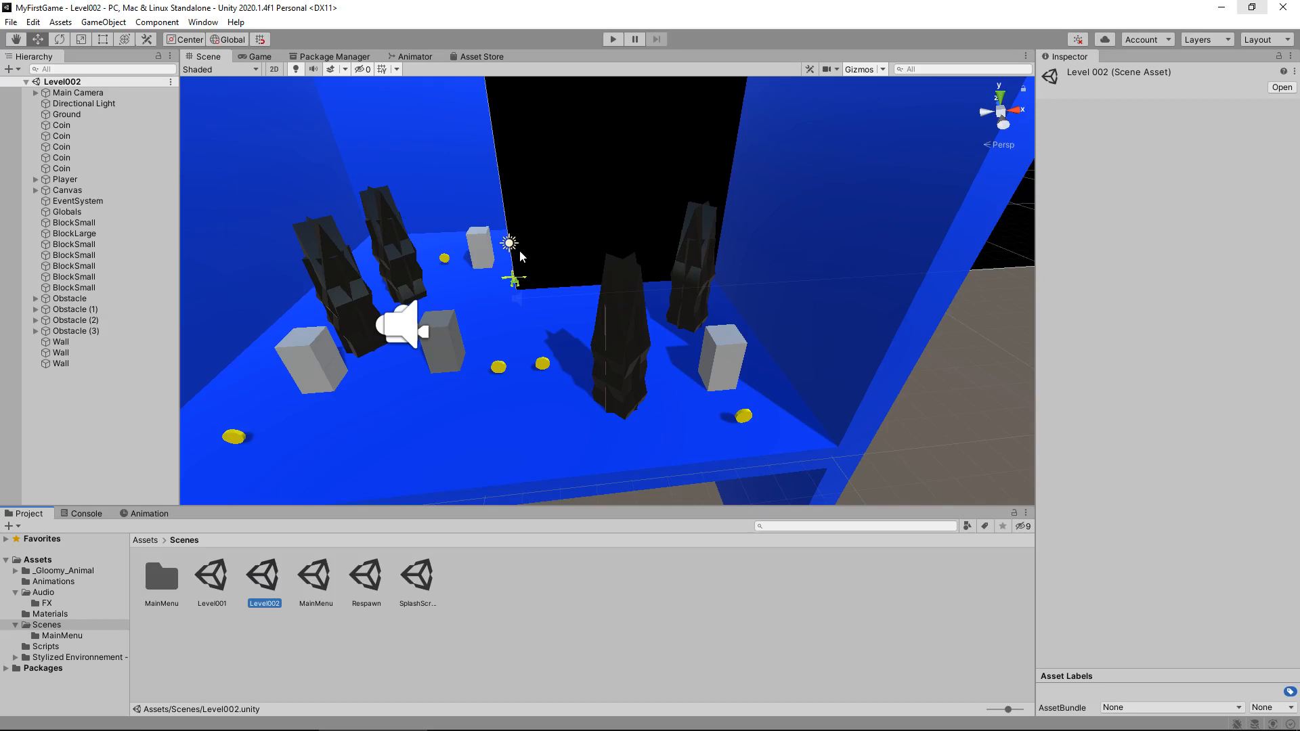
mouse_move(596, 109)
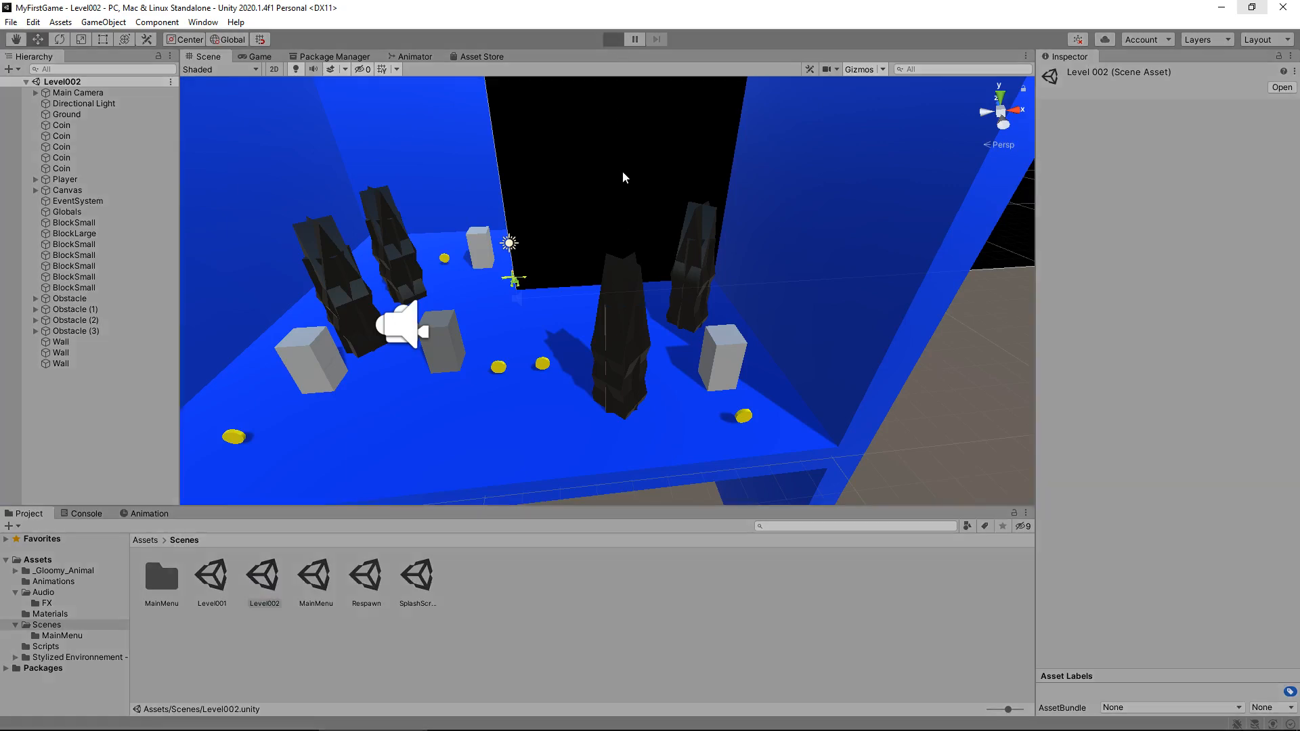
Play-test Level002, leave via the pause menu to load Level001, then stop
left_click(612, 39)
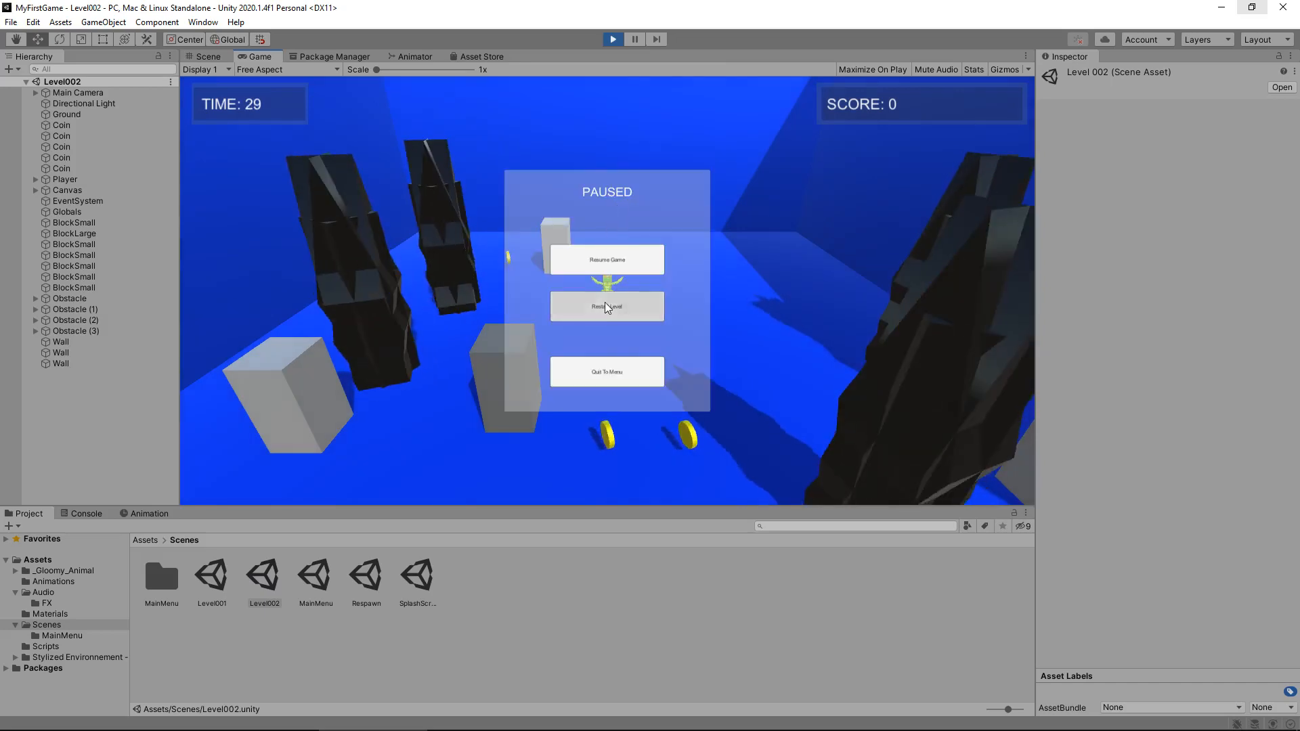
left_click(606, 306)
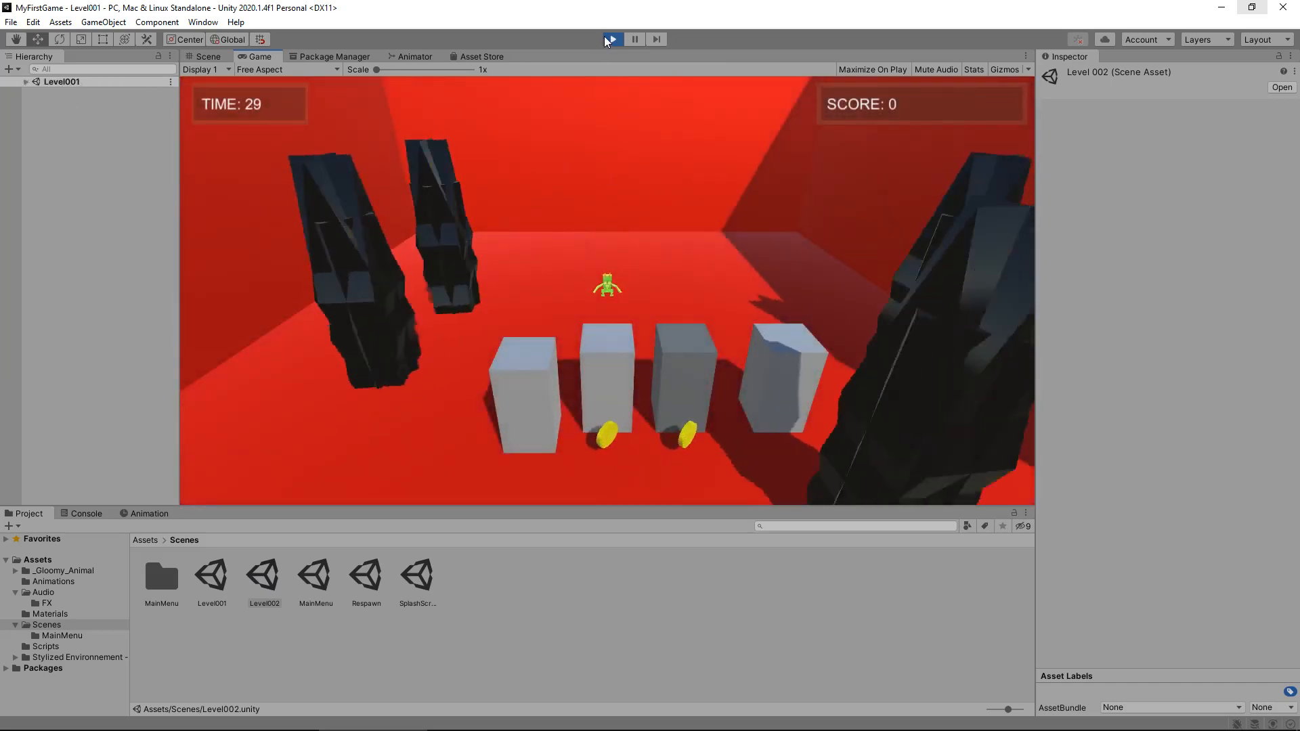
left_click(612, 39)
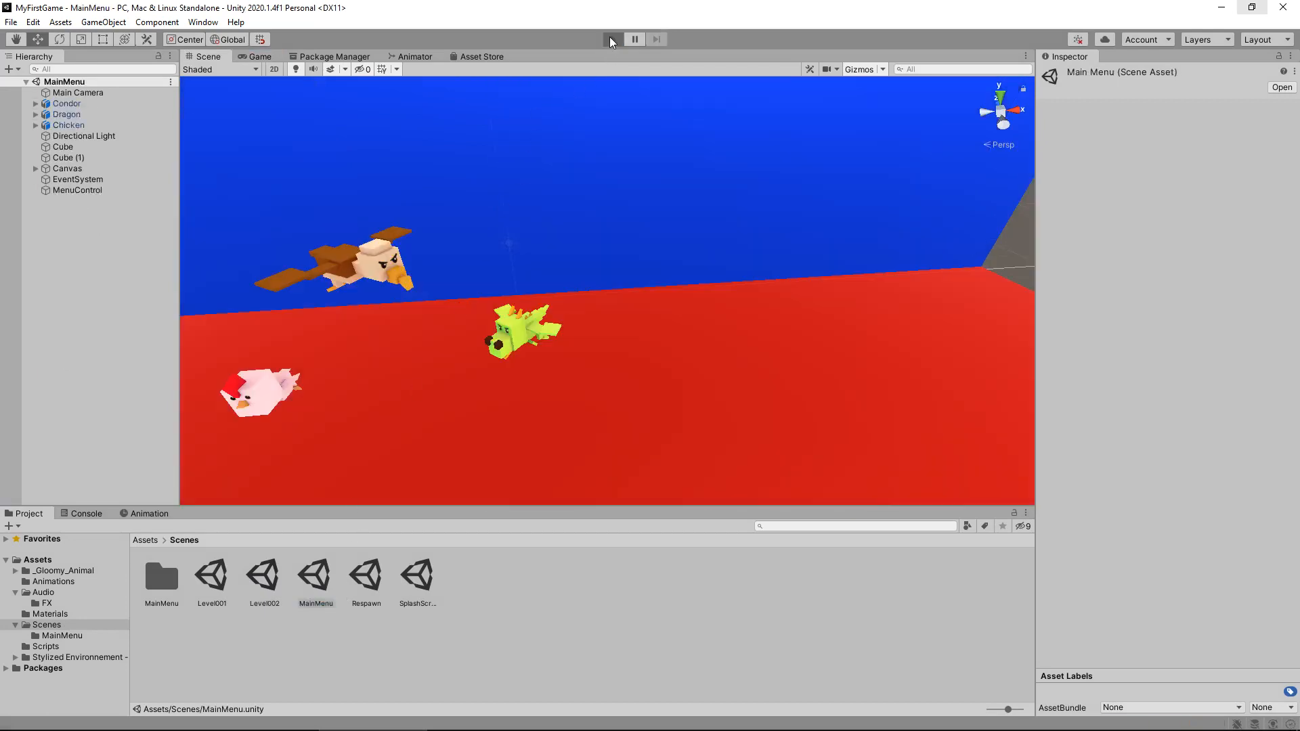
Play the MainMenu scene and click Play Game, which reports a build index error
left_click(612, 39)
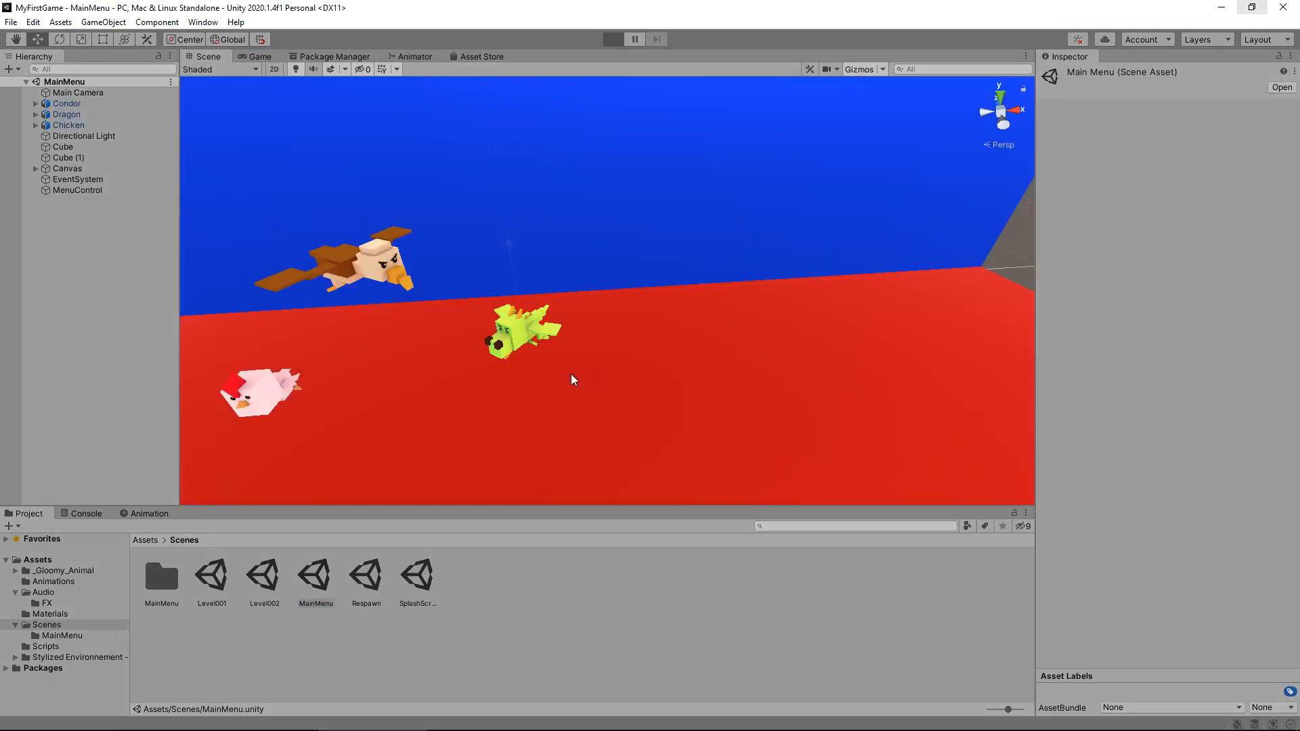
left_click(612, 39)
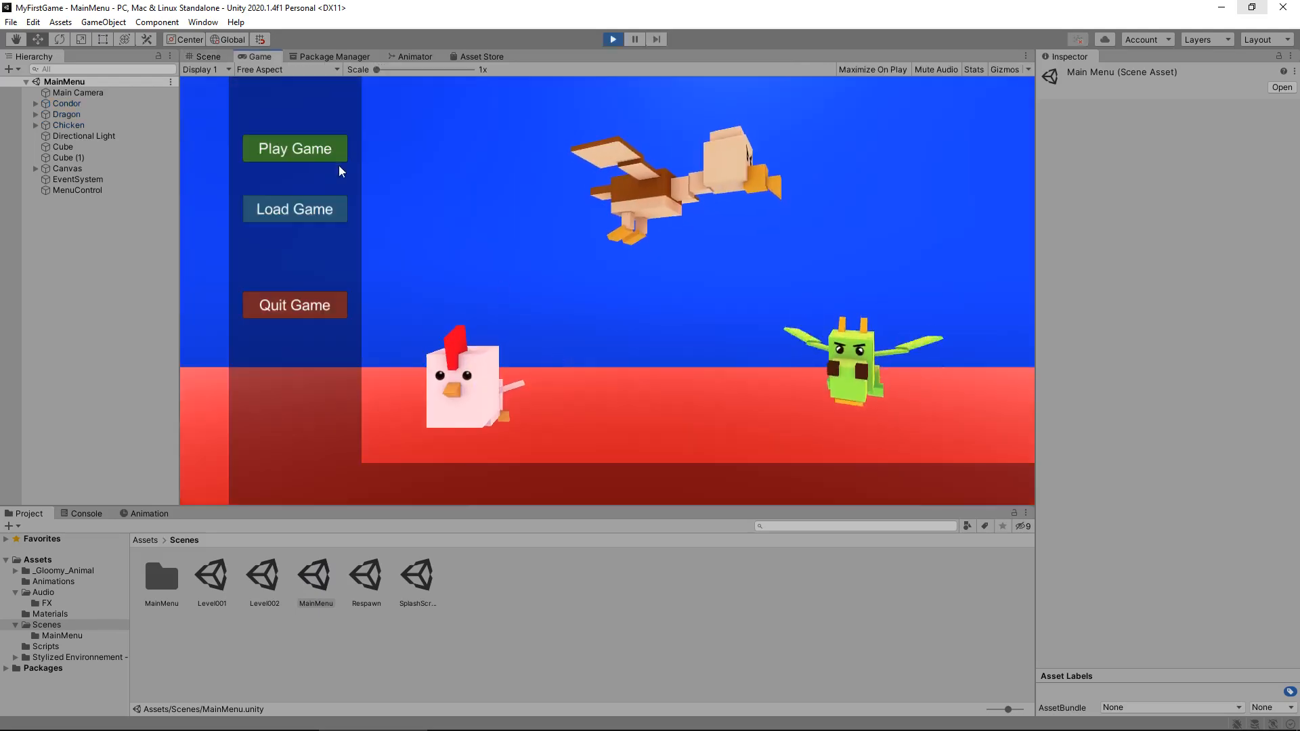
left_click(293, 148)
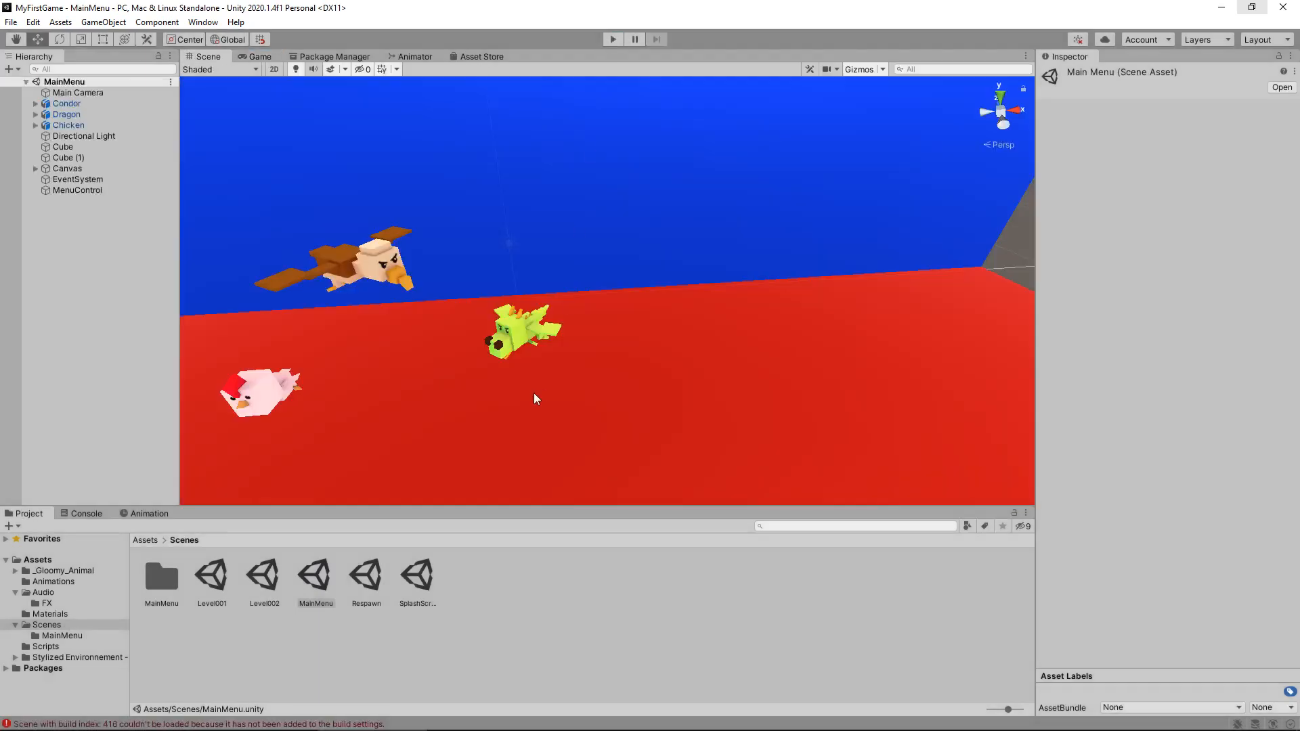
mouse_move(419, 292)
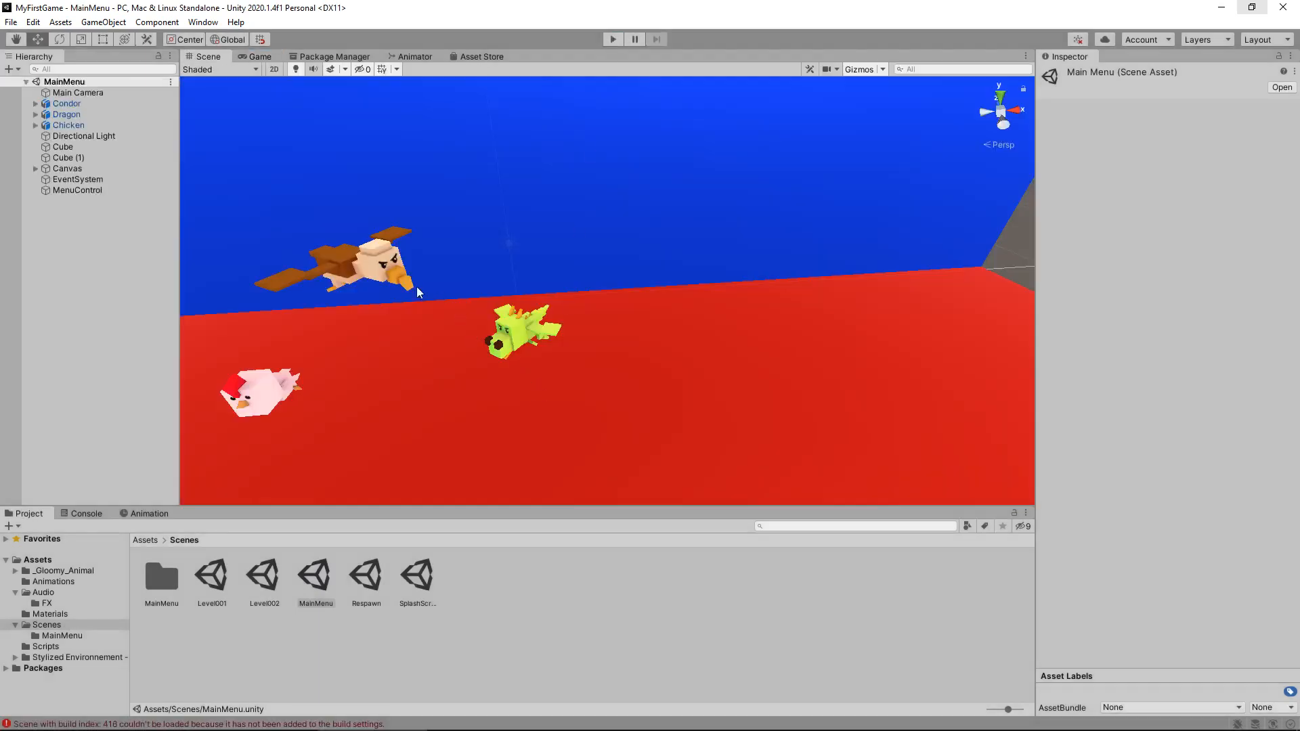
left_click(86, 513)
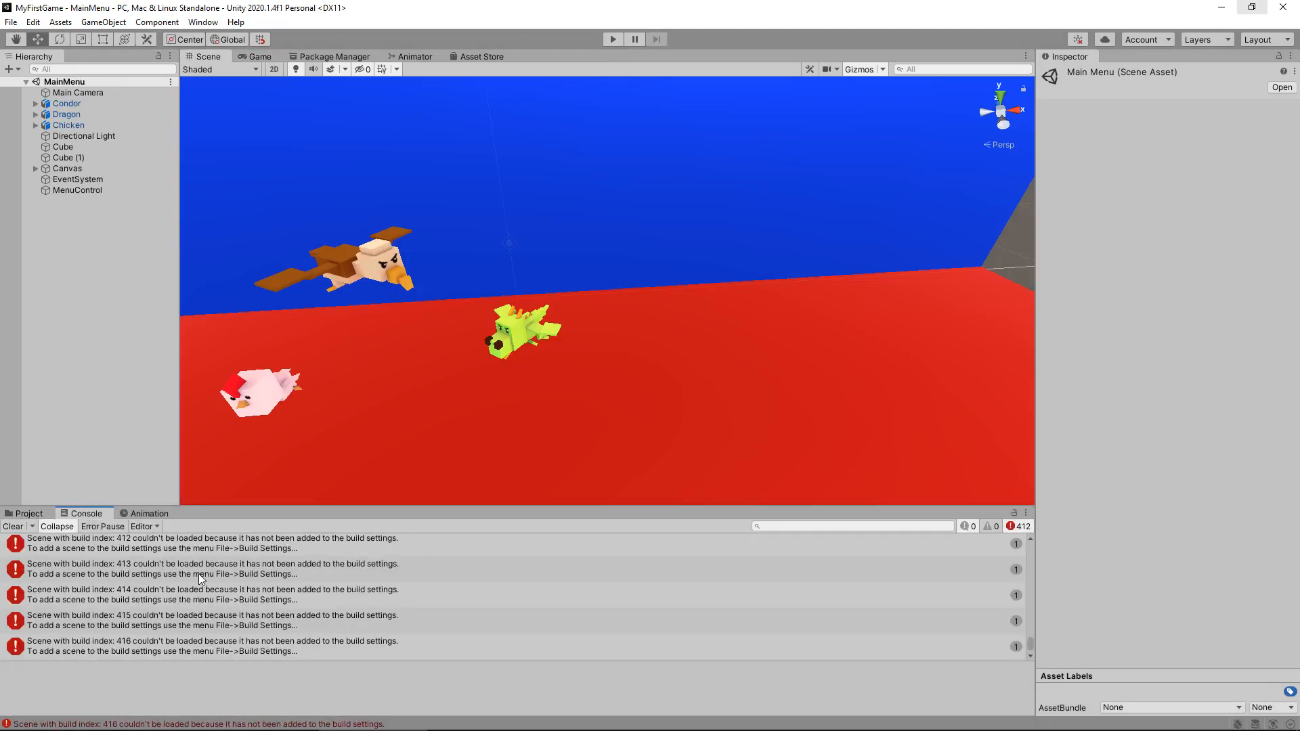
left_click(27, 514)
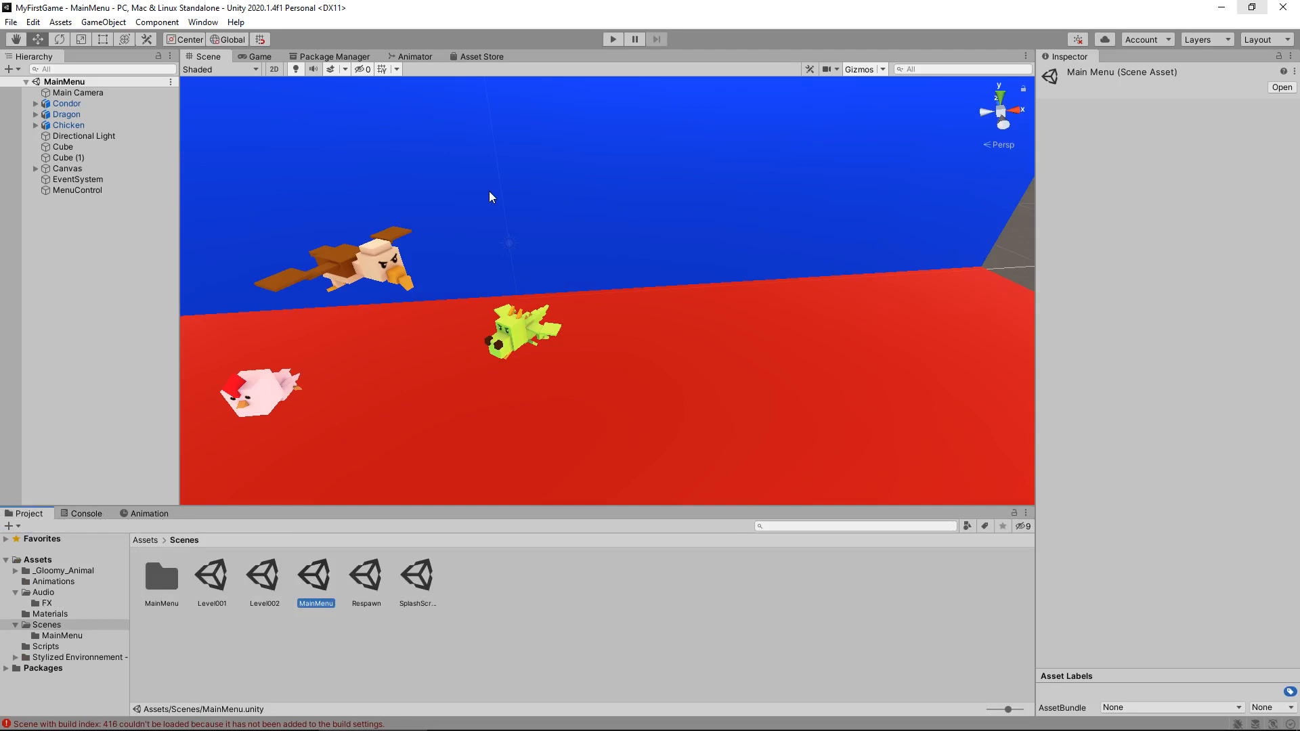
mouse_move(507, 173)
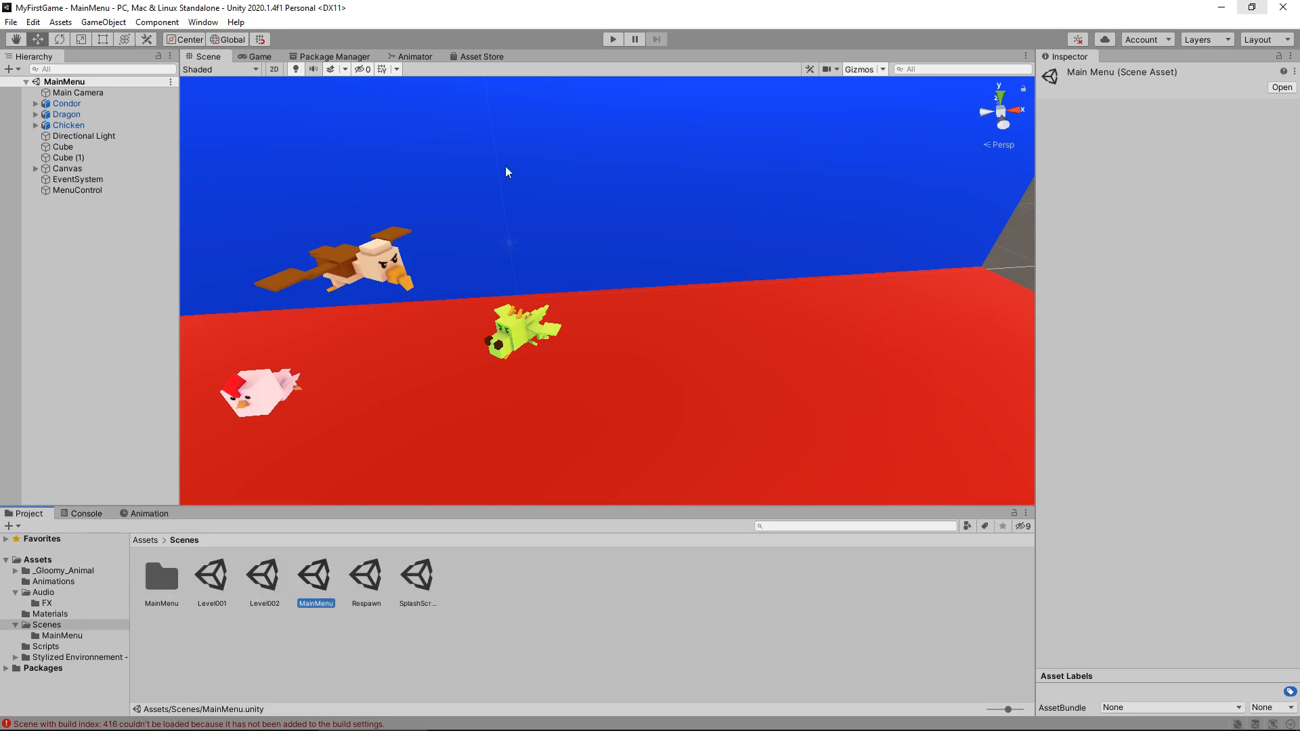
mouse_move(477, 191)
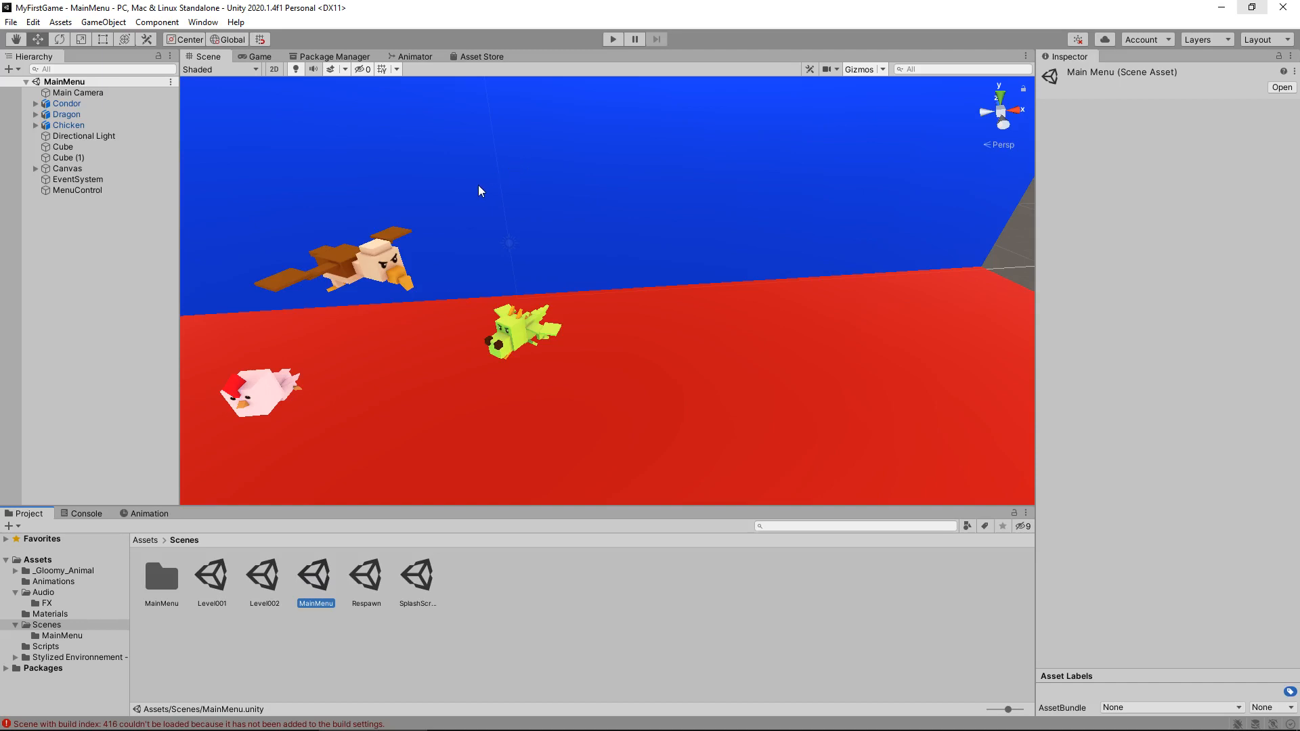
mouse_move(464, 185)
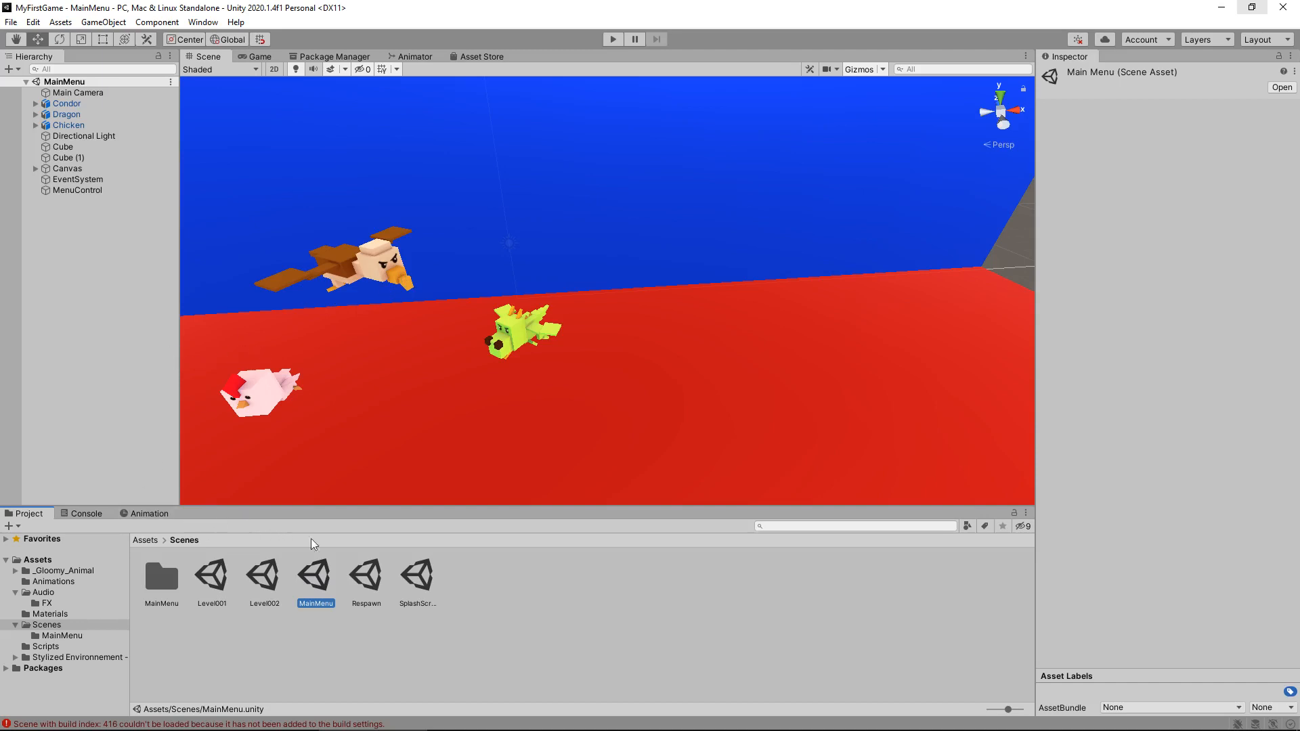
mouse_move(325, 575)
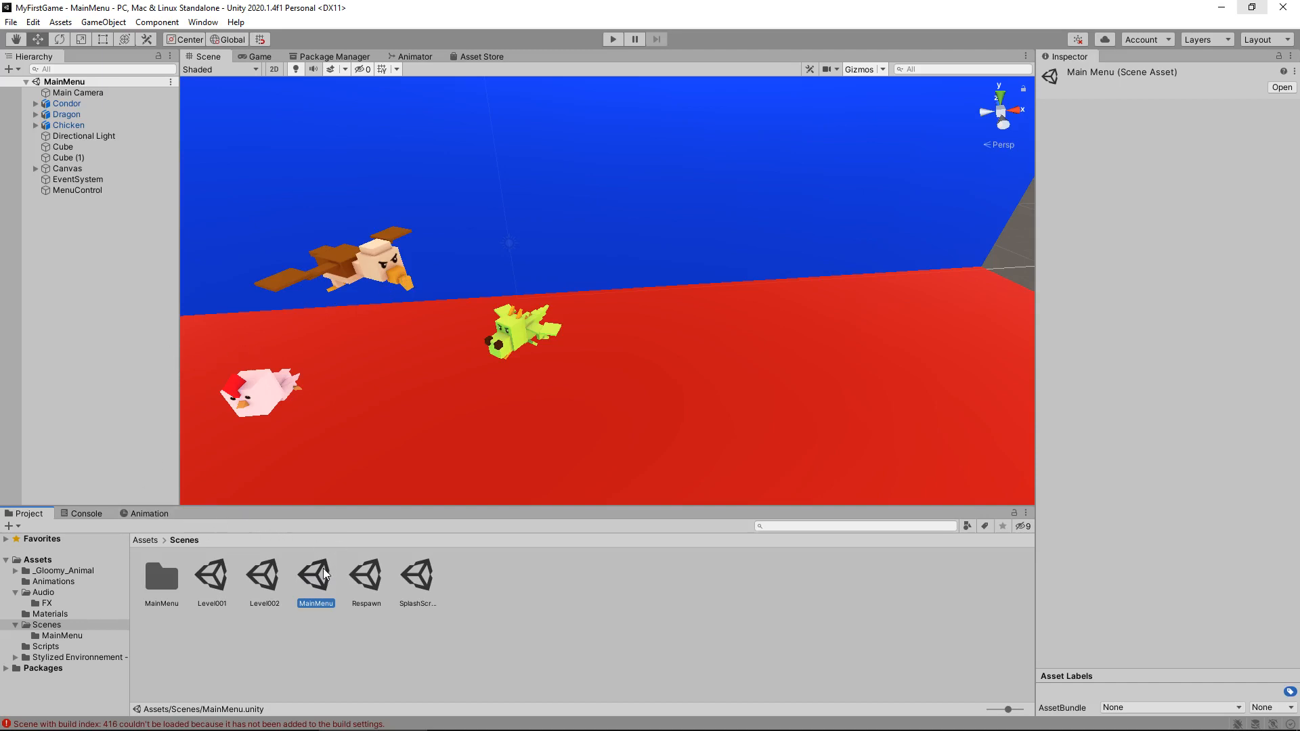
mouse_move(398, 557)
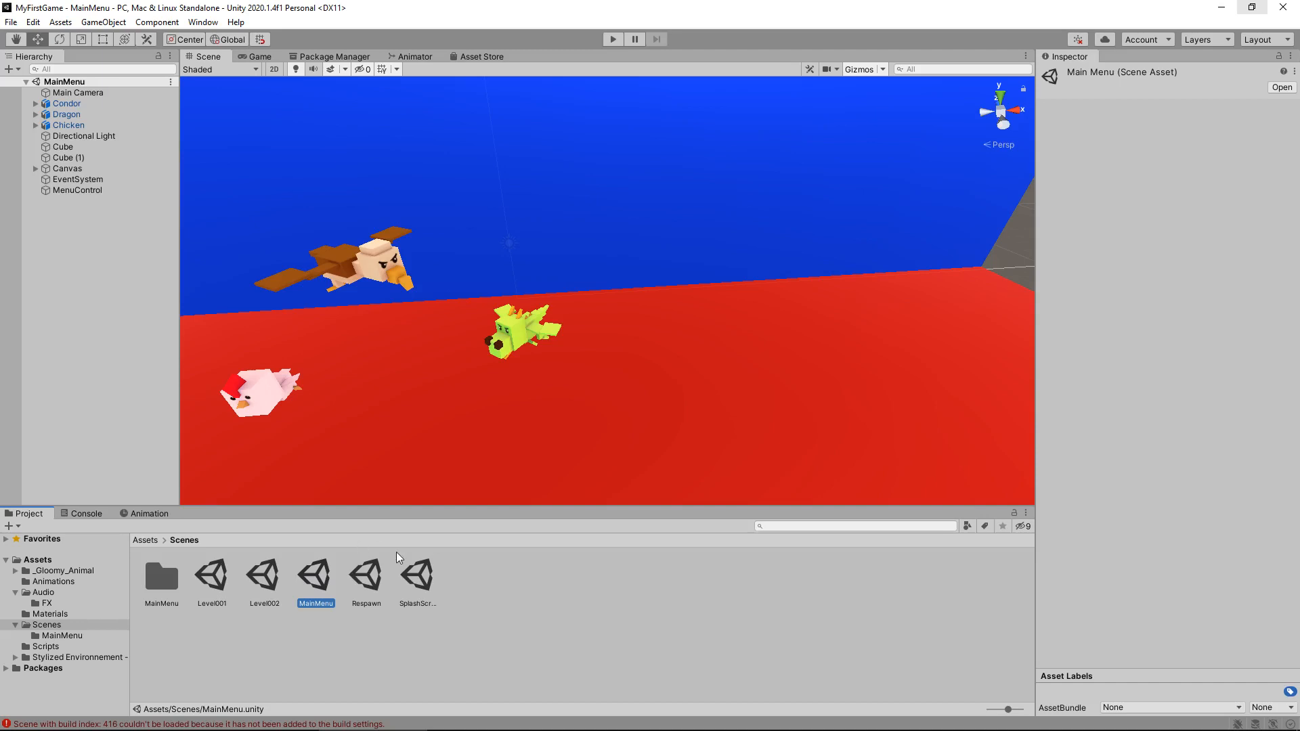
mouse_move(373, 572)
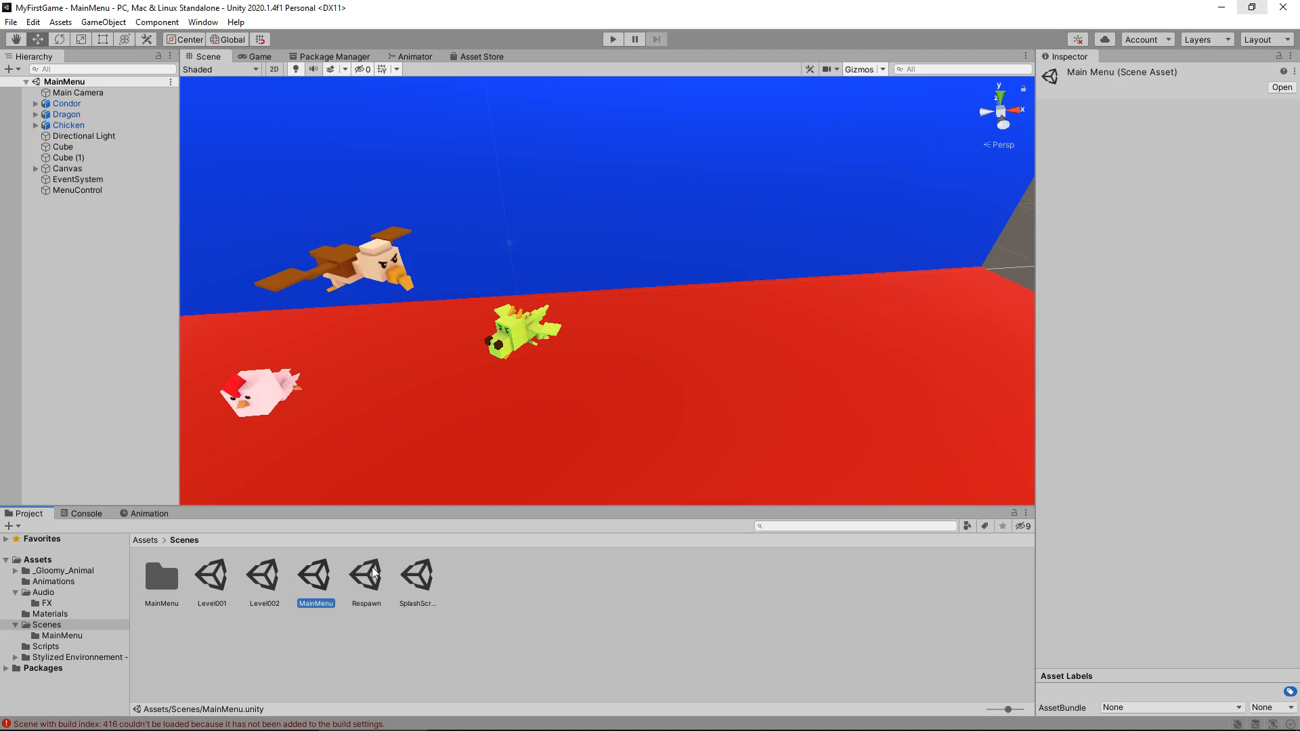
mouse_move(298, 568)
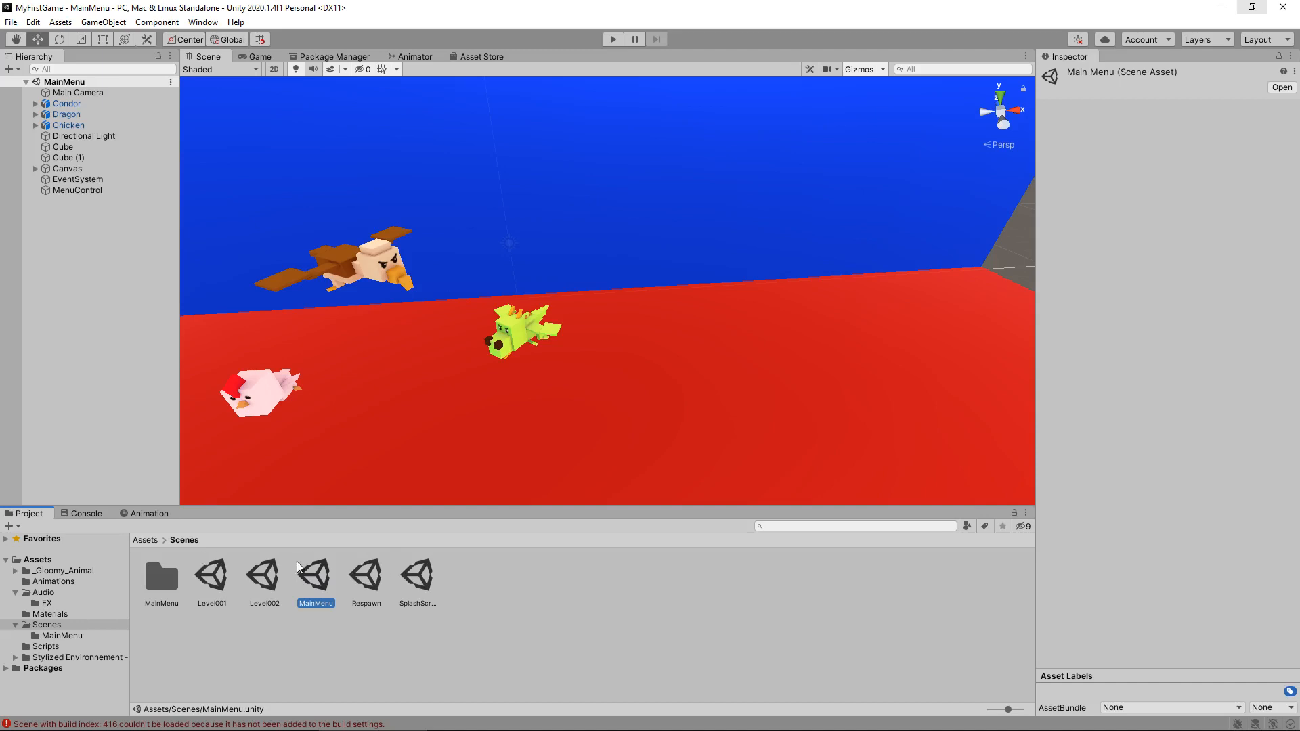
left_click(86, 512)
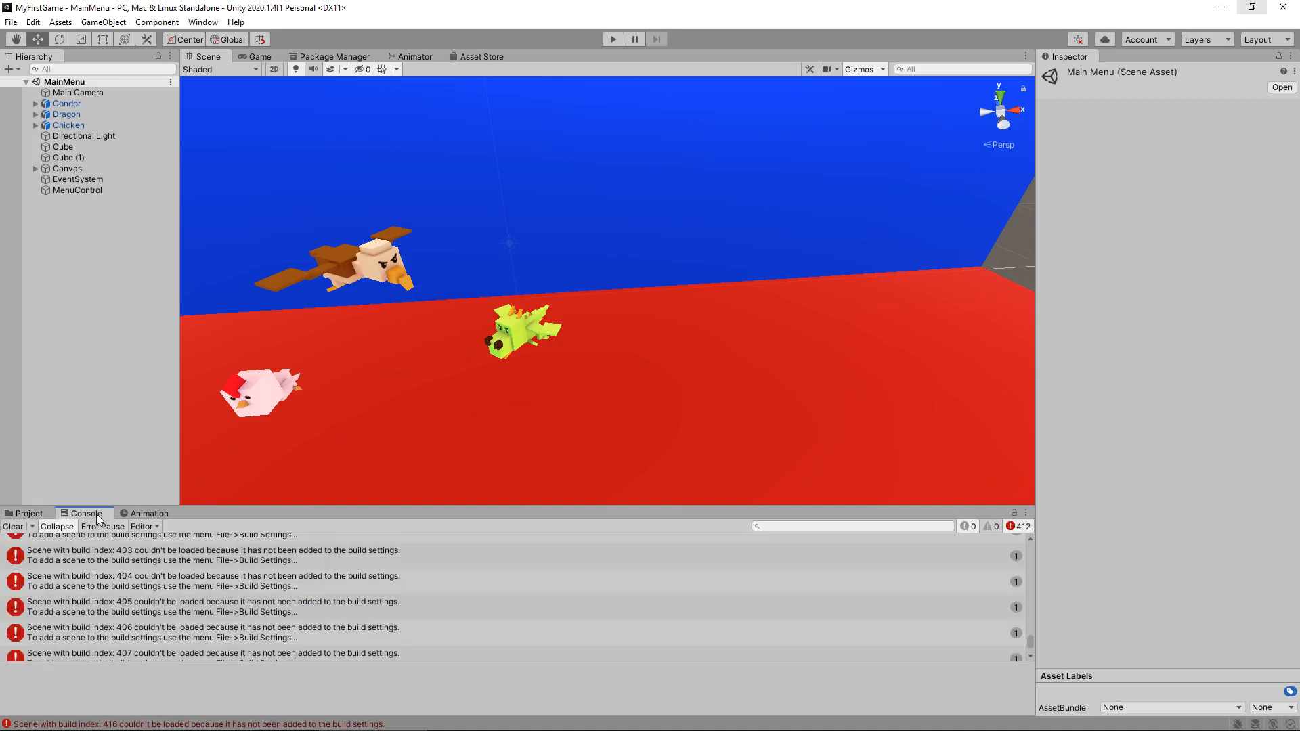
left_click(28, 513)
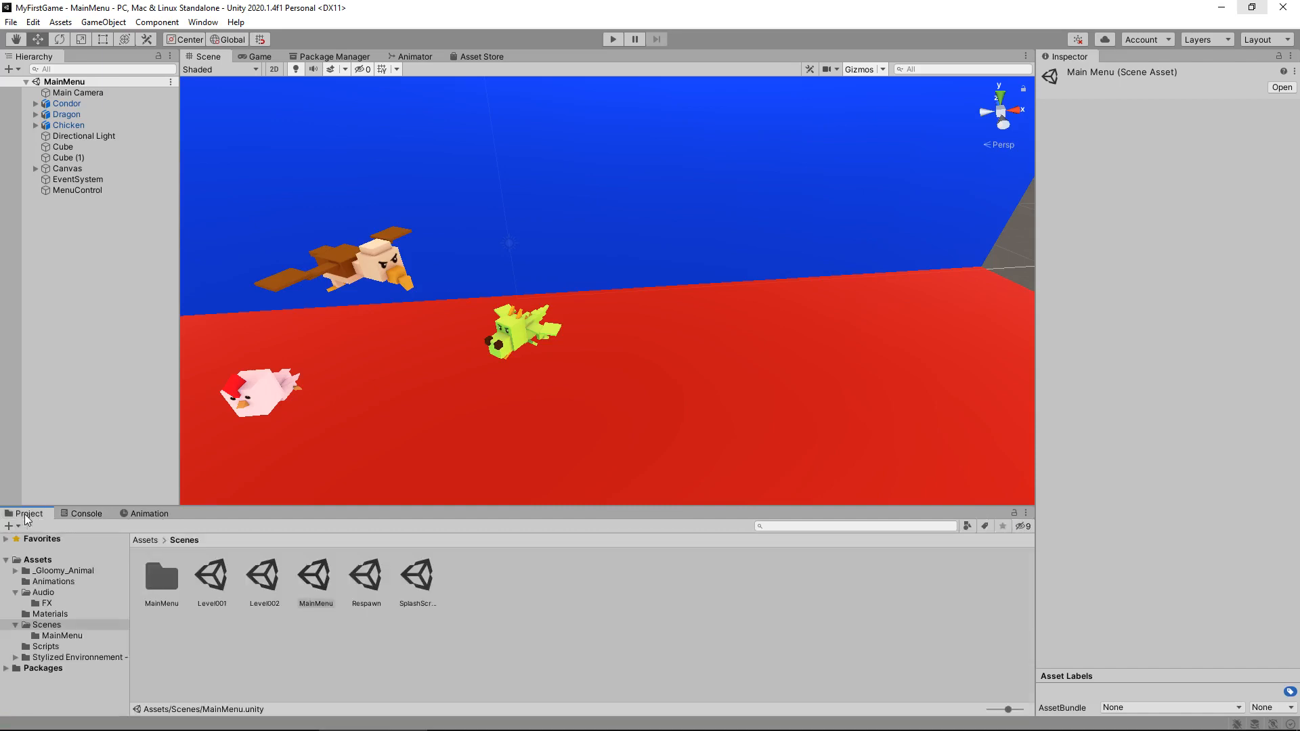
mouse_move(224, 572)
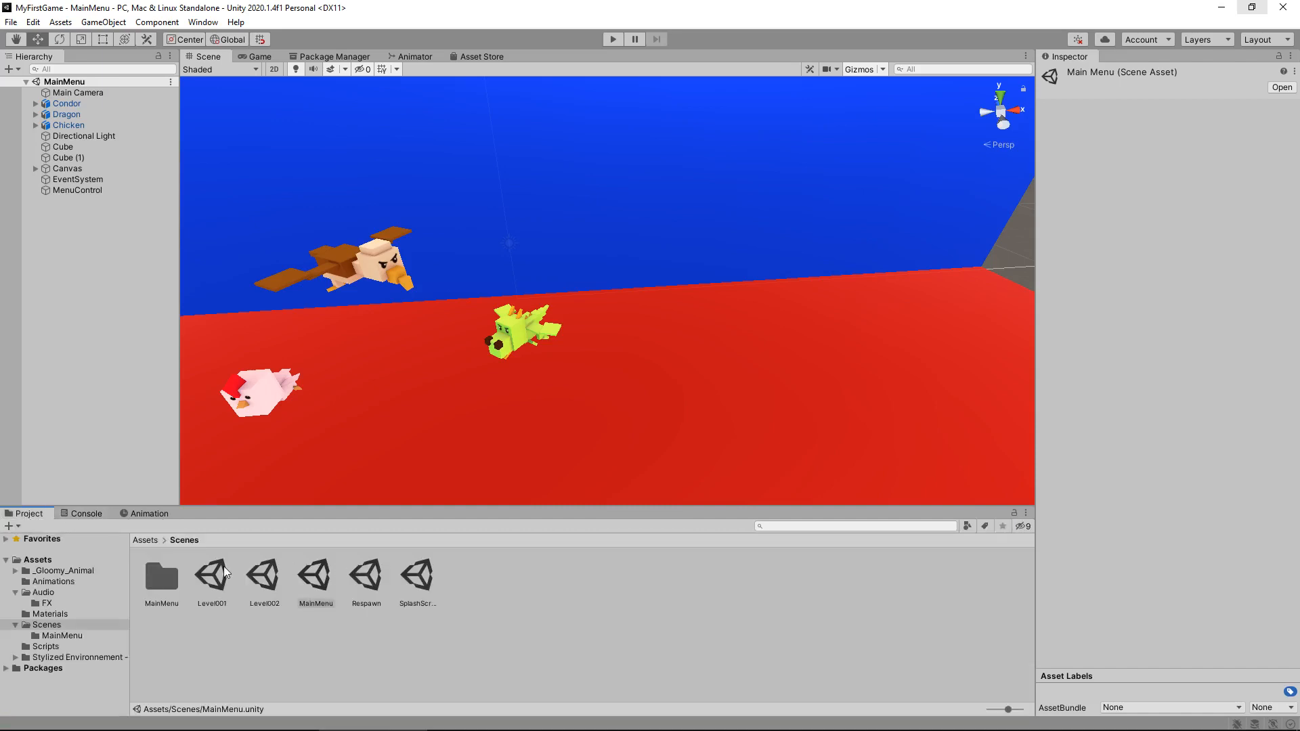
left_click(47, 646)
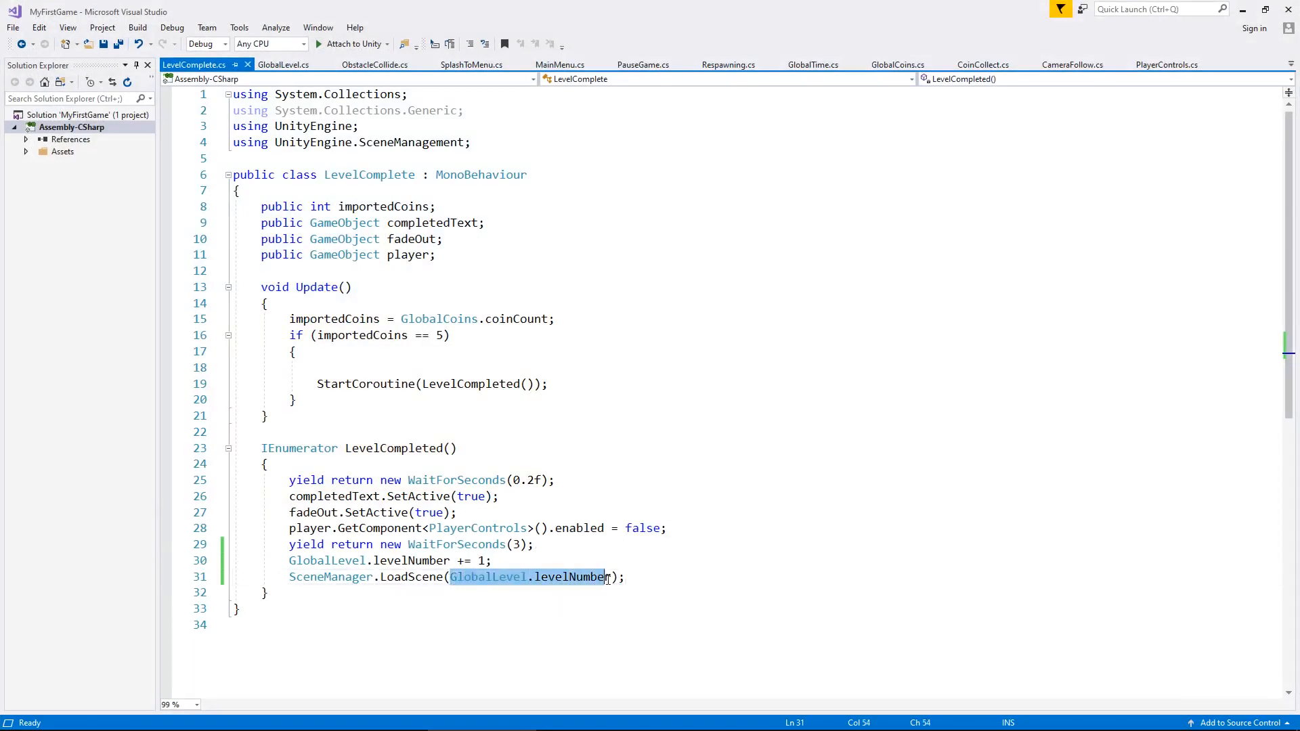
Replace GlobalLevel.levelNumber with 2 in LevelComplete's LoadScene call and save
type("2")
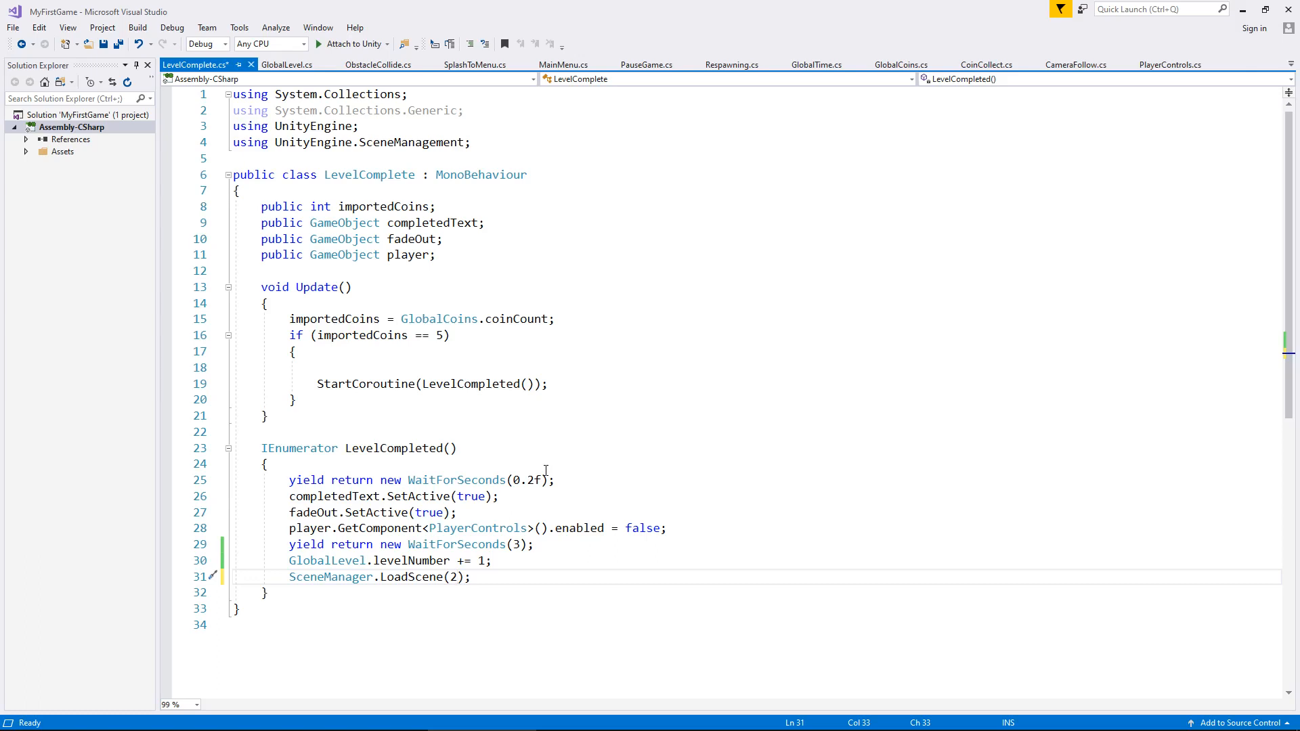
key("ctrl+s")
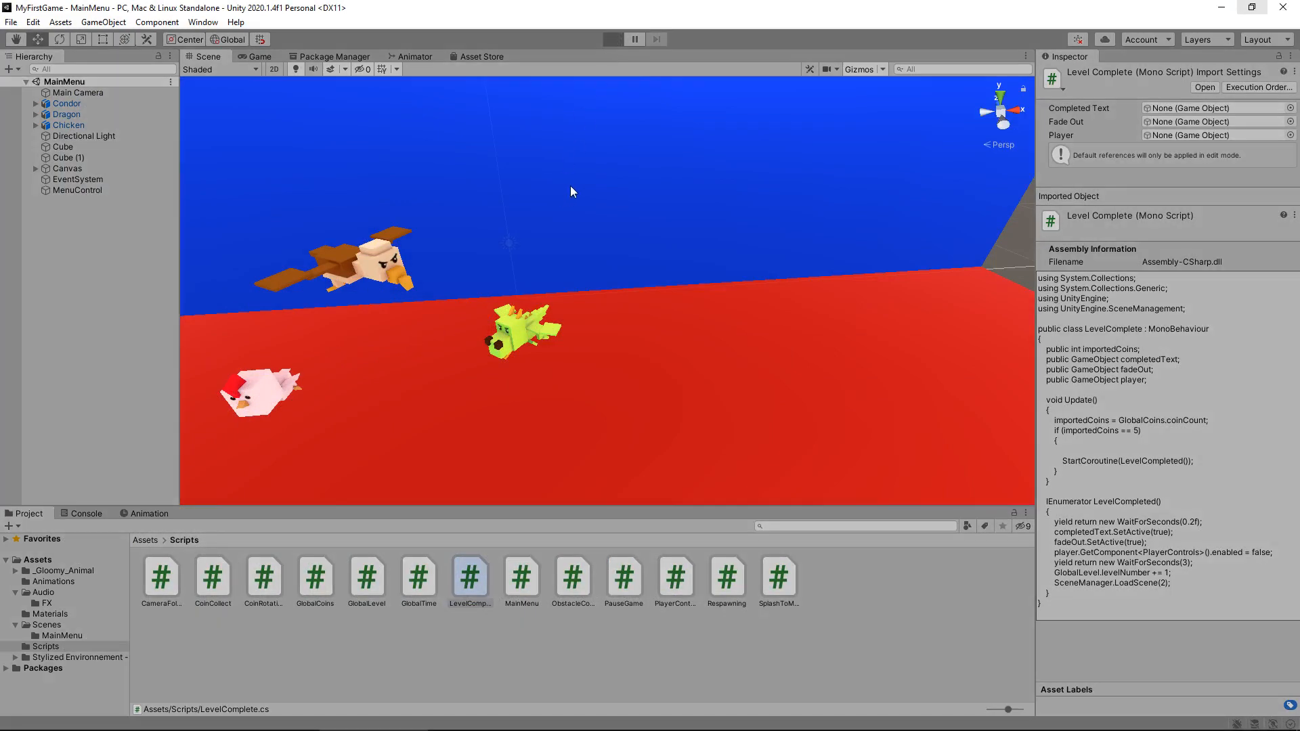
left_click(612, 39)
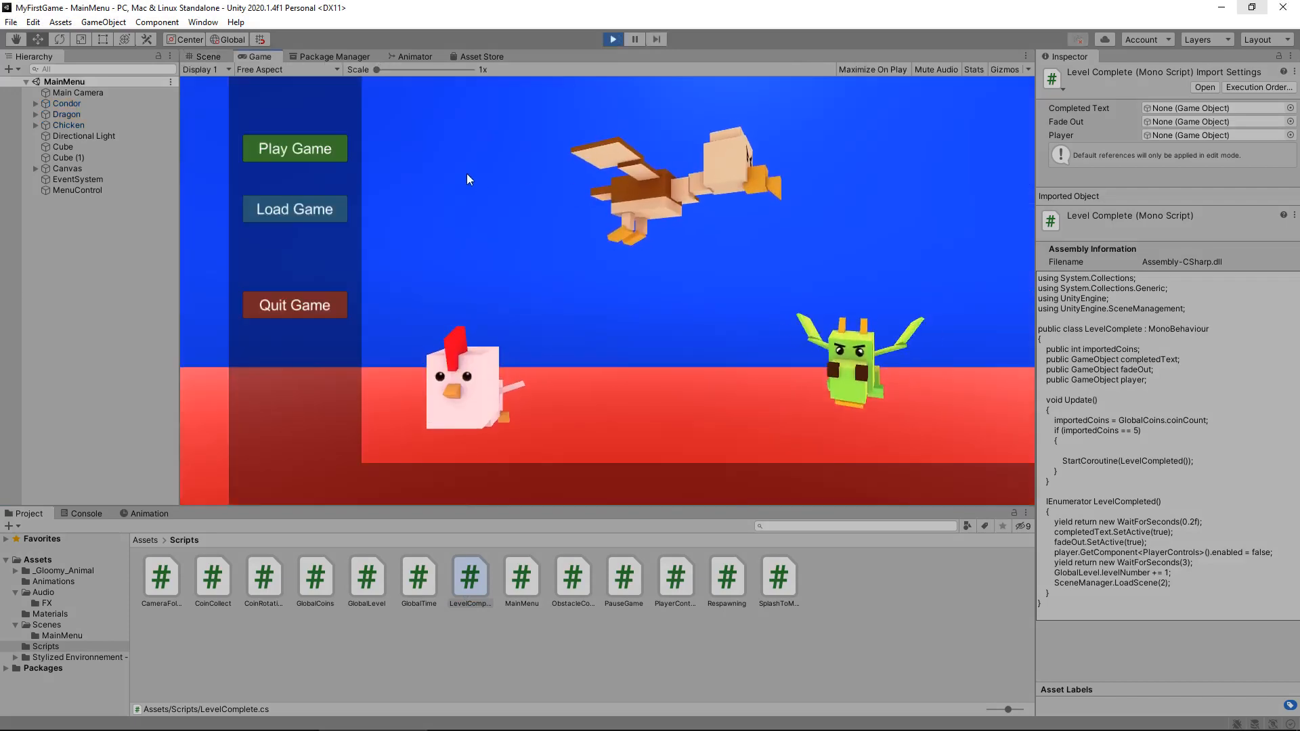
left_click(294, 148)
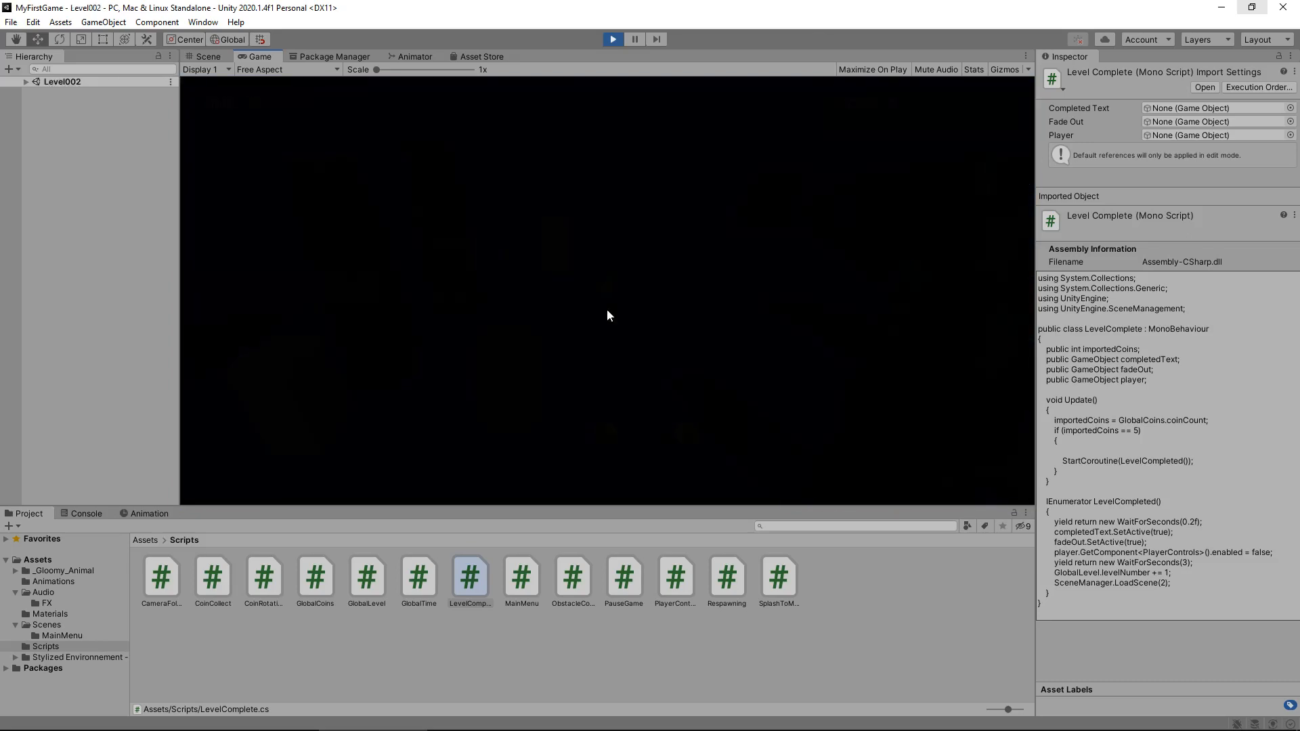
left_click(613, 39)
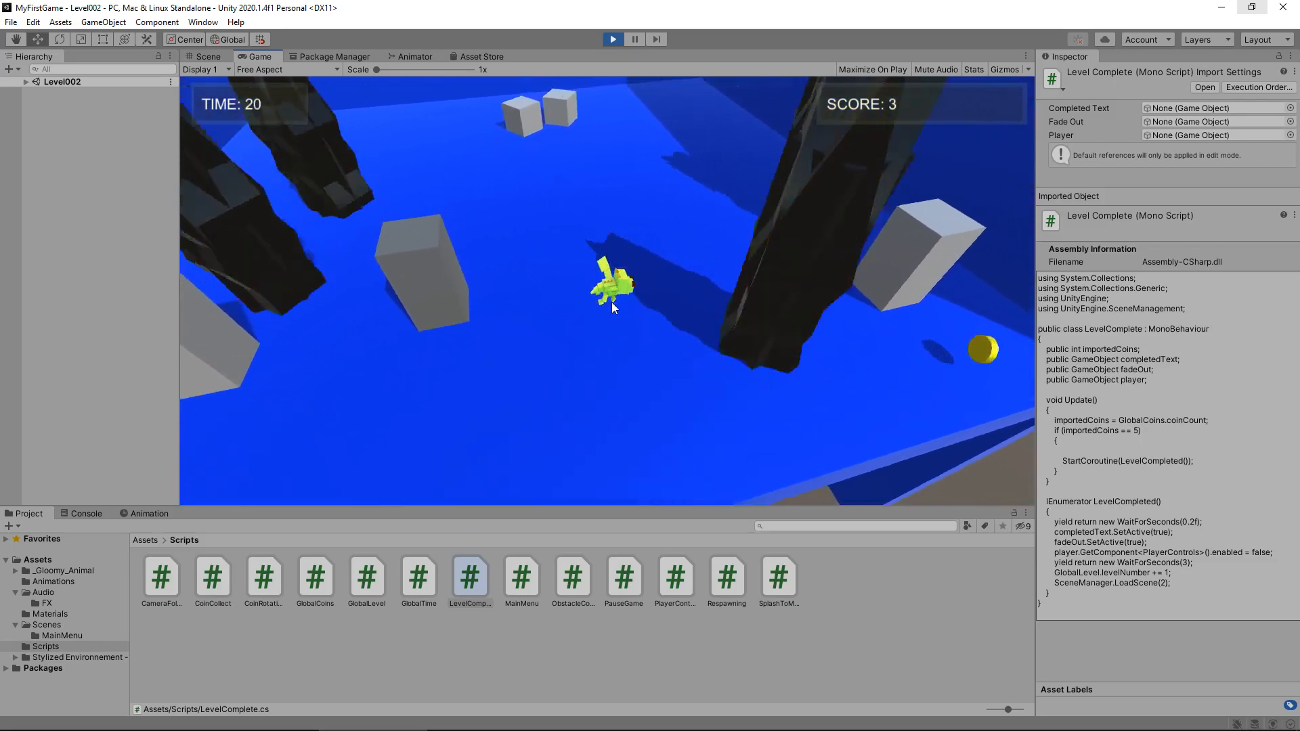
key("escape")
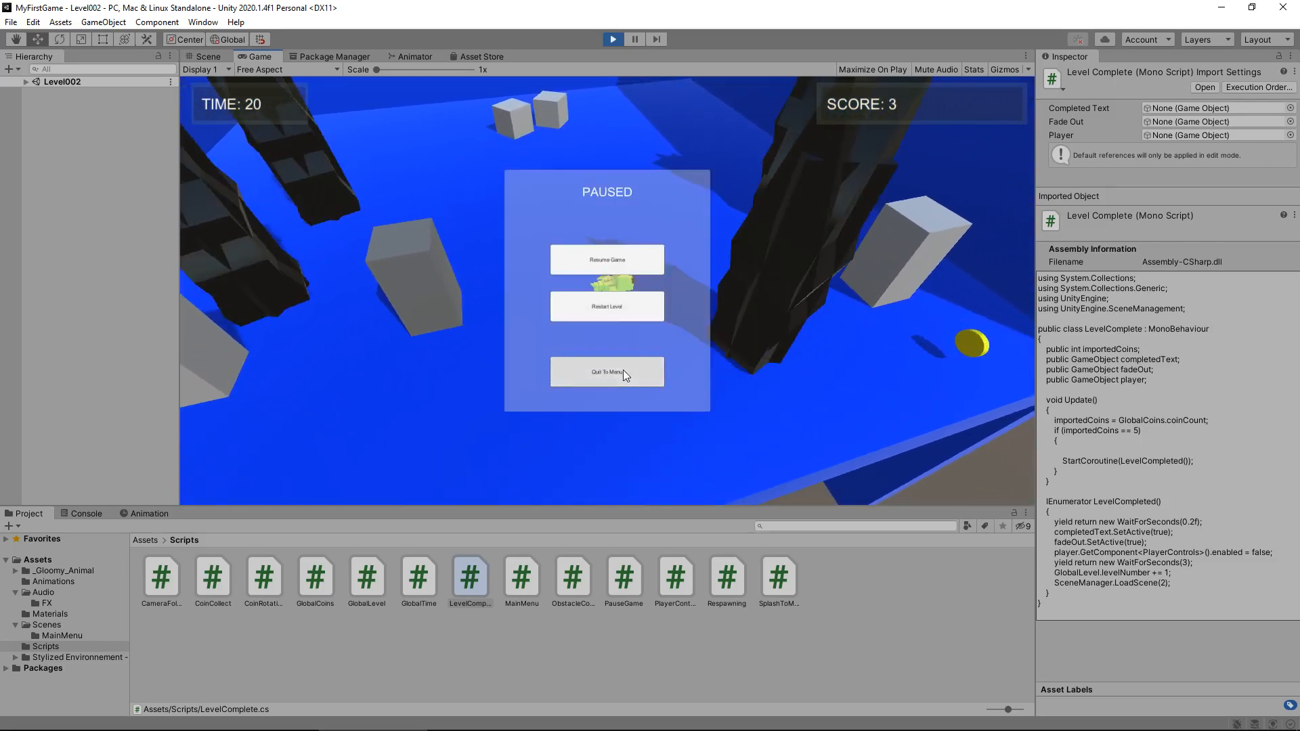
left_click(606, 372)
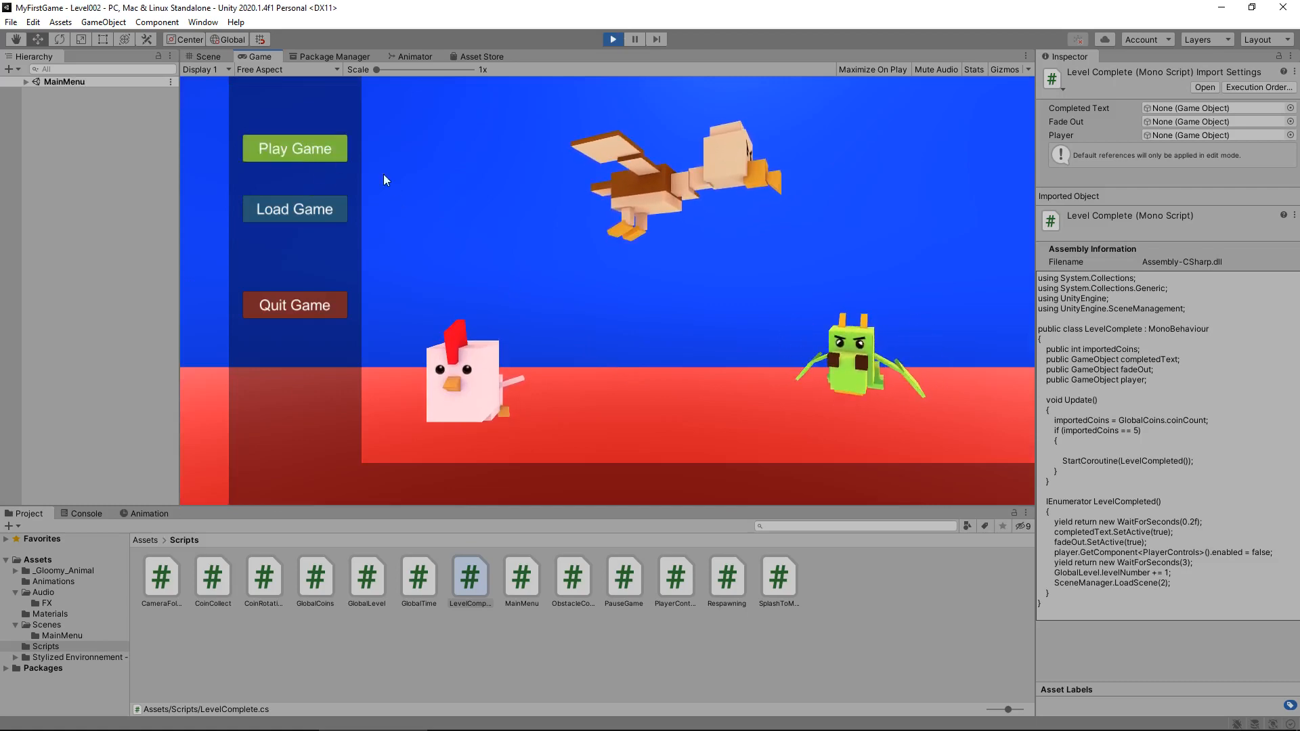
left_click(295, 149)
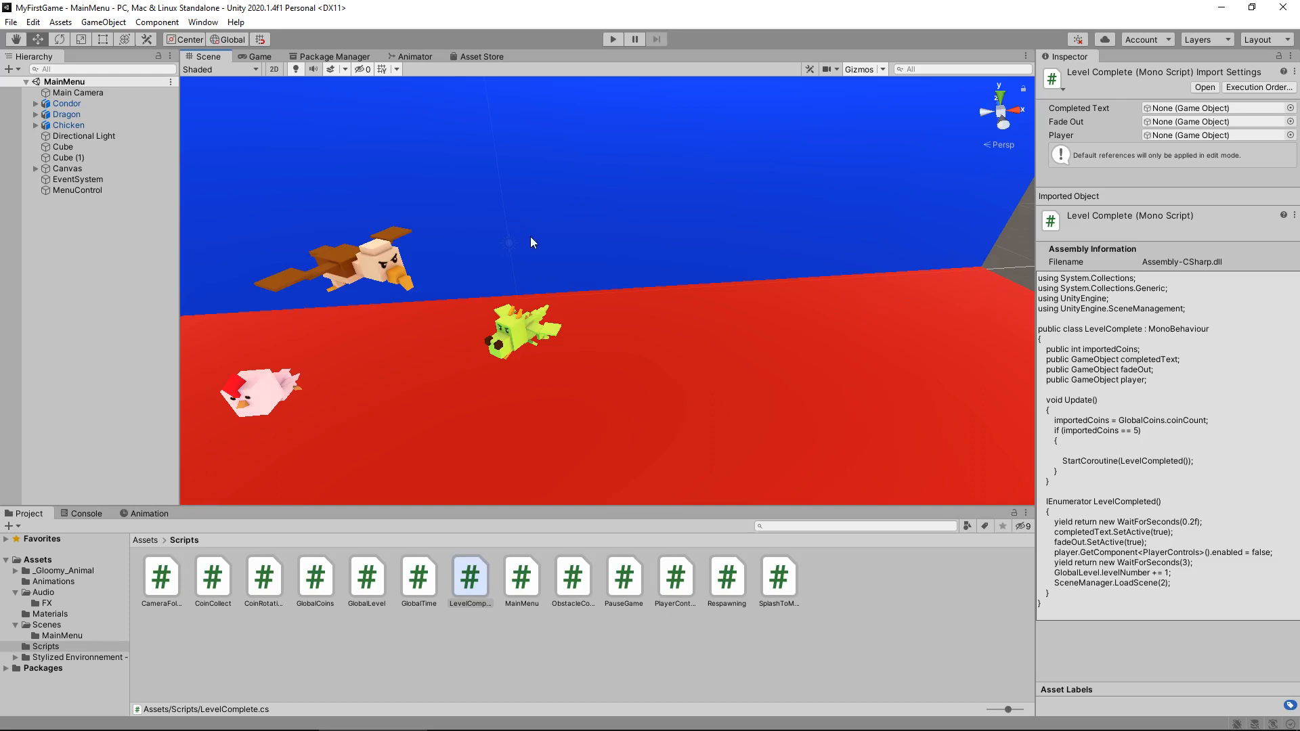
mouse_move(544, 229)
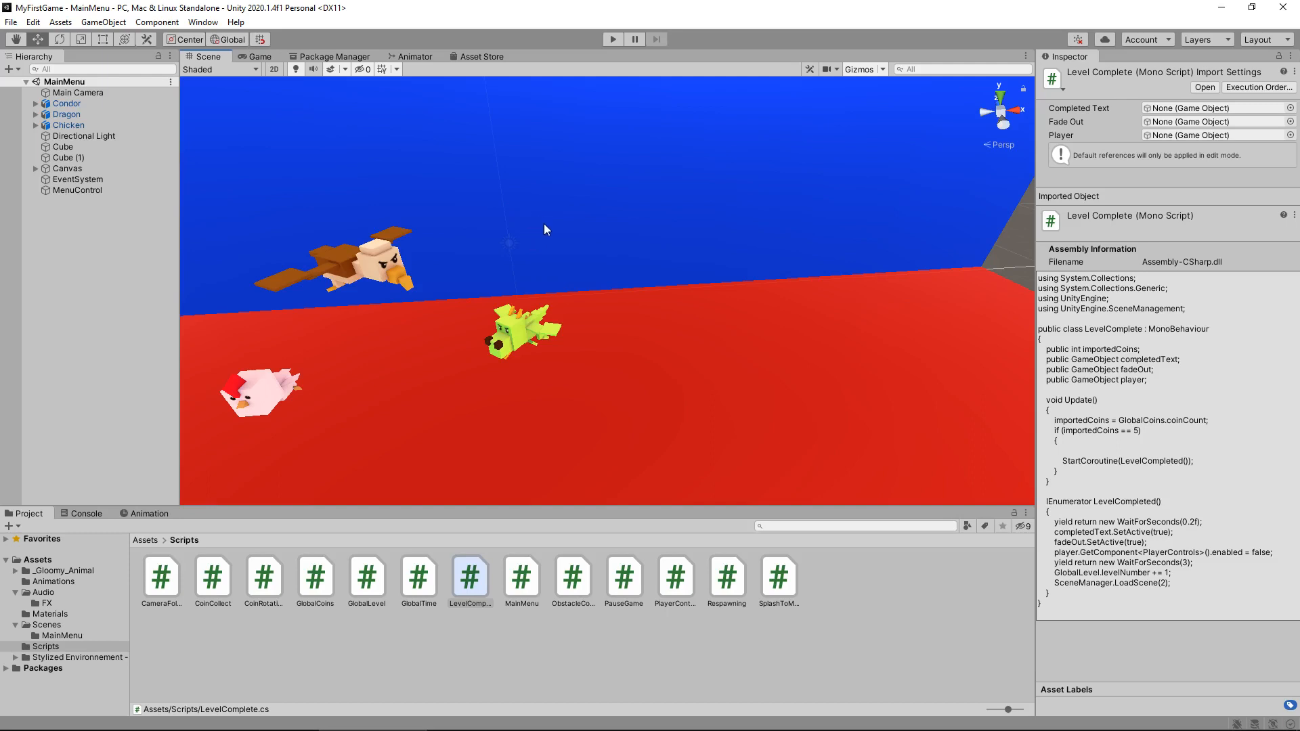
mouse_move(561, 254)
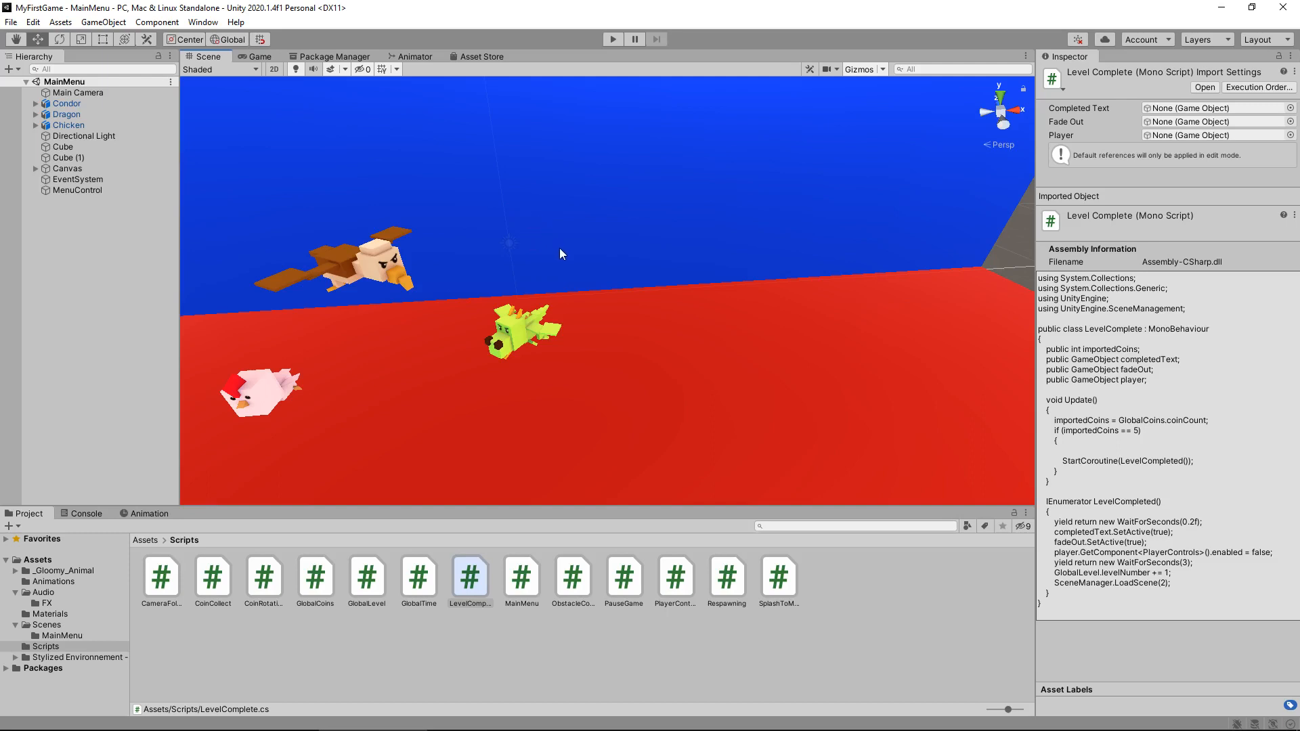
mouse_move(568, 247)
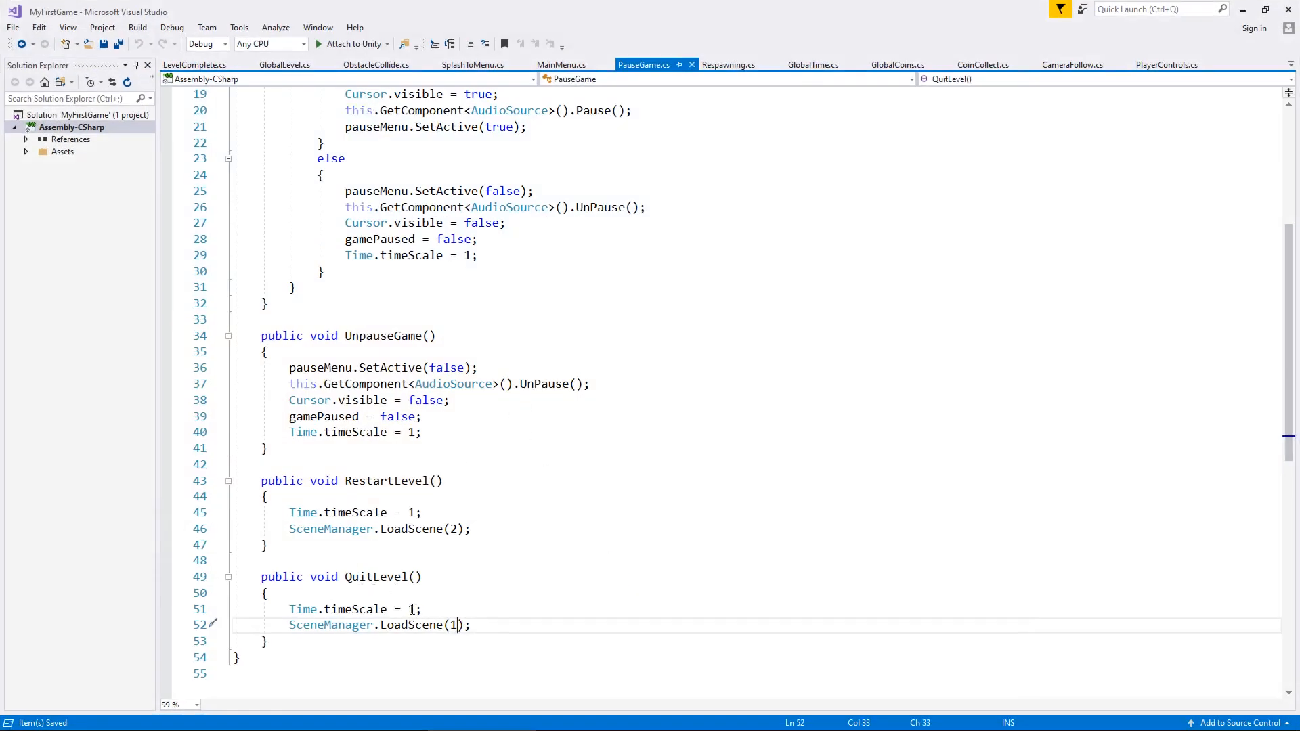
Insert 'GlobalLevel.levelNumber = 3;' on a new line above SceneManager.LoadScene(1)
key("enter")
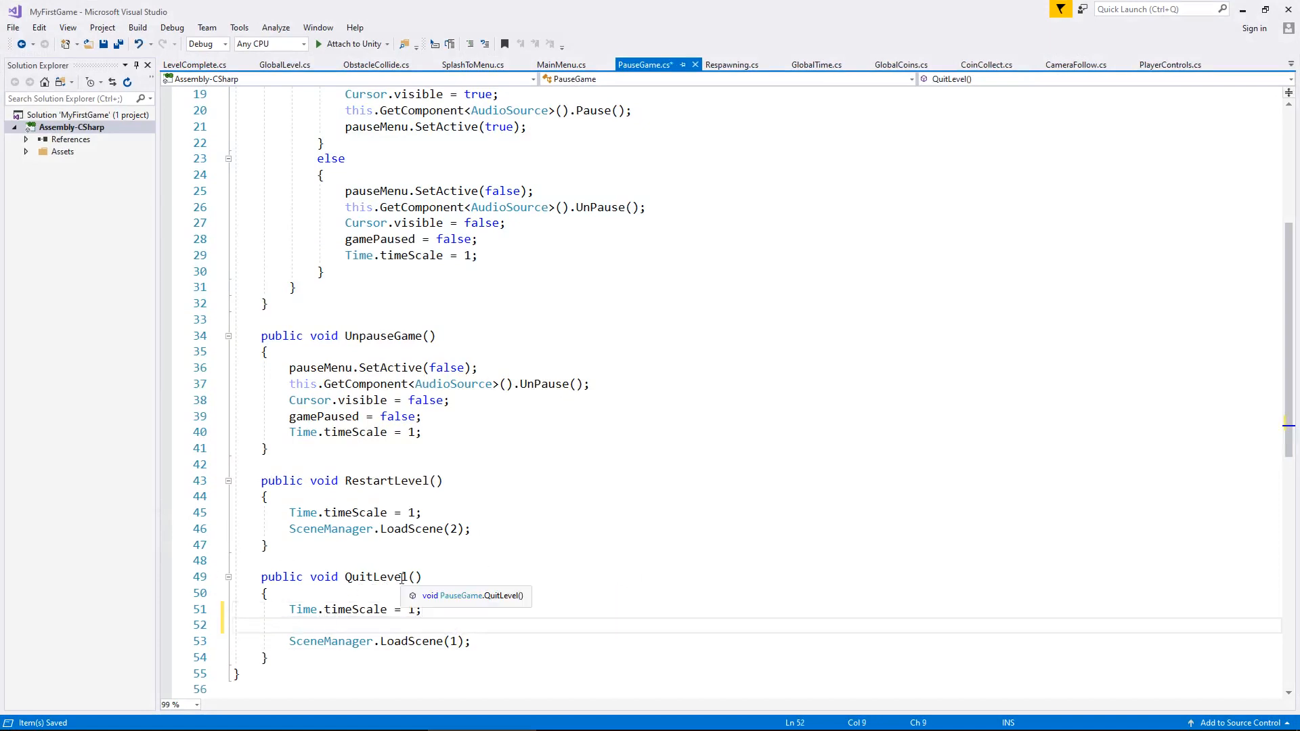
type("GlobalLevel.")
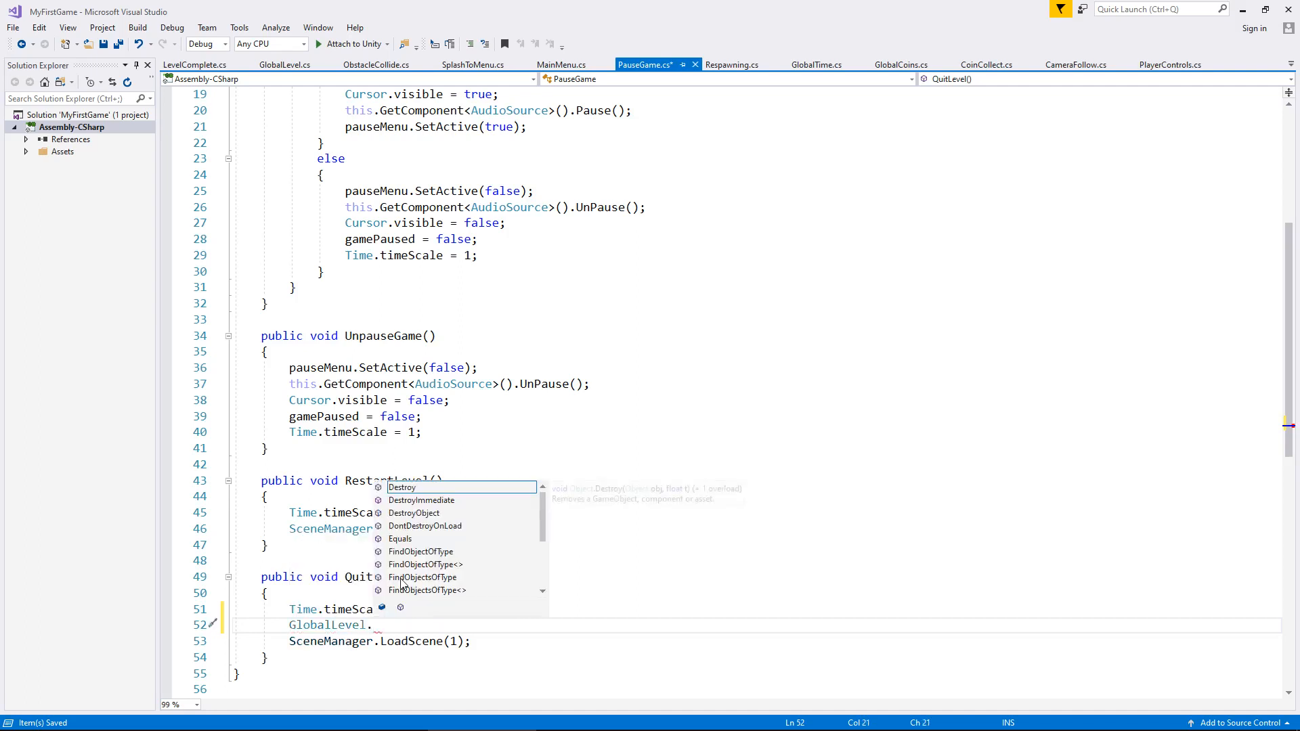
type("levelNumber =")
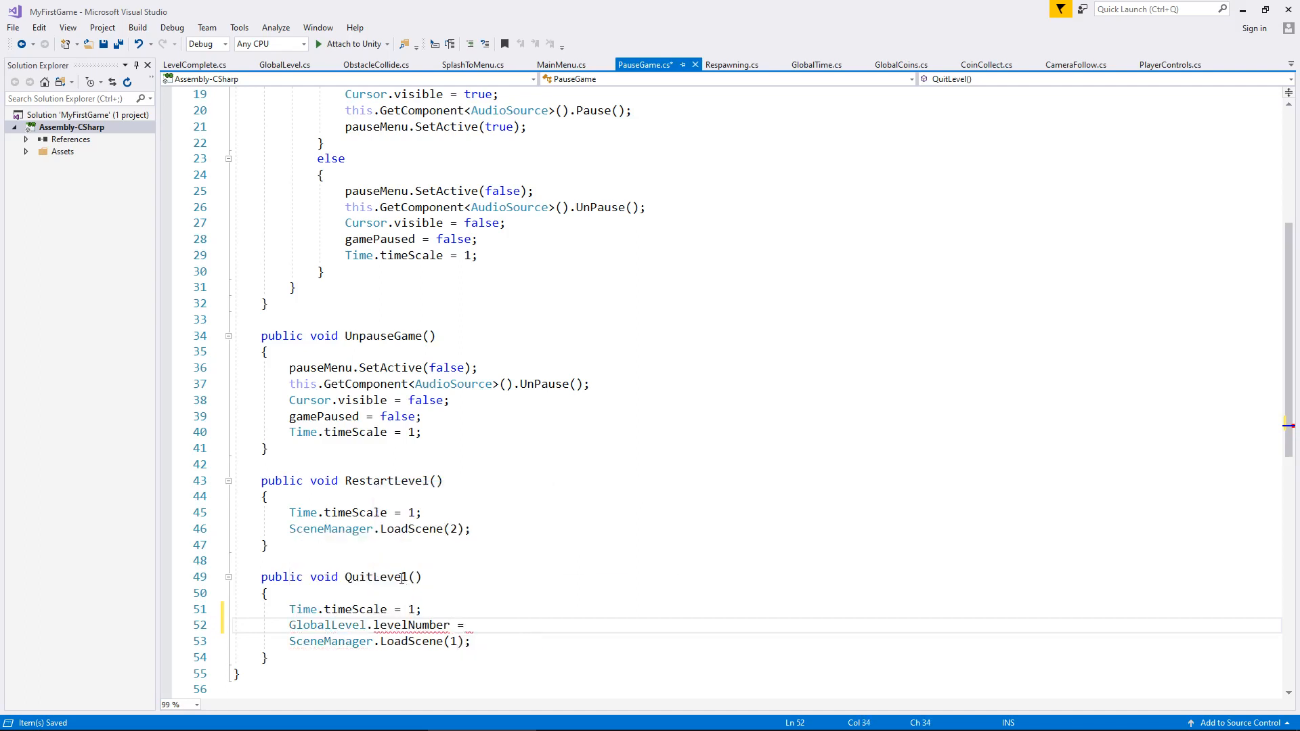
type("3;")
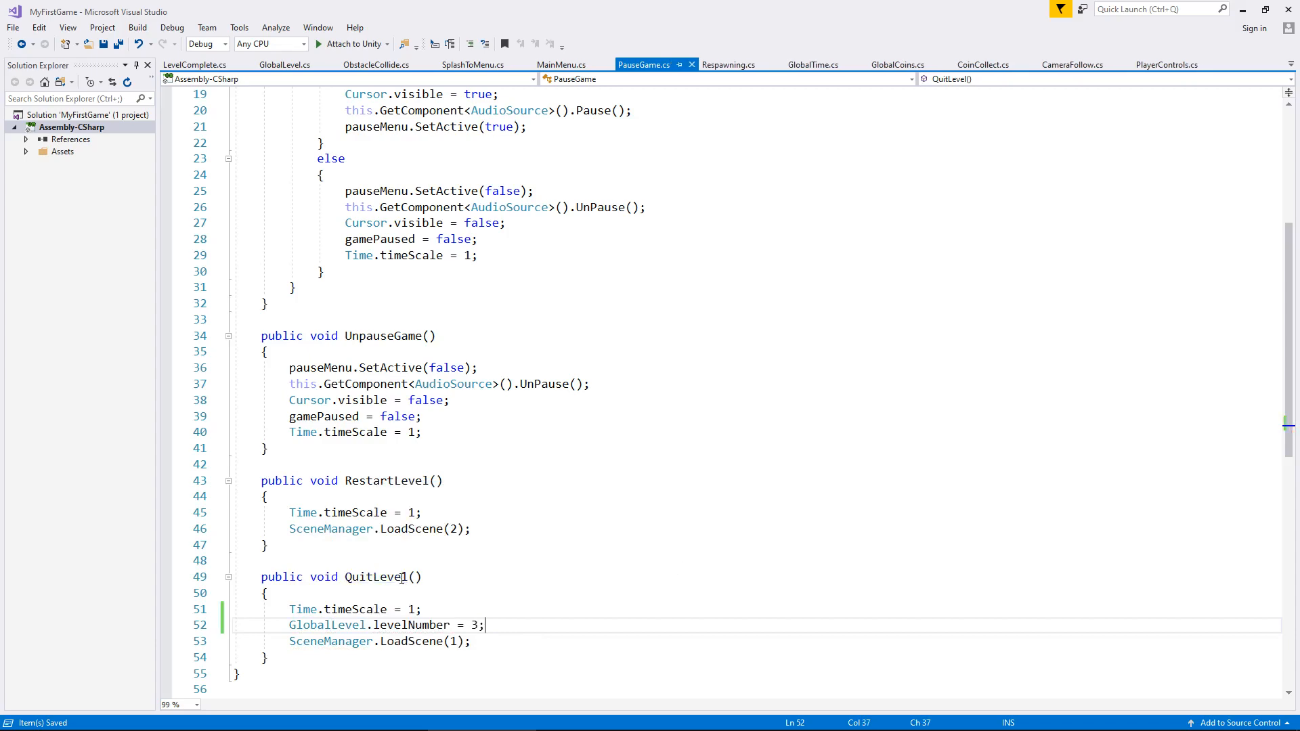